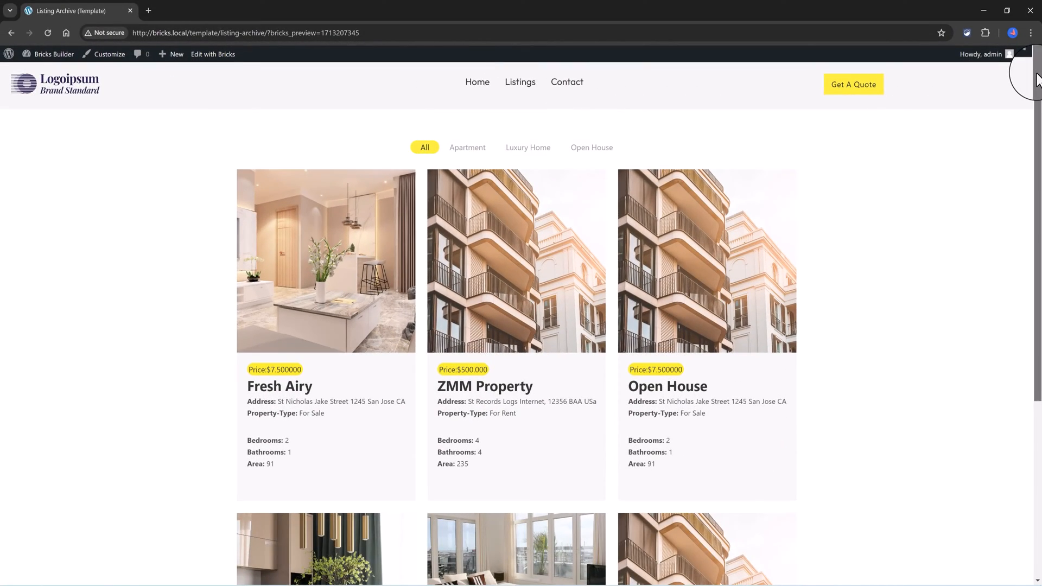
# Scroll the listing archive and try the Apartment, Luxury Home, Open House and All filters
pyautogui.scroll(-3)
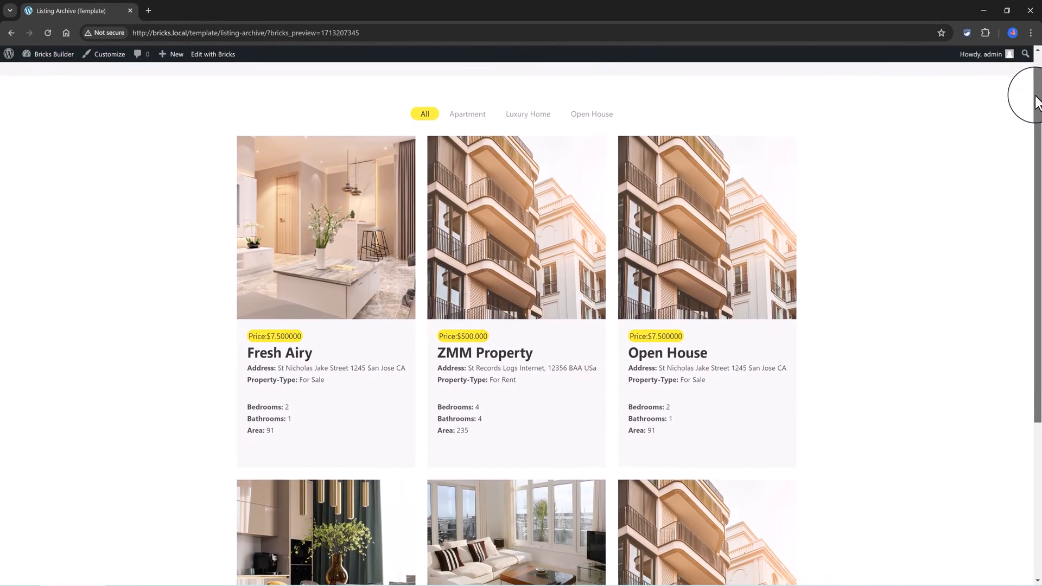
pyautogui.scroll(-3)
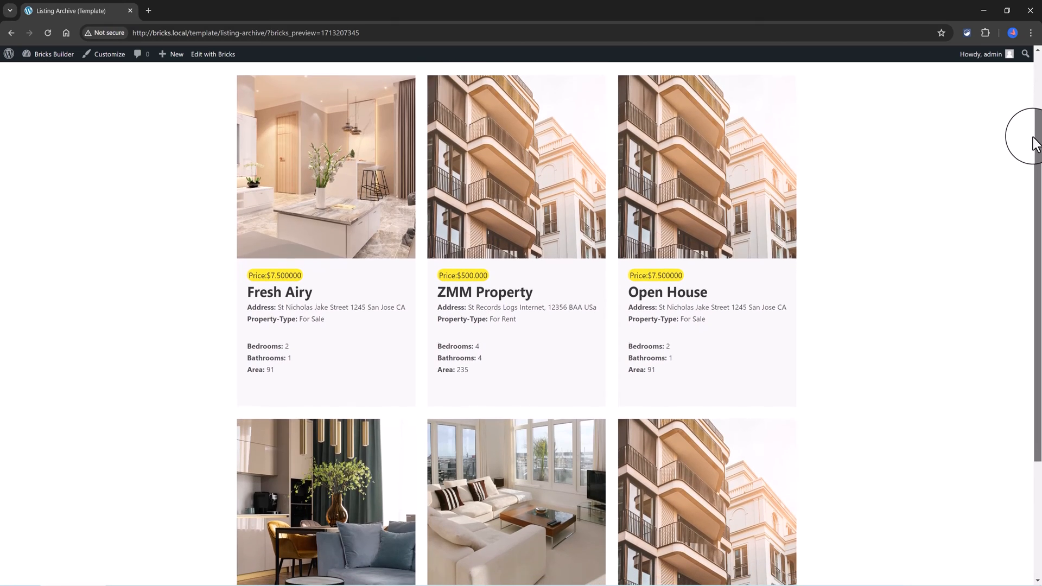
pyautogui.scroll(-3)
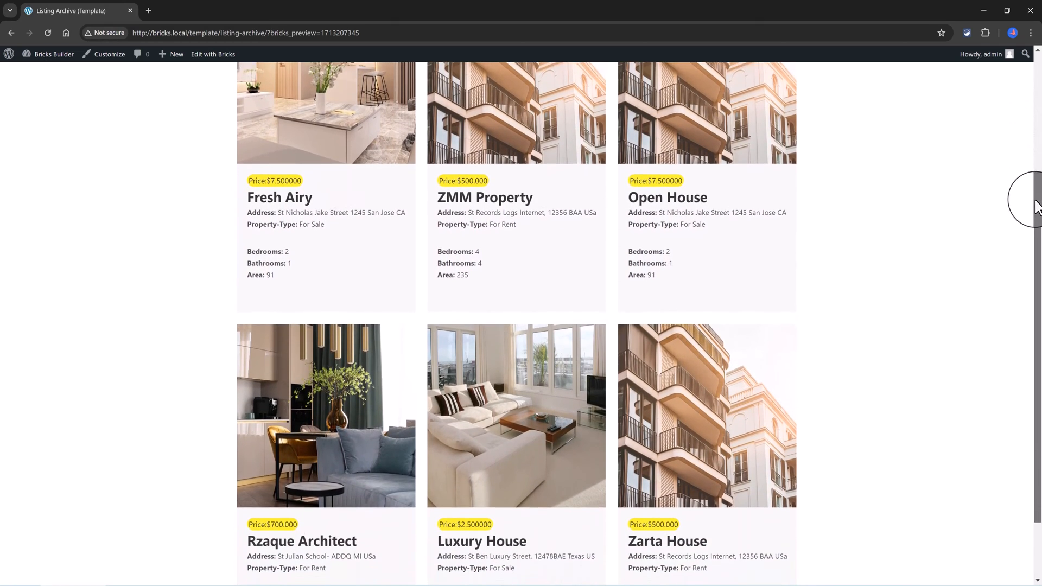
pyautogui.scroll(-3)
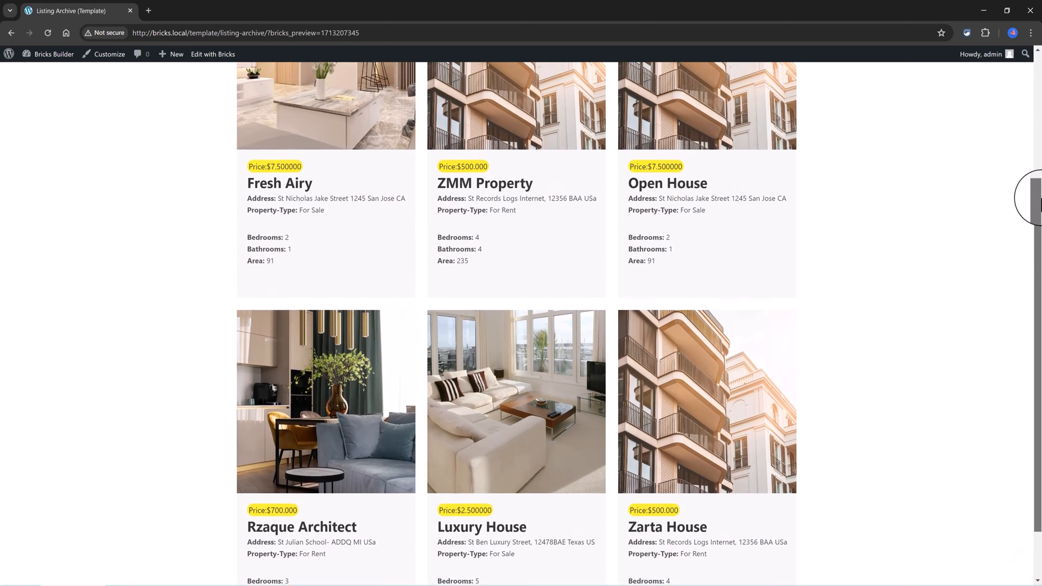
pyautogui.scroll(3)
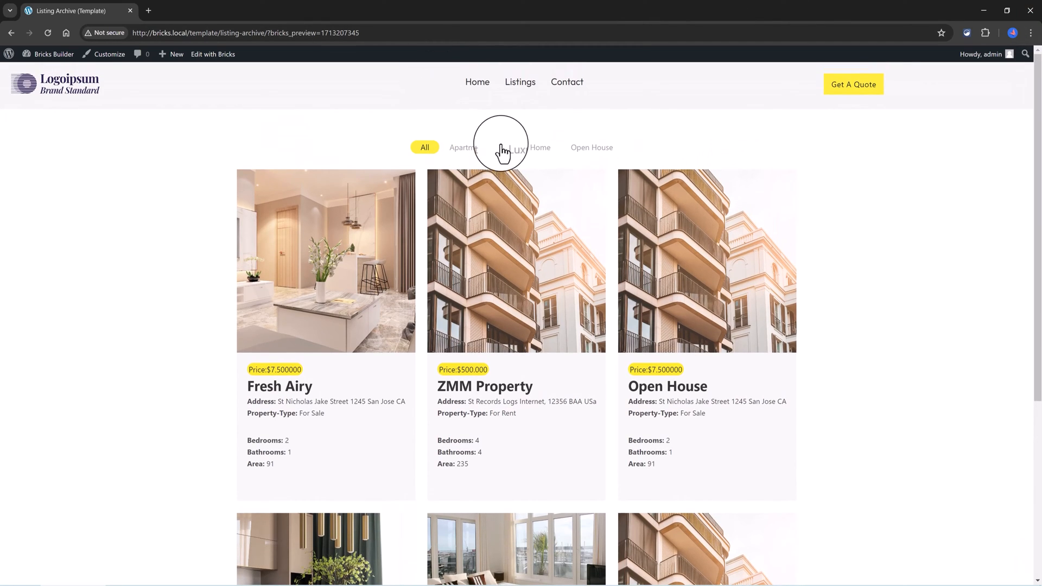
pyautogui.click(465, 147)
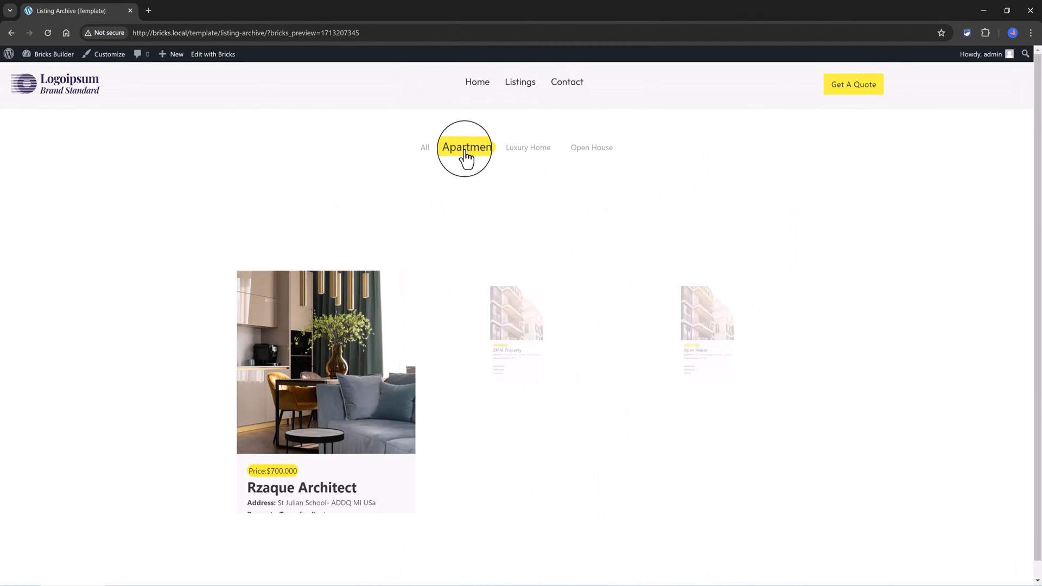
pyautogui.click(467, 147)
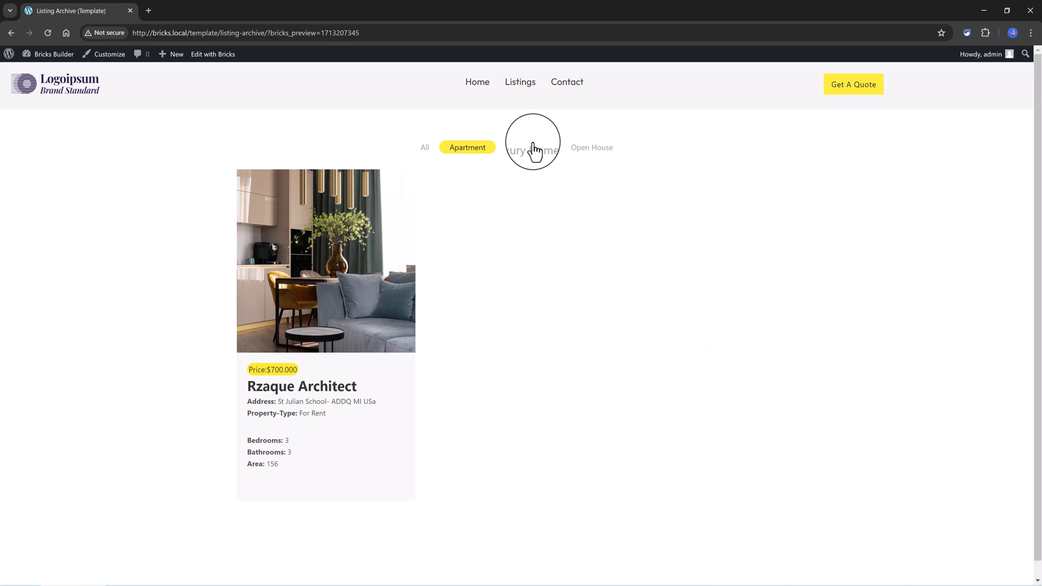
pyautogui.click(528, 147)
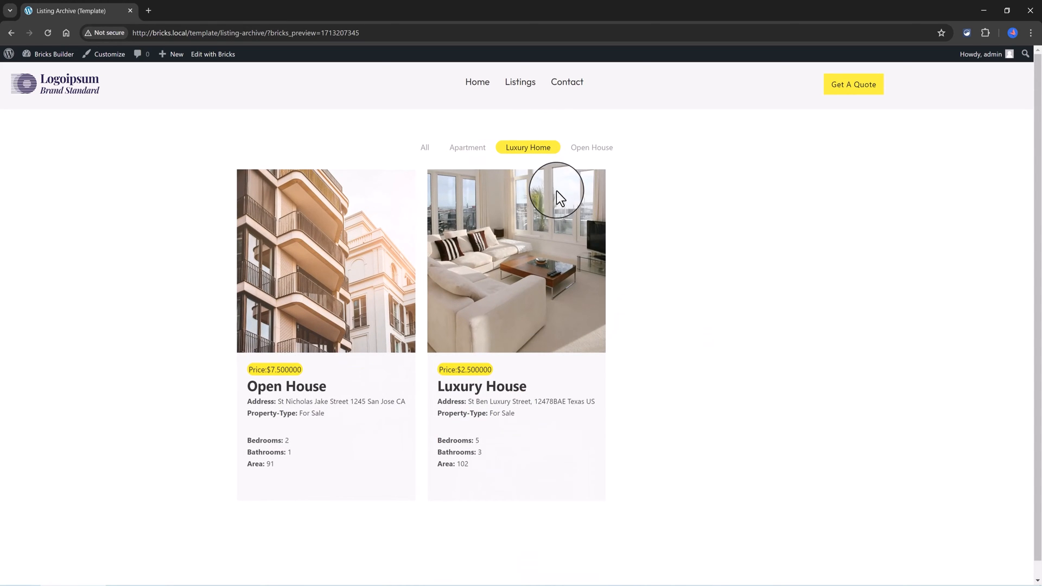
pyautogui.click(590, 147)
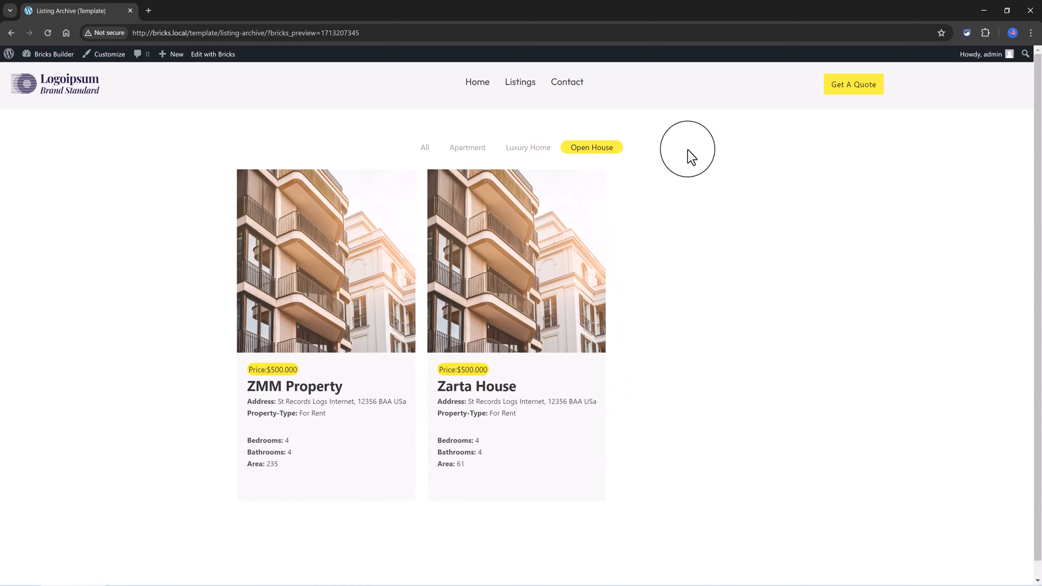
pyautogui.moveTo(424, 147)
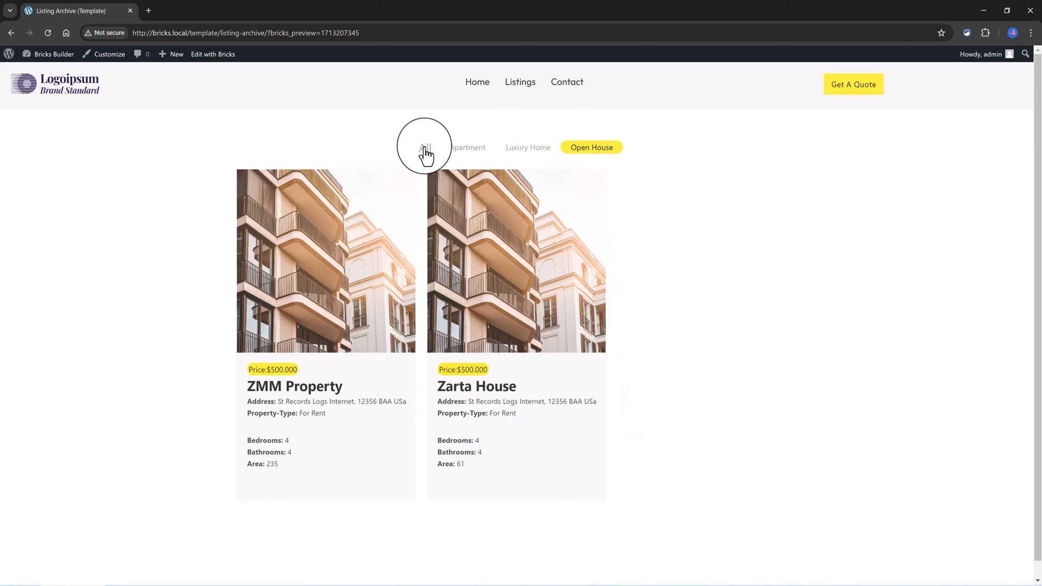
pyautogui.click(424, 147)
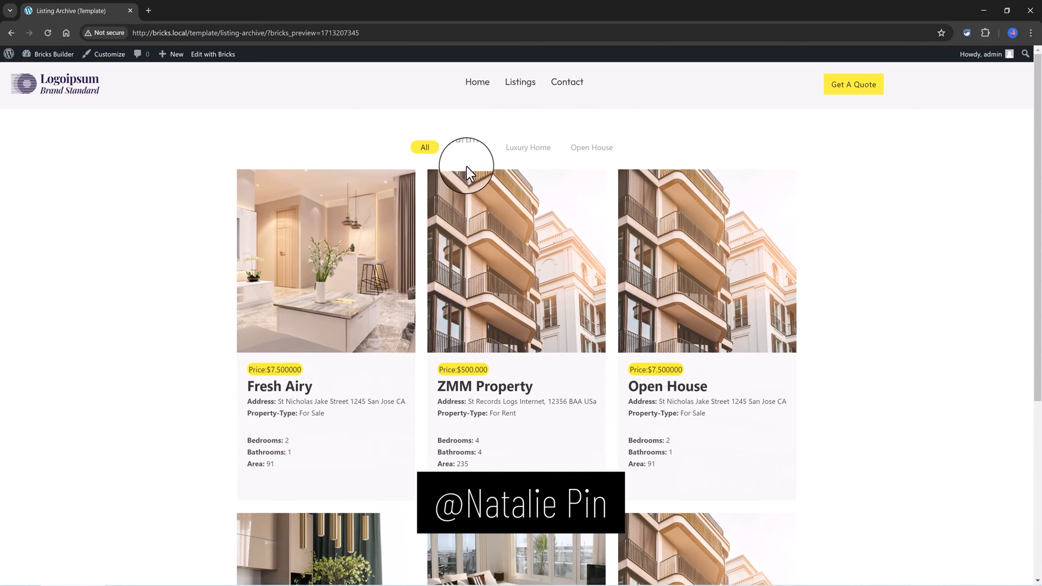
# Test the Apartment, Luxury Home and Open House filters again, then show all listings
pyautogui.click(466, 147)
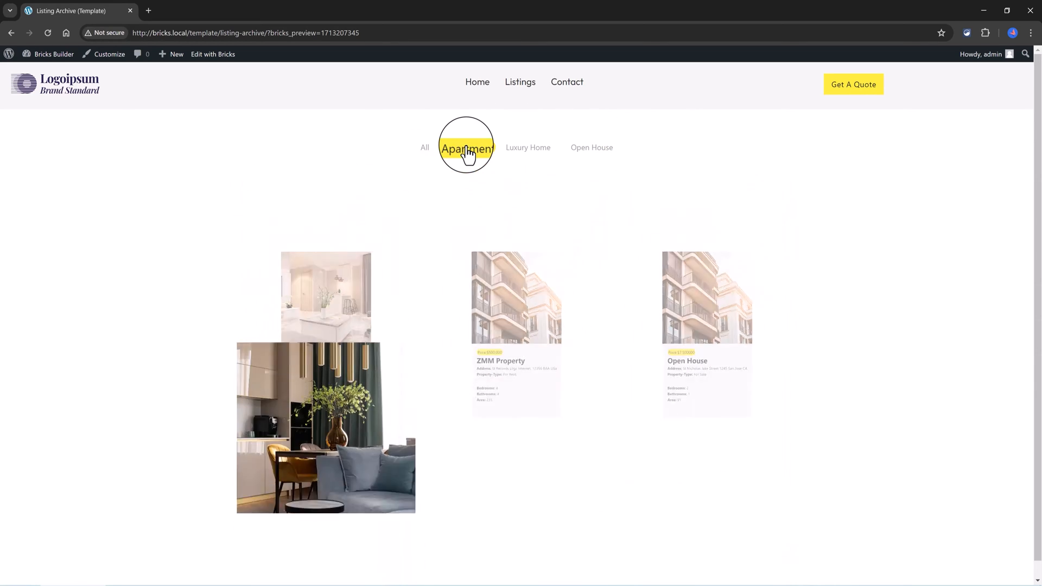
pyautogui.click(466, 148)
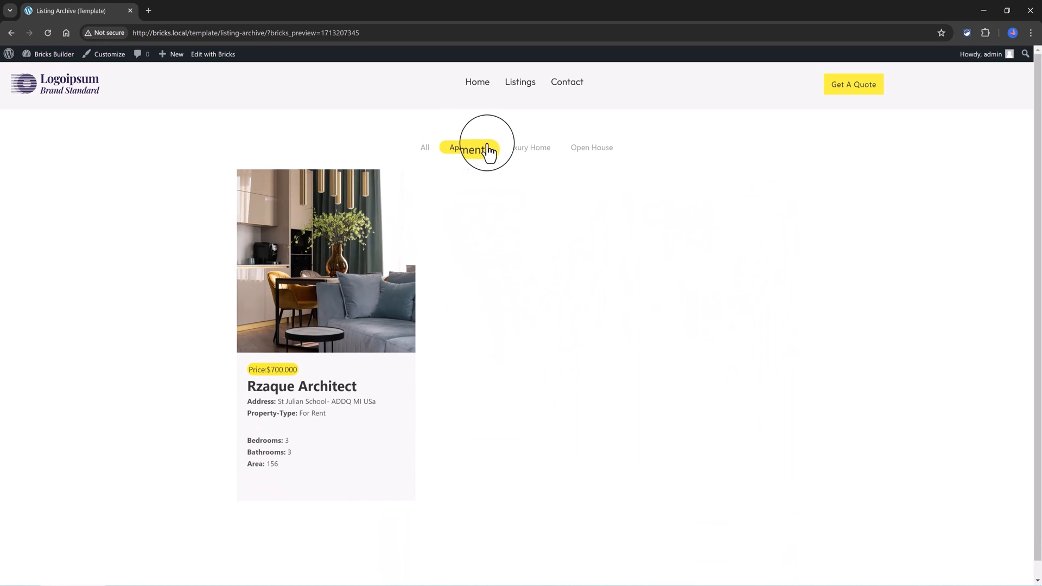
pyautogui.moveTo(531, 147)
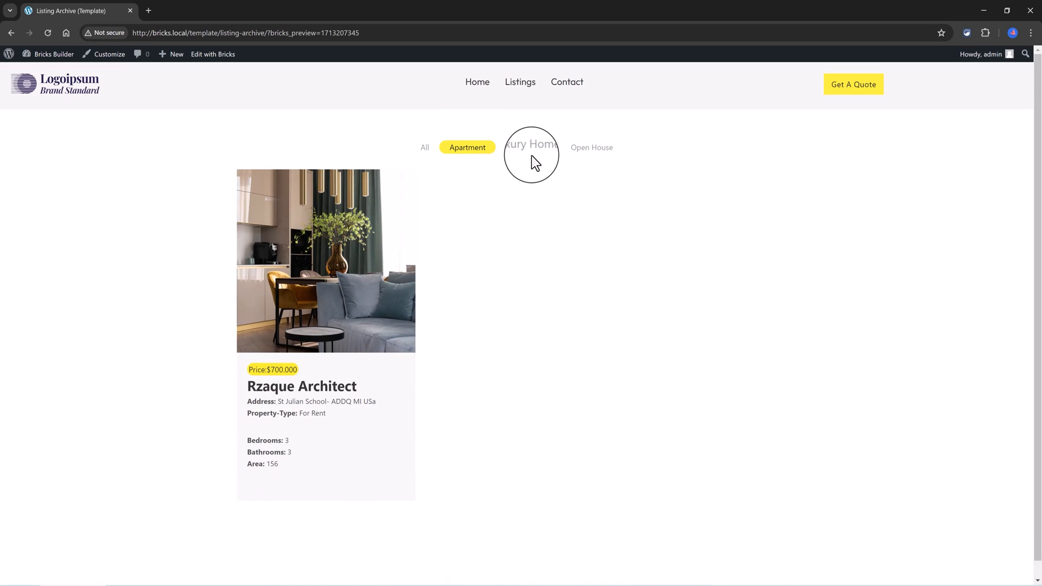
pyautogui.click(528, 147)
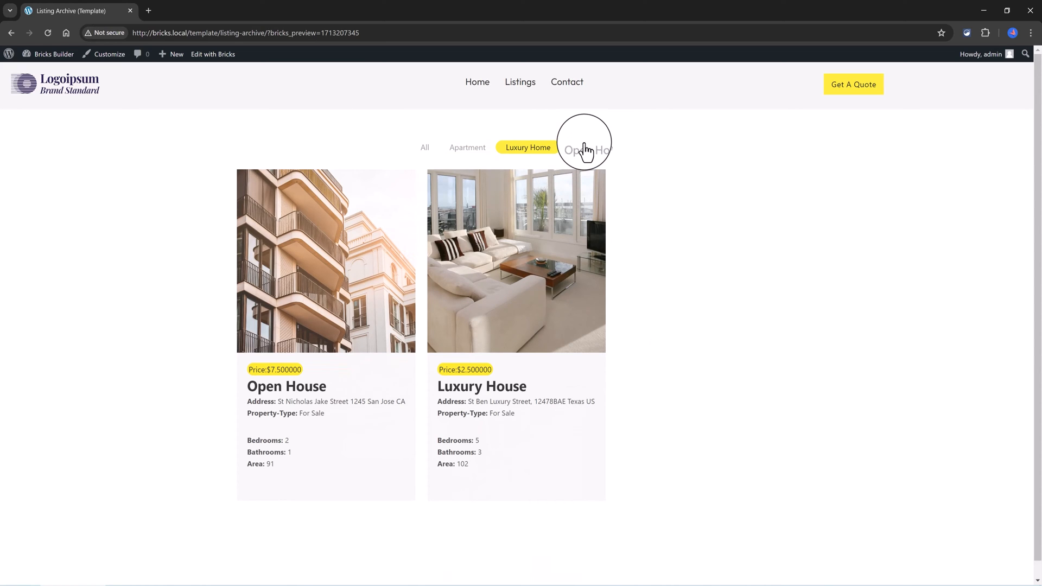
pyautogui.click(591, 147)
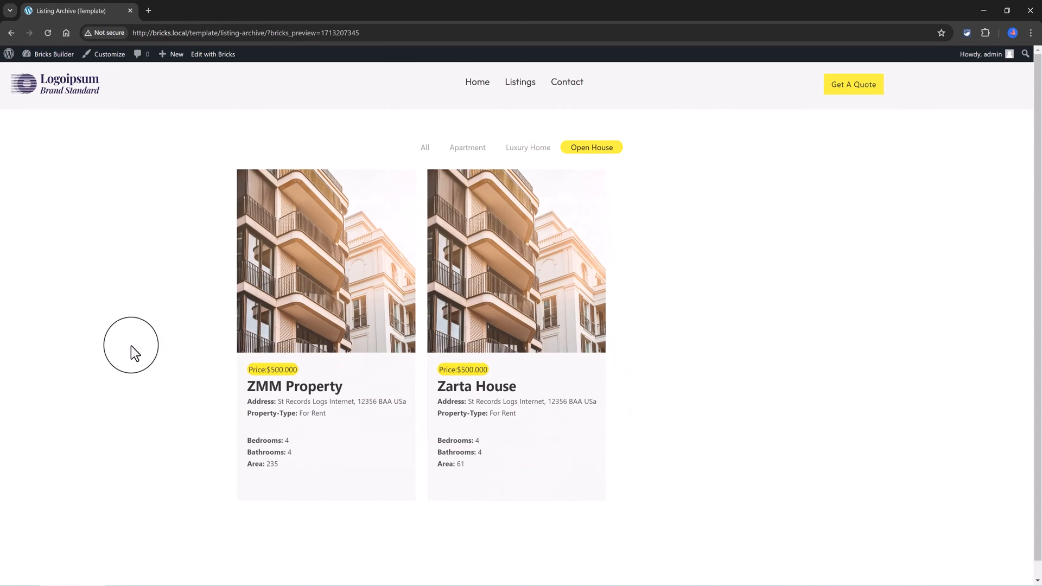
pyautogui.click(425, 147)
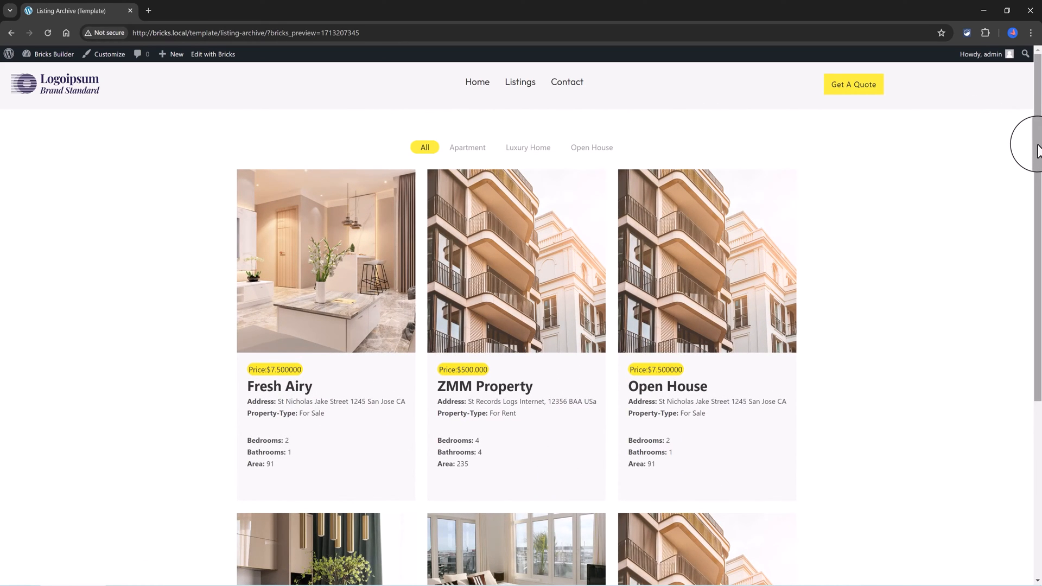
# Open ACF's Post Types page and begin adding a new post type
pyautogui.scroll(-3)
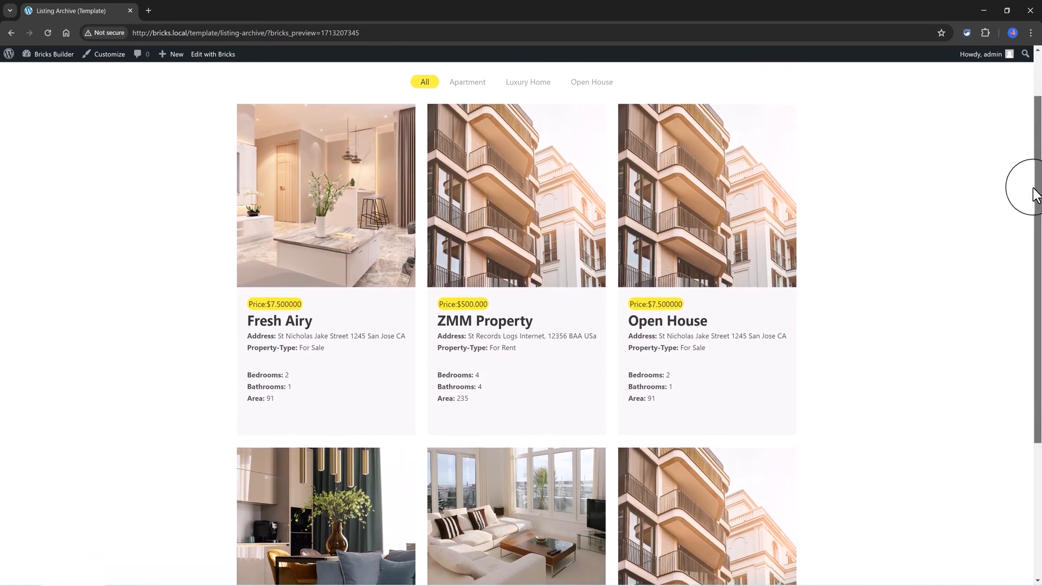
pyautogui.scroll(-3)
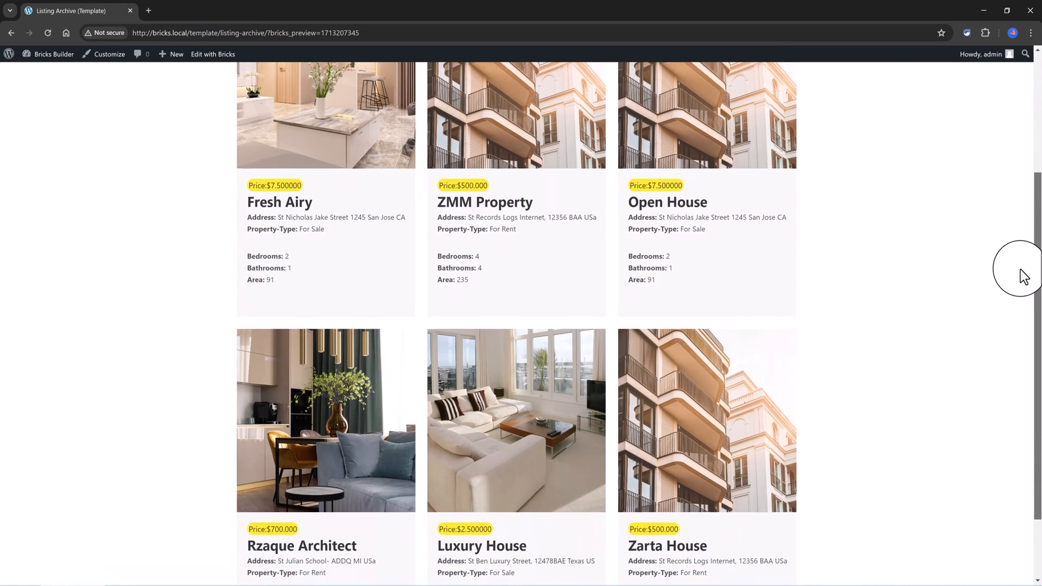
pyautogui.scroll(-3)
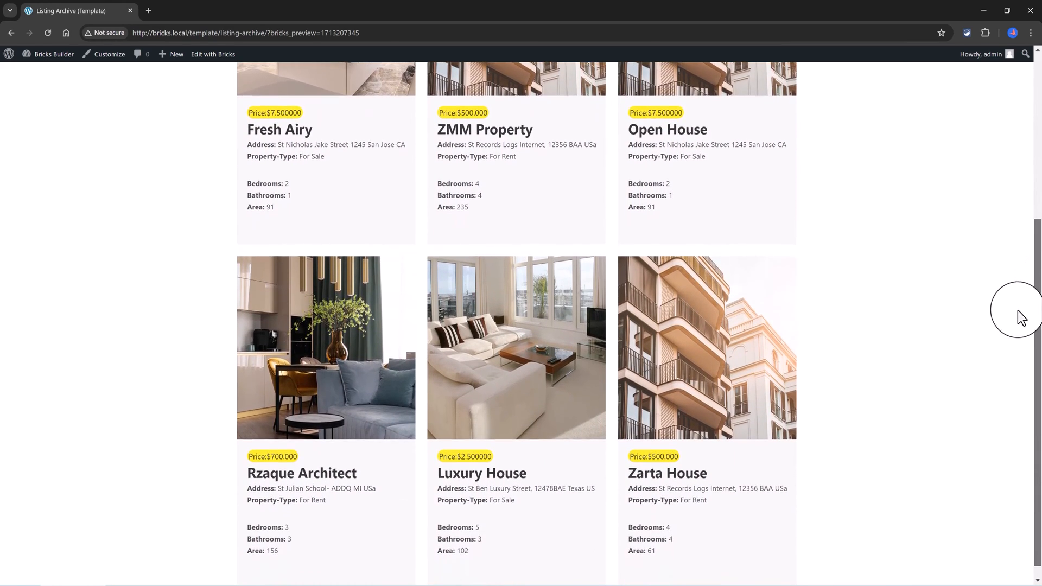
pyautogui.scroll(-3)
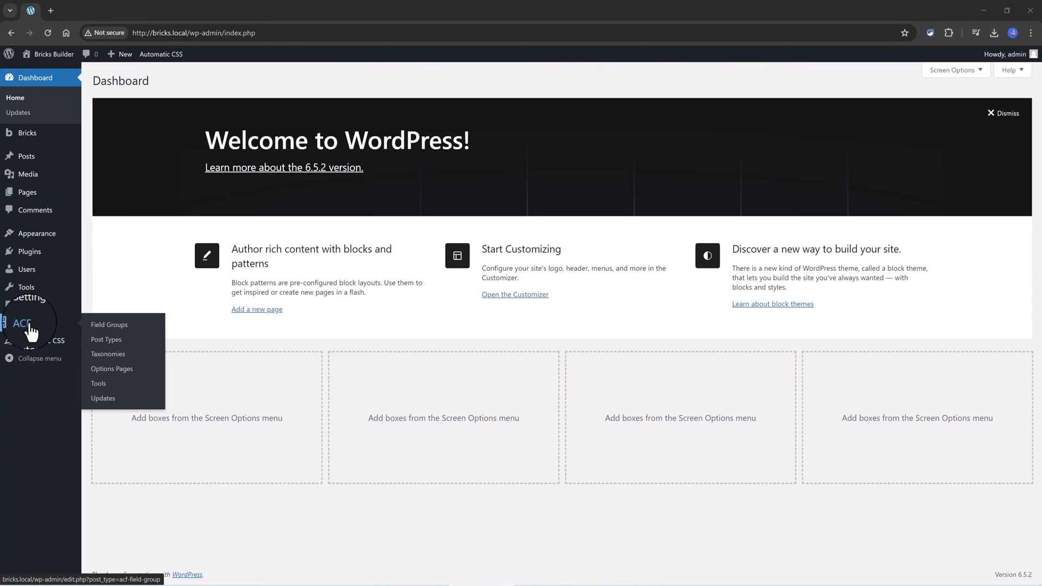
pyautogui.moveTo(106, 339)
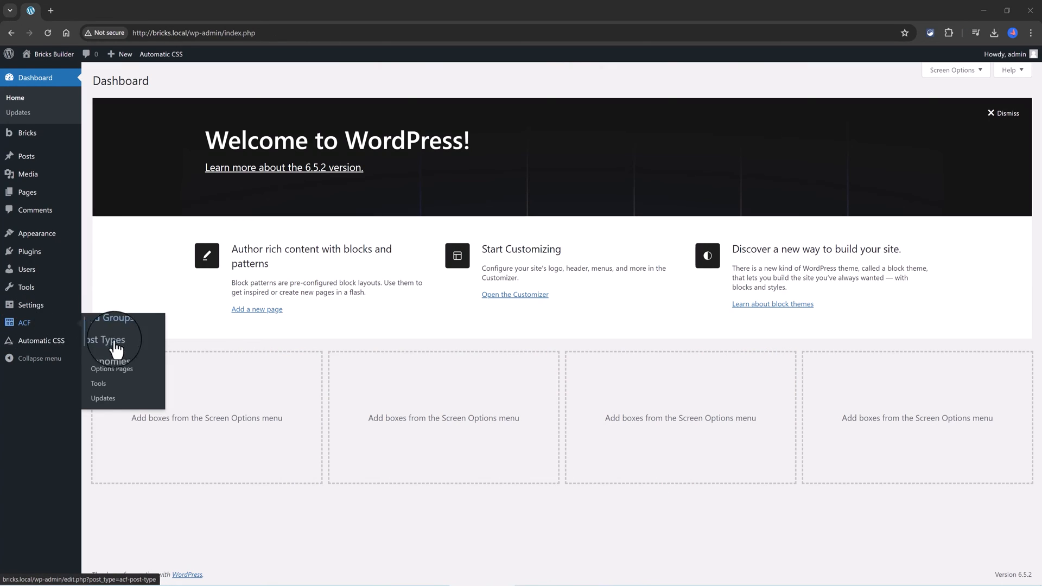
pyautogui.click(110, 340)
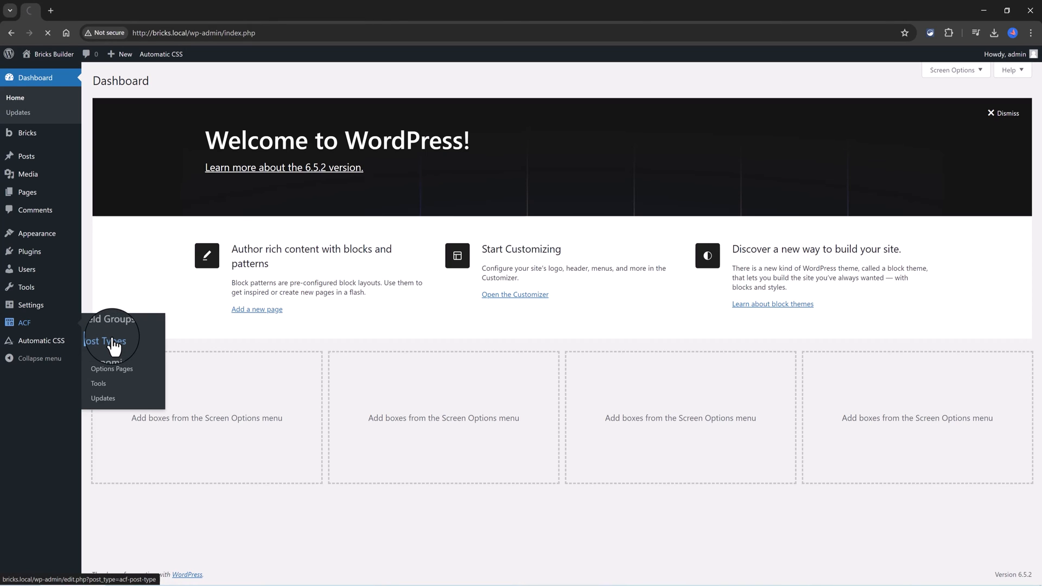
pyautogui.click(105, 341)
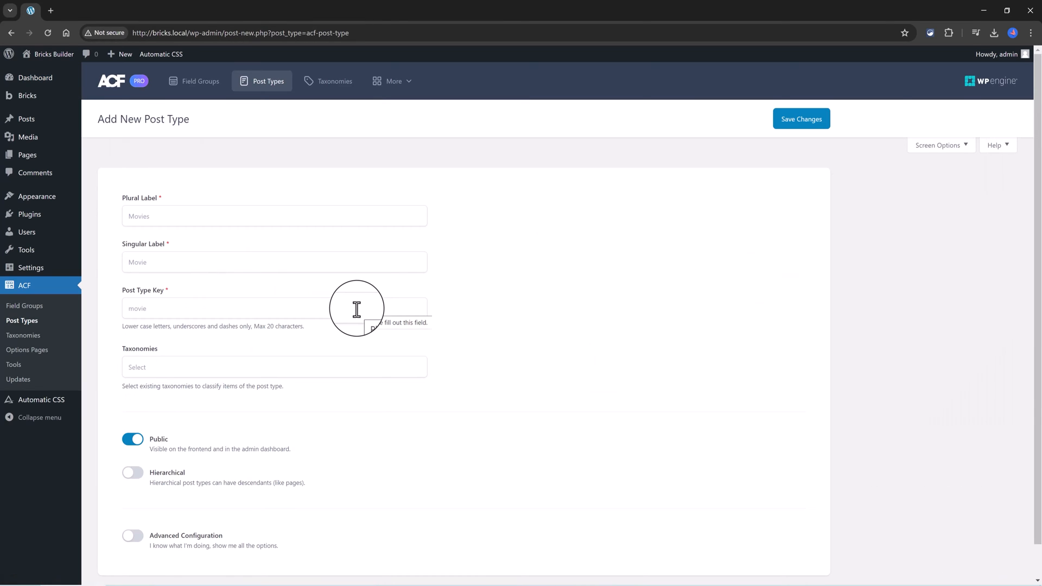
# Enter plural label Listings and singular label Listing, letting the key auto-fill as listing
pyautogui.click(273, 216)
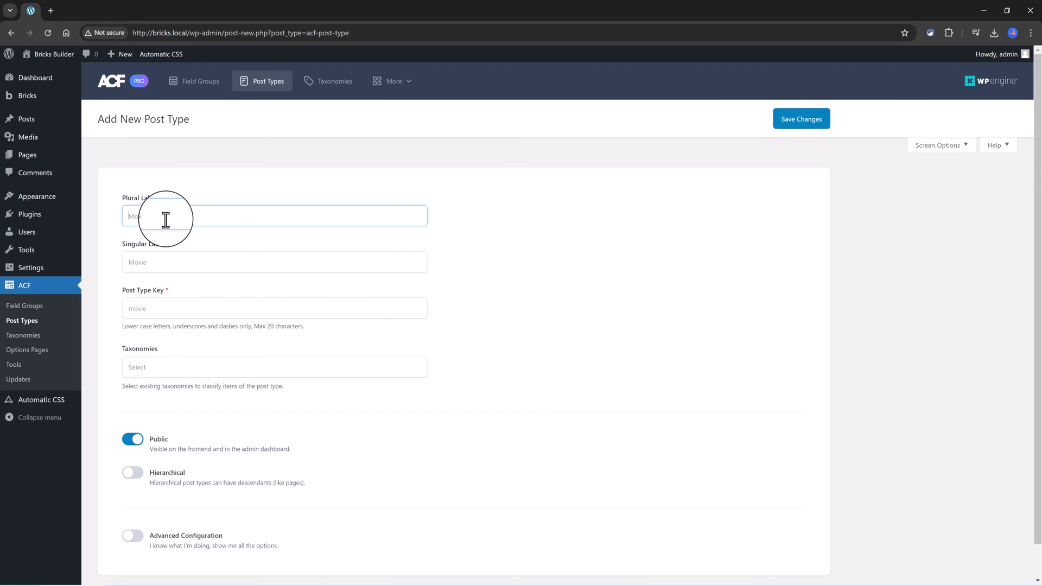
pyautogui.write('Listings')
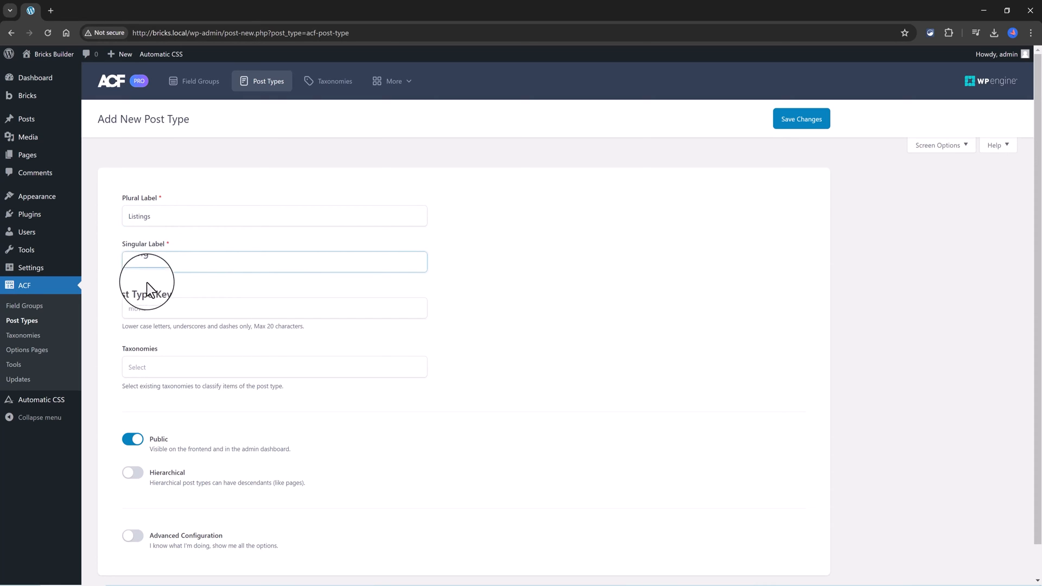
pyautogui.write('Listing')
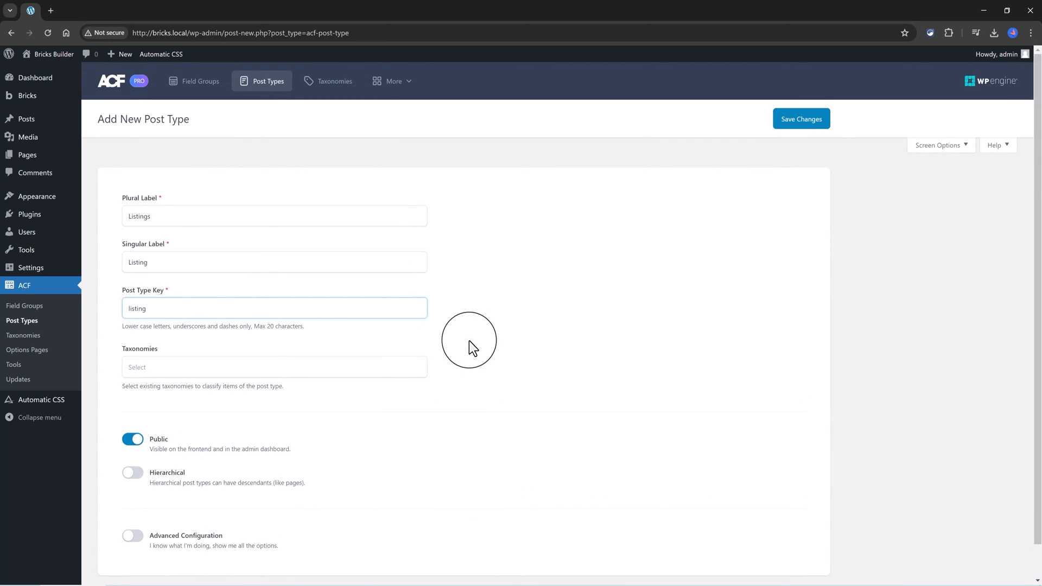
pyautogui.scroll(-3)
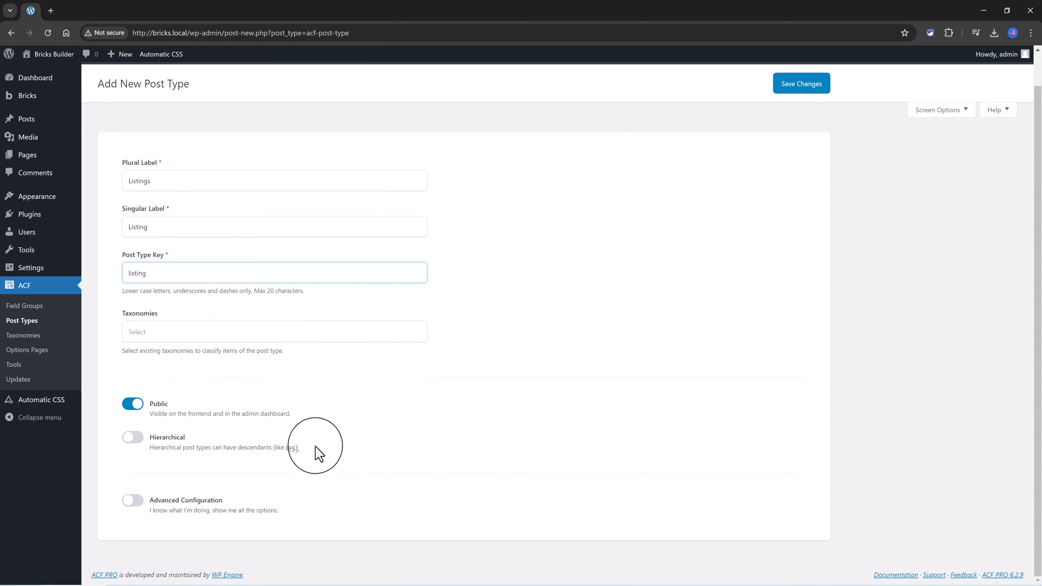
# Under Advanced Settings > URLs, keep Permalink Rewrite as Post Type Key and enable Archive
pyautogui.click(132, 499)
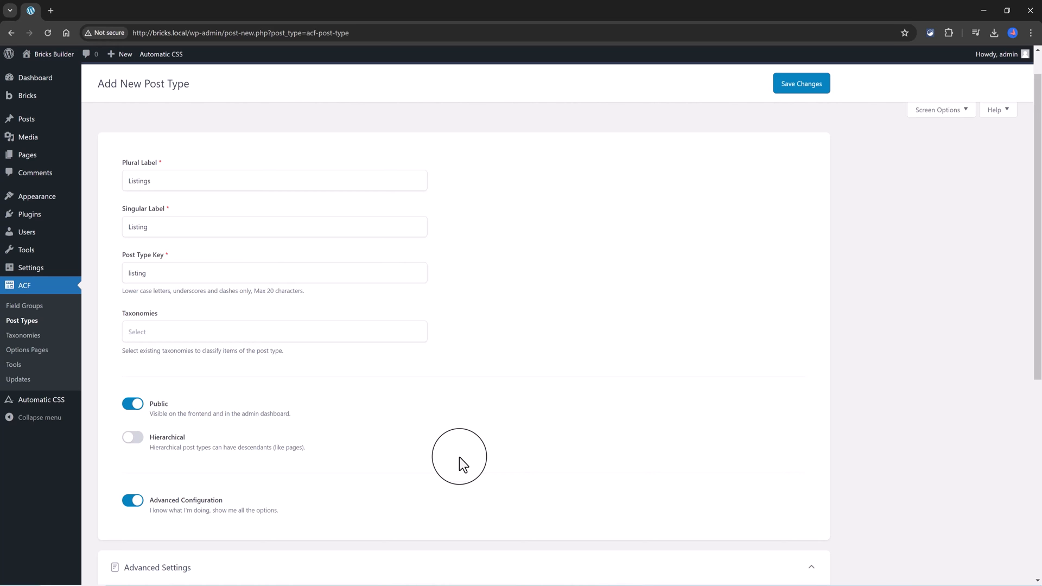
pyautogui.scroll(-3)
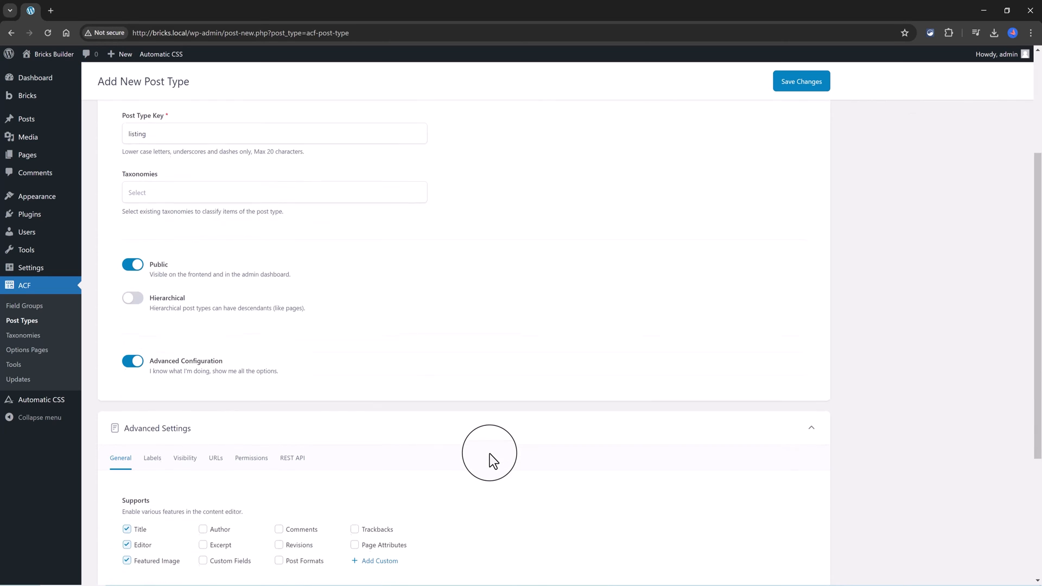
pyautogui.scroll(-3)
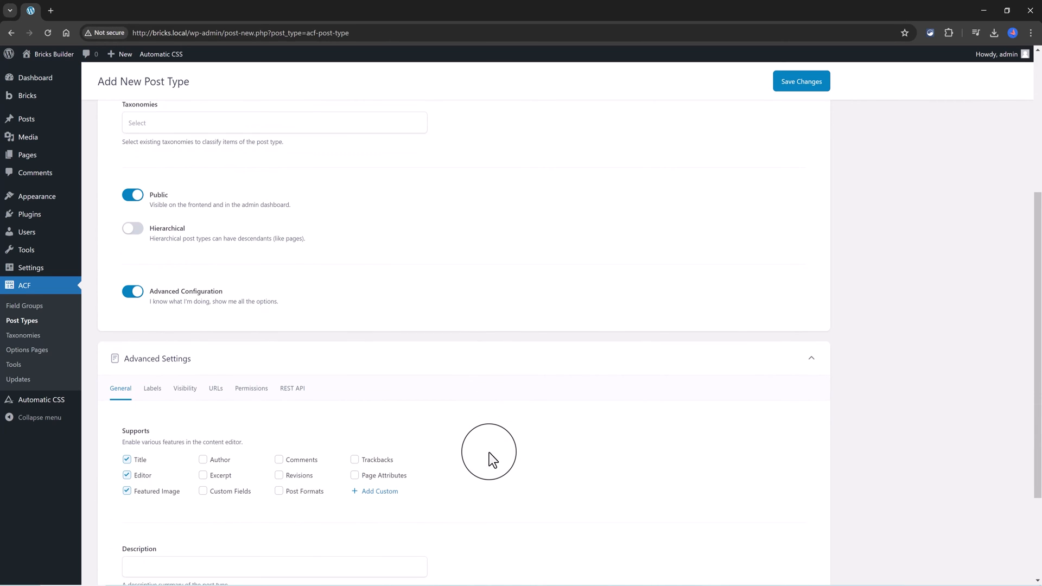
pyautogui.click(215, 388)
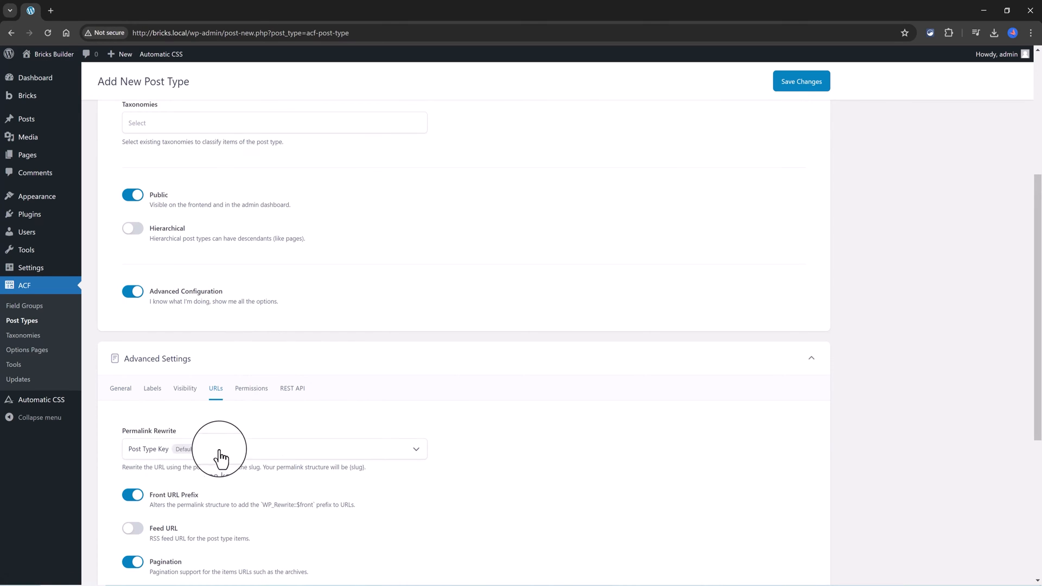
pyautogui.moveTo(242, 452)
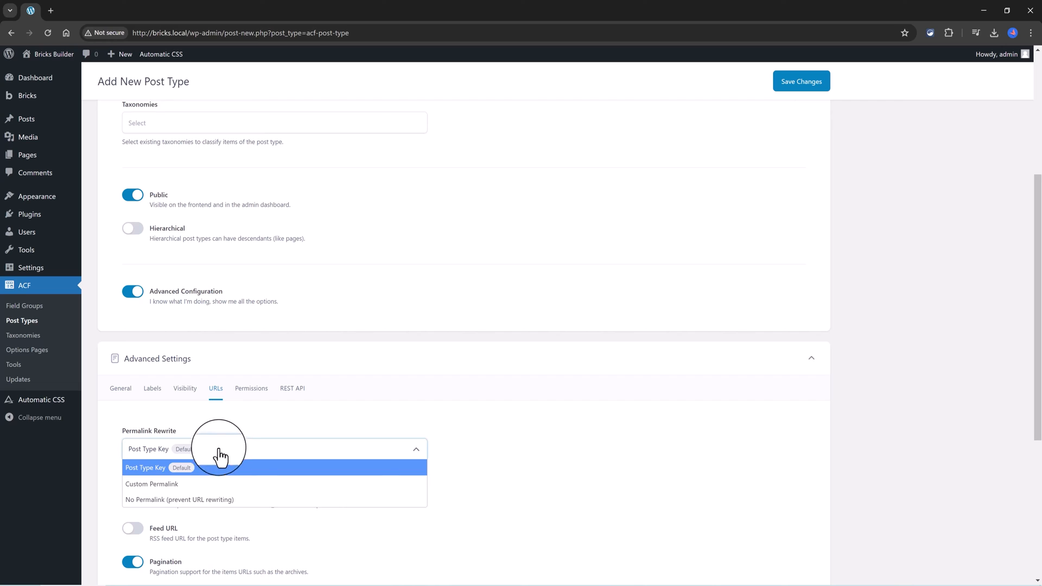
pyautogui.click(145, 467)
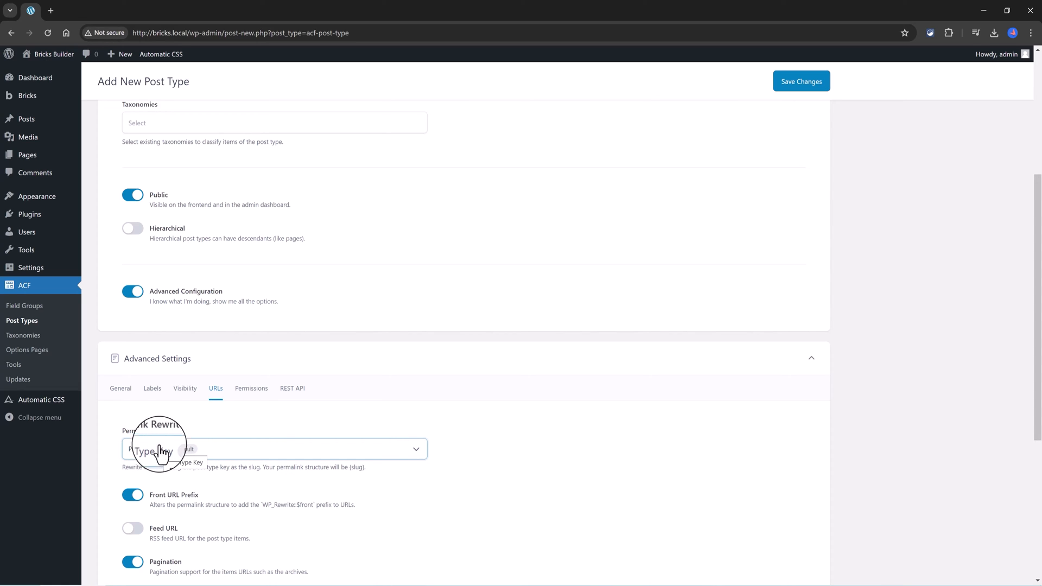
pyautogui.scroll(3)
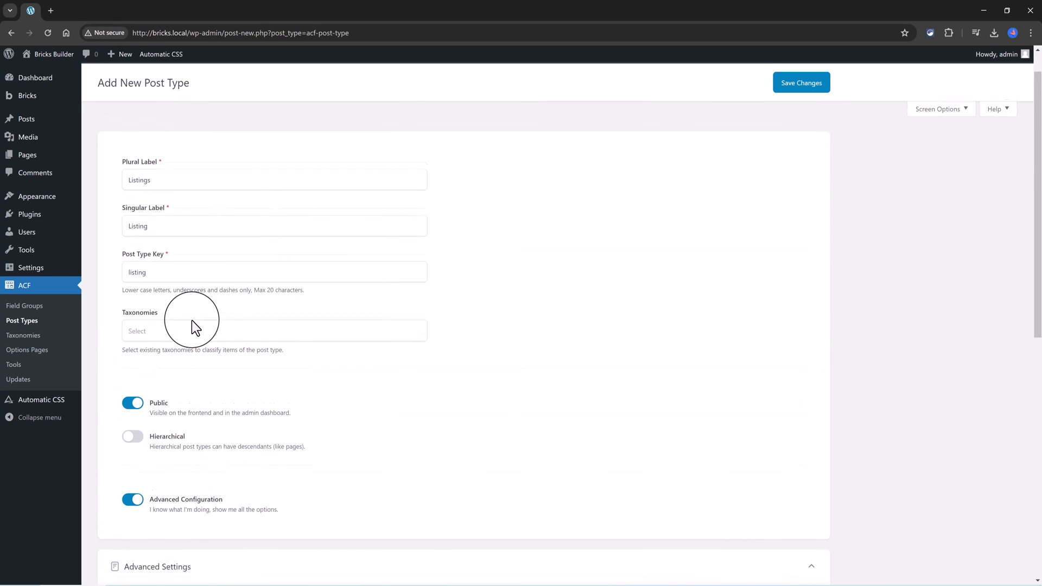
pyautogui.scroll(-3)
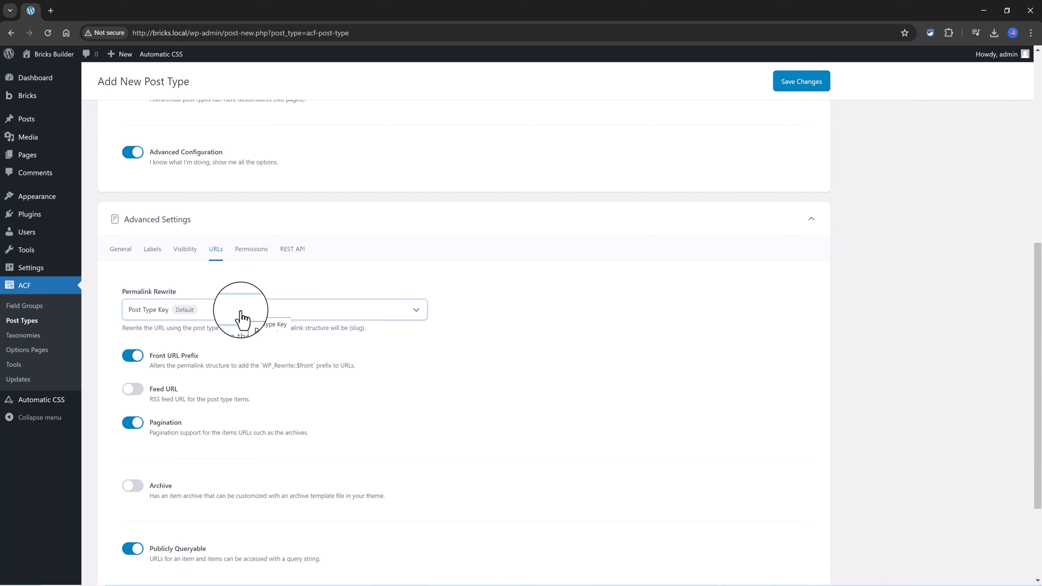
pyautogui.moveTo(326, 331)
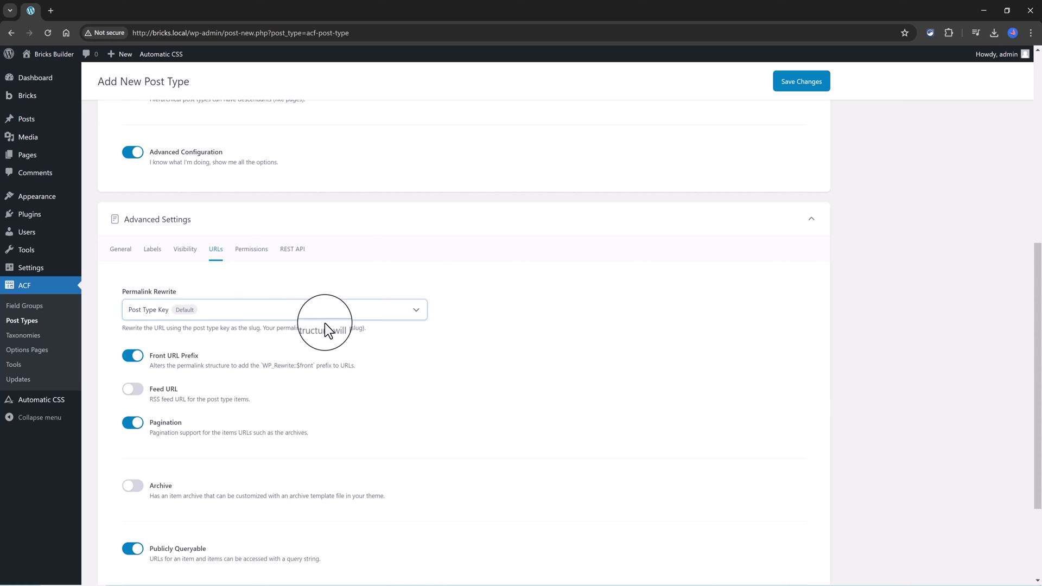
pyautogui.scroll(-3)
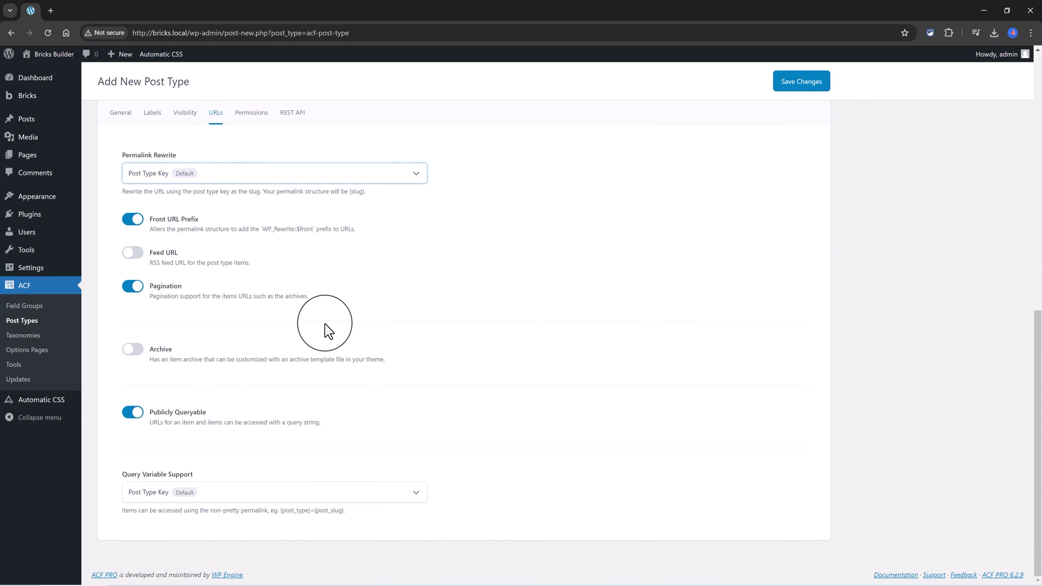
pyautogui.moveTo(234, 344)
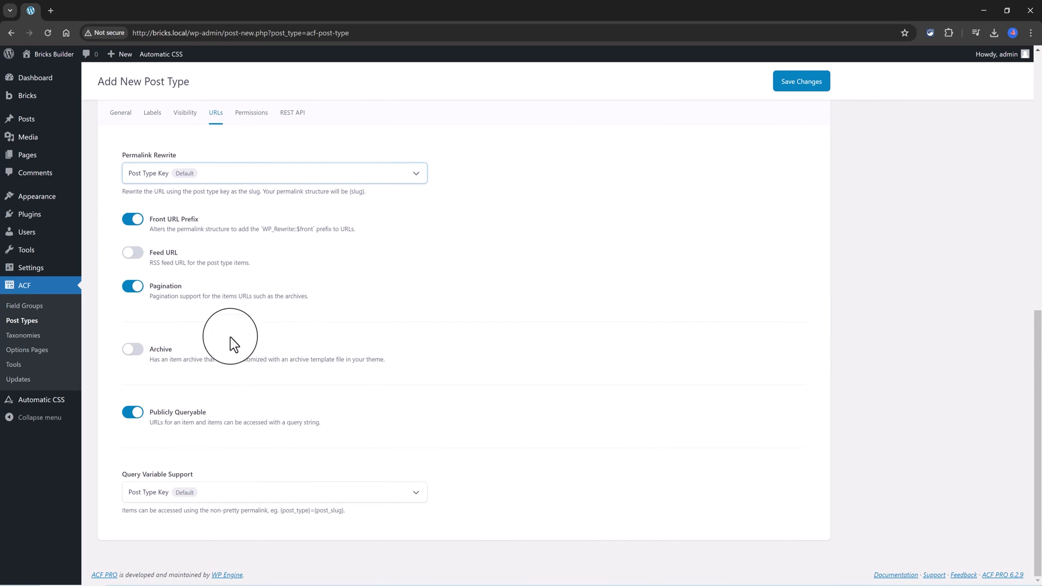
pyautogui.click(132, 349)
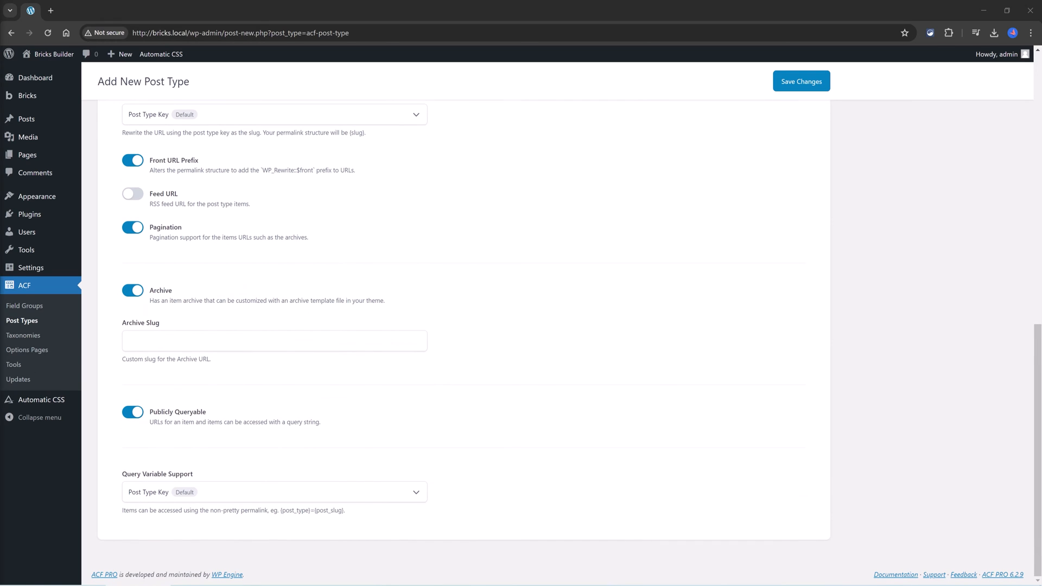
# Save Changes to create the Listings post type
pyautogui.click(801, 81)
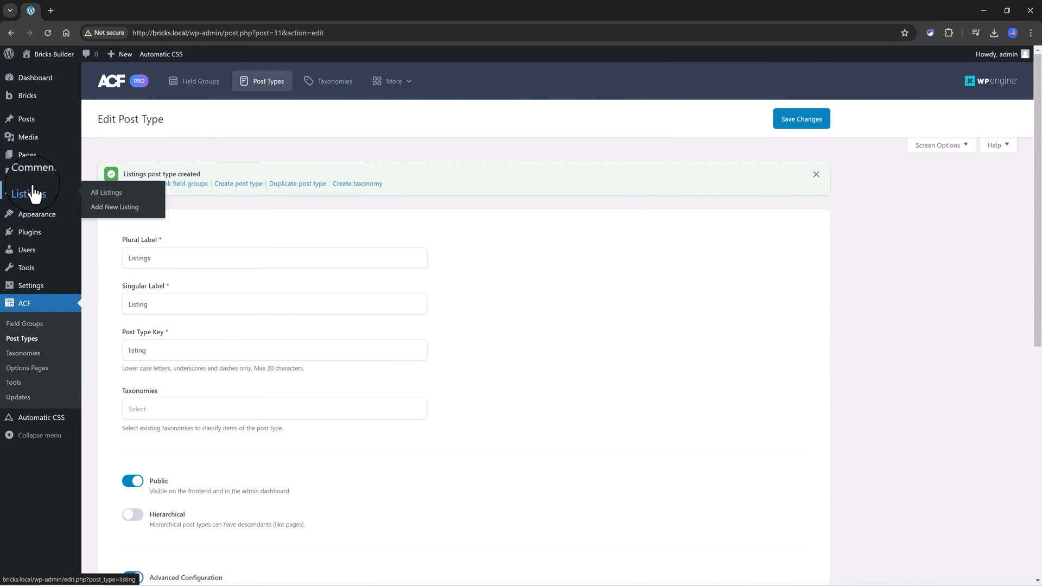
pyautogui.moveTo(219, 220)
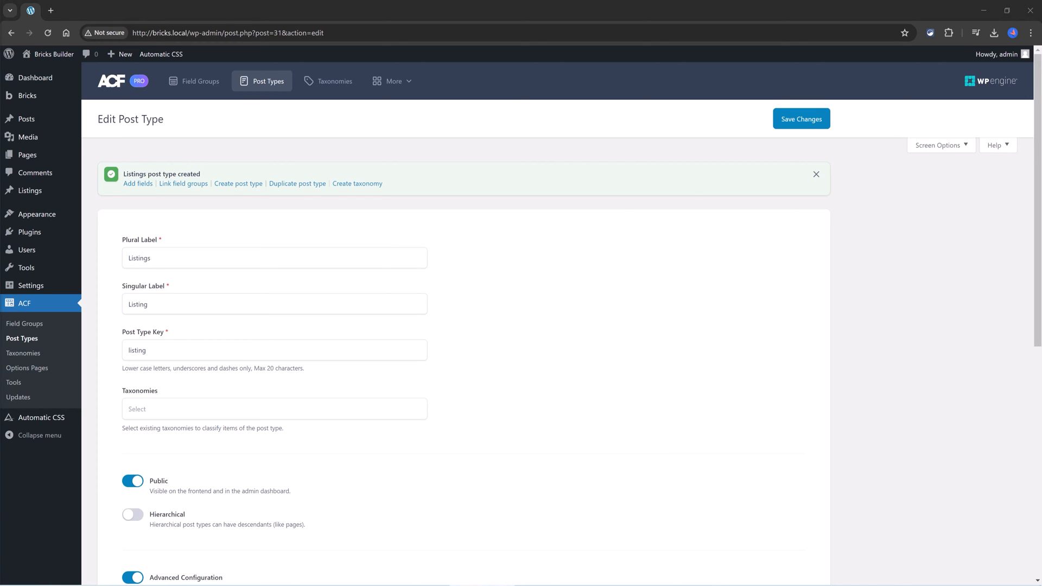
pyautogui.moveTo(24, 352)
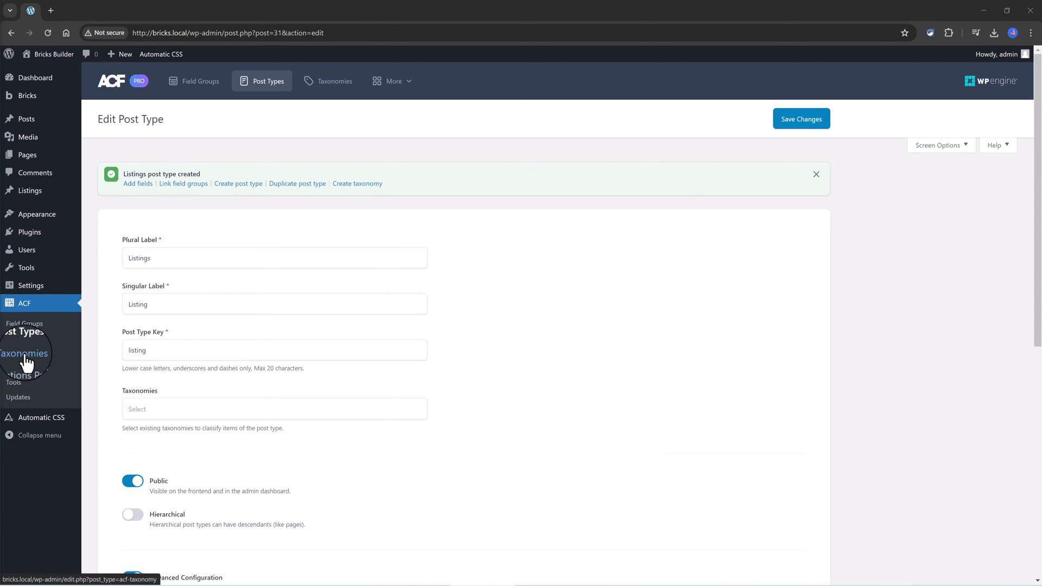
# Add taxonomy Property Types / Property Type, key property_type, attached to Listing, and save
pyautogui.click(26, 353)
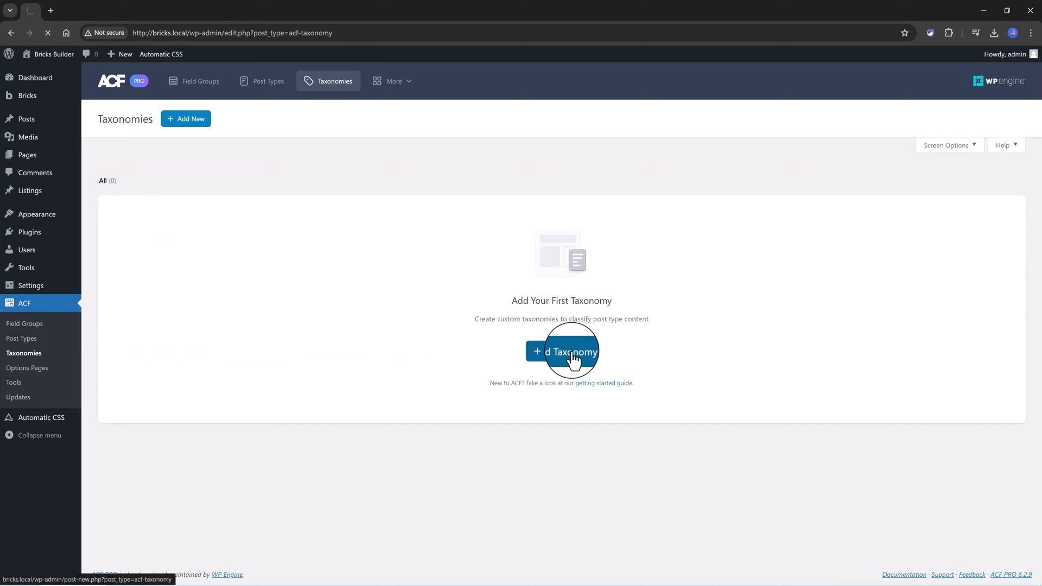
pyautogui.click(562, 351)
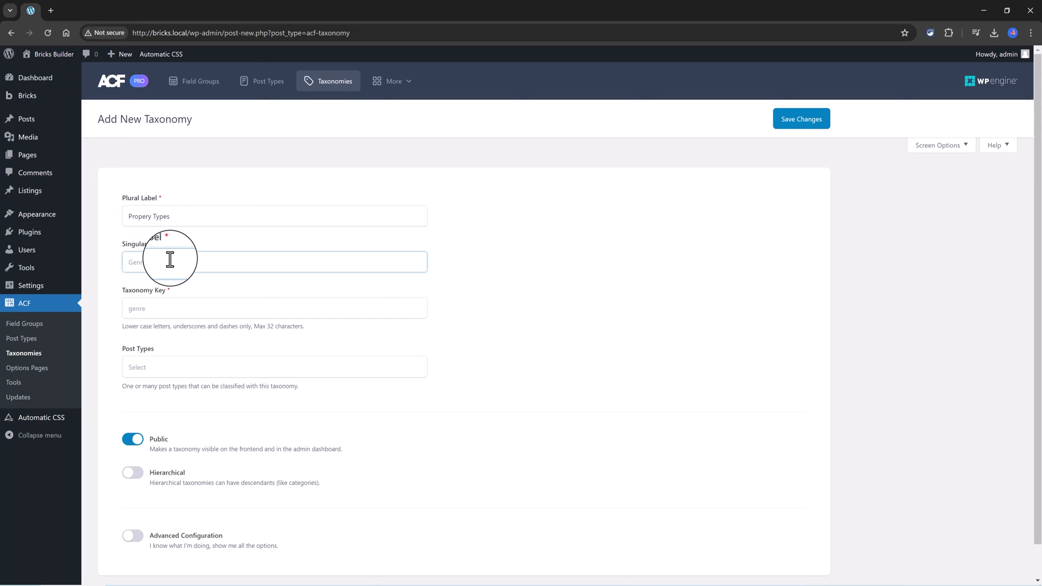
pyautogui.write('Property Type')
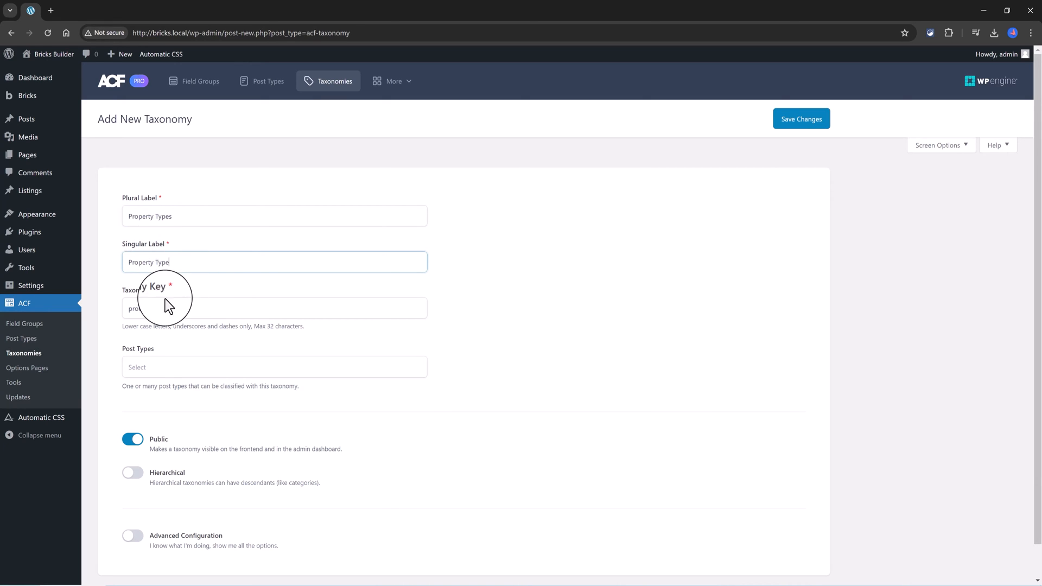
pyautogui.click(273, 308)
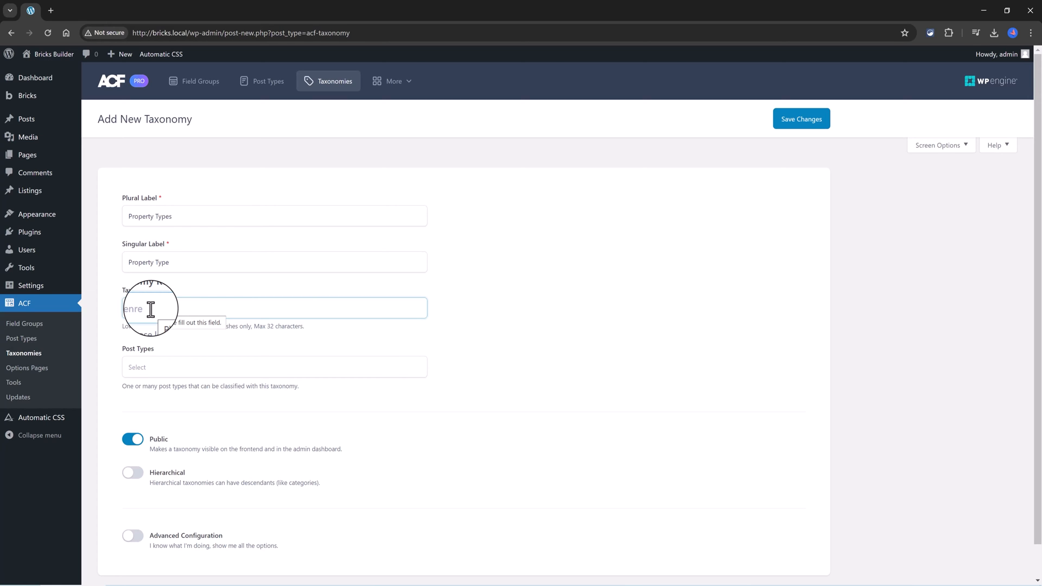
pyautogui.write('Property Type')
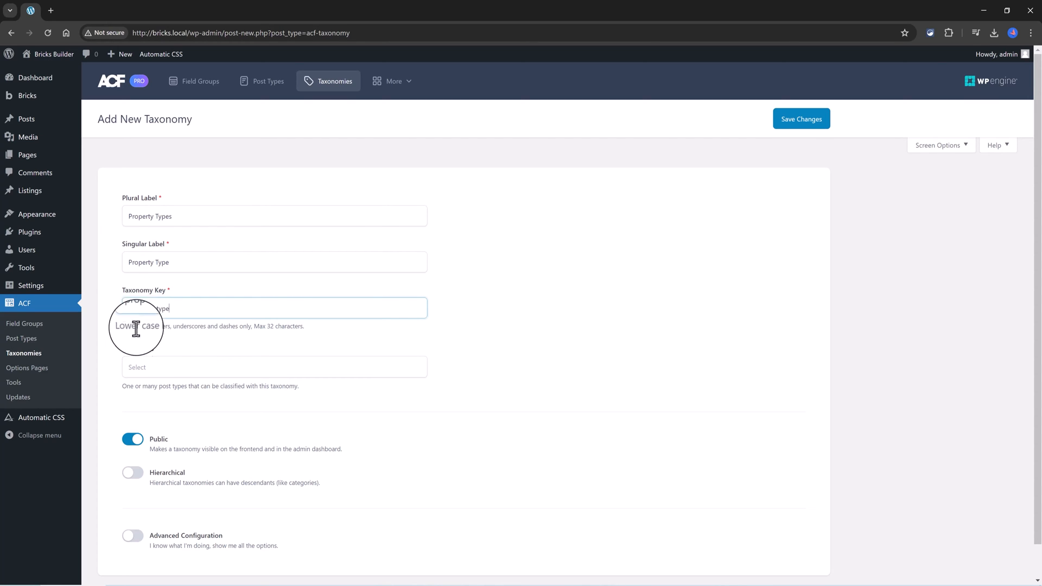
pyautogui.write('property_type')
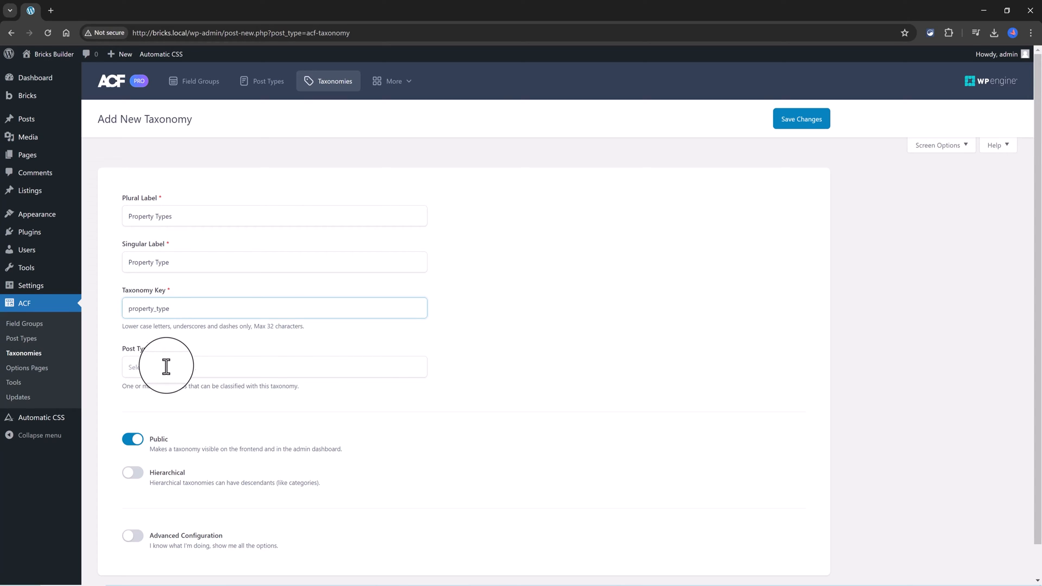
pyautogui.click(273, 366)
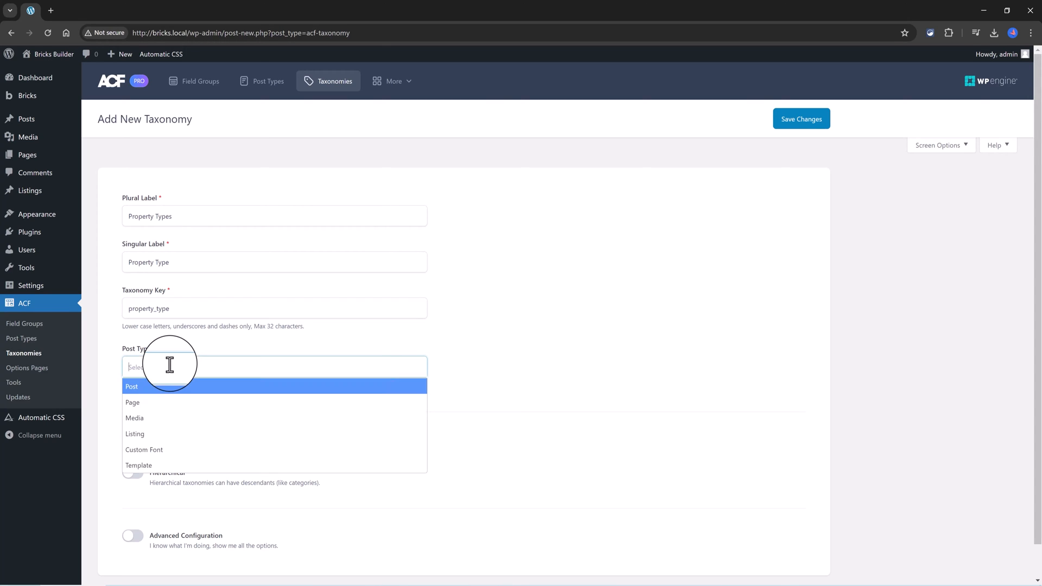
pyautogui.click(135, 433)
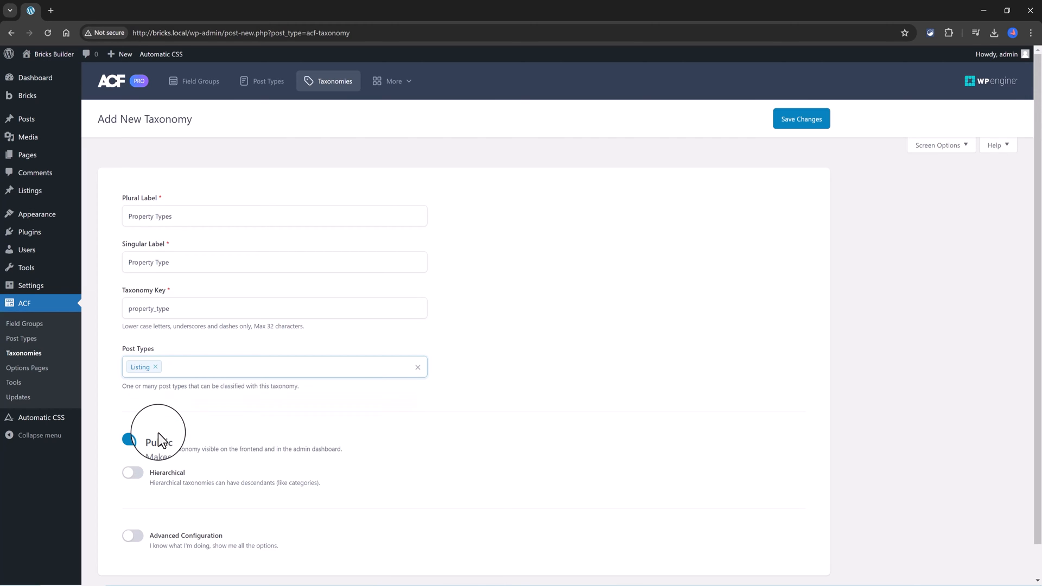
pyautogui.moveTo(679, 235)
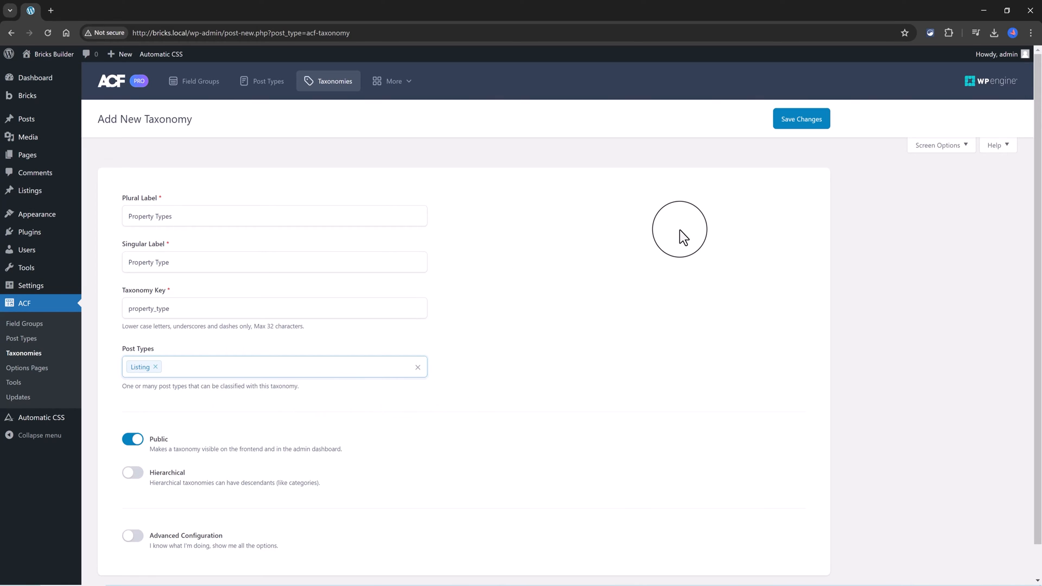
pyautogui.click(800, 118)
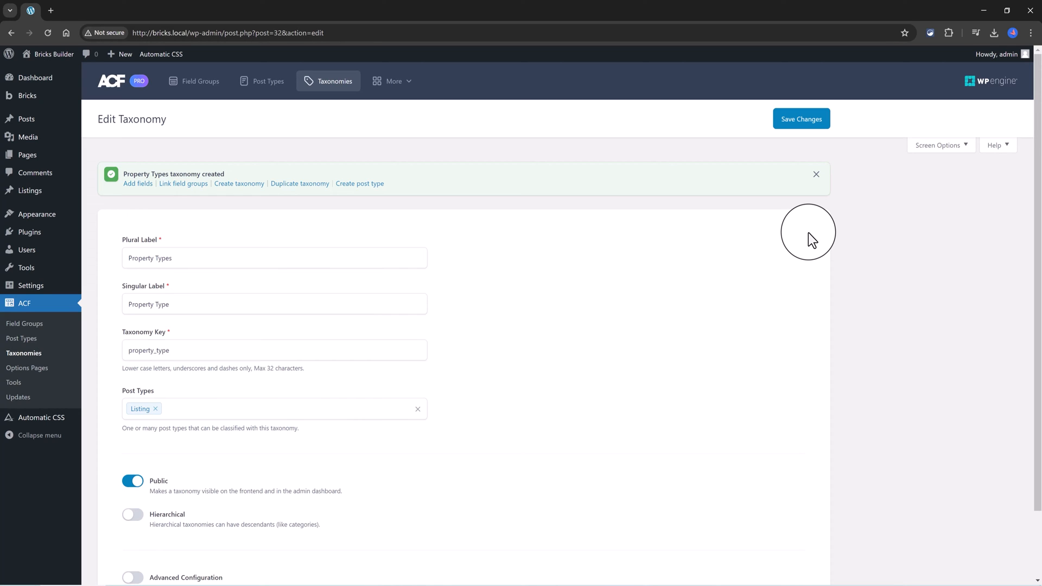
pyautogui.moveTo(32, 365)
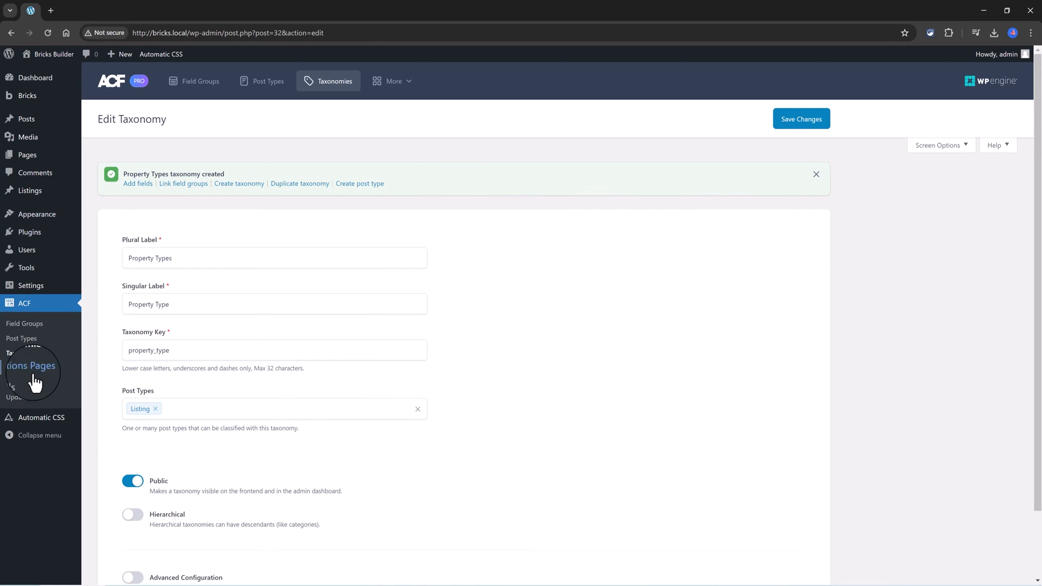
# Add taxonomy Property Features / Property Feature attached to Listing, and save it
pyautogui.click(27, 353)
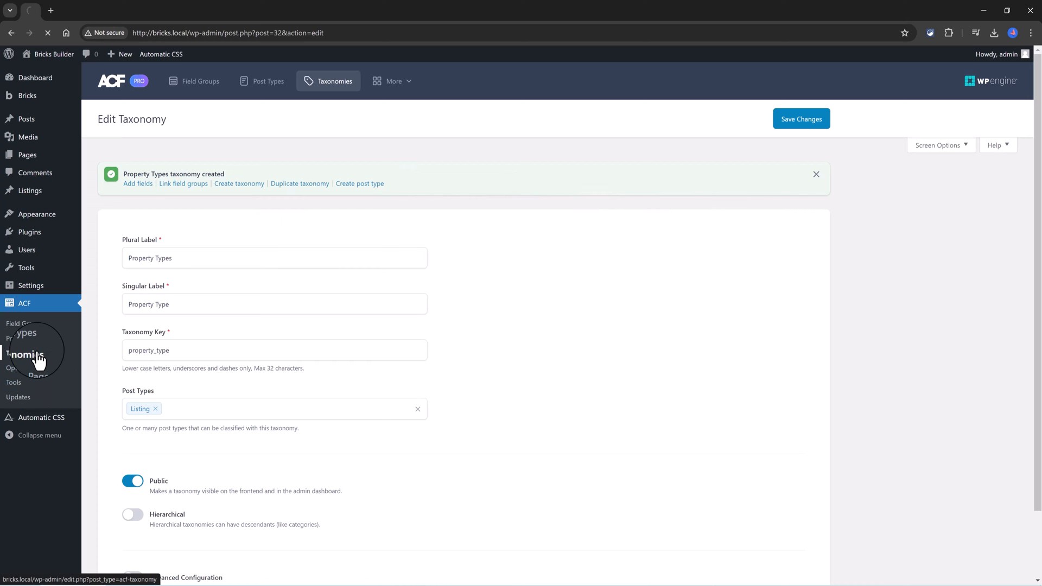
pyautogui.click(24, 353)
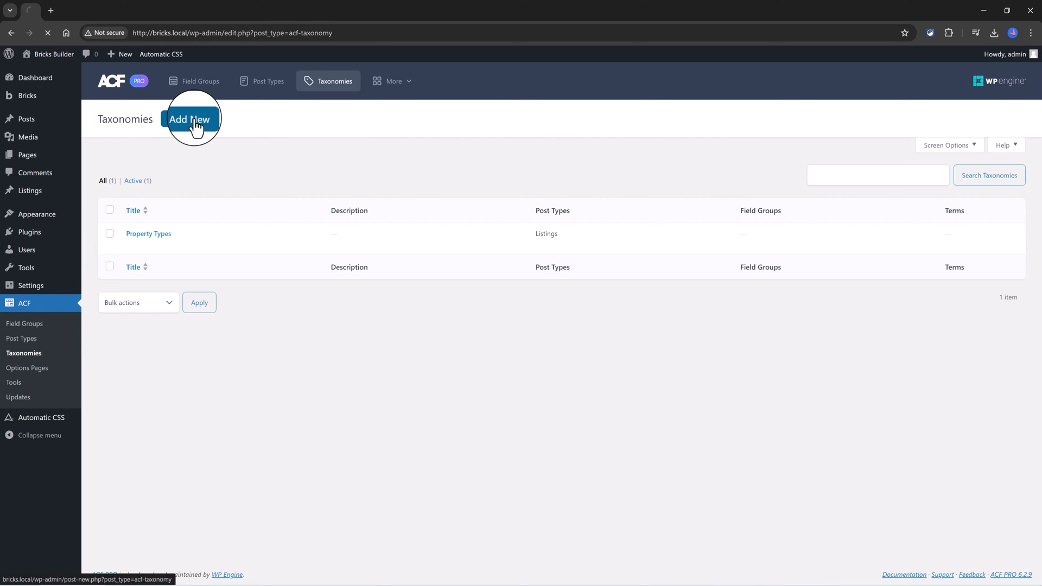
pyautogui.click(190, 119)
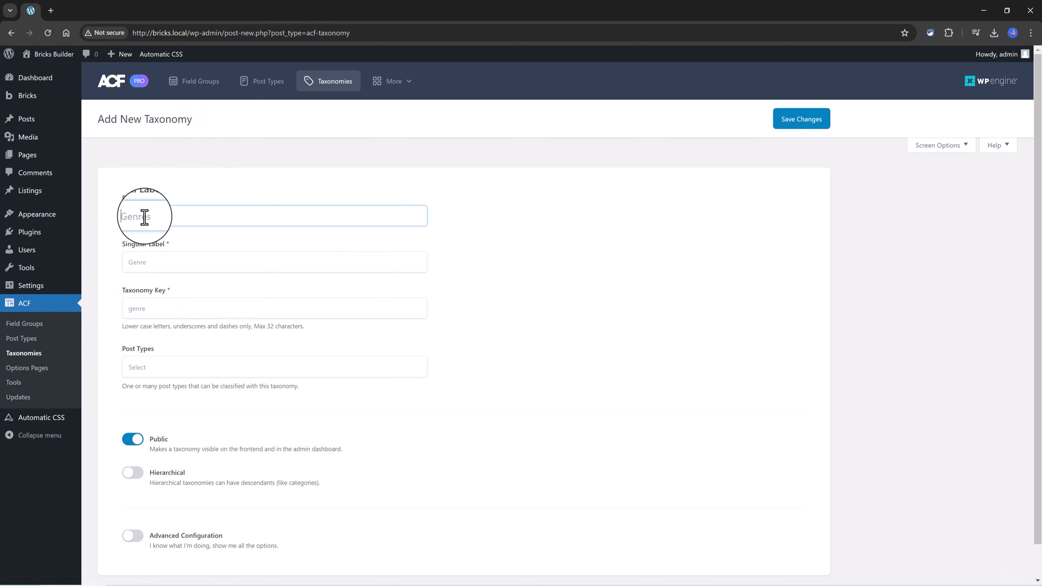
pyautogui.write('Property Features')
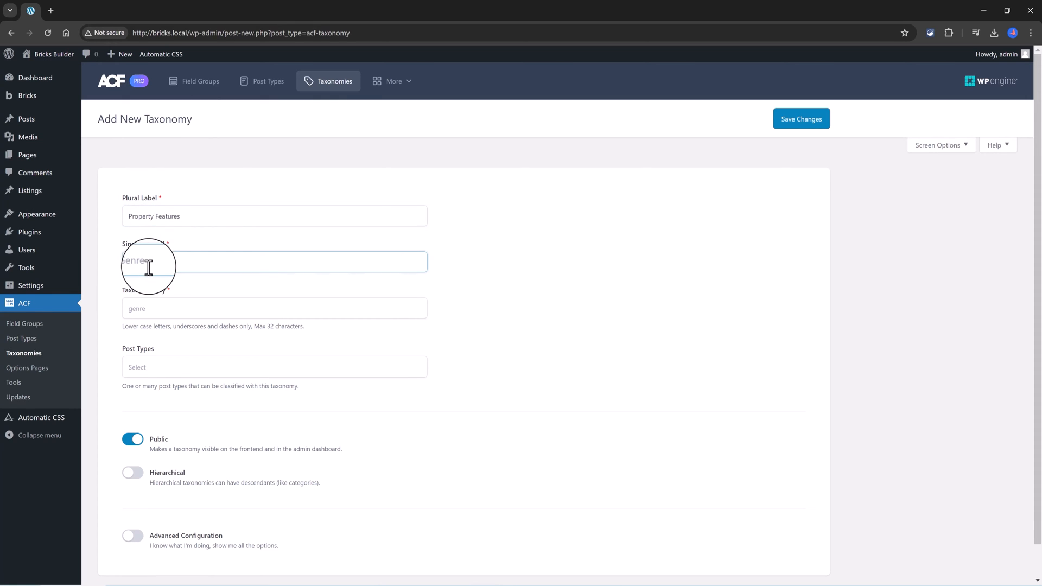
pyautogui.write('Property Feature')
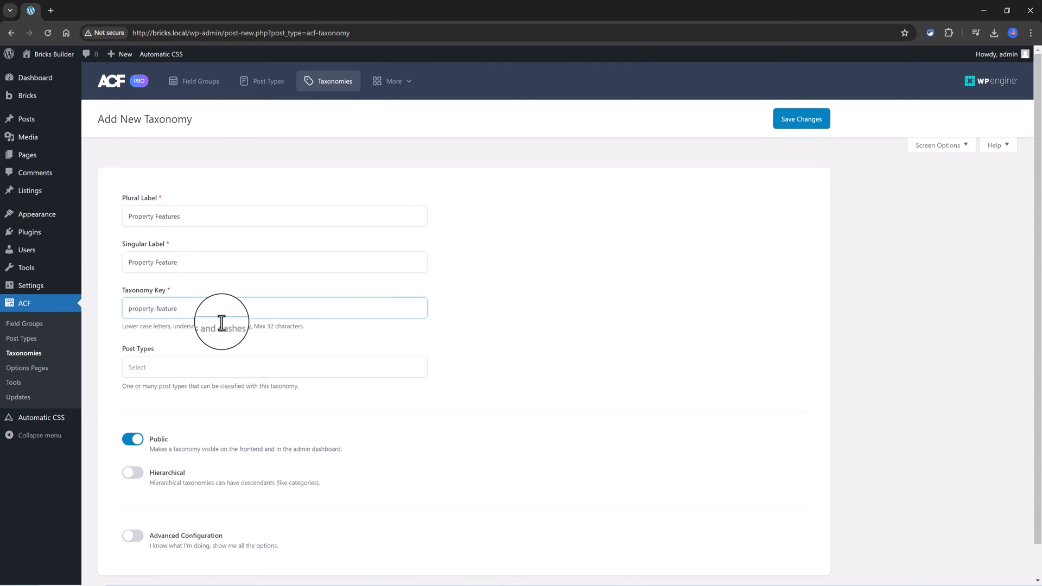
pyautogui.moveTo(238, 344)
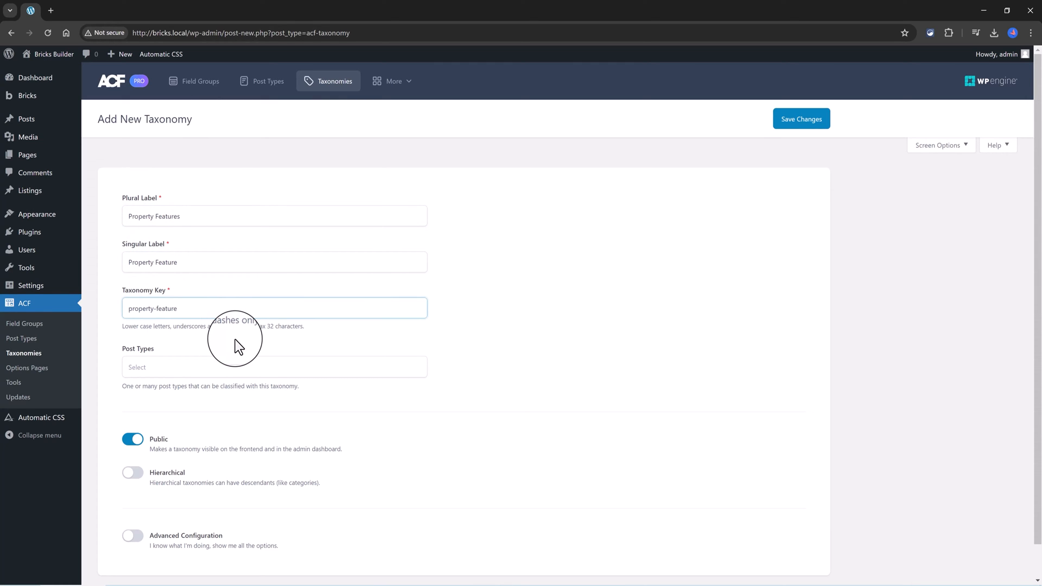
pyautogui.click(274, 367)
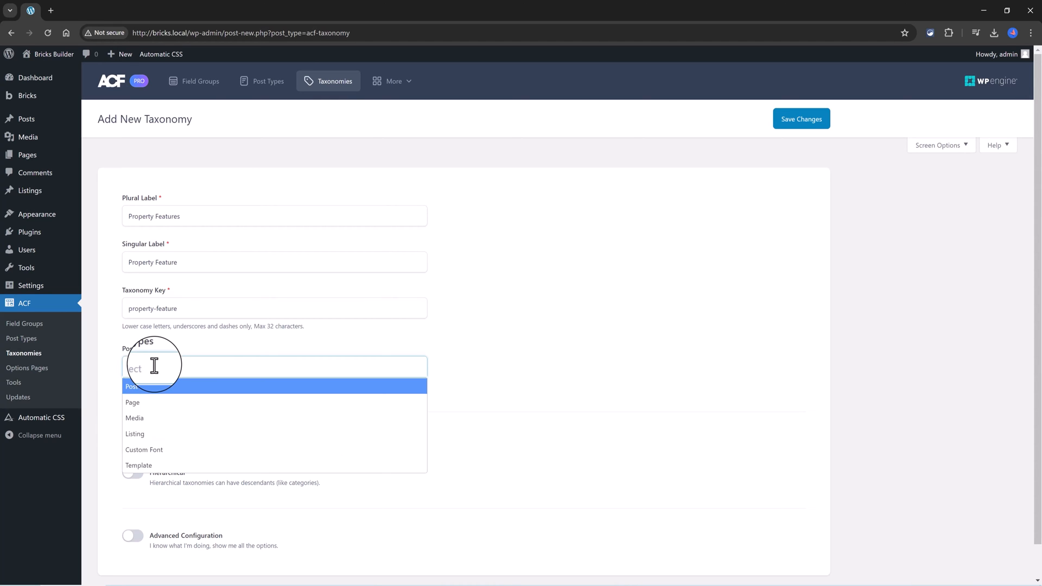
pyautogui.click(134, 433)
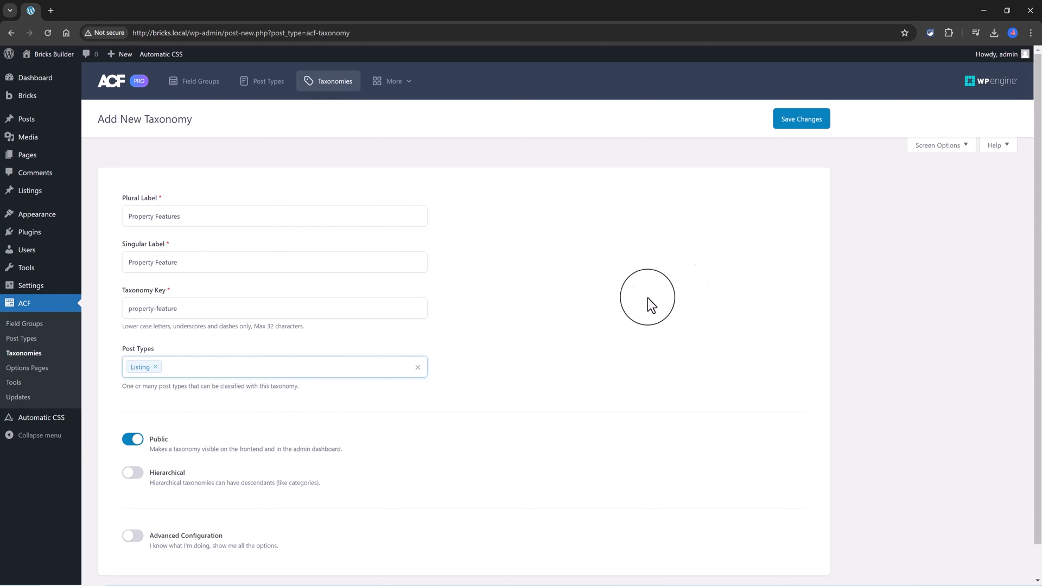
pyautogui.click(801, 118)
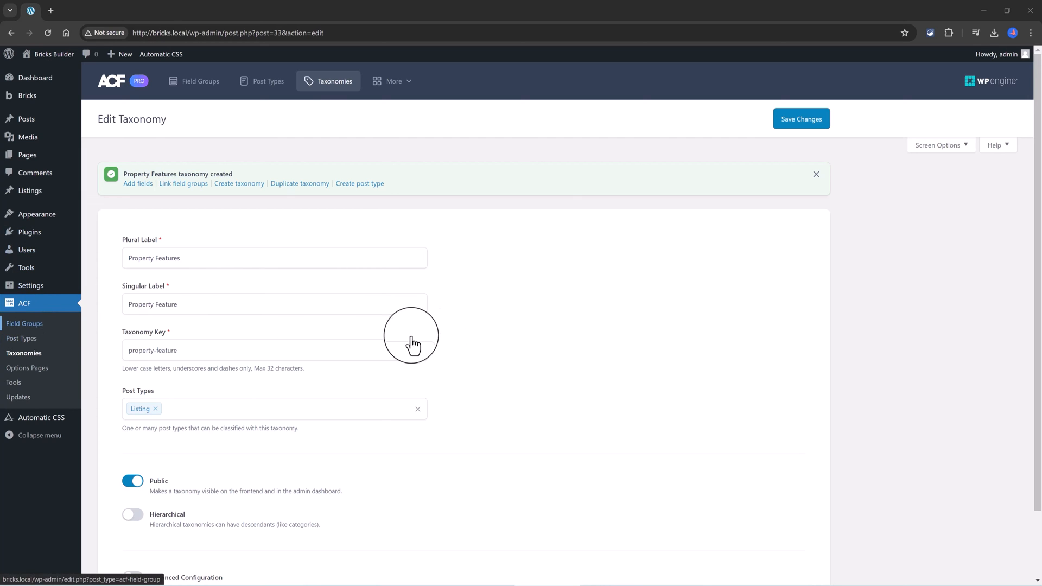
# Make the first field a Select labelled Property Type with choices For Rent and For Sale
pyautogui.click(200, 80)
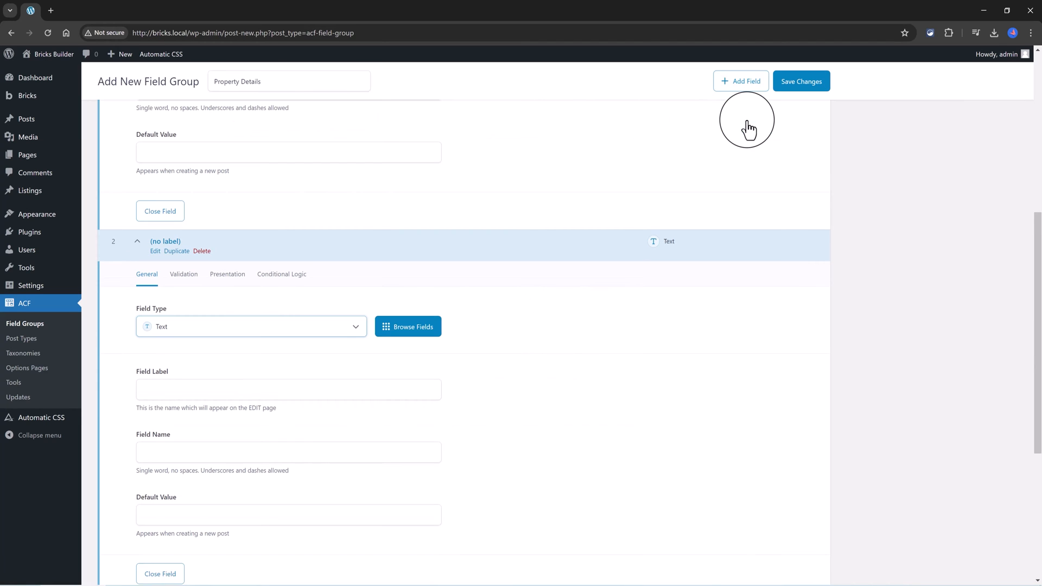
pyautogui.scroll(3)
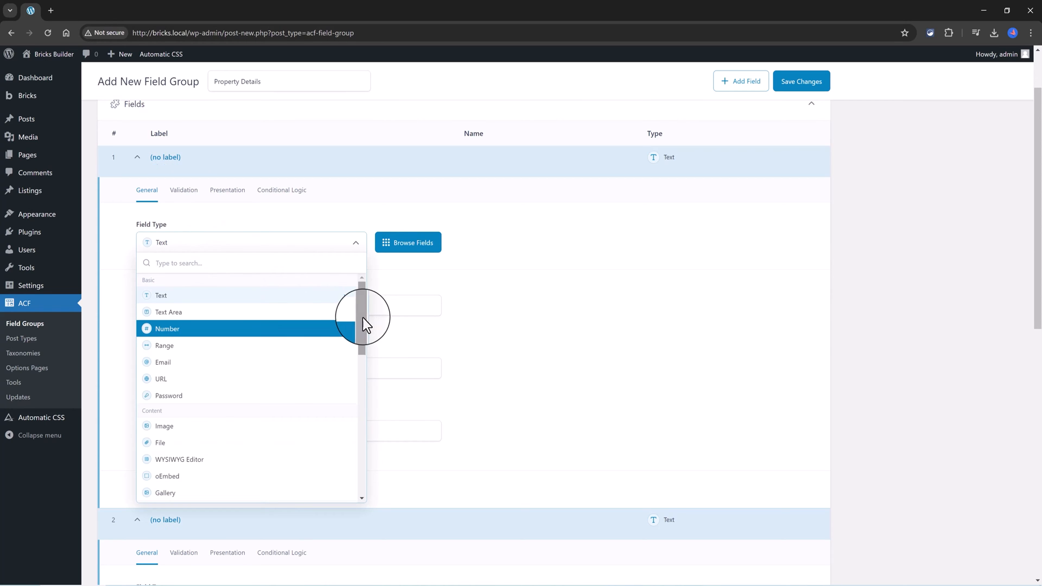
pyautogui.scroll(-3)
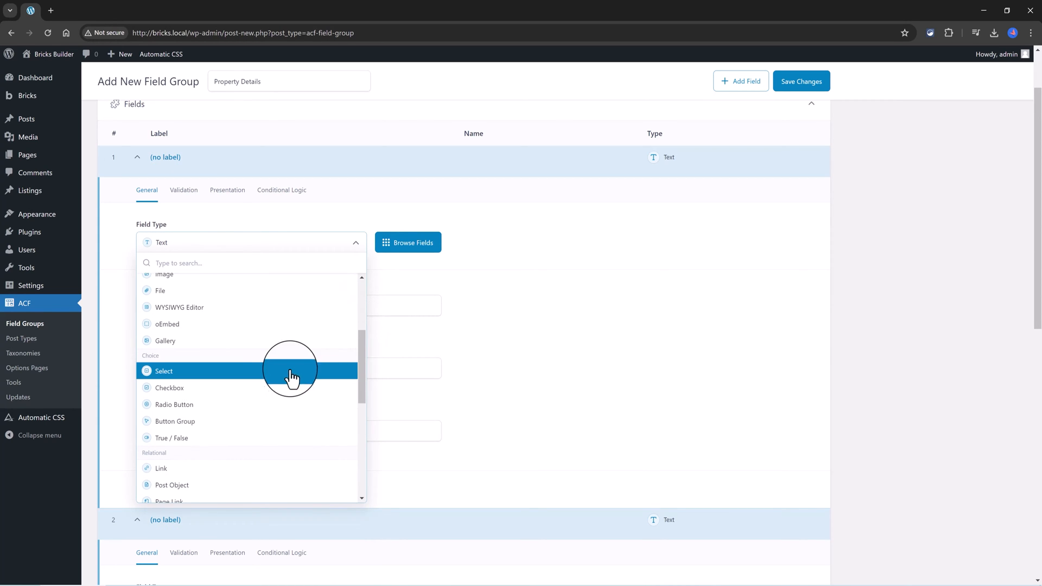
pyautogui.click(164, 371)
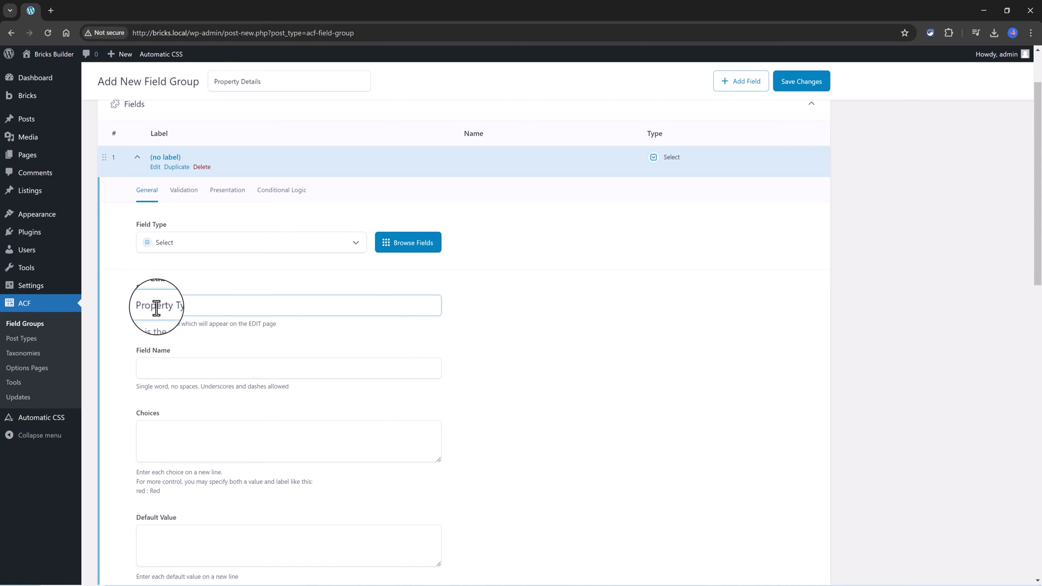
pyautogui.write('Property Type')
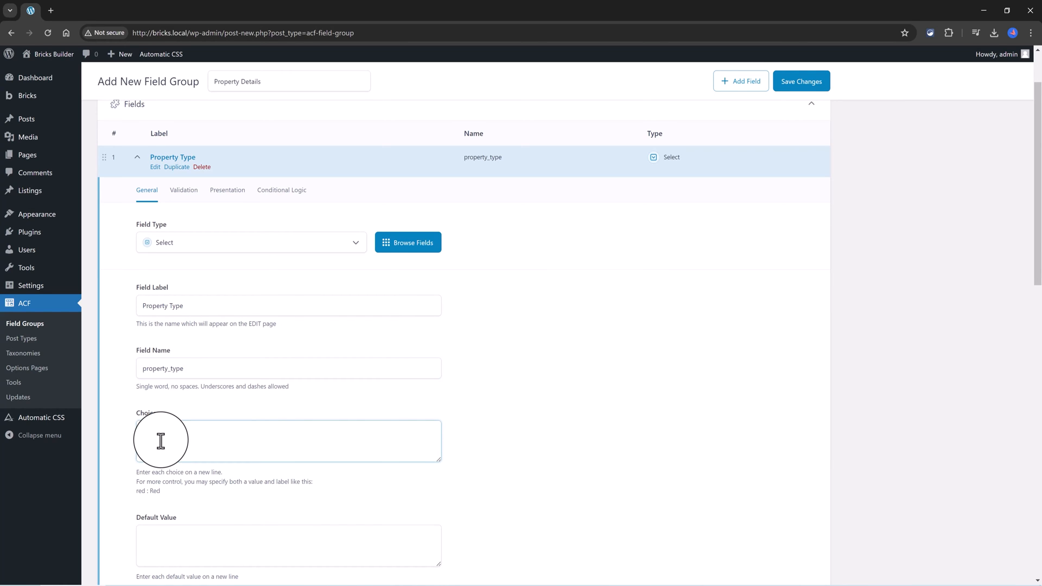
pyautogui.write('For Rent')
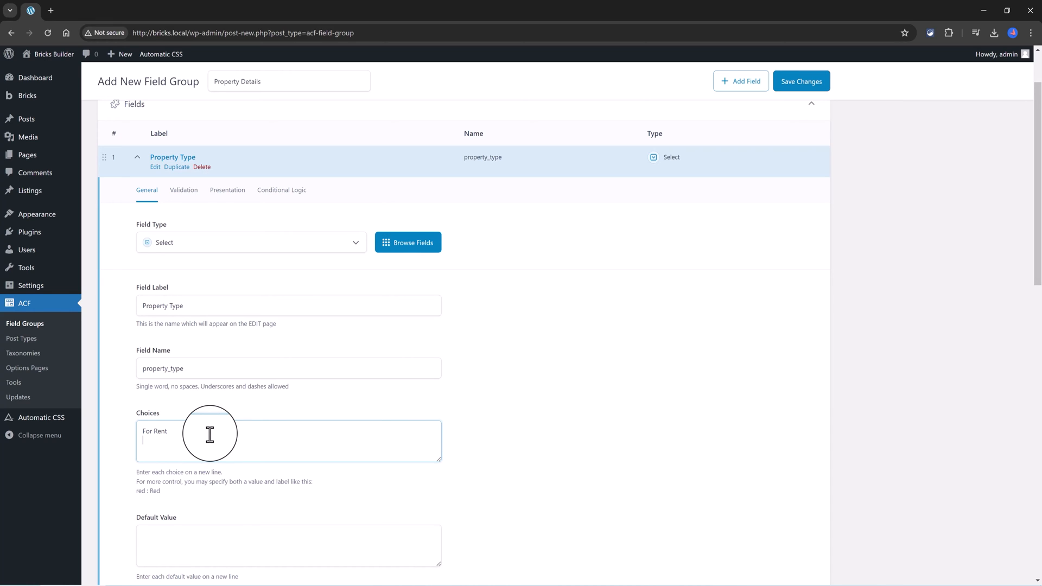
pyautogui.write('For')
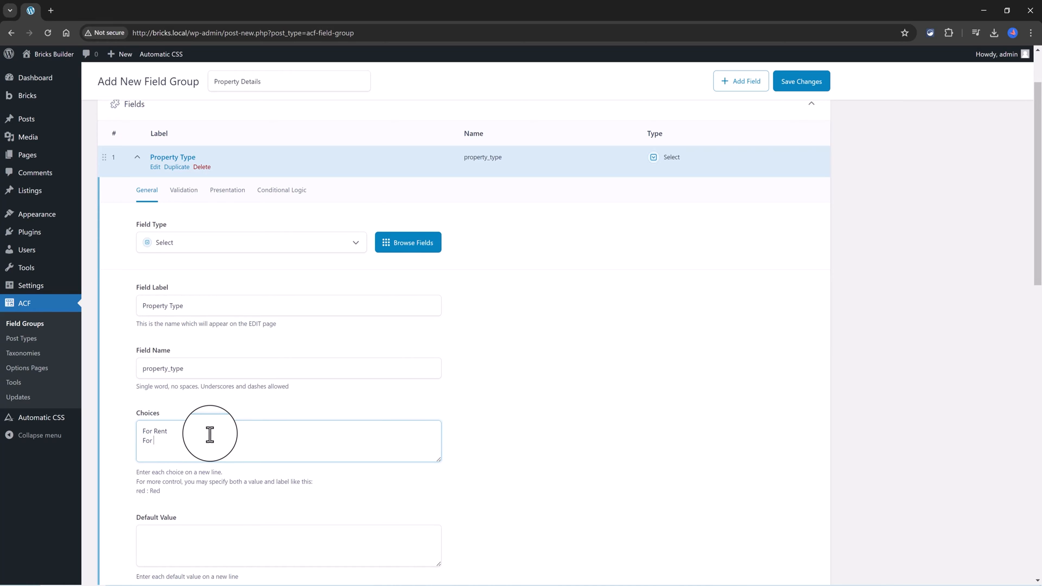
pyautogui.write('Sale')
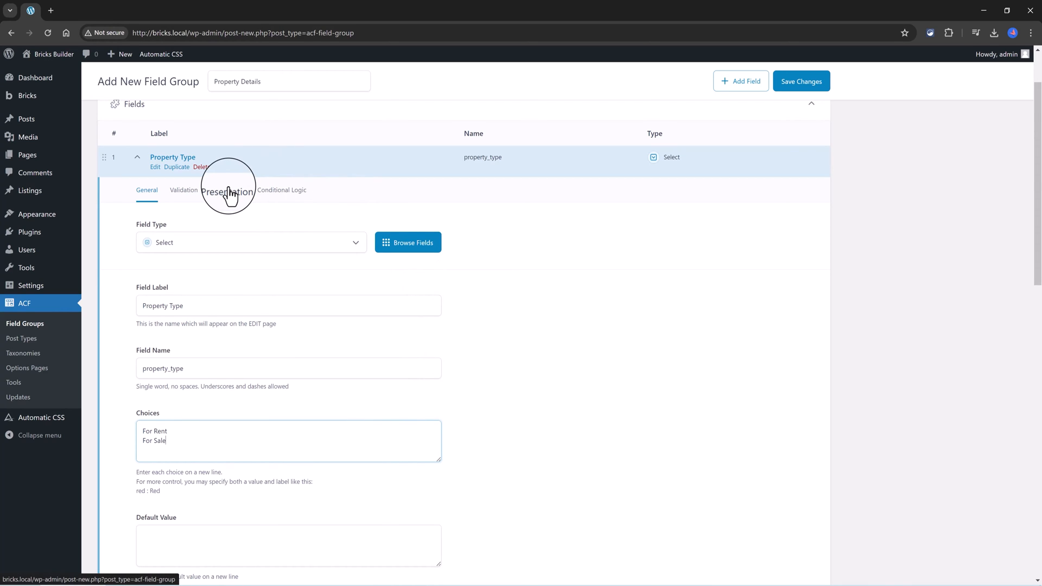
# Set the Property Type field's Presentation wrapper width to 33
pyautogui.click(227, 190)
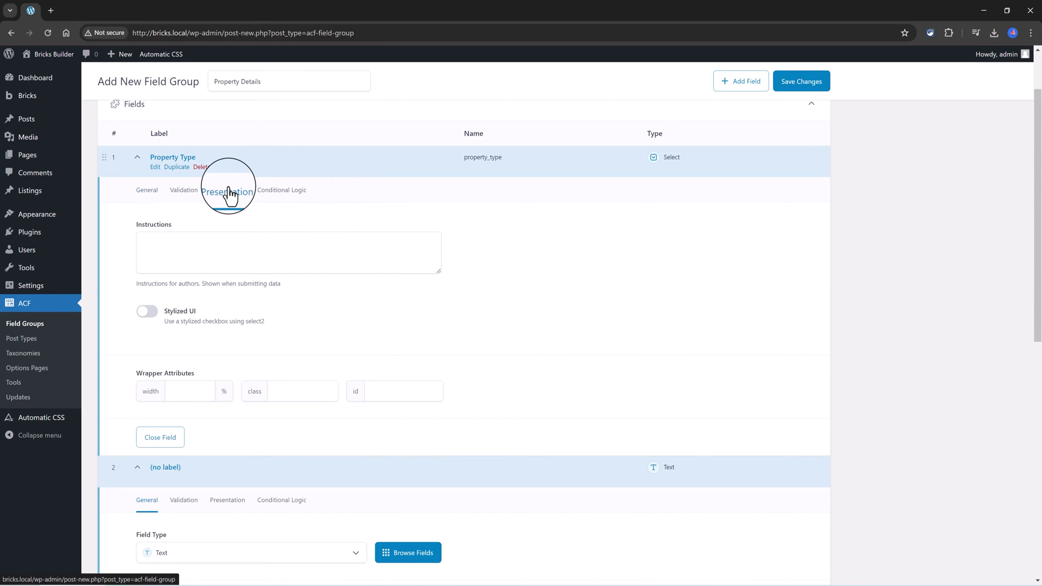
pyautogui.click(227, 190)
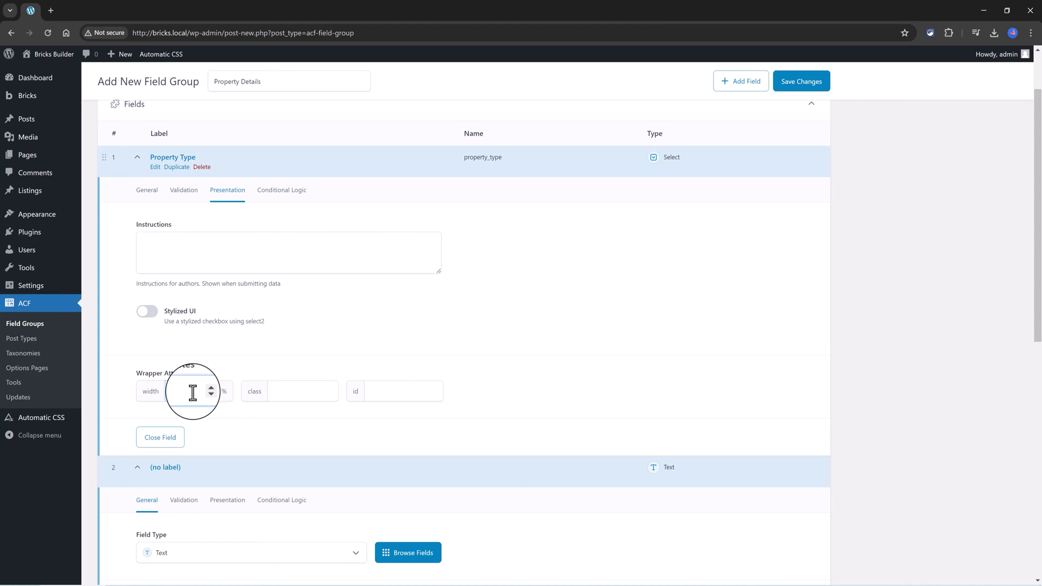
pyautogui.write('3')
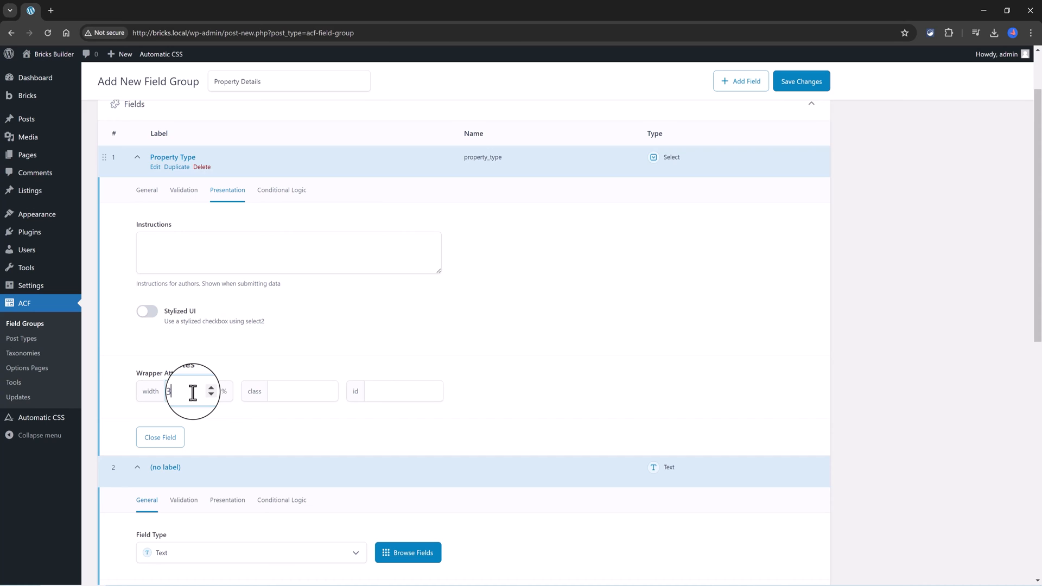
pyautogui.write('3')
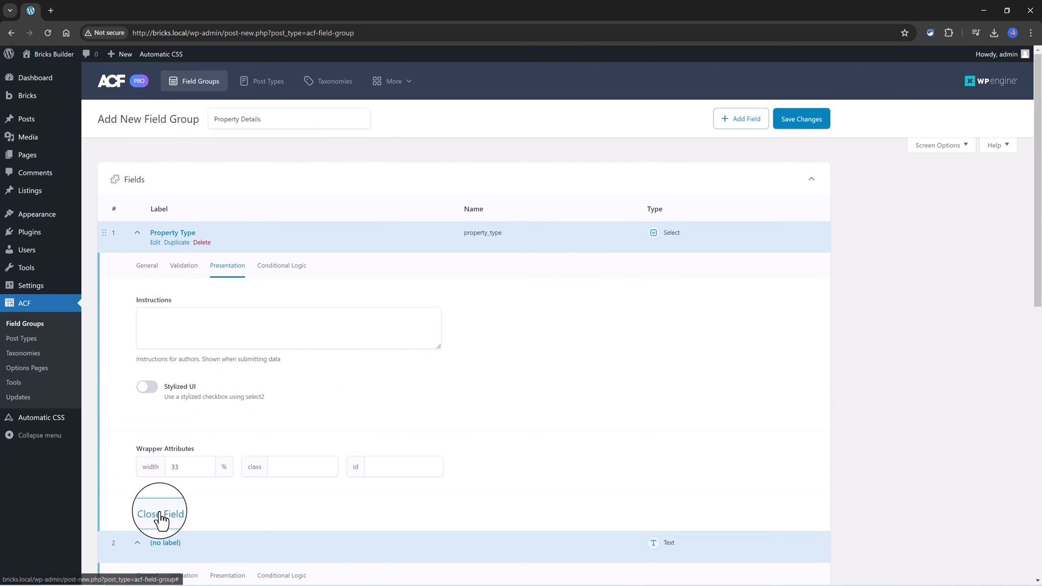
# Add a Best Price text field (best_price) with 33% wrapper width, then collapse it
pyautogui.click(160, 514)
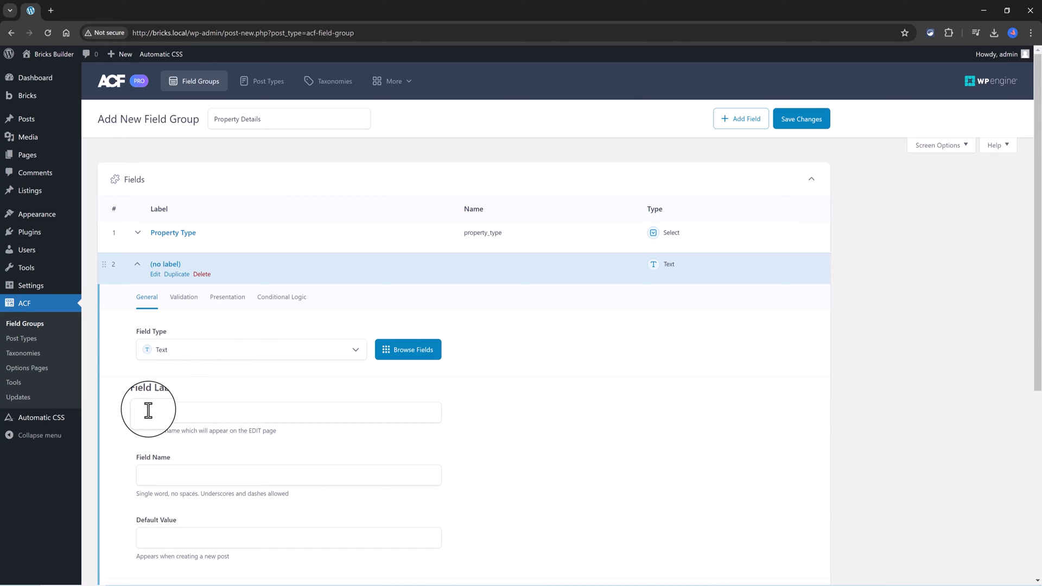
pyautogui.click(288, 412)
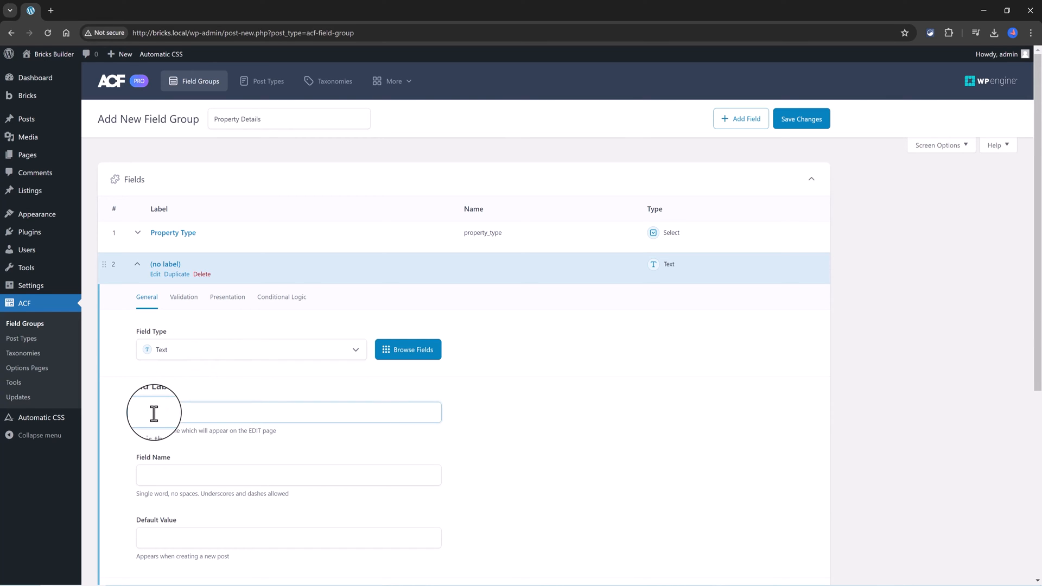
pyautogui.write('Best Price')
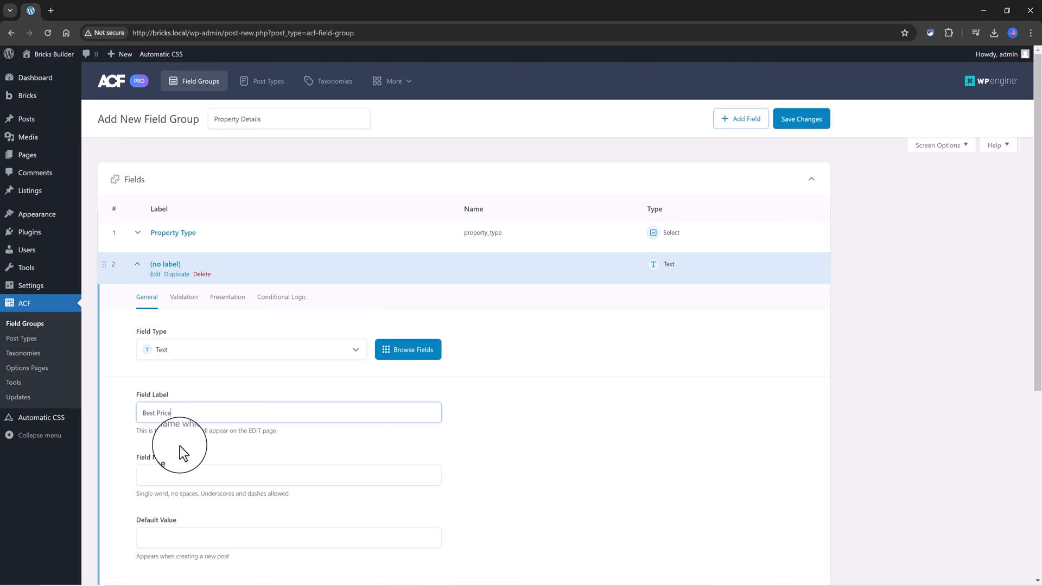
pyautogui.click(287, 475)
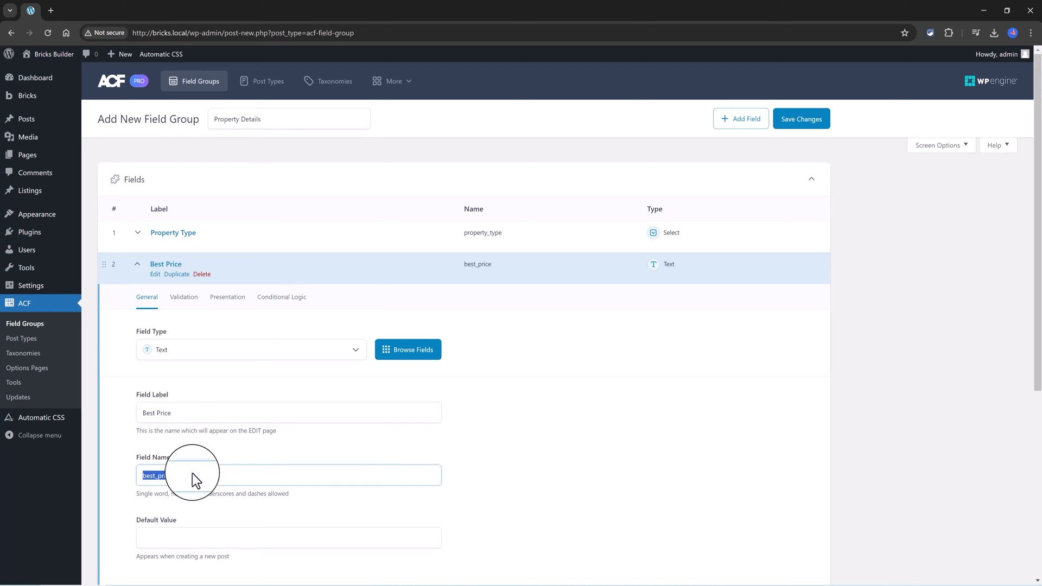
pyautogui.click(227, 296)
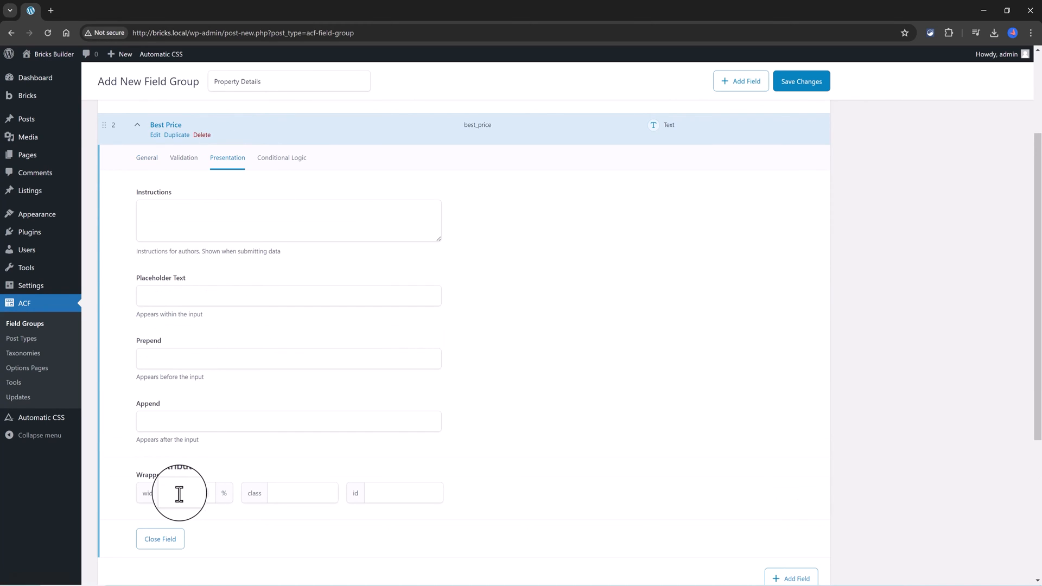
pyautogui.write('33')
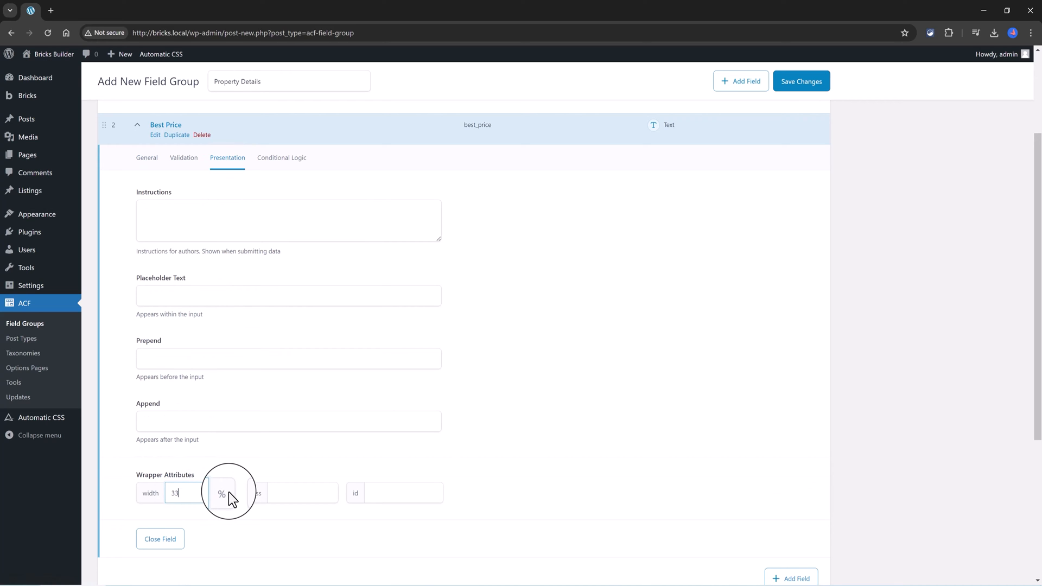
pyautogui.moveTo(316, 532)
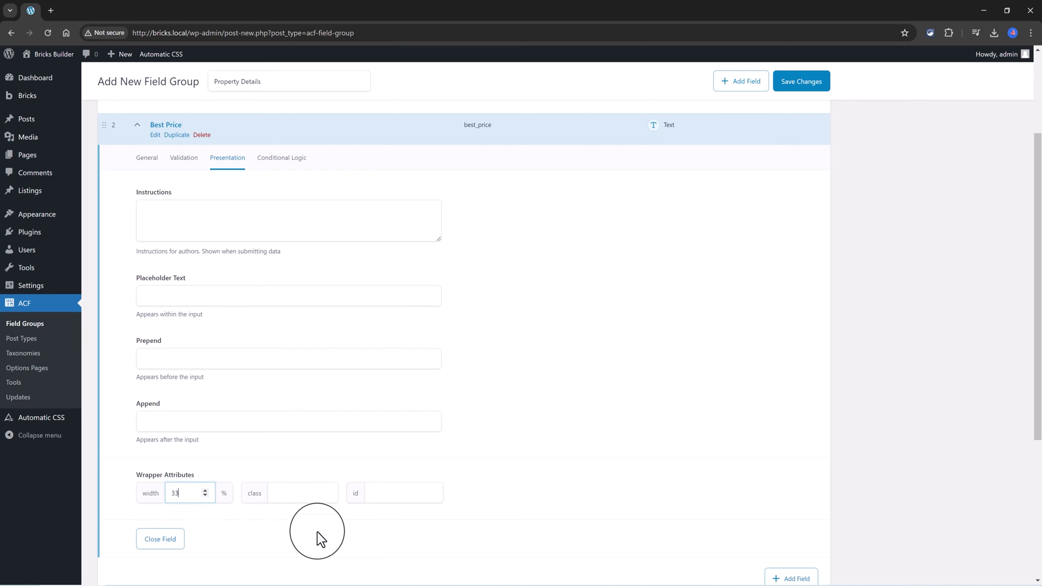
pyautogui.click(160, 538)
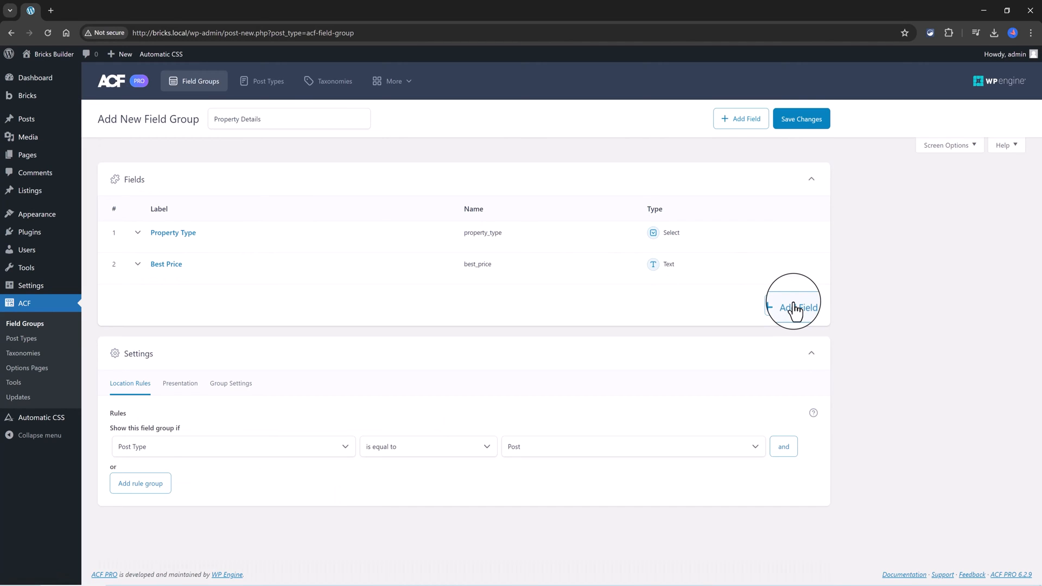
# Add a third field, Price, as a Number field with 33% wrapper width
pyautogui.click(794, 308)
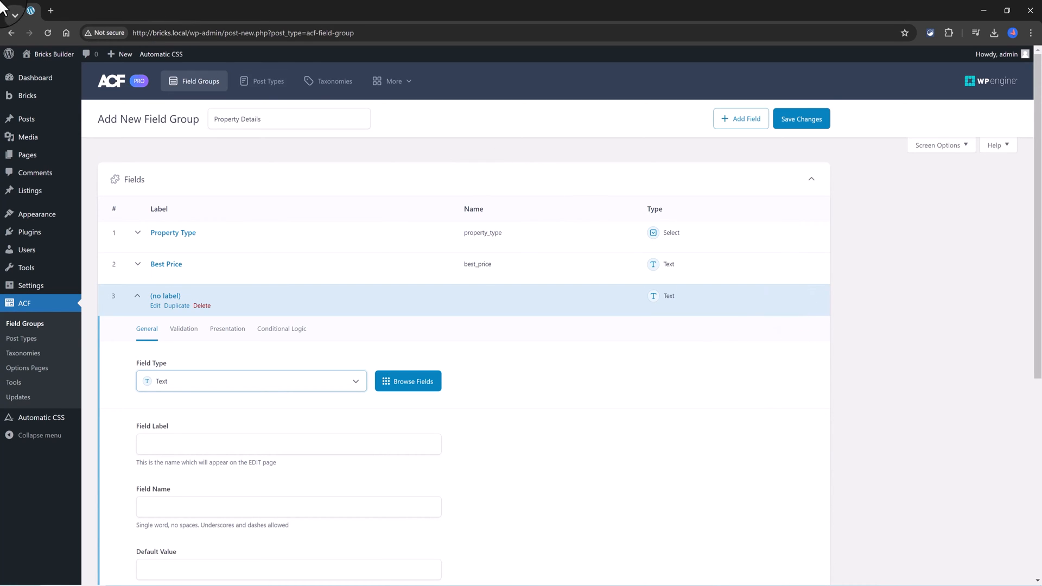
pyautogui.click(251, 381)
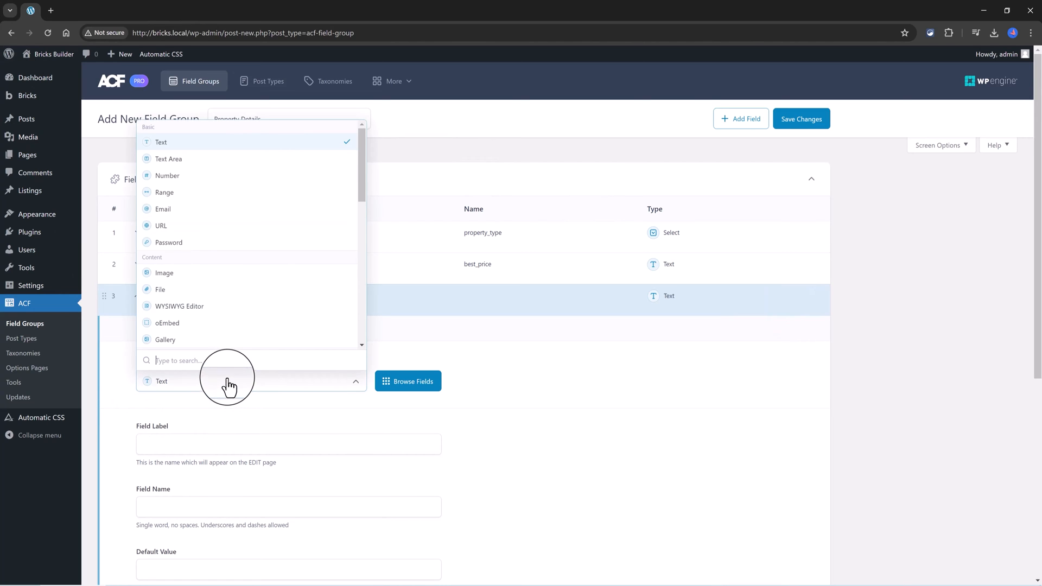
pyautogui.click(167, 175)
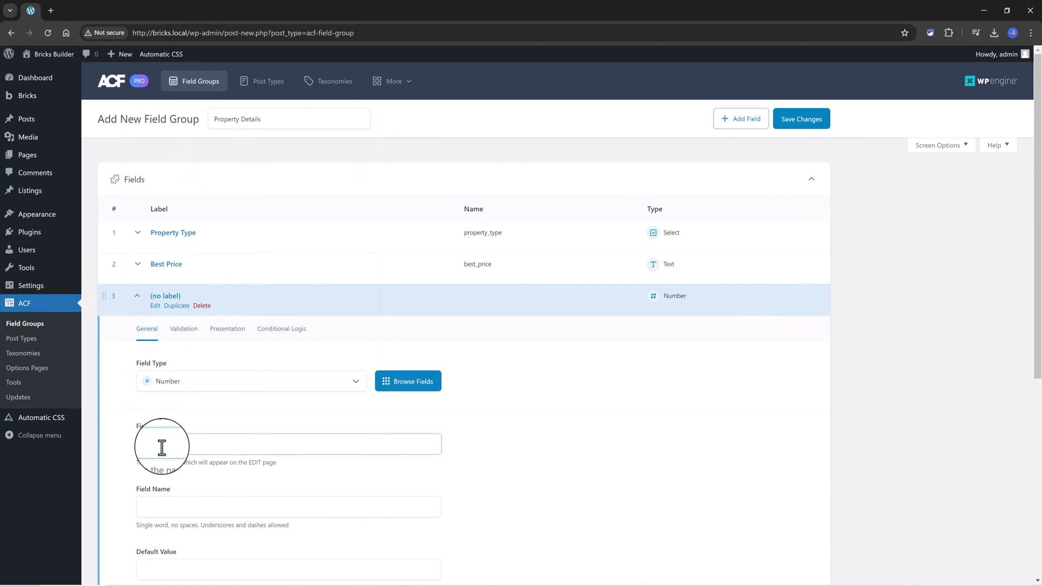
pyautogui.write('Price')
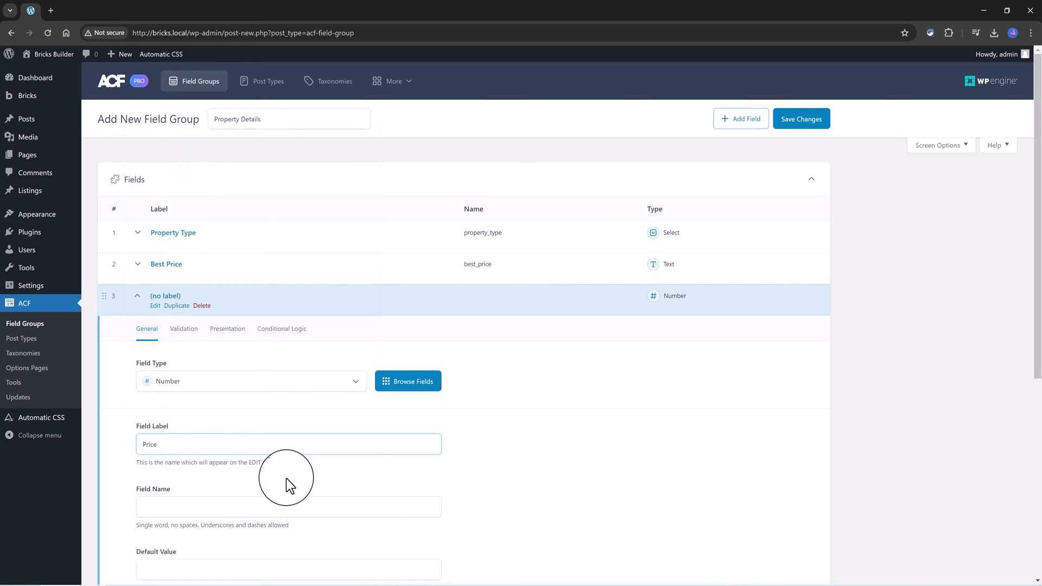
pyautogui.click(227, 328)
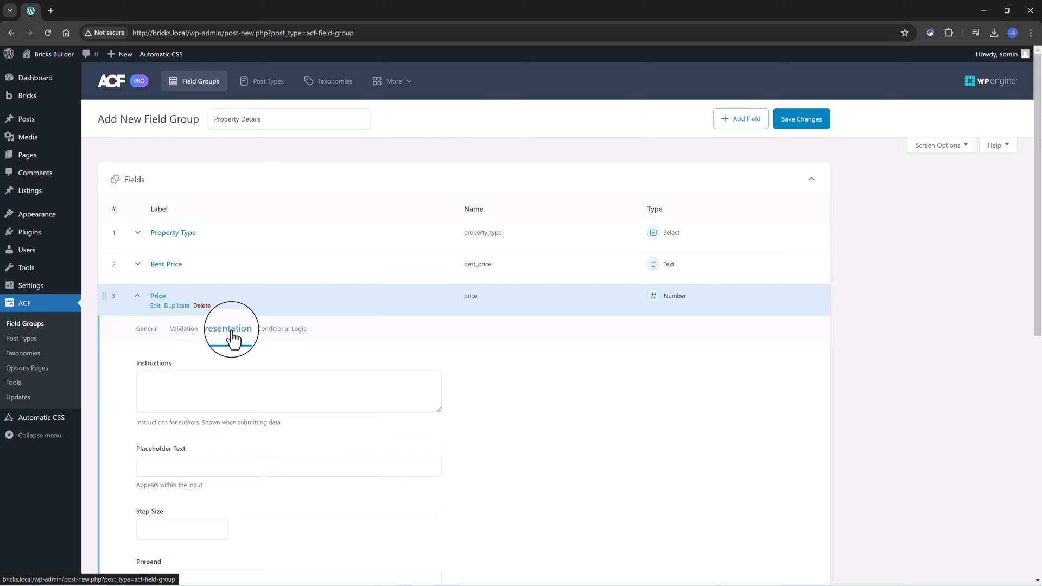
pyautogui.scroll(-3)
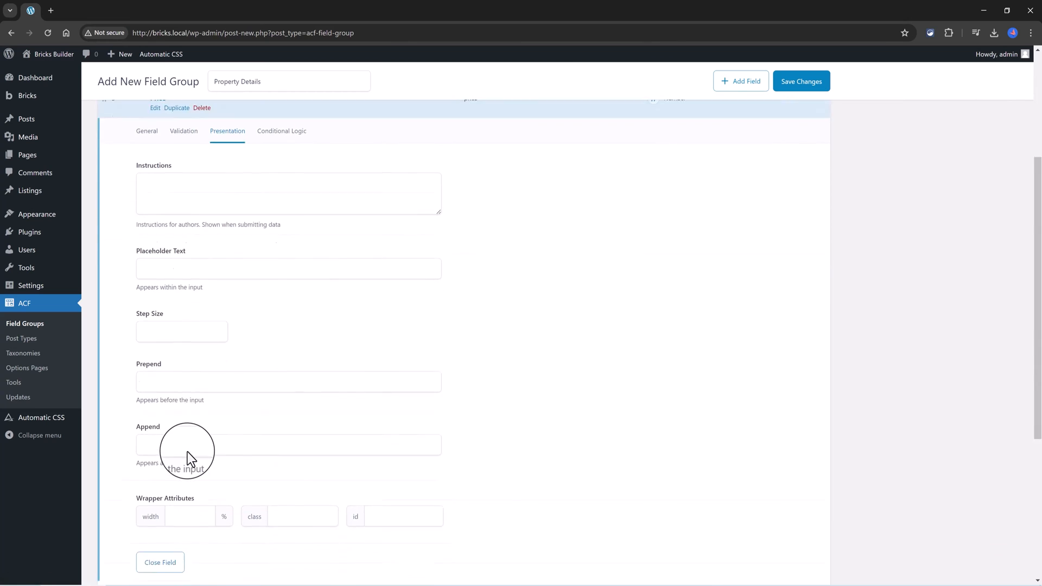
pyautogui.scroll(-3)
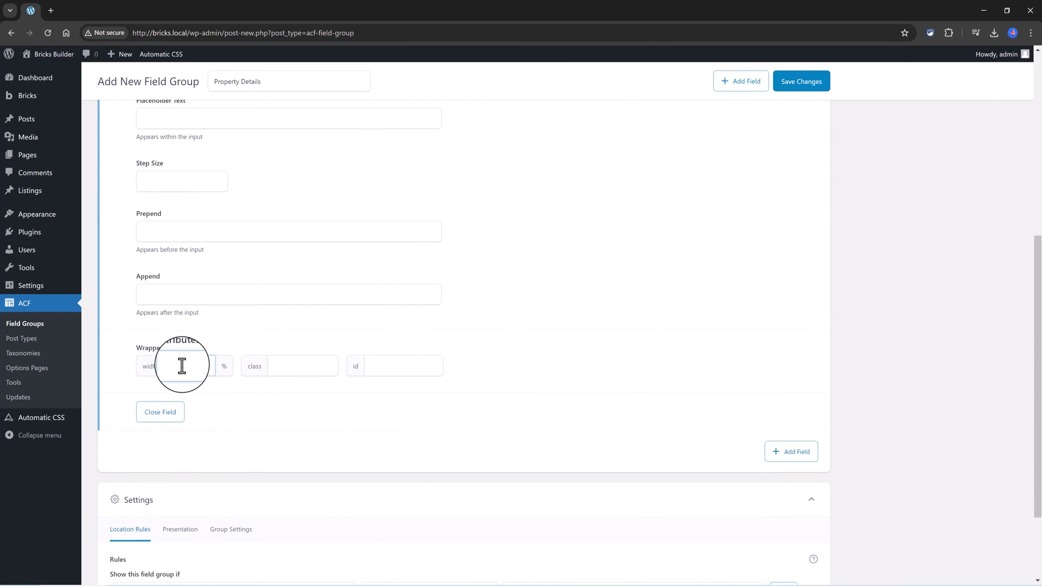
pyautogui.write('33')
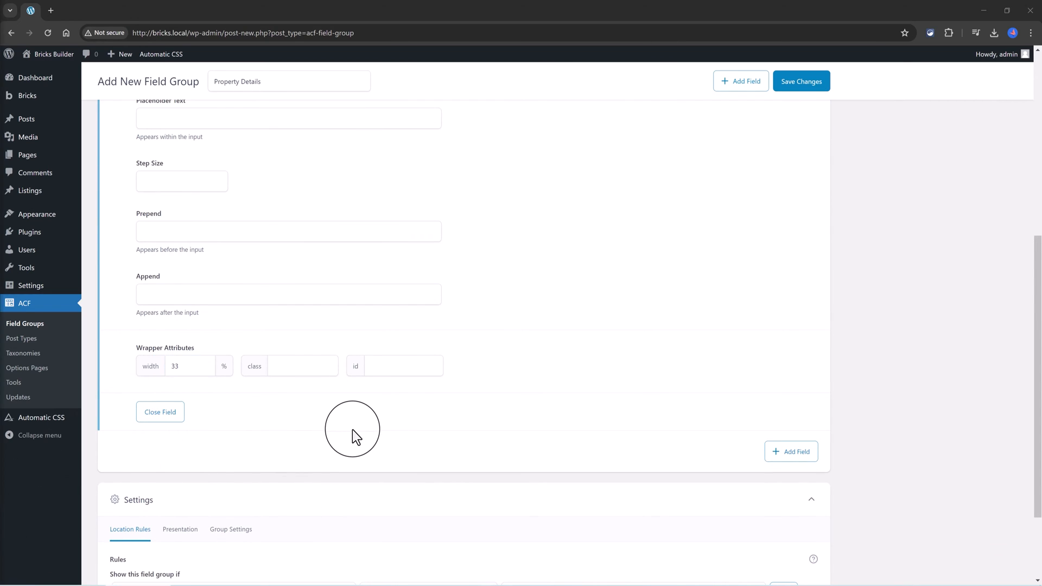
pyautogui.moveTo(377, 436)
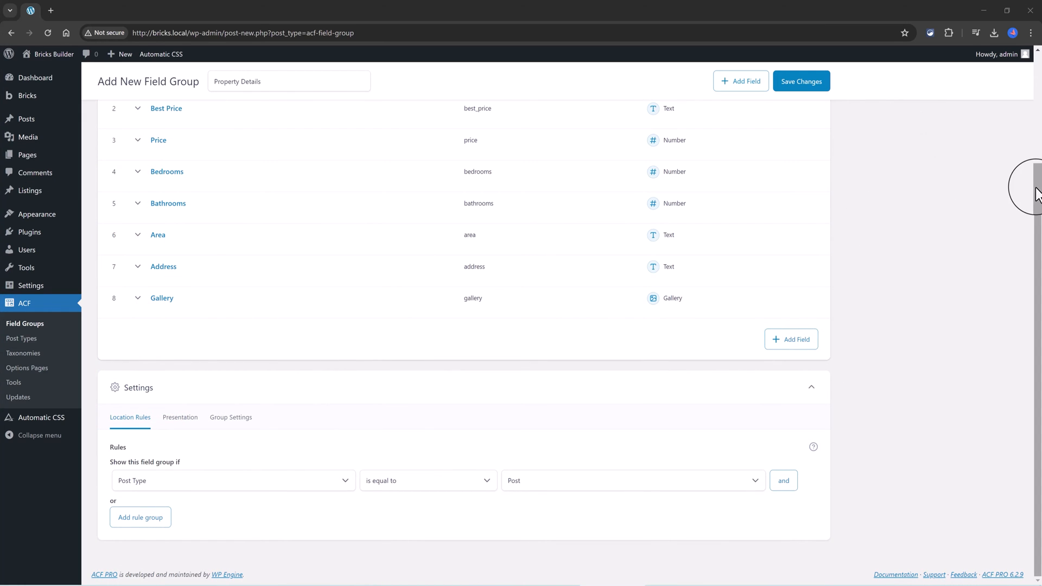
pyautogui.scroll(3)
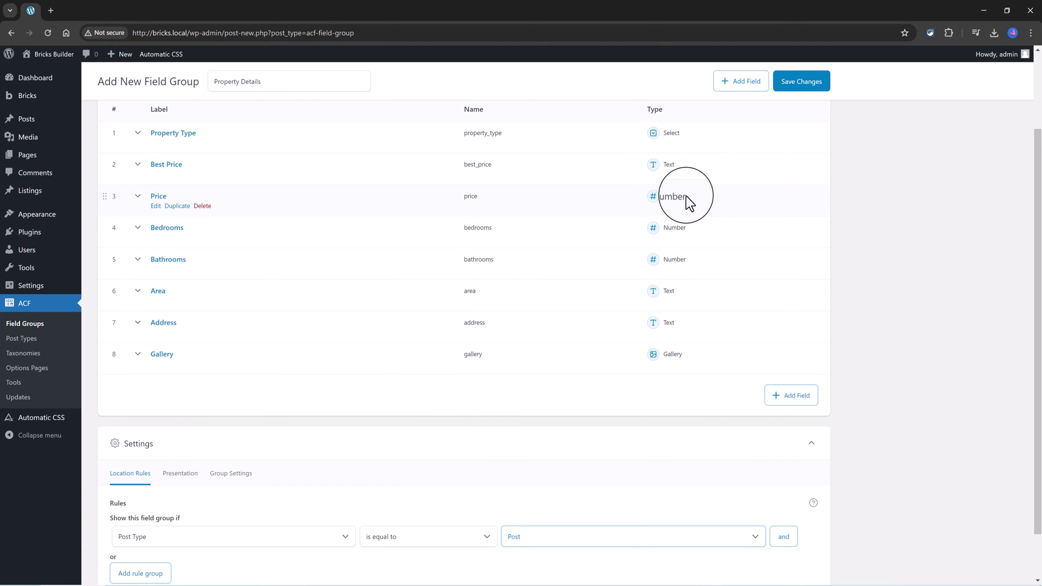
pyautogui.moveTo(544, 361)
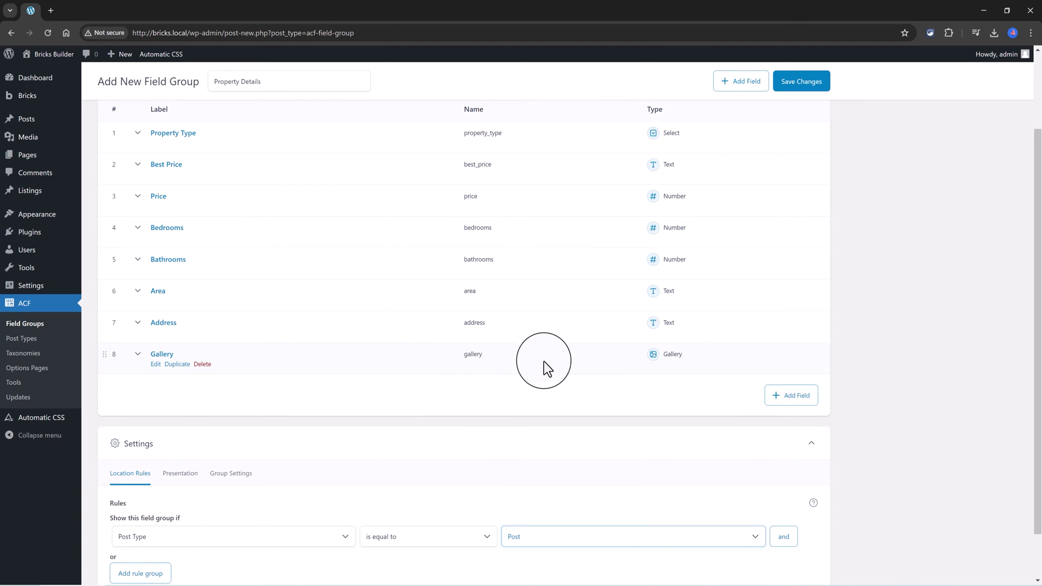
pyautogui.moveTo(573, 369)
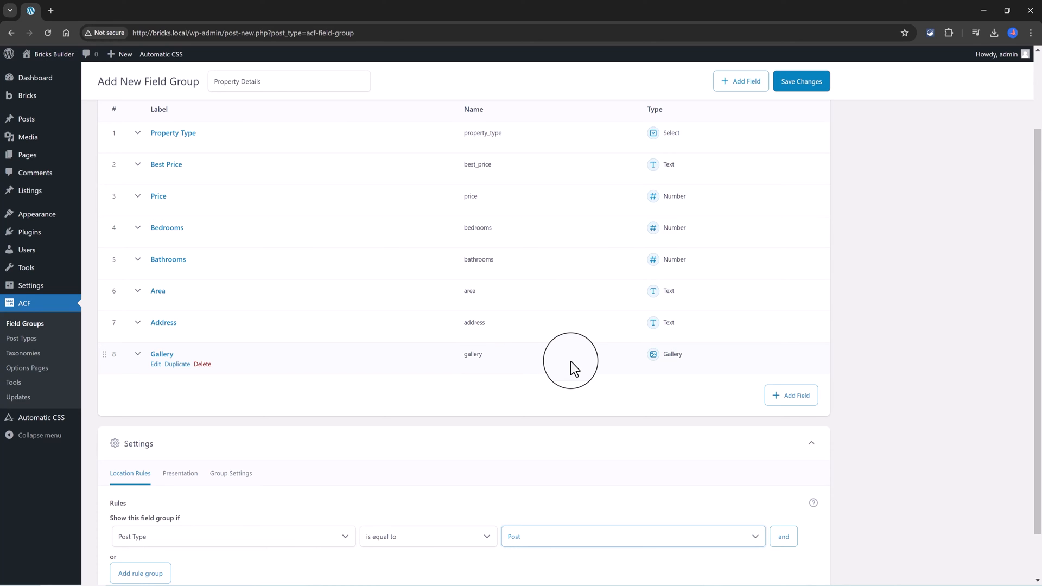
pyautogui.moveTo(566, 366)
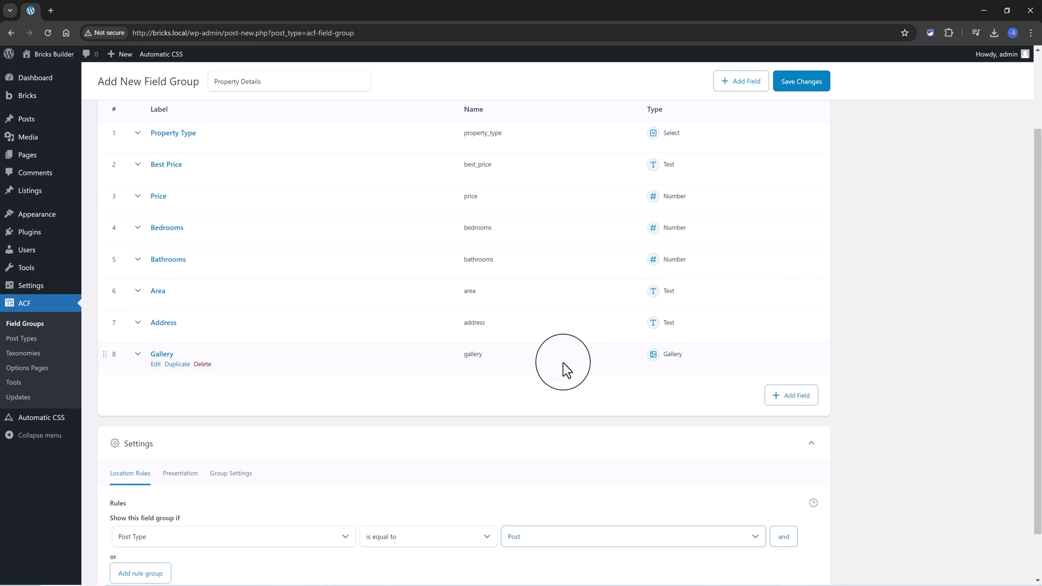
pyautogui.moveTo(542, 400)
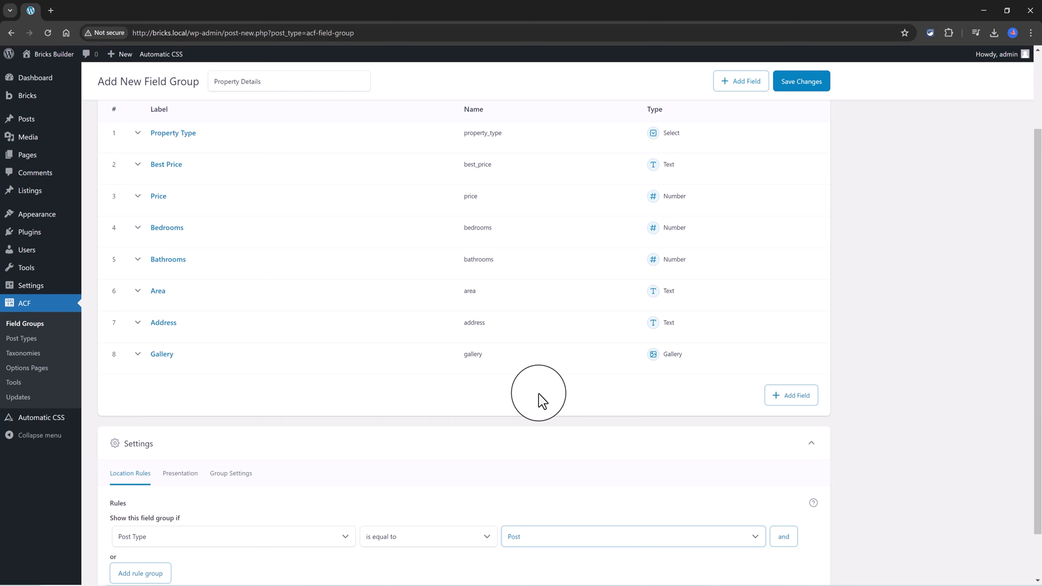
# Set the location rule to Post Type equals Listing and save the field group
pyautogui.scroll(-3)
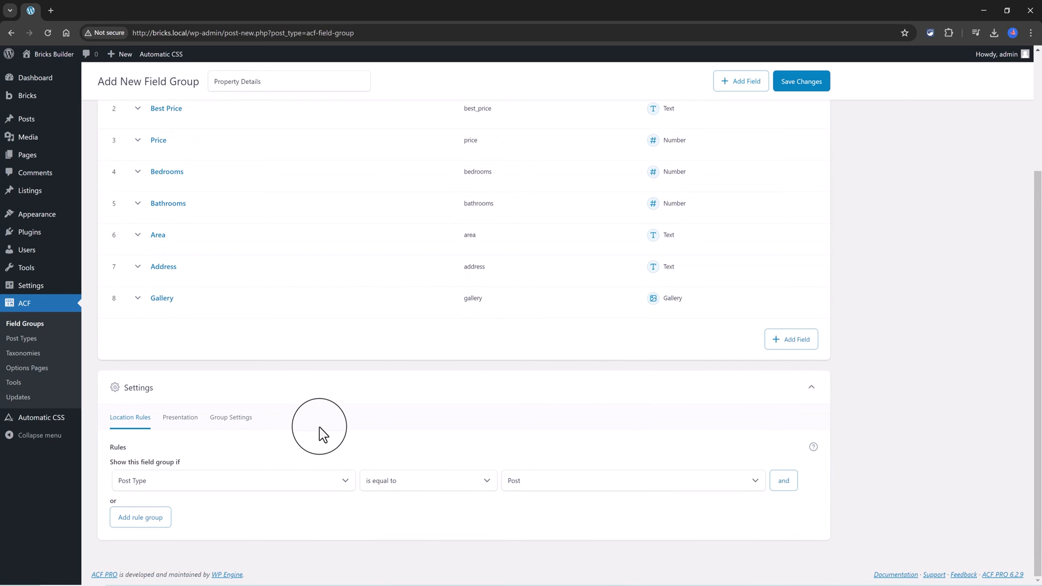
pyautogui.moveTo(436, 380)
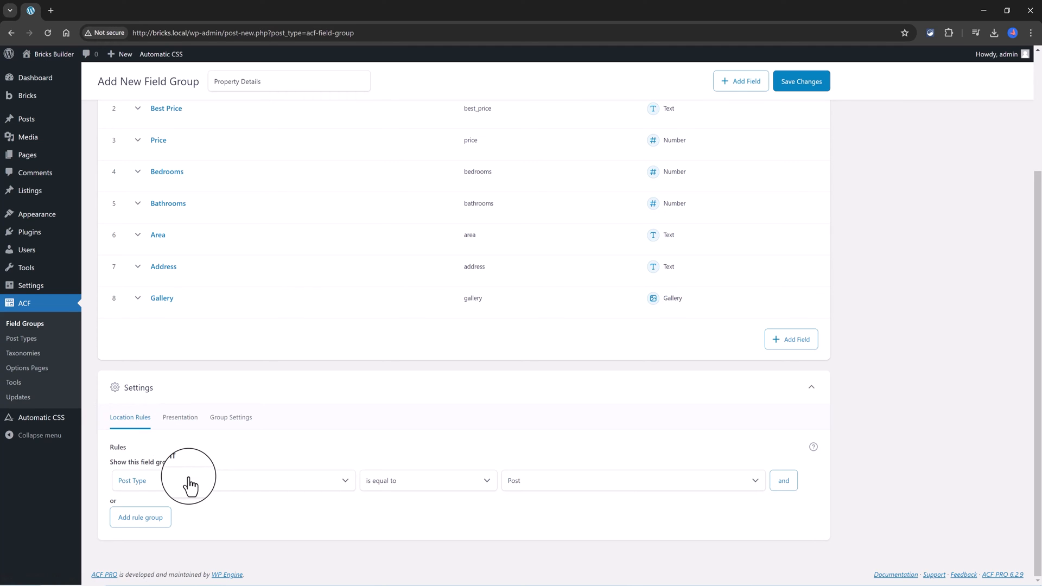
pyautogui.moveTo(423, 489)
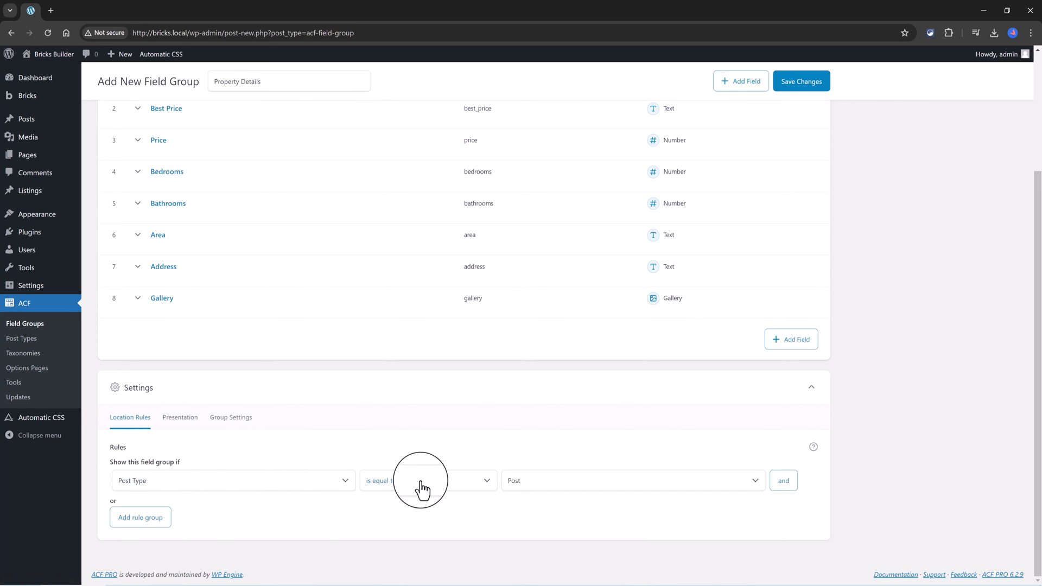
pyautogui.moveTo(563, 490)
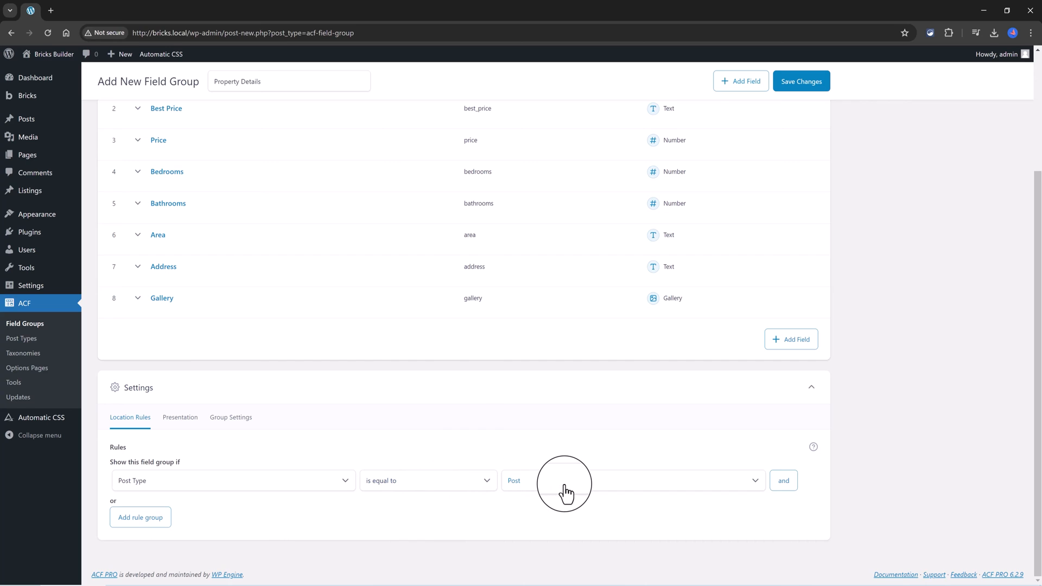
pyautogui.click(631, 480)
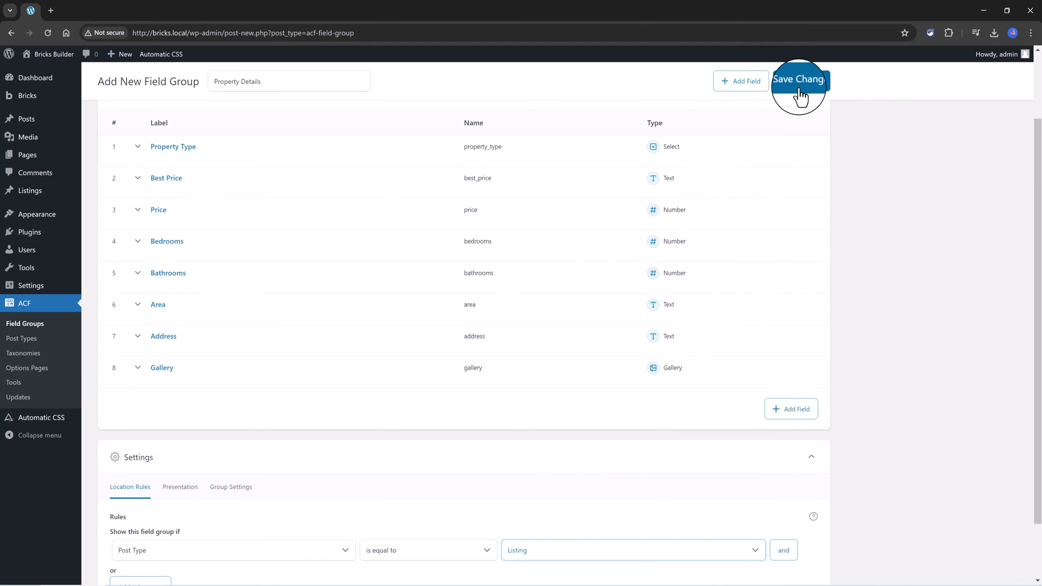
pyautogui.click(799, 79)
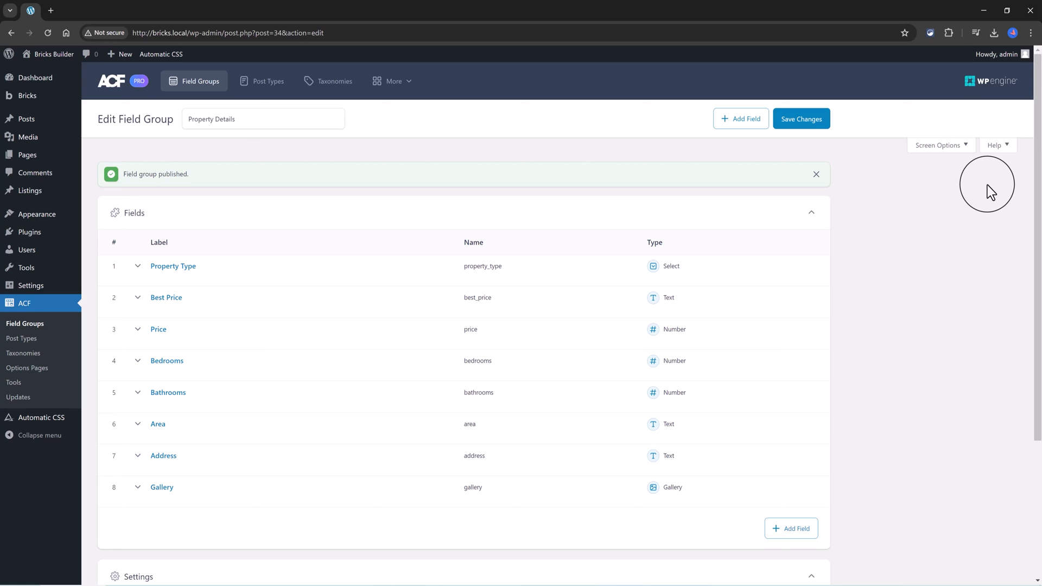
pyautogui.moveTo(636, 116)
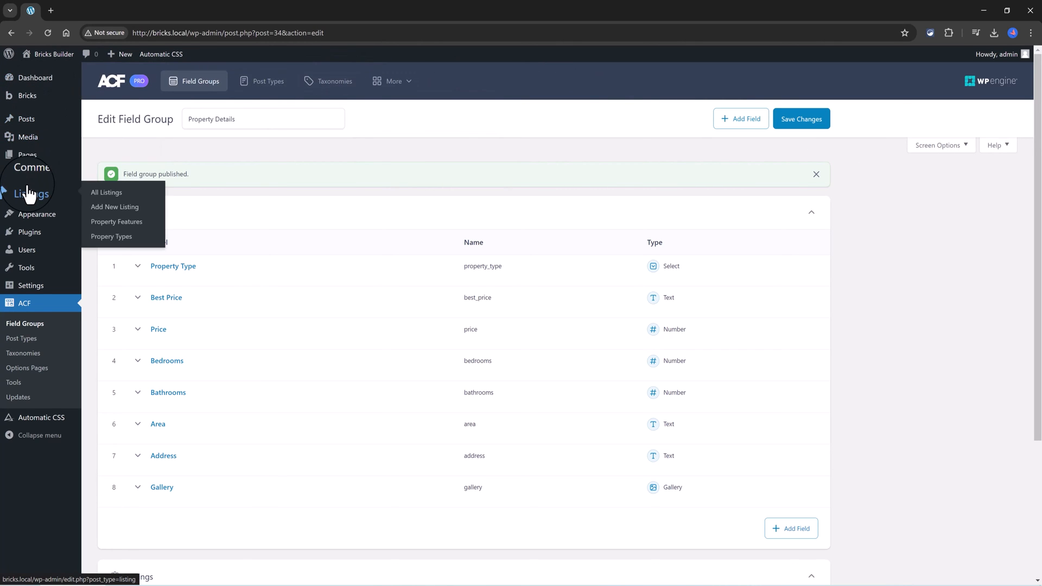
pyautogui.moveTo(112, 237)
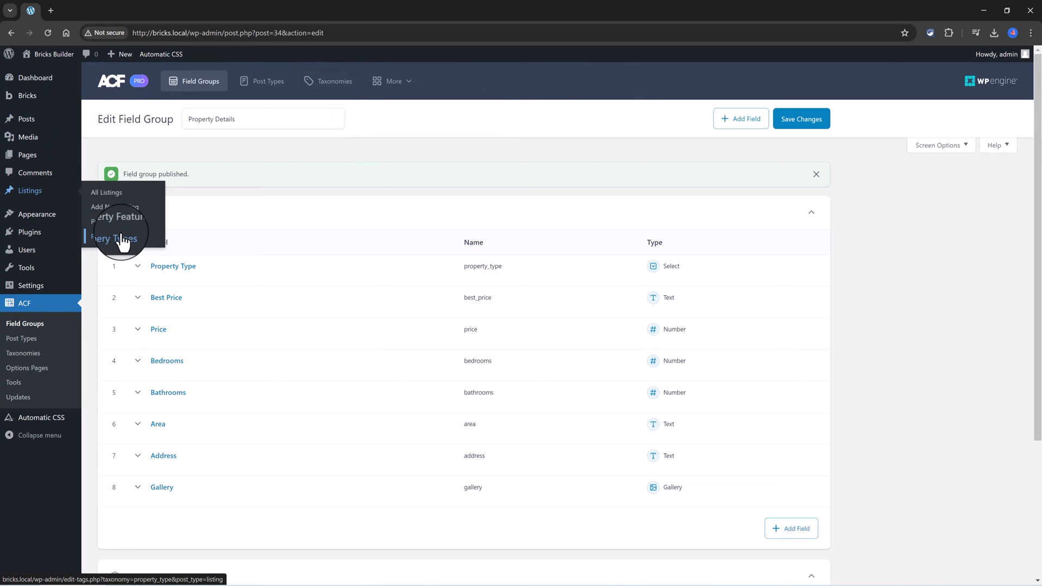
# Add 'Apartment' as a new Property Type term for listings
pyautogui.click(112, 238)
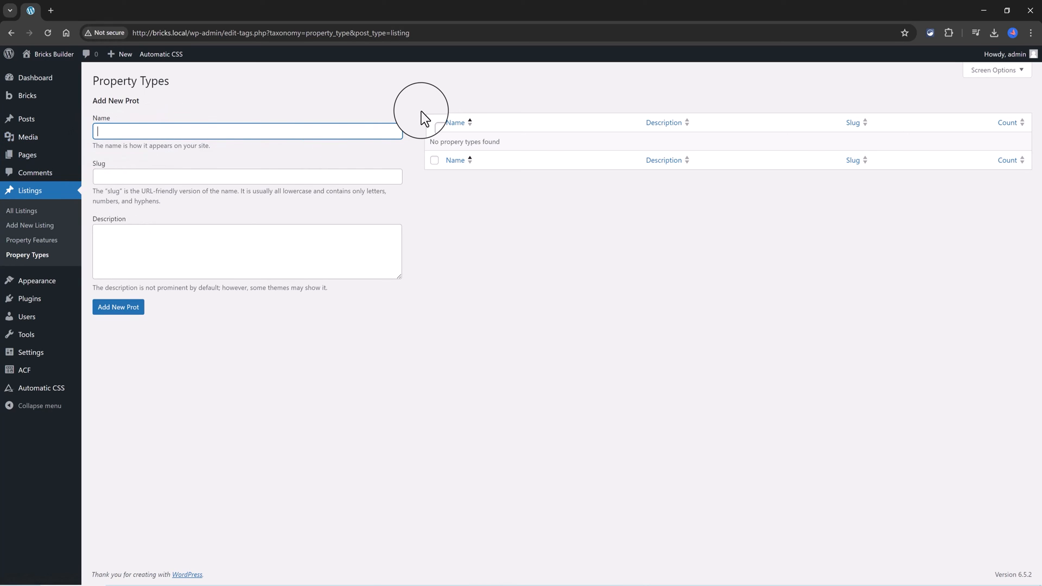
pyautogui.moveTo(111, 131)
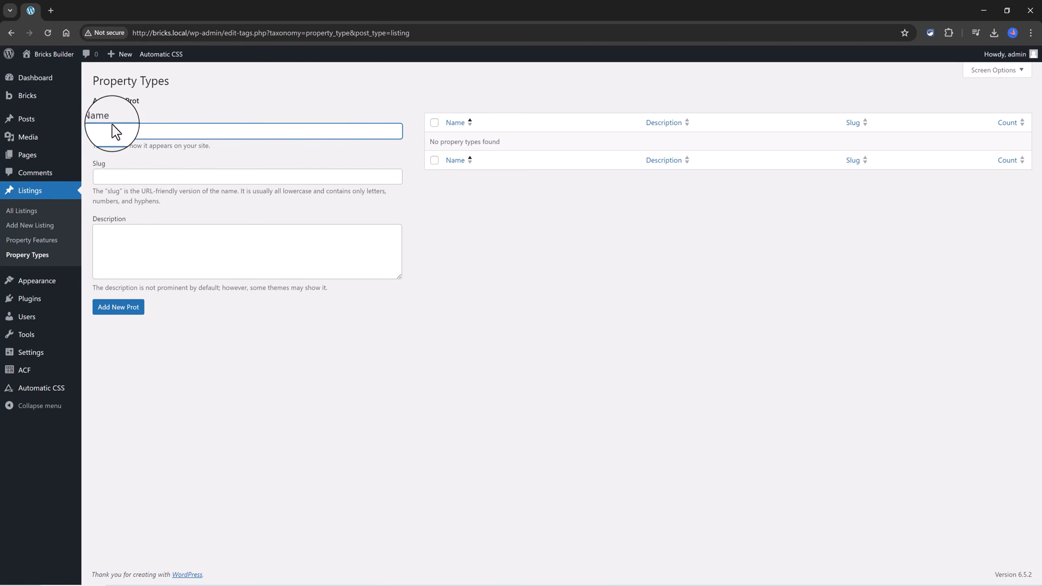
pyautogui.write('Apartment')
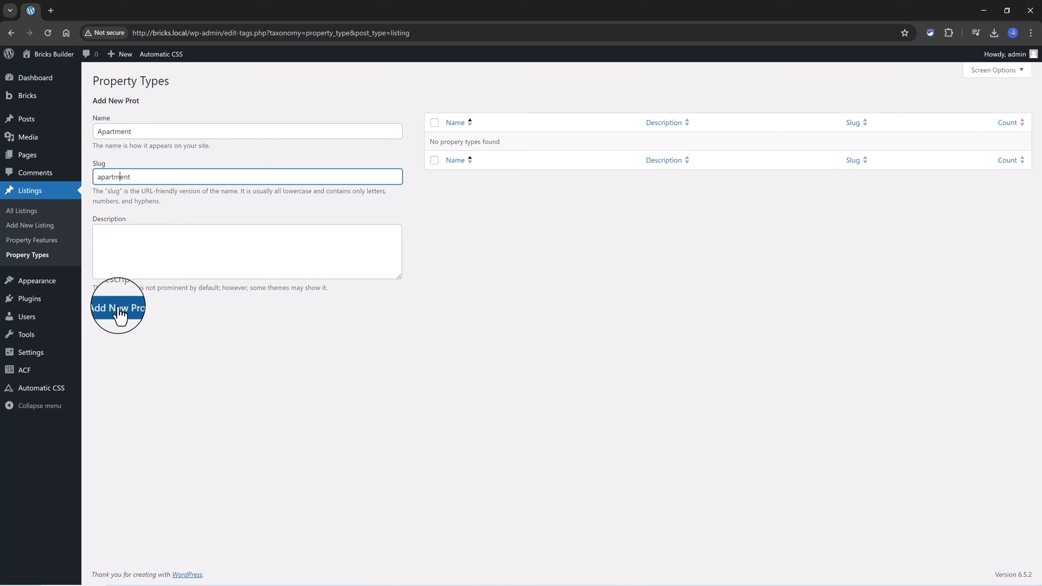
pyautogui.click(118, 307)
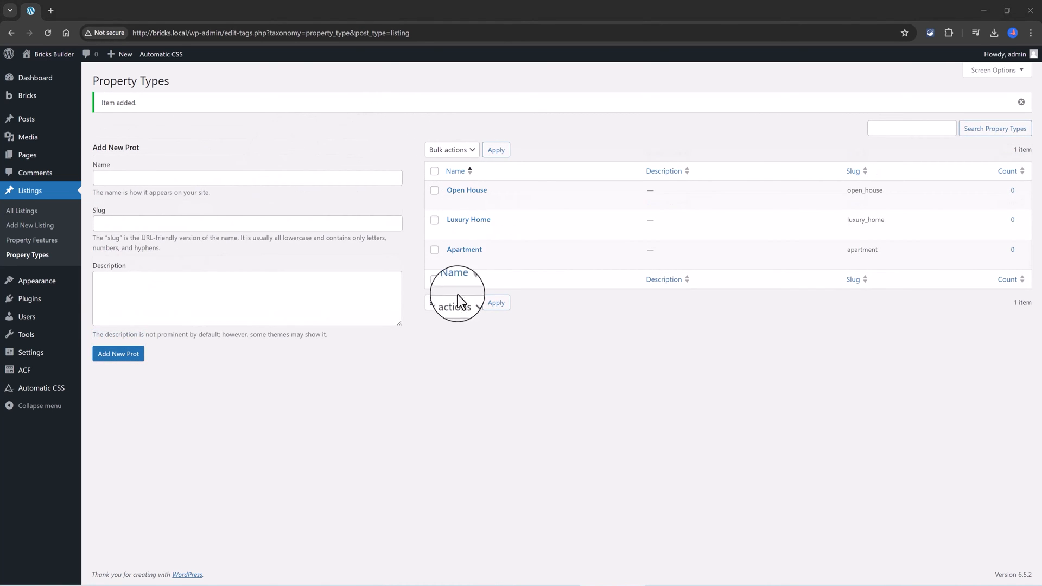
pyautogui.moveTo(465, 332)
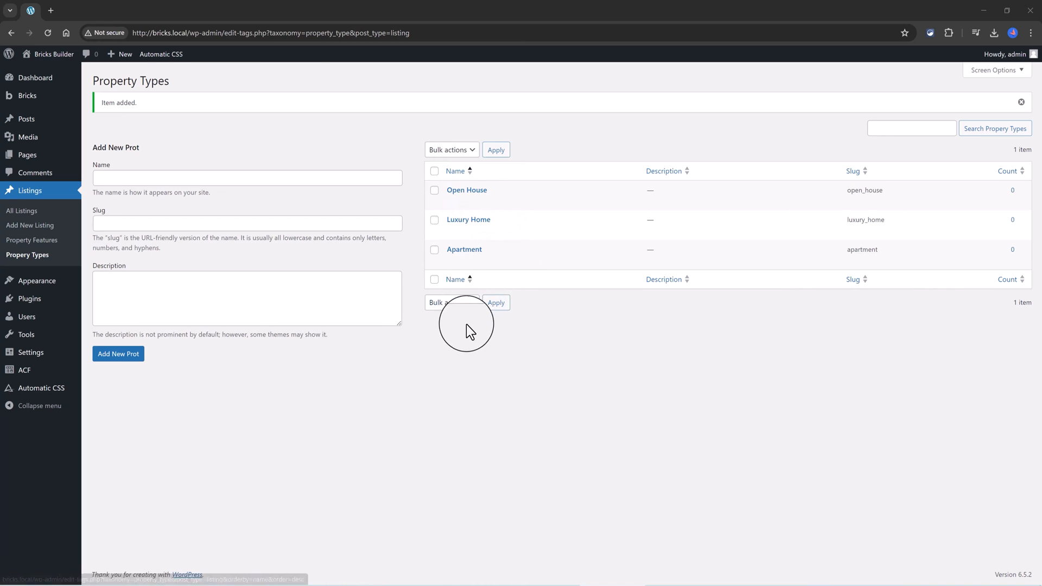
# Open Property Features and add 'Swimming Pool' as a feature
pyautogui.click(31, 240)
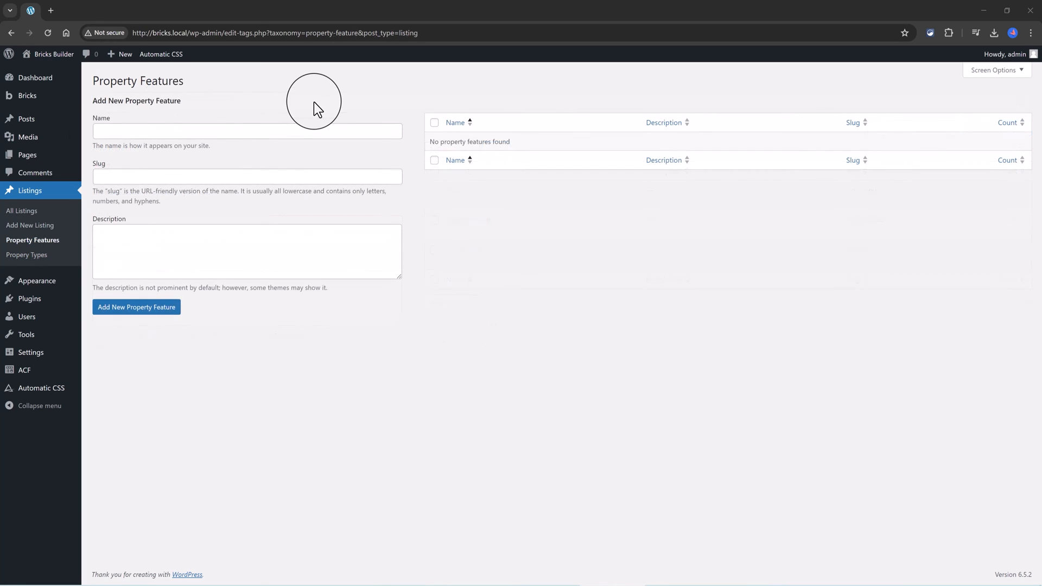
pyautogui.moveTo(314, 106)
pyautogui.write('swimming_p')
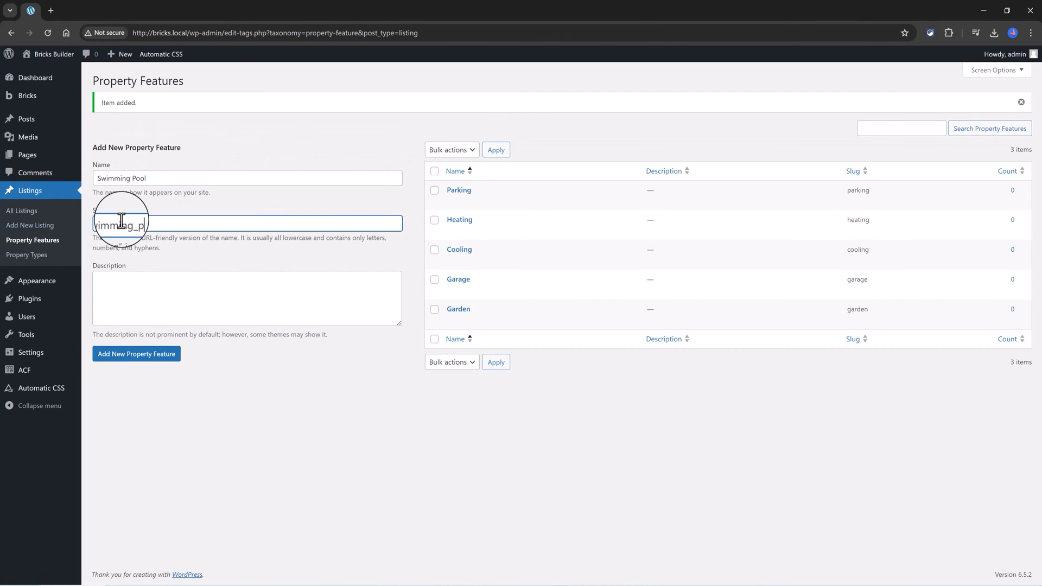
pyautogui.click(136, 353)
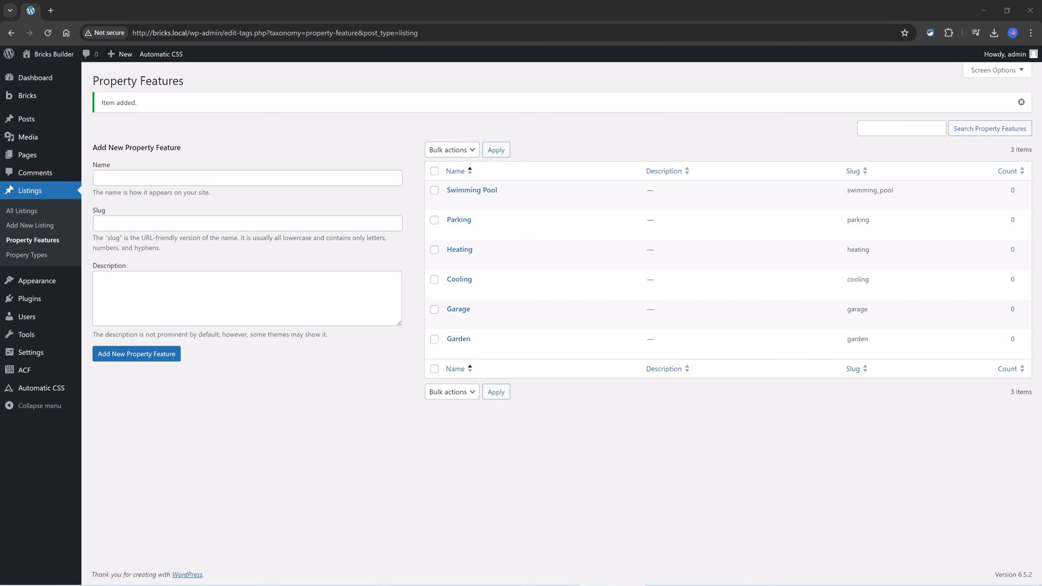
pyautogui.moveTo(59, 255)
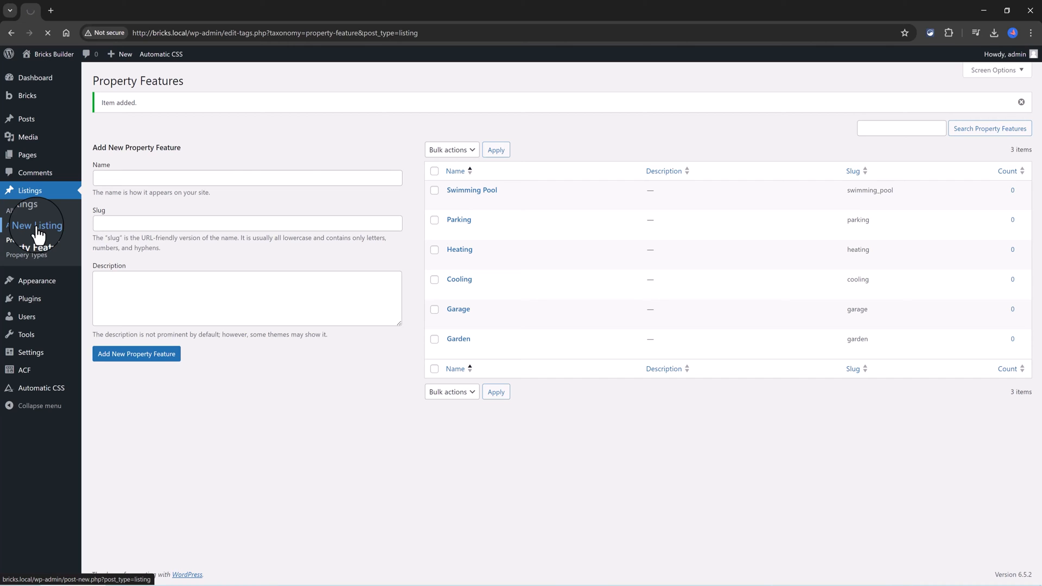
# Open the Zarta House listing and bring up the Gallery image picker
pyautogui.click(36, 225)
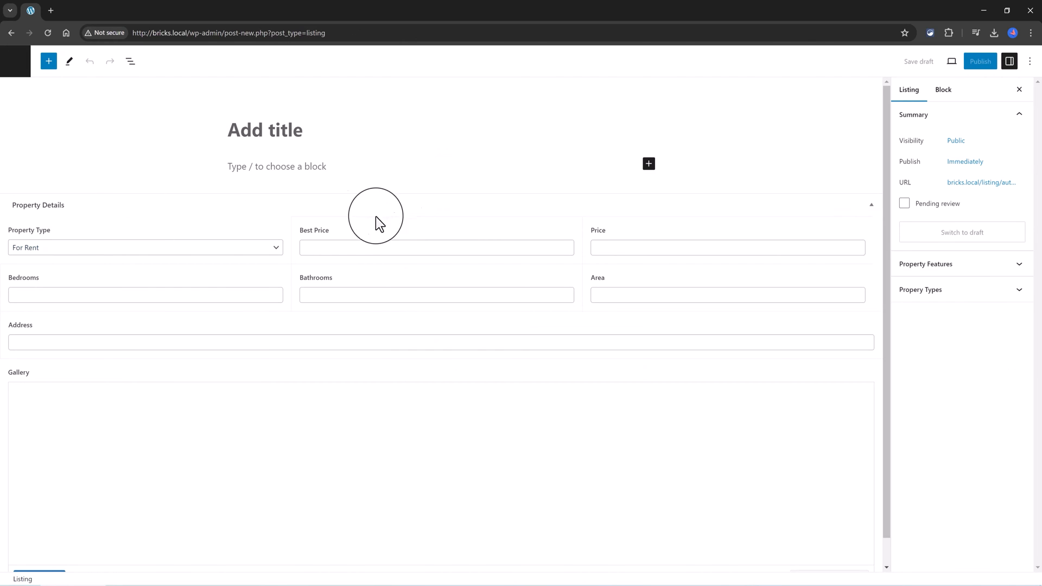
pyautogui.moveTo(390, 343)
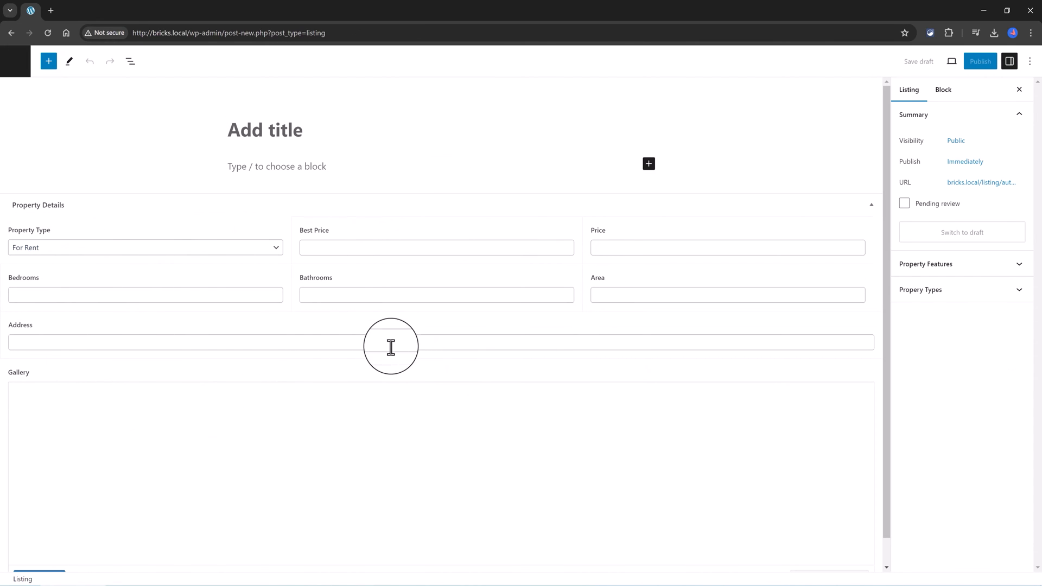
pyautogui.moveTo(876, 359)
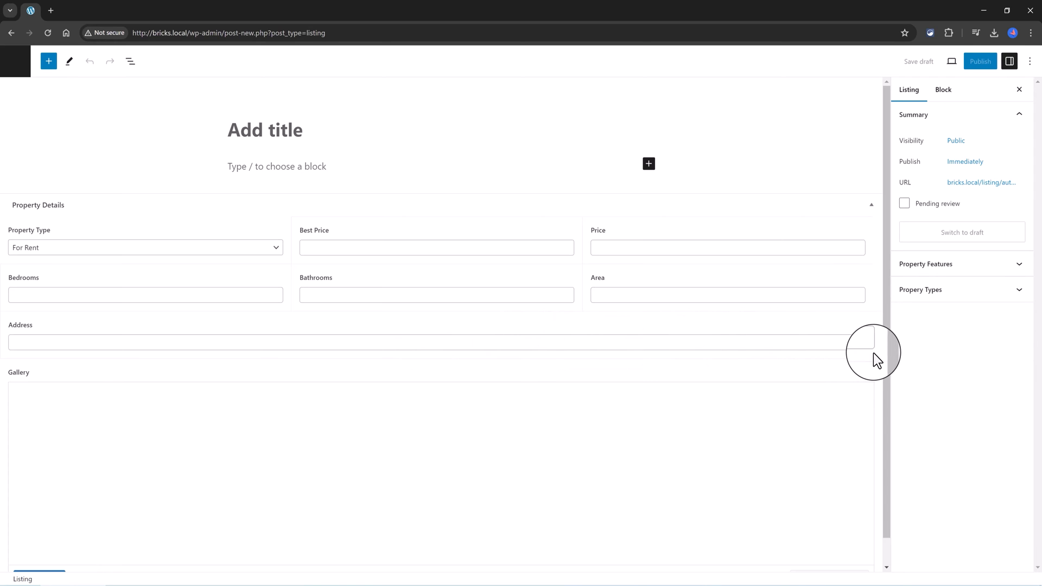
pyautogui.moveTo(338, 241)
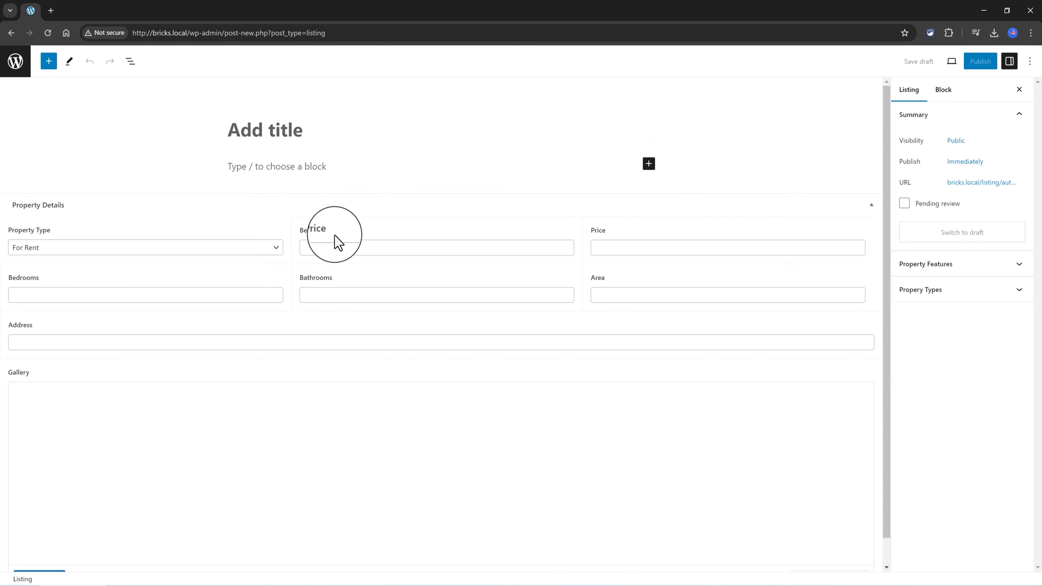
pyautogui.moveTo(240, 130)
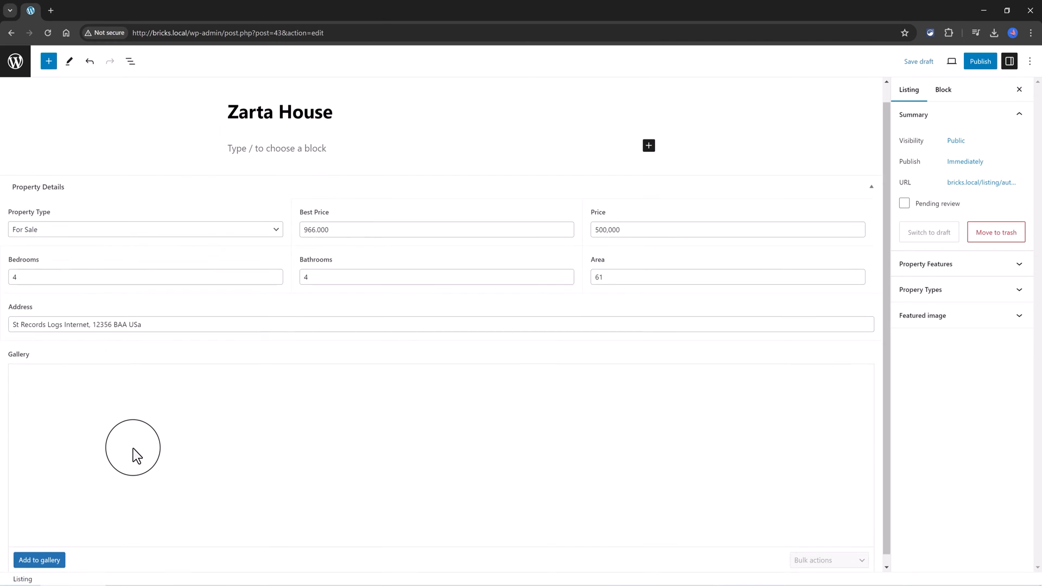
pyautogui.click(38, 560)
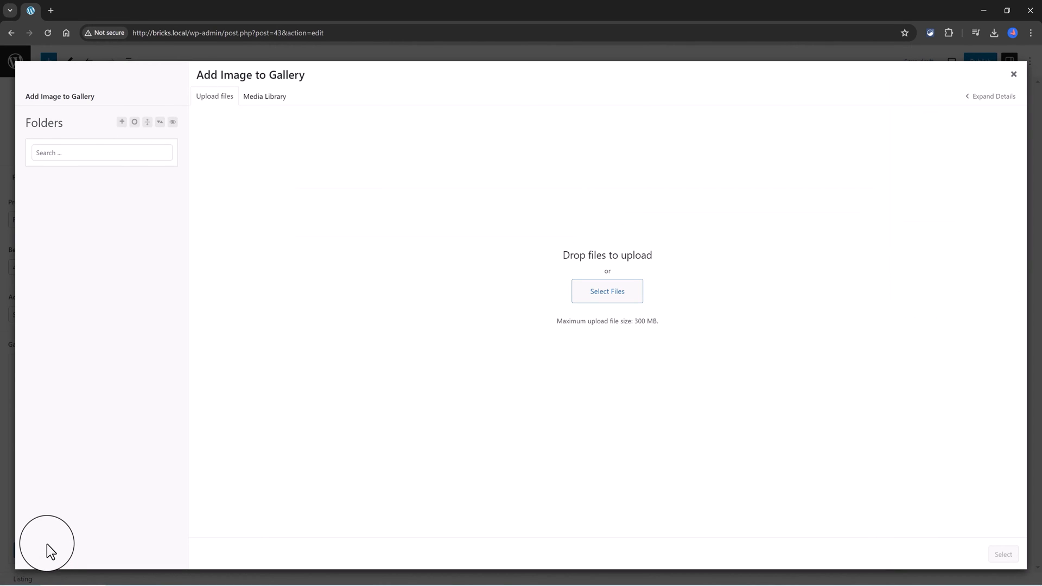
# Select five property photos from the Media Library for the gallery
pyautogui.click(264, 97)
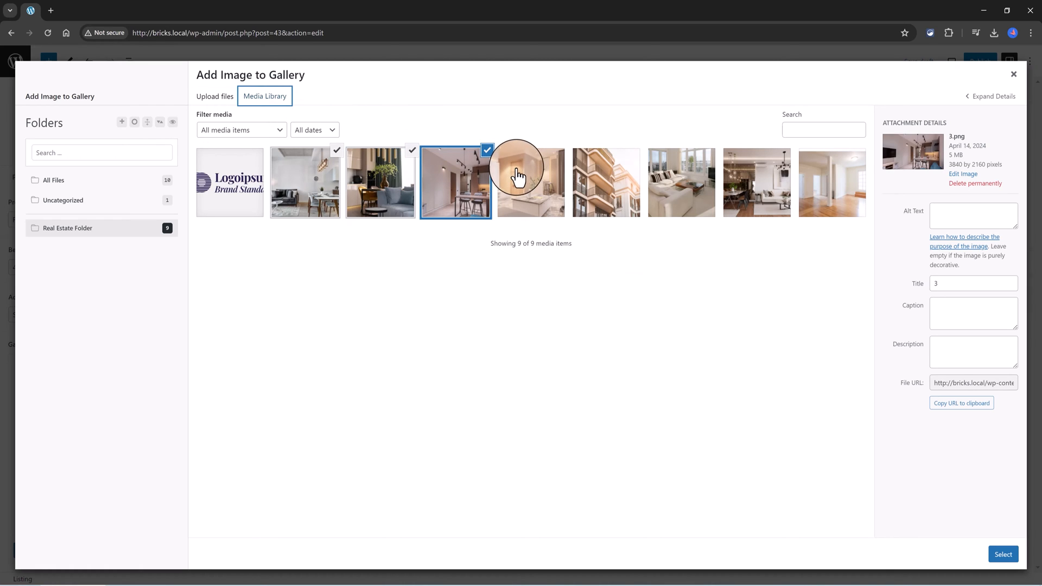
pyautogui.click(605, 182)
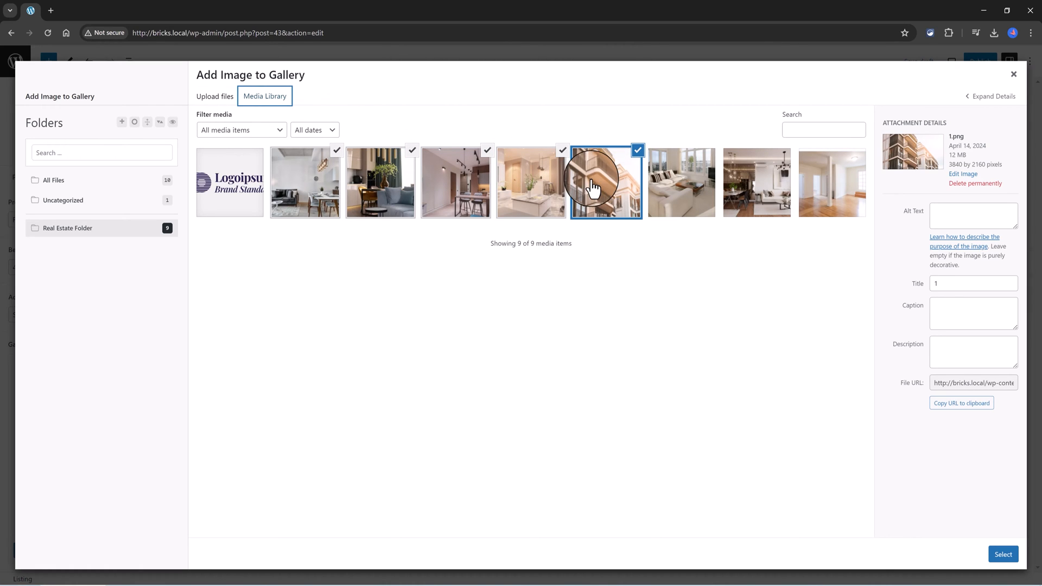
pyautogui.click(1003, 554)
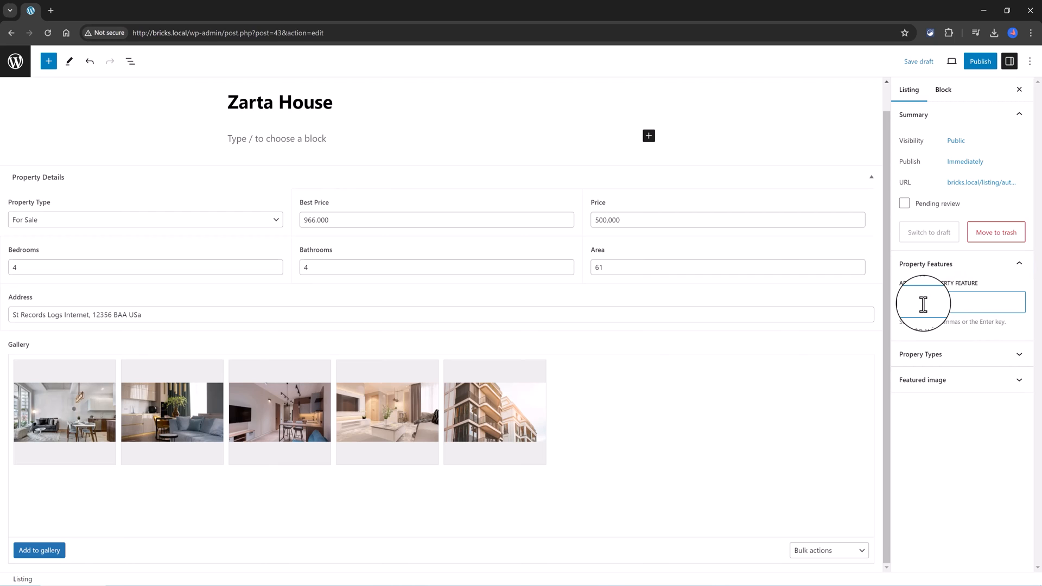
# Tag the listing with the Cooling feature and choose a featured image
pyautogui.write('Cooling')
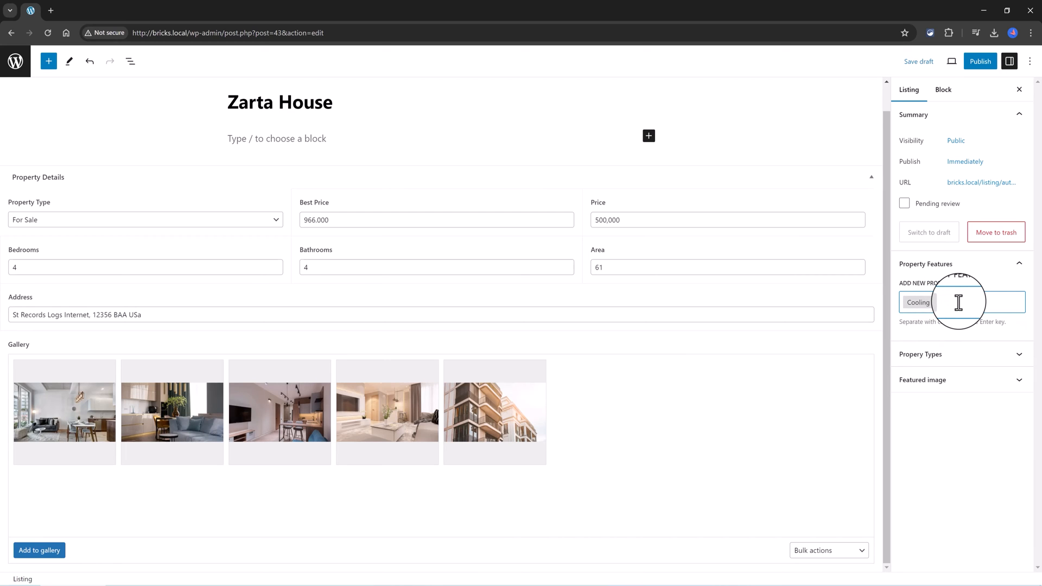
pyautogui.click(922, 379)
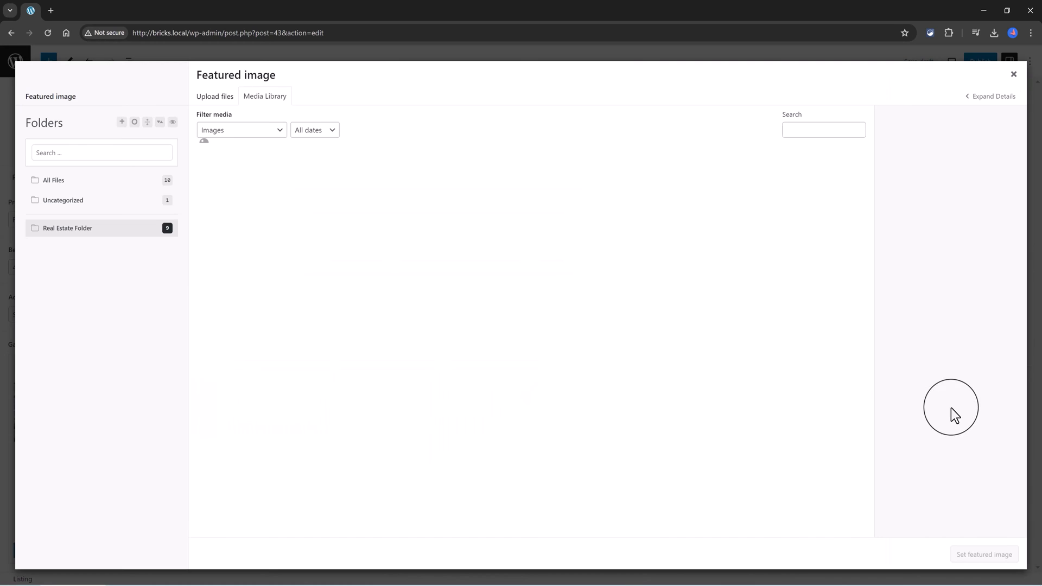
pyautogui.click(1012, 74)
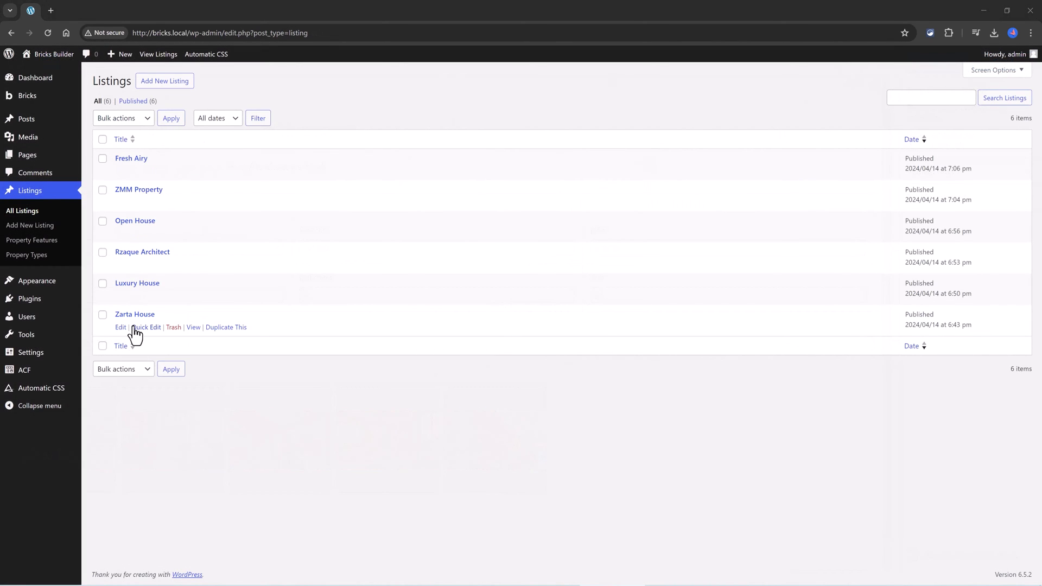
pyautogui.moveTo(165, 266)
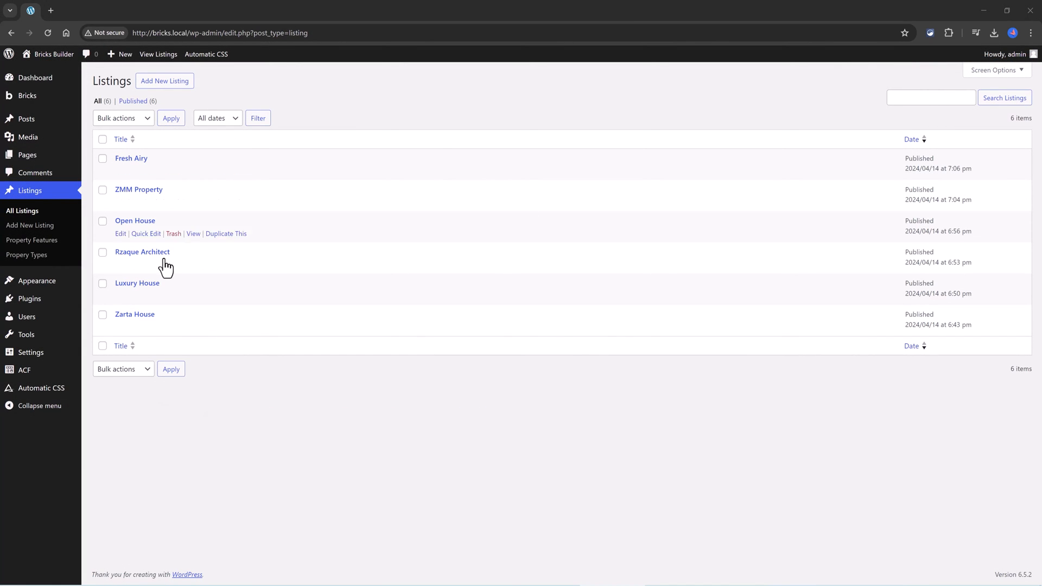
pyautogui.moveTo(145, 190)
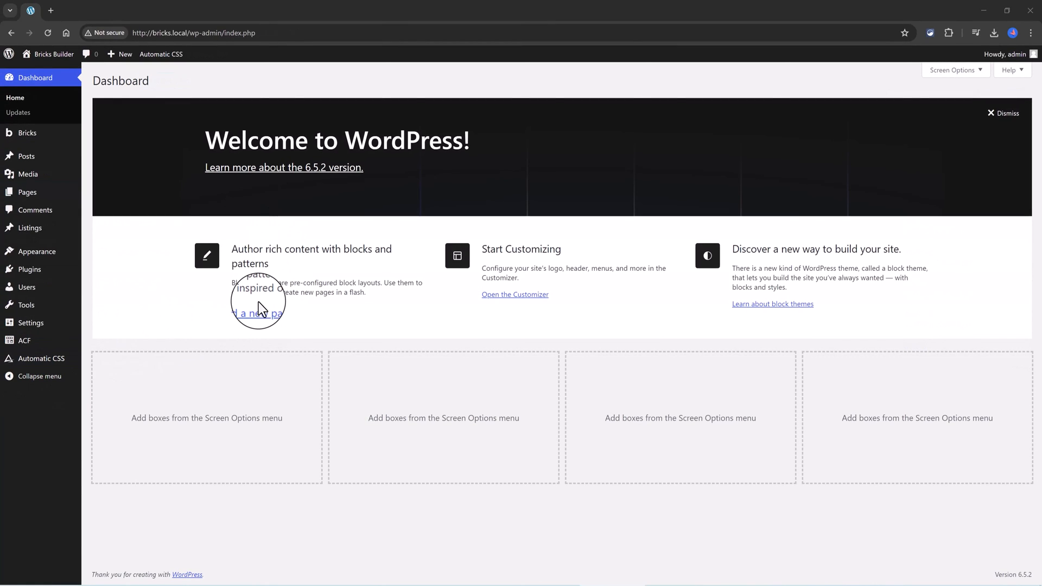
pyautogui.moveTo(261, 311)
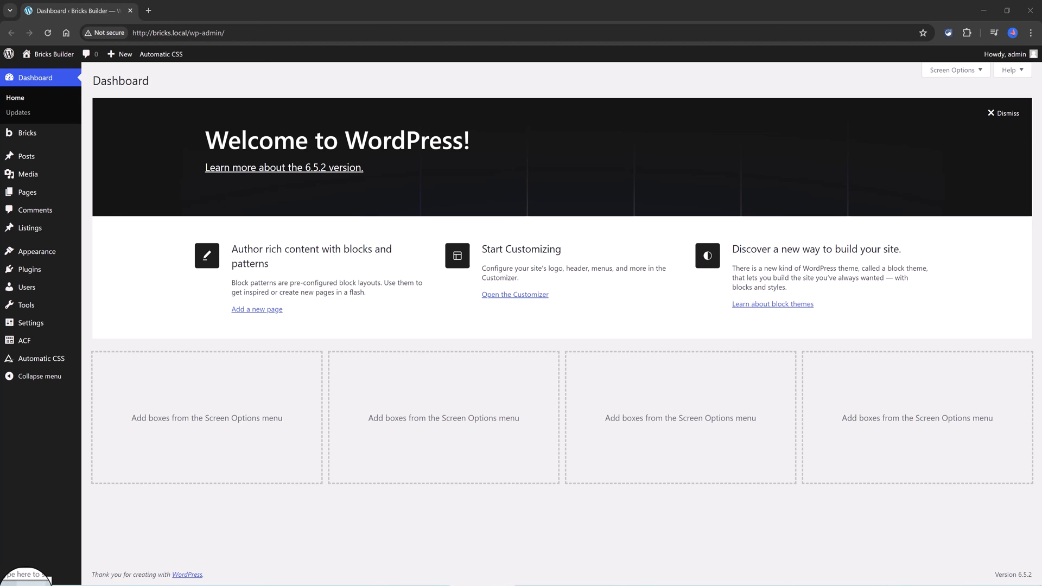
pyautogui.moveTo(40, 135)
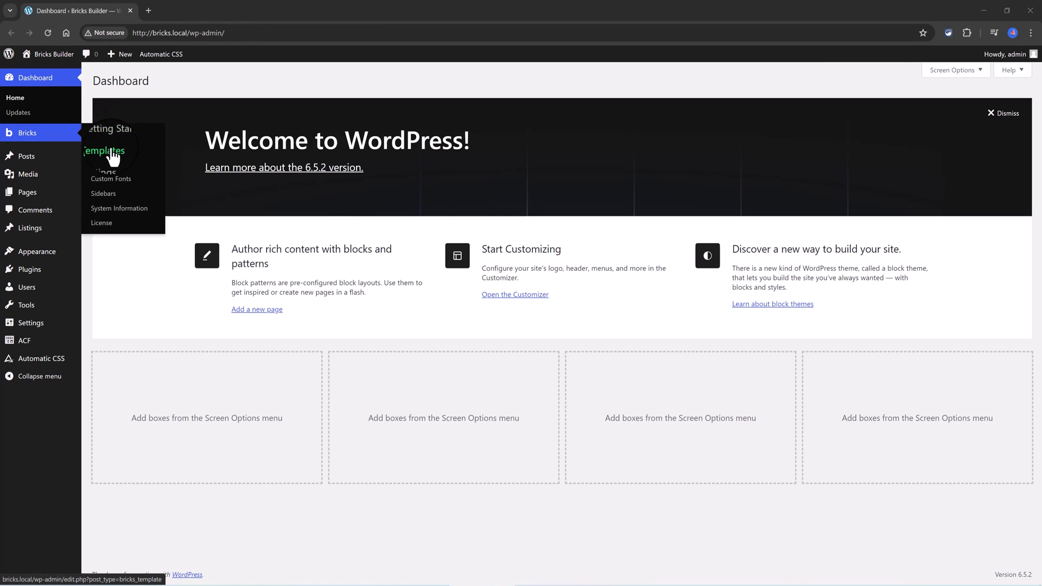
# Publish a new Archive-type Bricks template titled 'Listing Archive' and open it in the builder
pyautogui.click(104, 151)
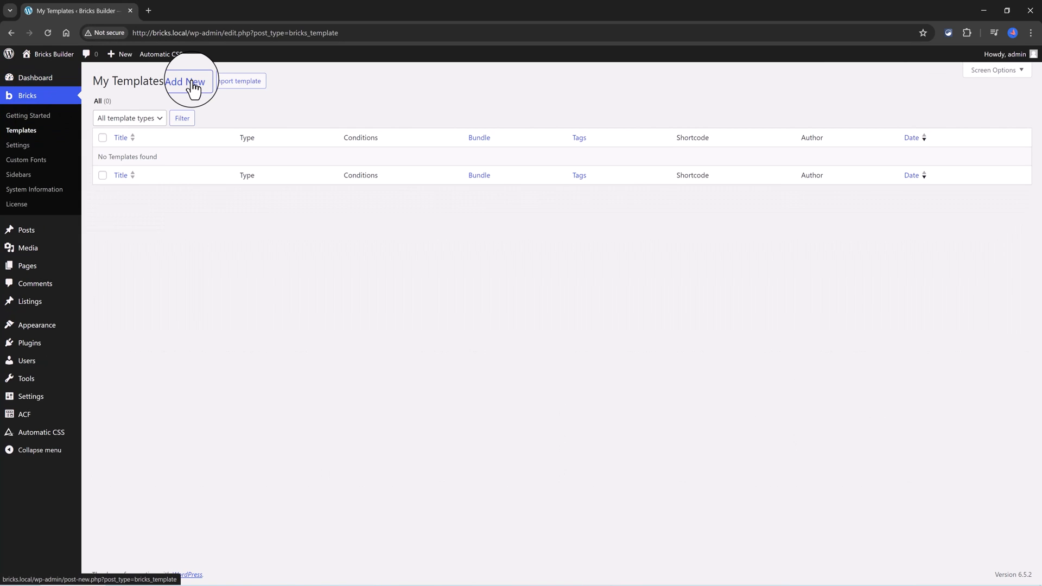
pyautogui.click(186, 81)
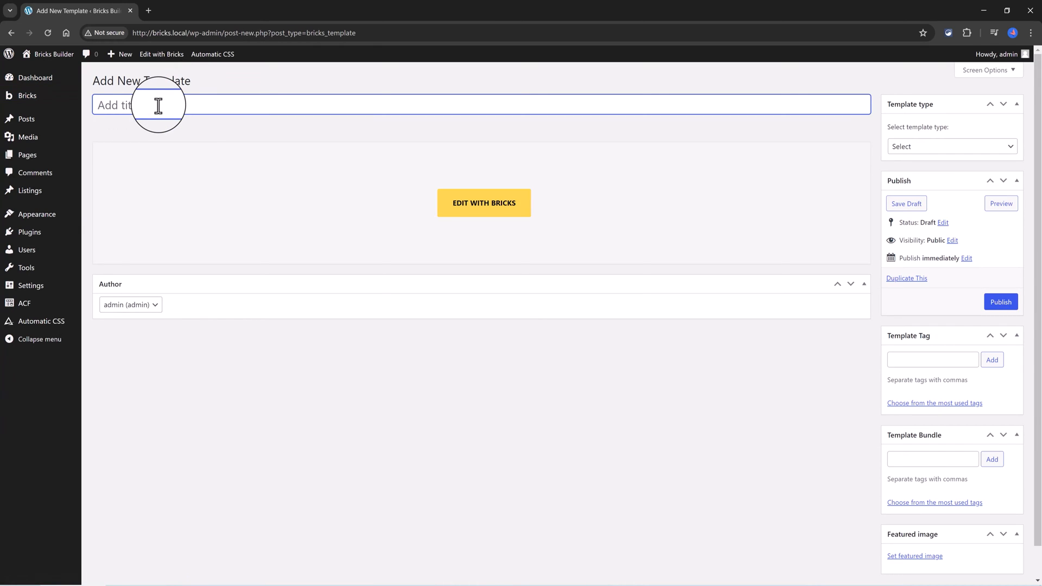
pyautogui.write('Listing Archive')
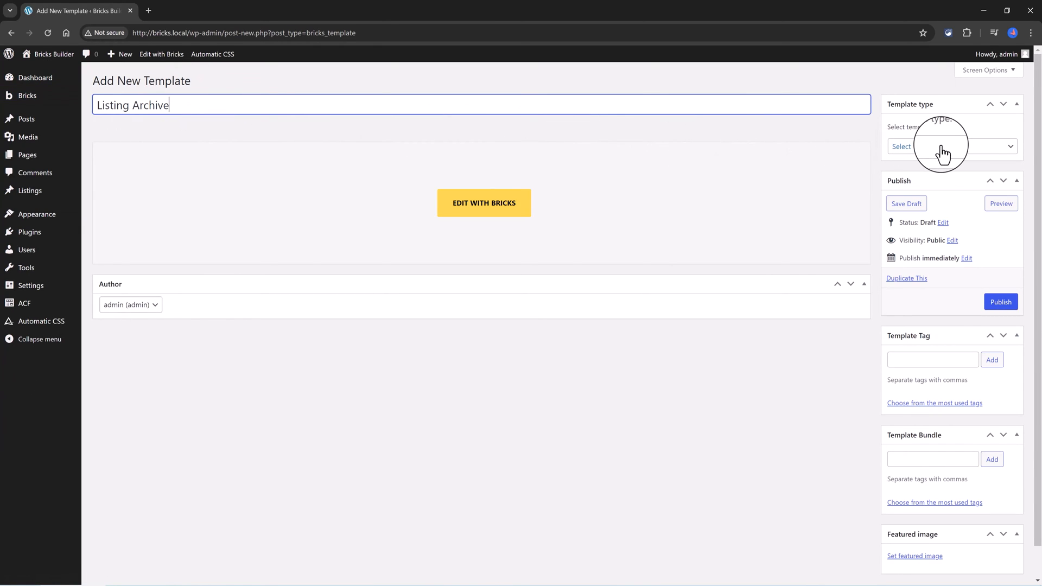
pyautogui.click(950, 146)
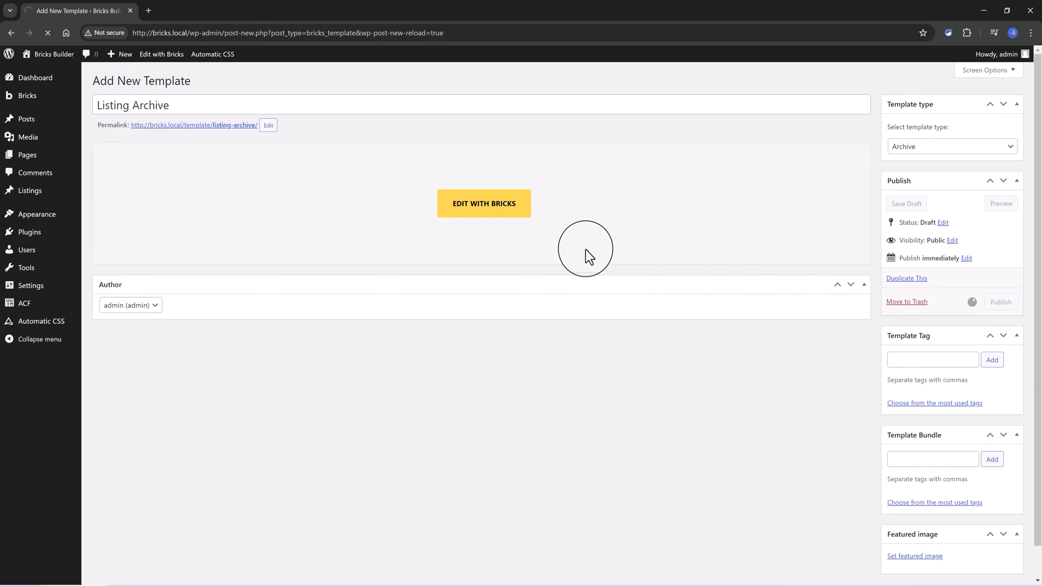
pyautogui.click(1000, 302)
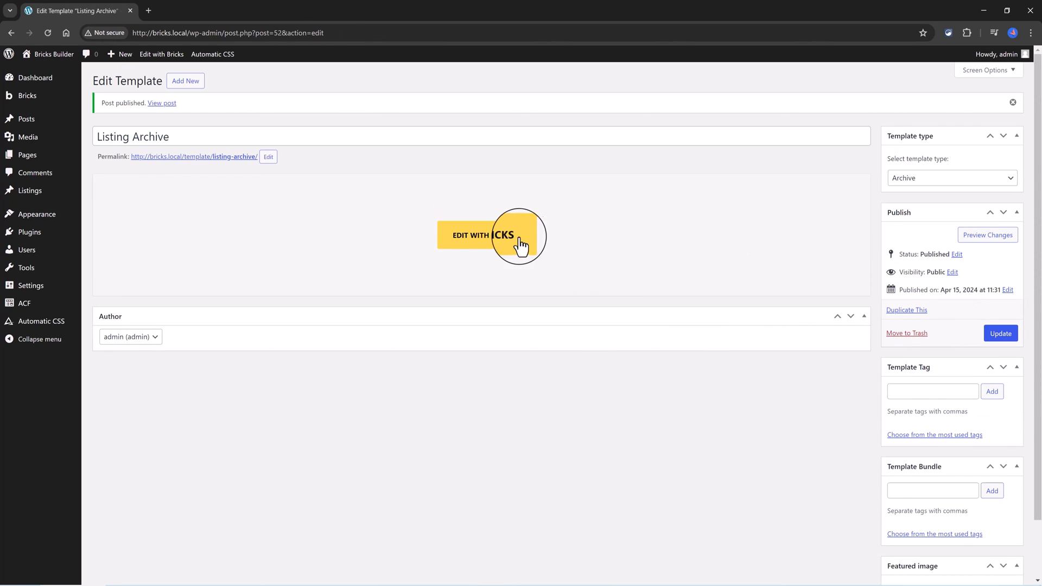
pyautogui.click(483, 235)
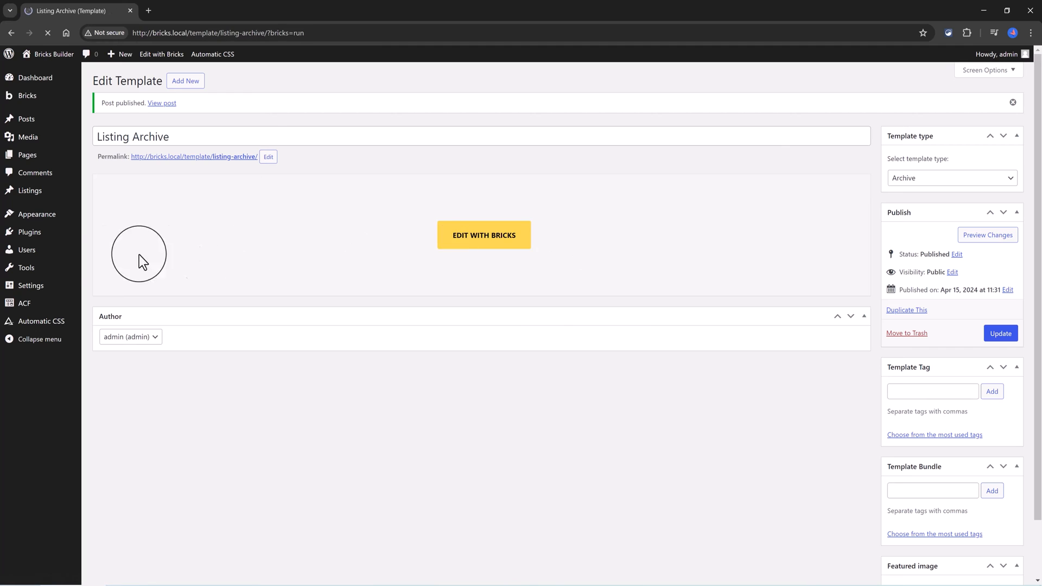
# Add an Archive template condition with archive type set to Post type
pyautogui.click(483, 235)
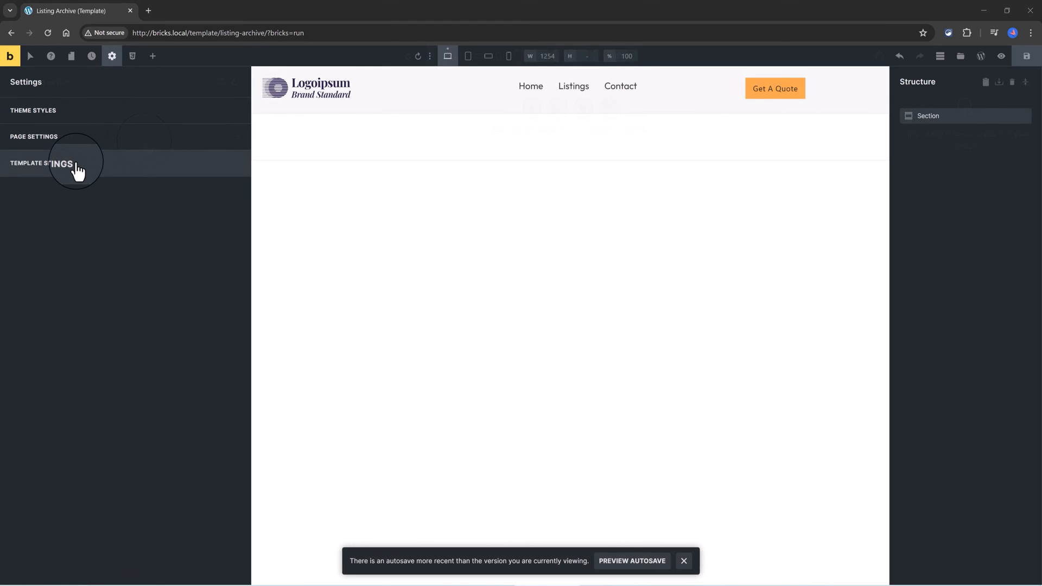
pyautogui.click(42, 164)
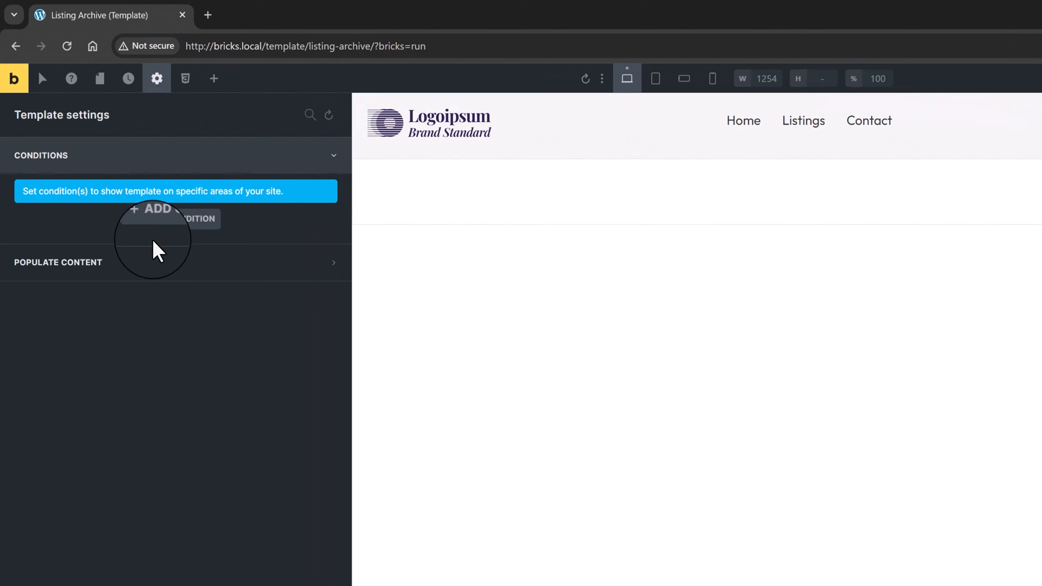
pyautogui.click(176, 218)
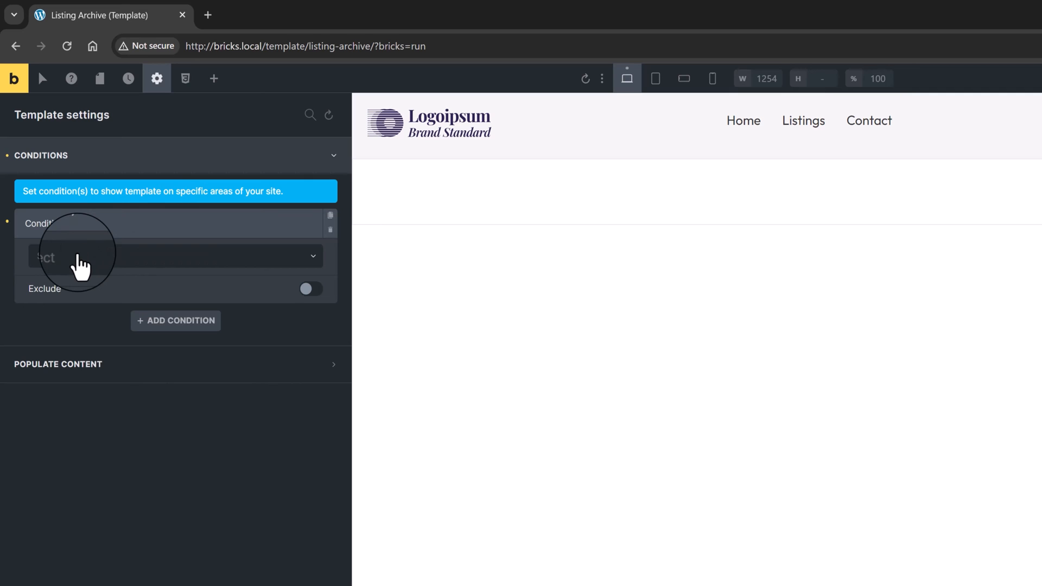
pyautogui.click(175, 256)
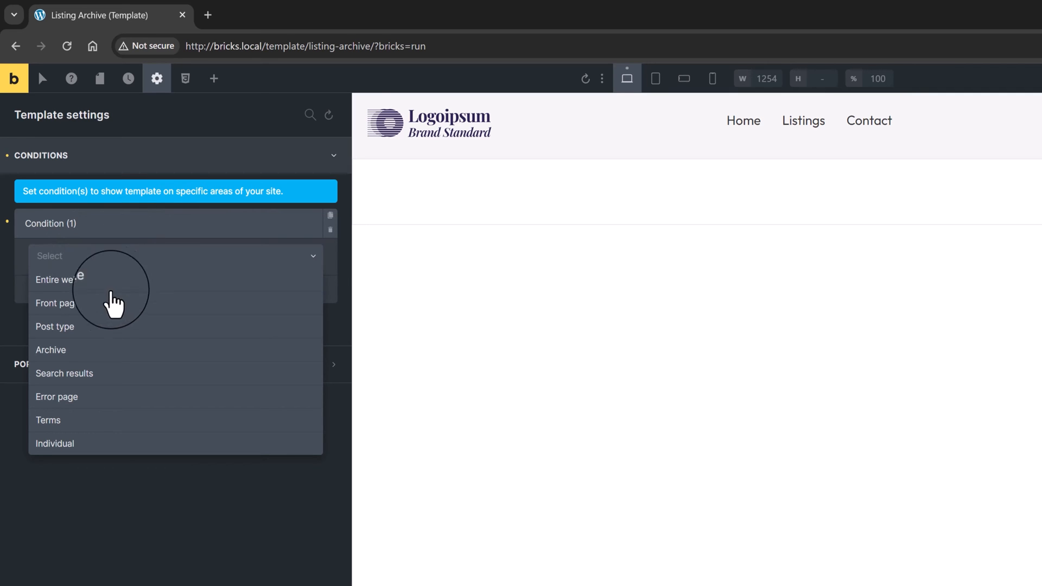
pyautogui.click(50, 349)
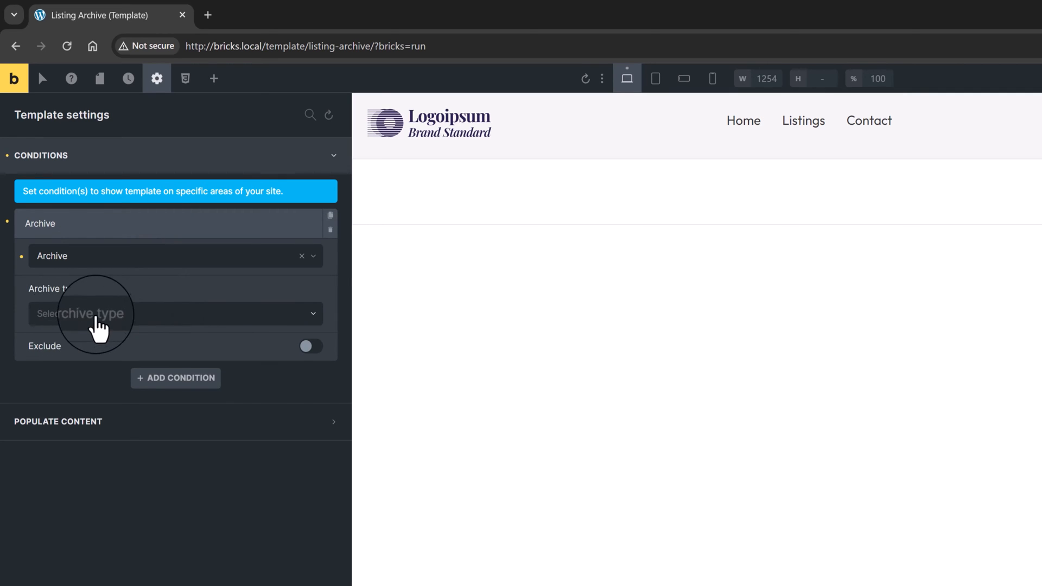
pyautogui.click(172, 313)
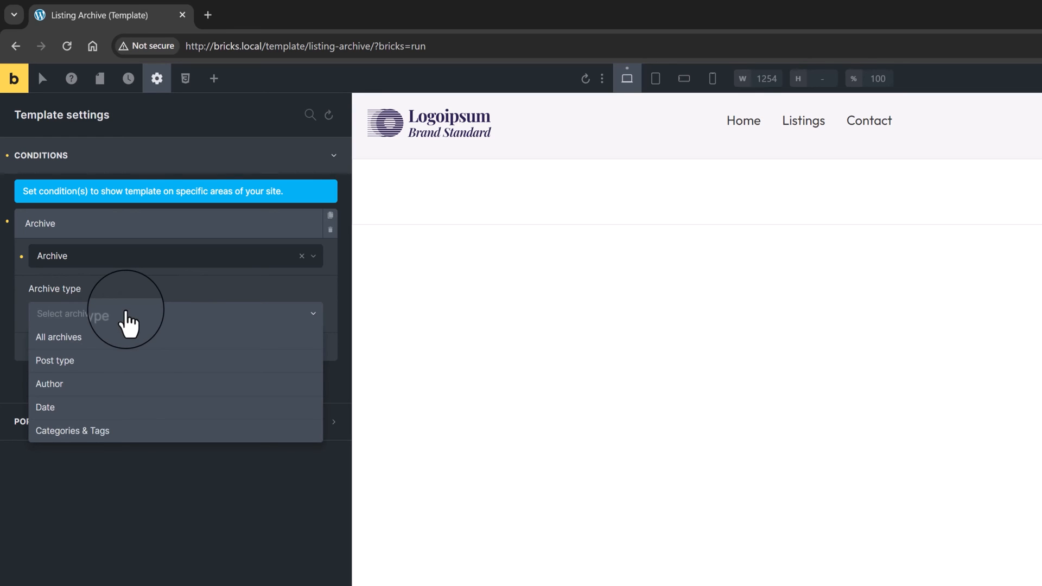
pyautogui.click(55, 361)
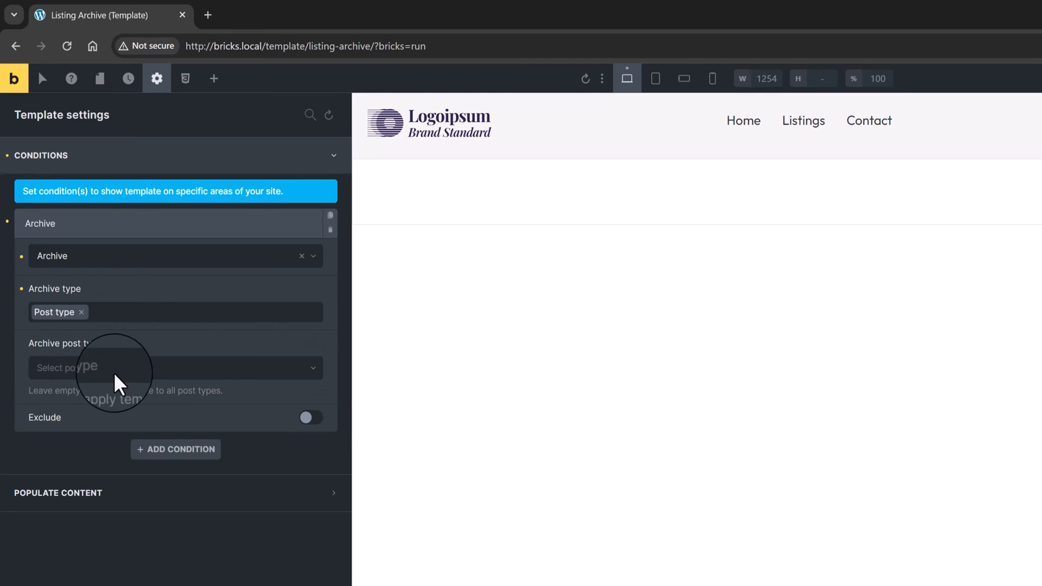
pyautogui.click(175, 367)
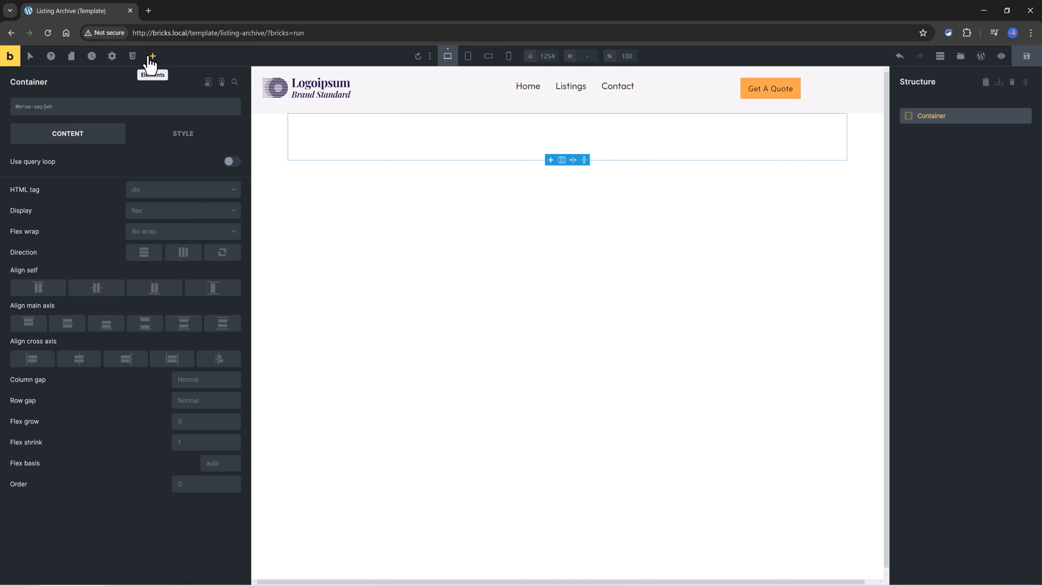
pyautogui.click(152, 56)
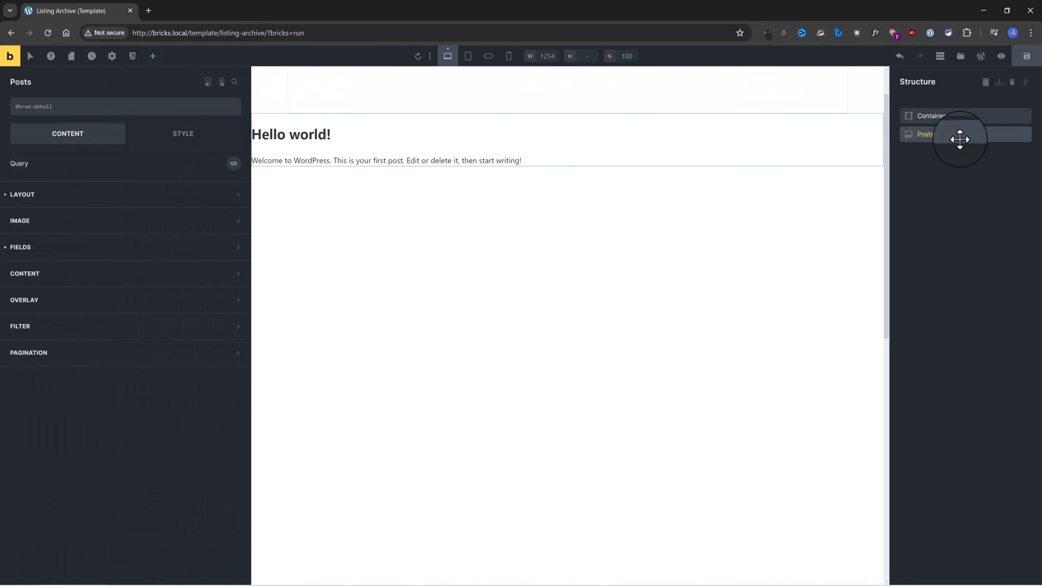
pyautogui.moveTo(964, 142)
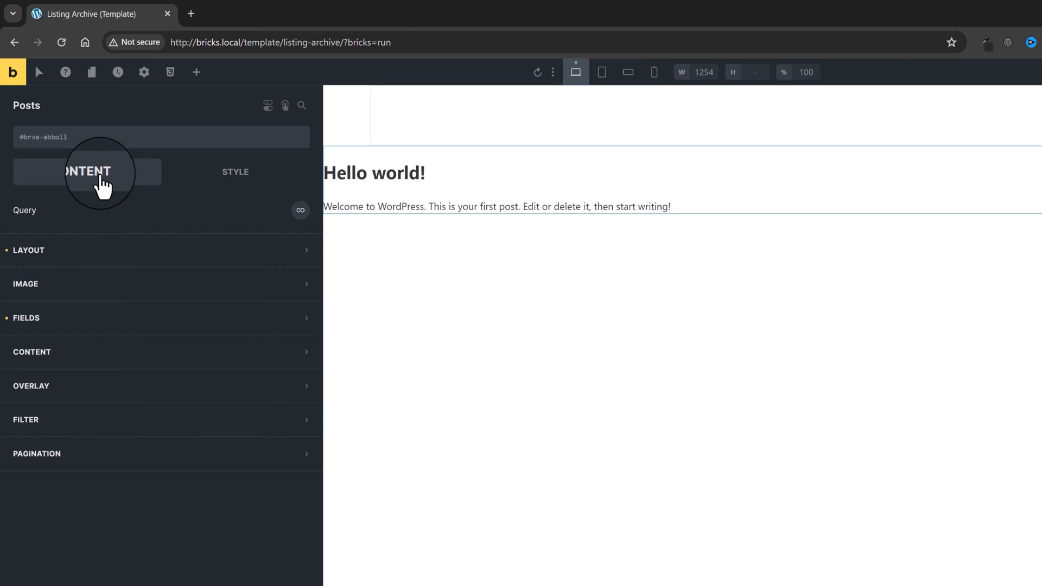
pyautogui.click(160, 249)
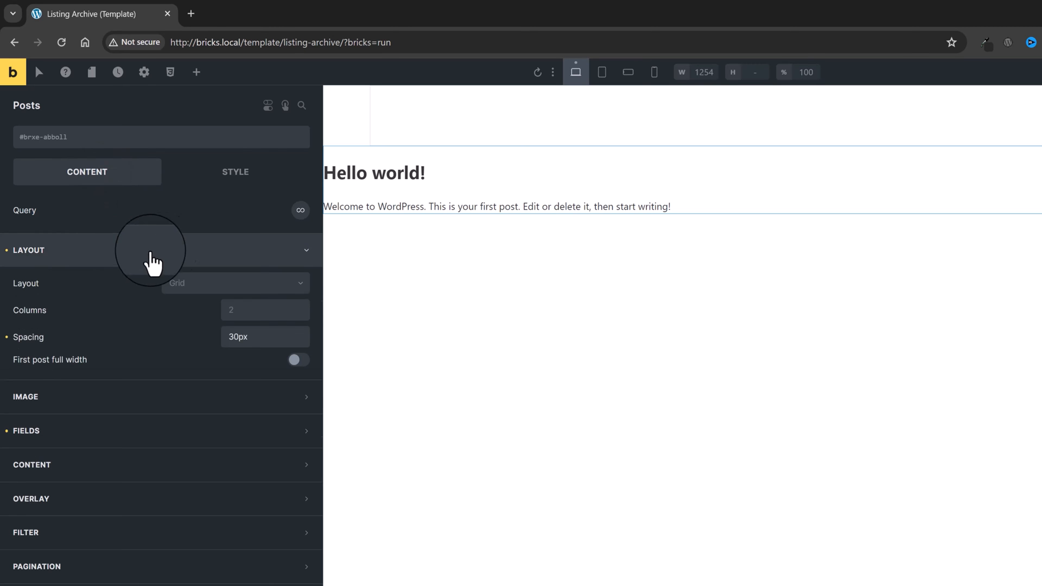
pyautogui.click(160, 250)
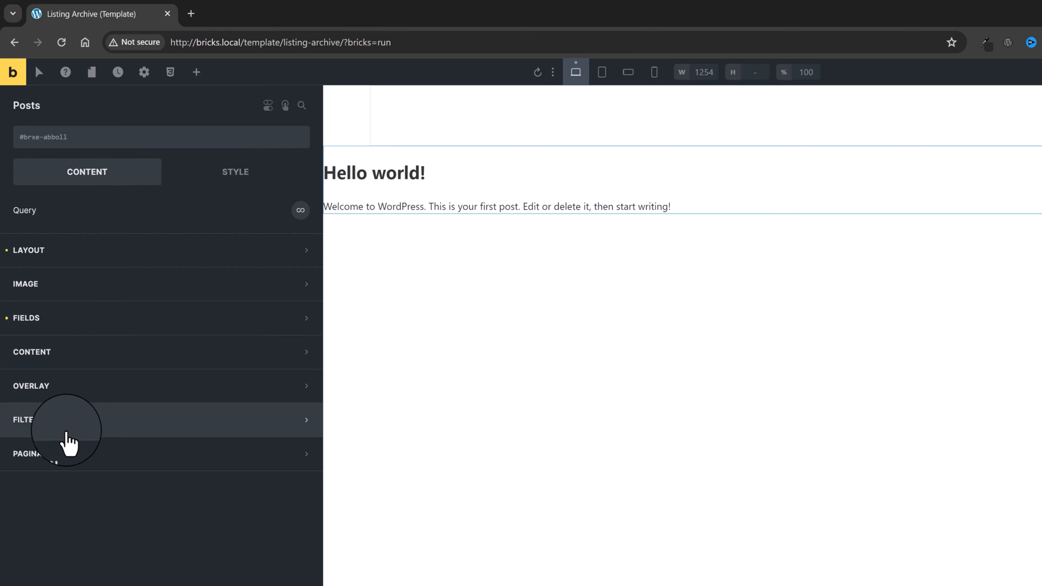
pyautogui.moveTo(97, 473)
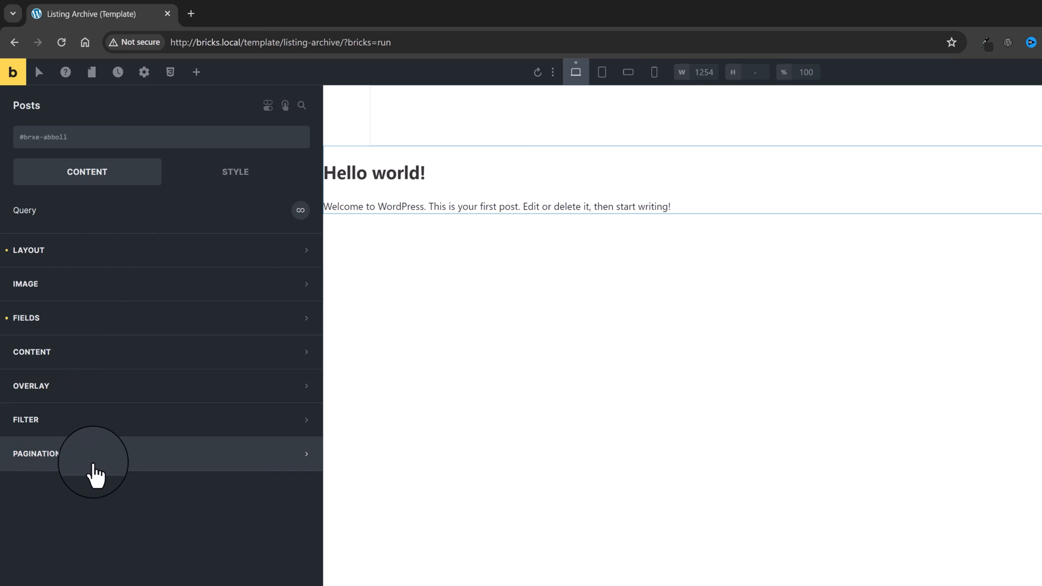
pyautogui.moveTo(458, 240)
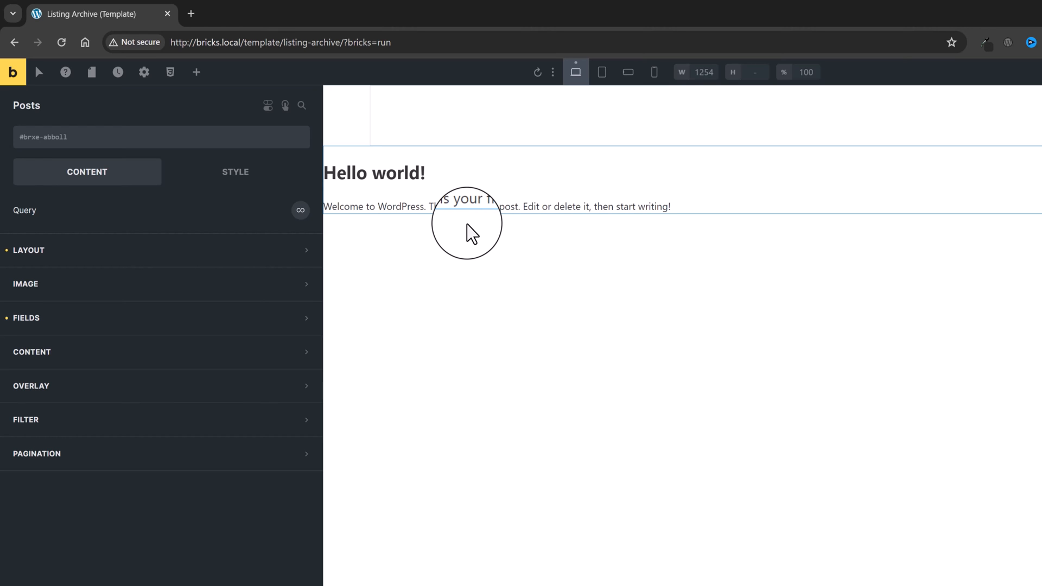
pyautogui.moveTo(186, 226)
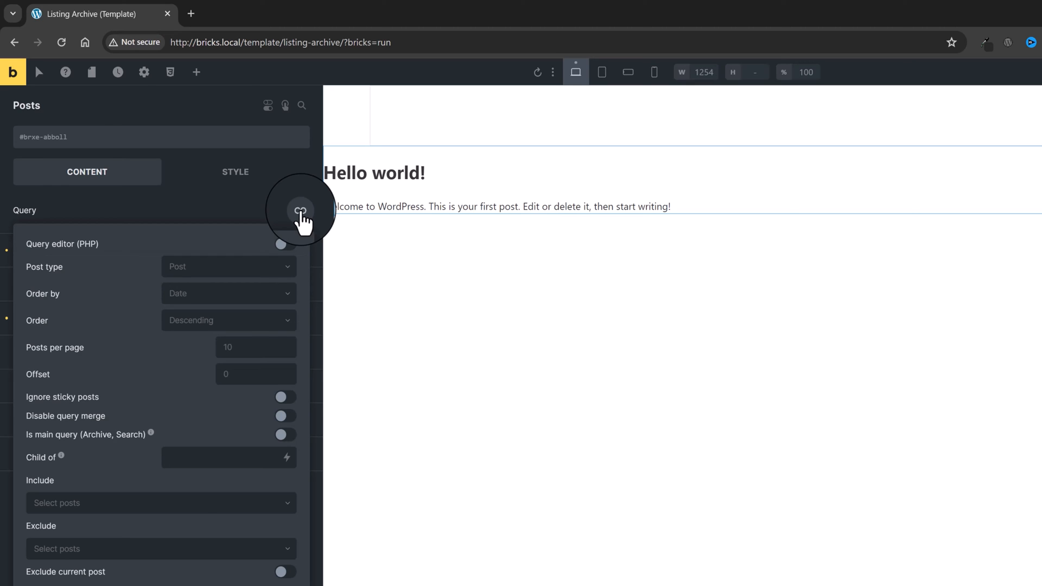
# Set the Posts element's query post type to Listings
pyautogui.click(229, 267)
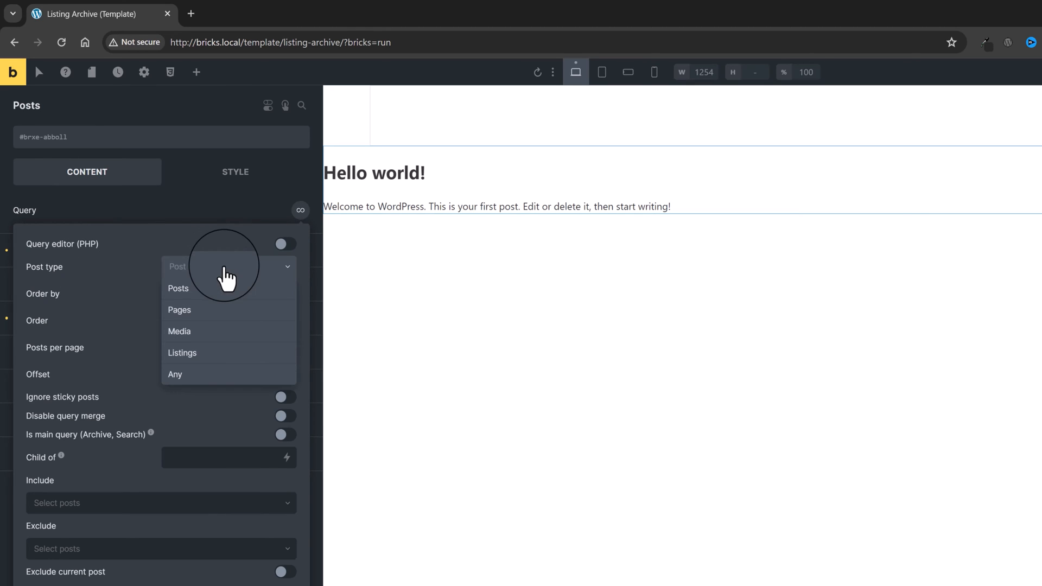
pyautogui.click(181, 353)
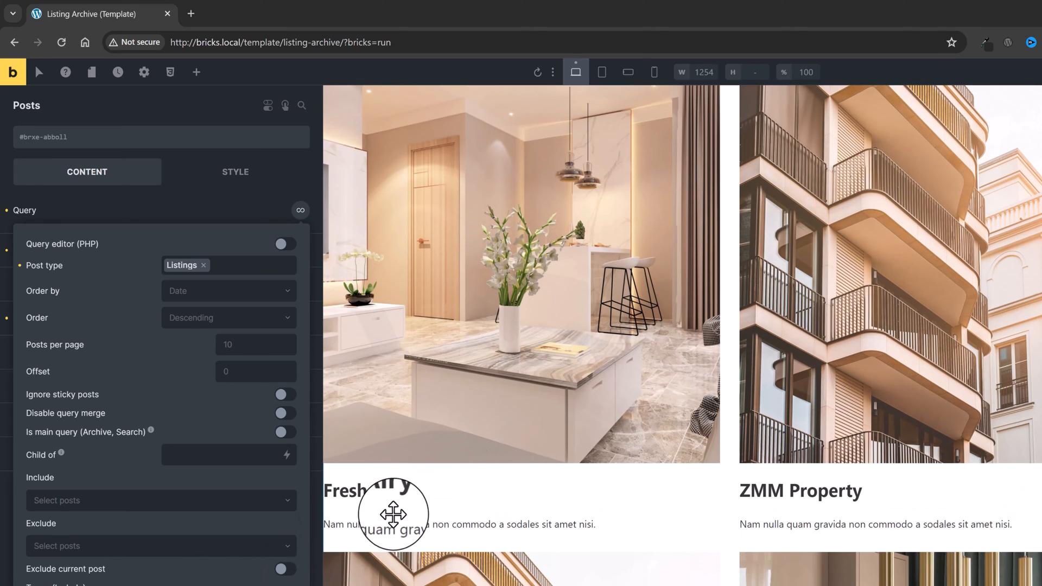
pyautogui.scroll(-3)
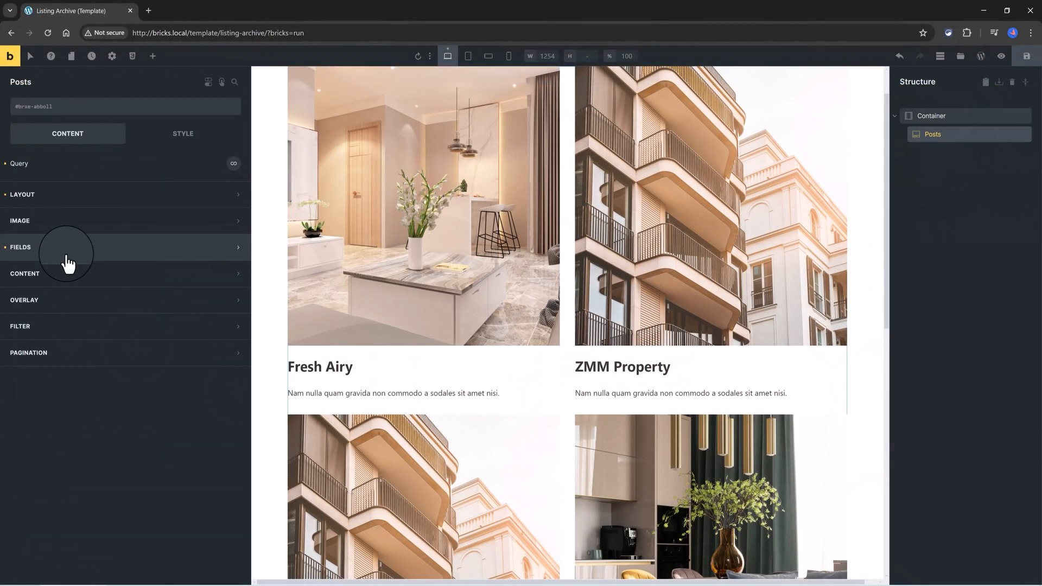
pyautogui.moveTo(58, 255)
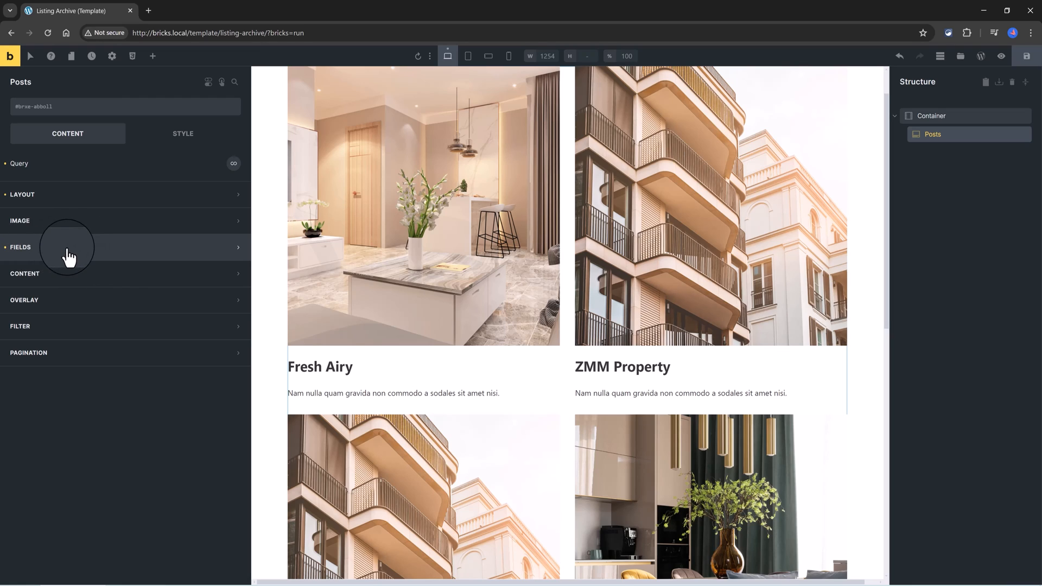
# Add a third card field using {acf_price} and delete the leftover {post_title:link} tag
pyautogui.click(21, 246)
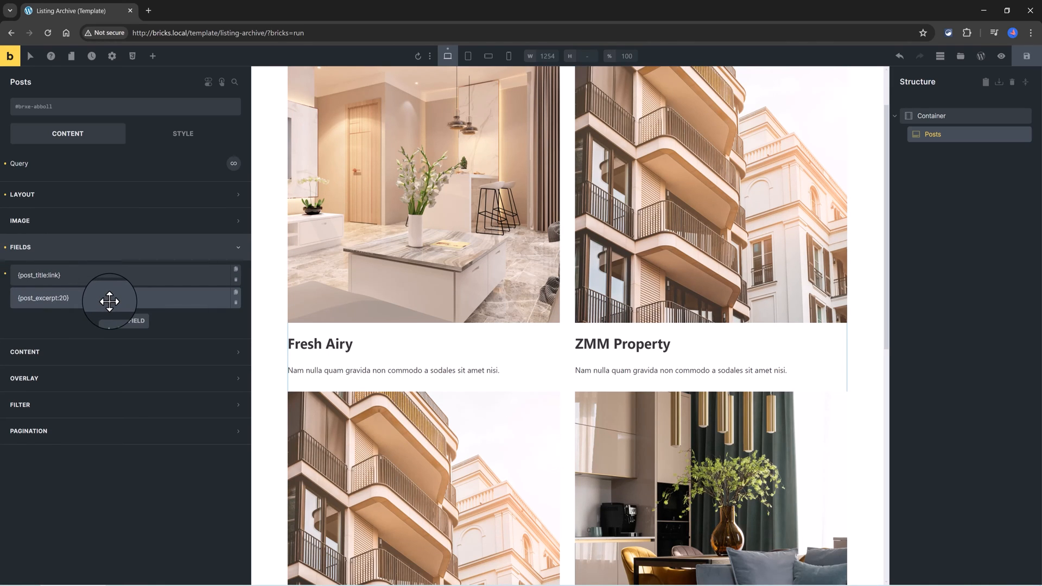
pyautogui.moveTo(110, 307)
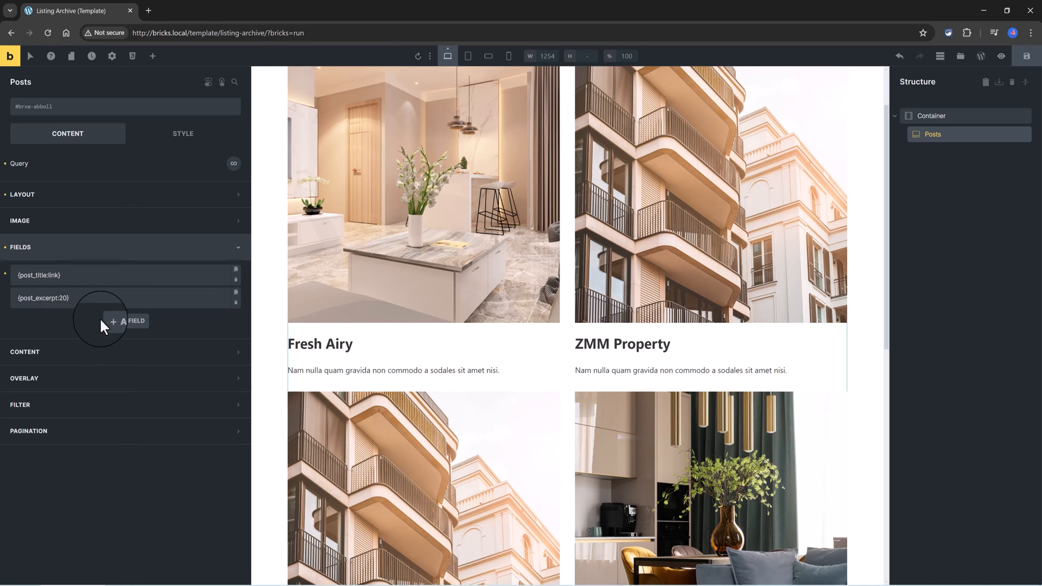
pyautogui.click(131, 320)
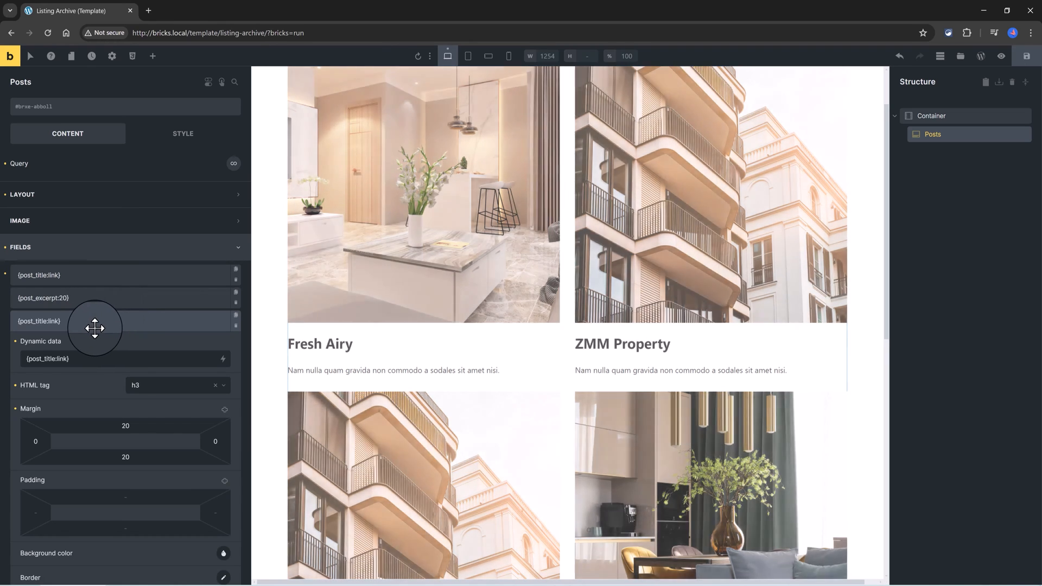
pyautogui.click(223, 358)
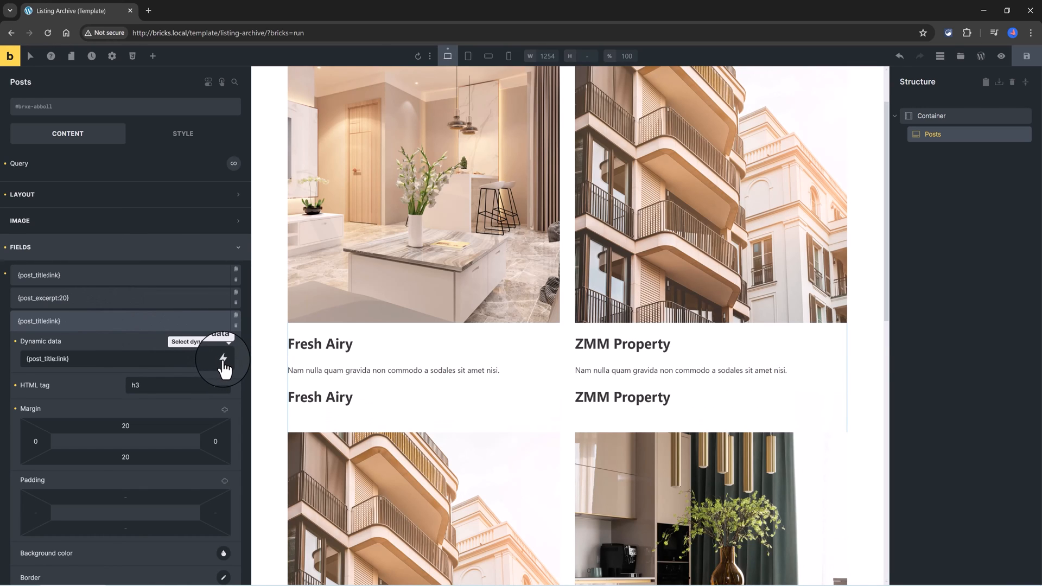
pyautogui.click(223, 359)
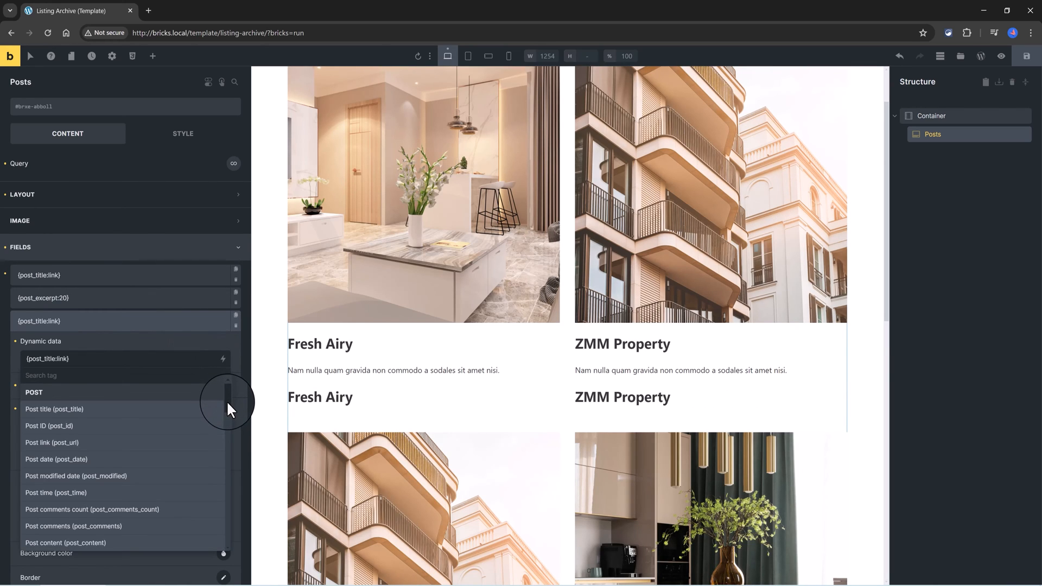
pyautogui.scroll(-3)
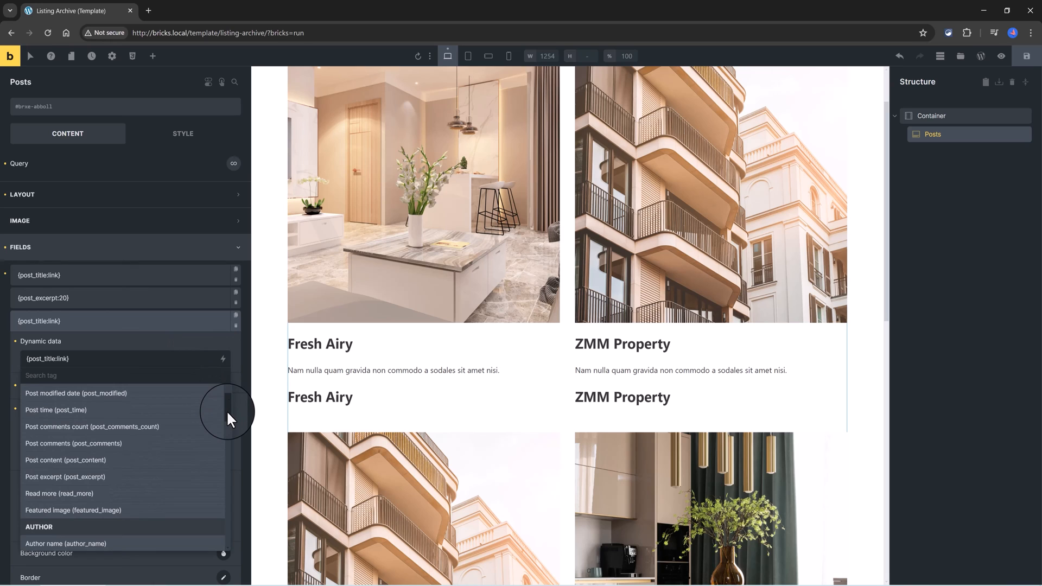
pyautogui.scroll(-3)
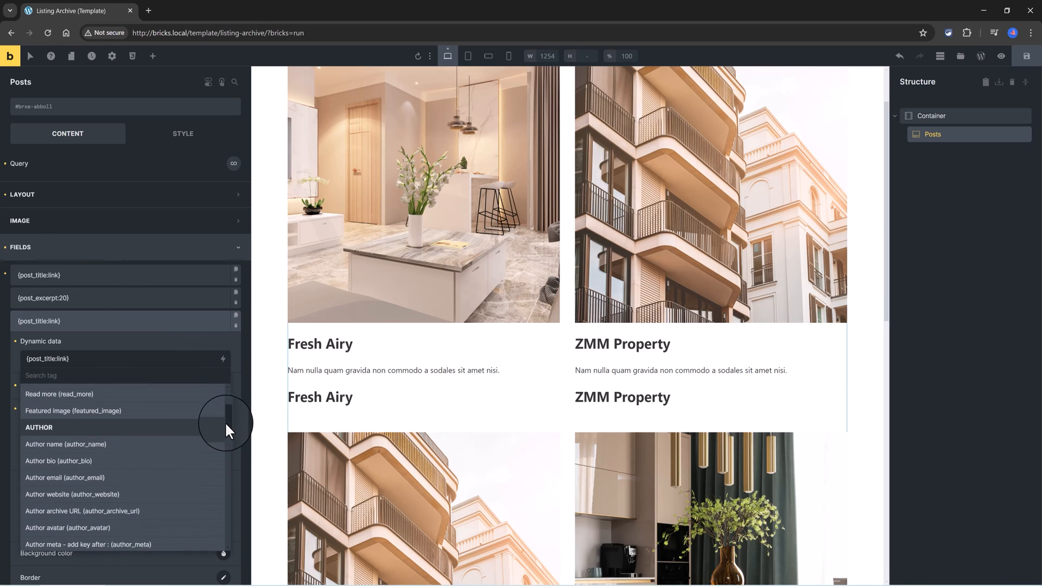
pyautogui.scroll(-3)
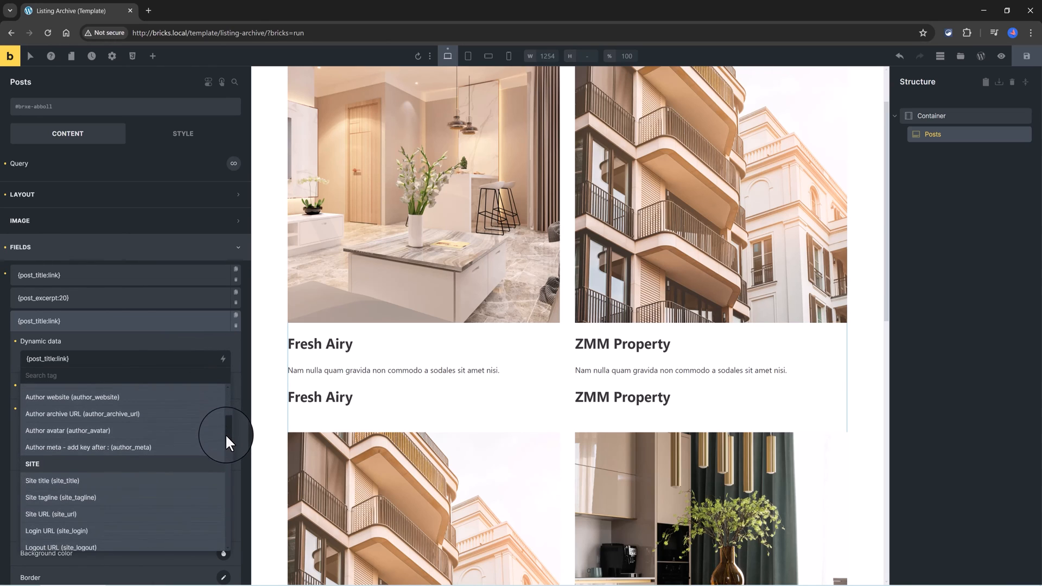
pyautogui.scroll(-3)
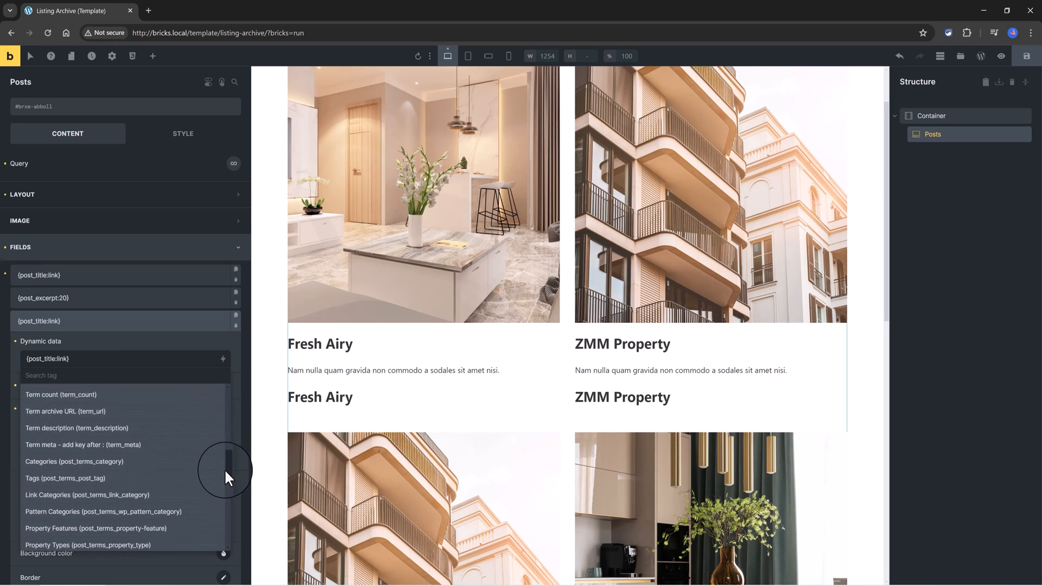
pyautogui.scroll(-3)
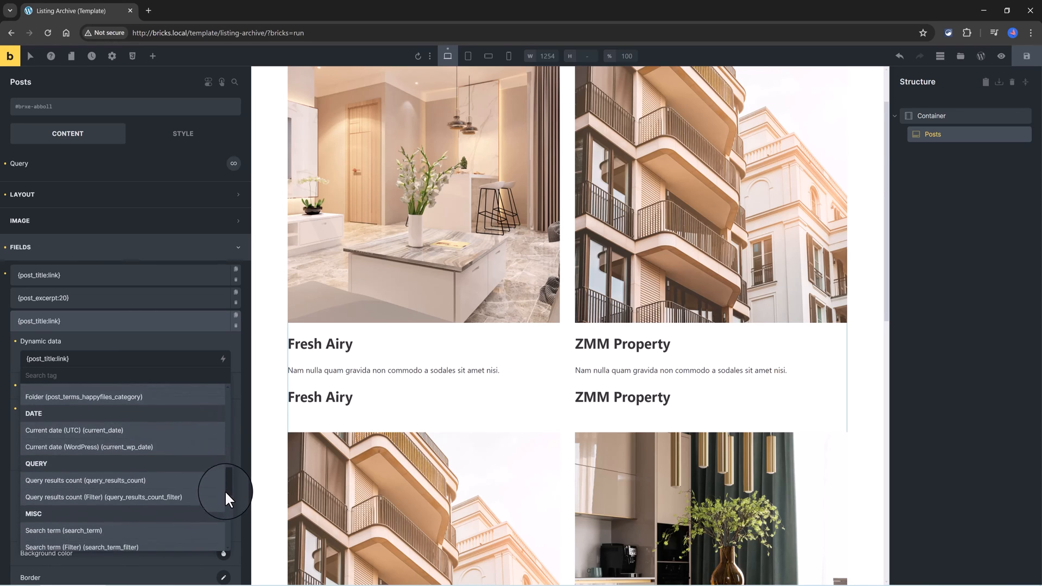
pyautogui.scroll(-3)
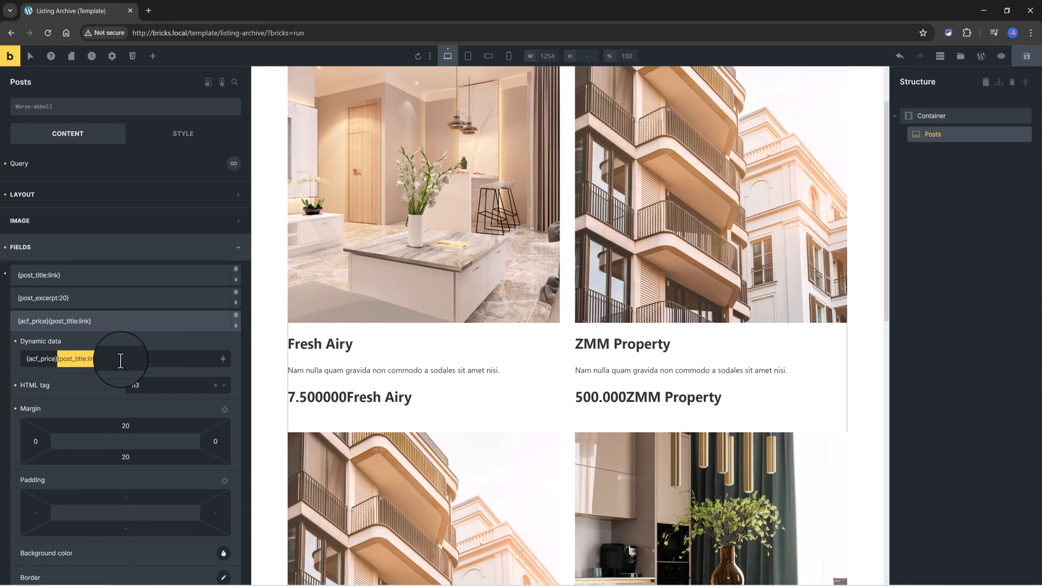
pyautogui.press('Backspace')
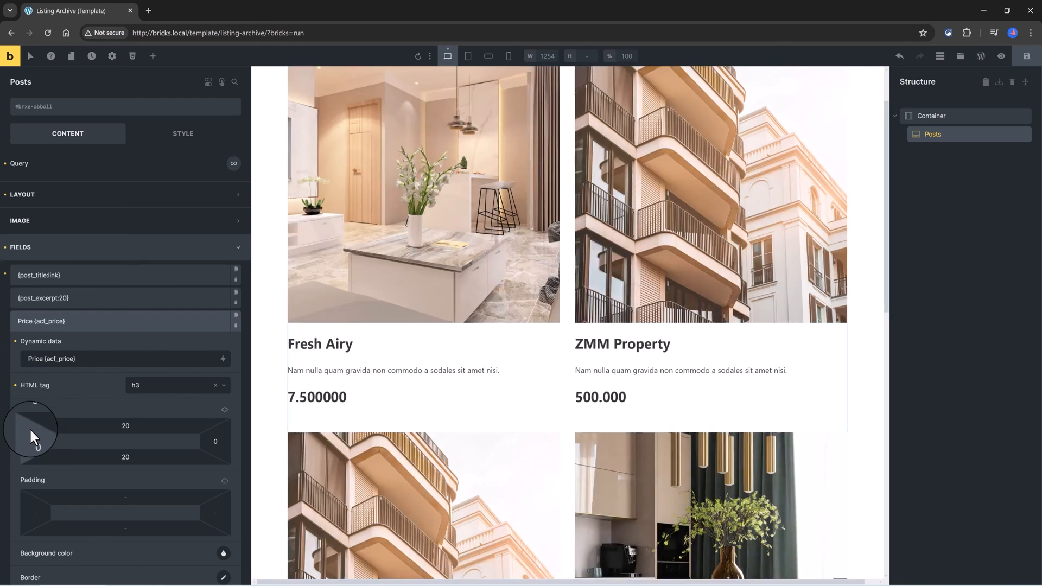
# Make the price field a smaller h5 heading
pyautogui.click(175, 385)
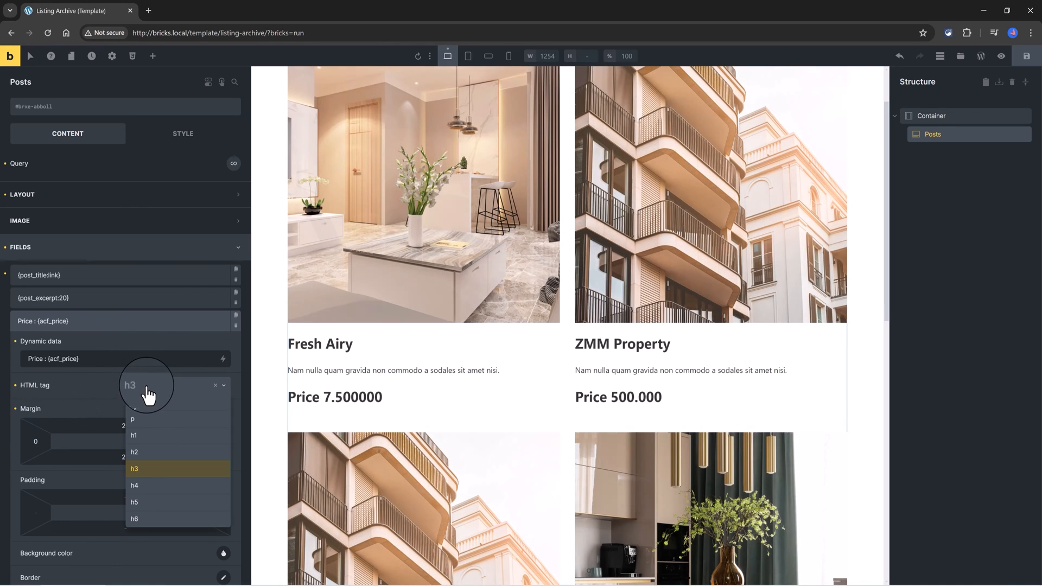
pyautogui.click(134, 501)
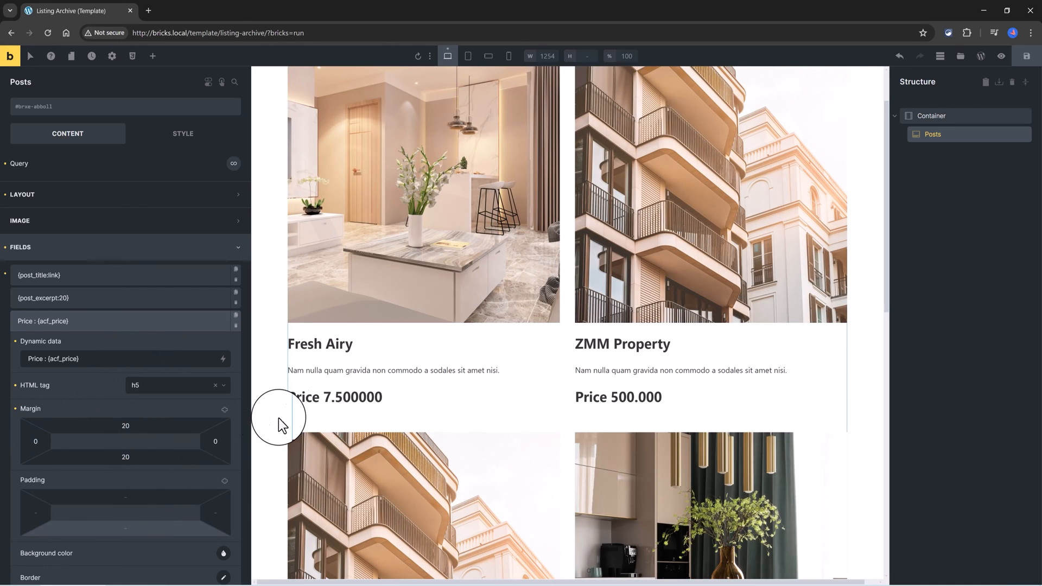
pyautogui.scroll(-3)
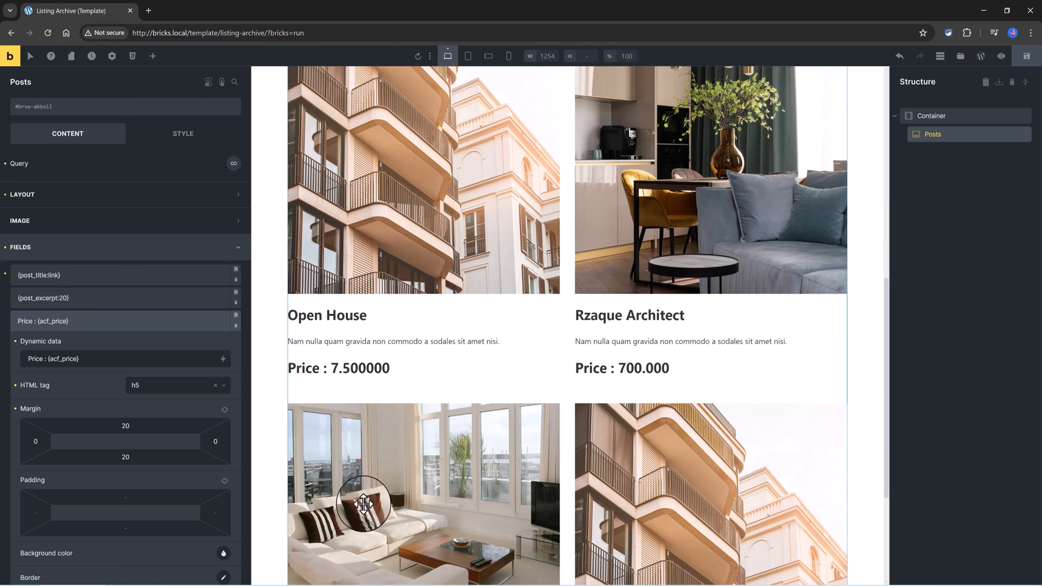
pyautogui.scroll(-3)
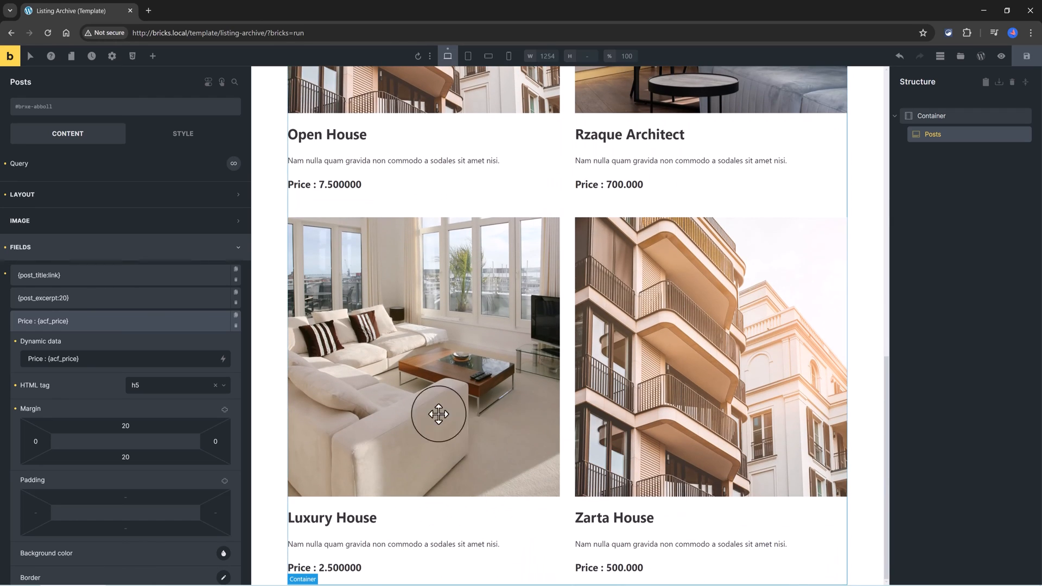
pyautogui.scroll(-3)
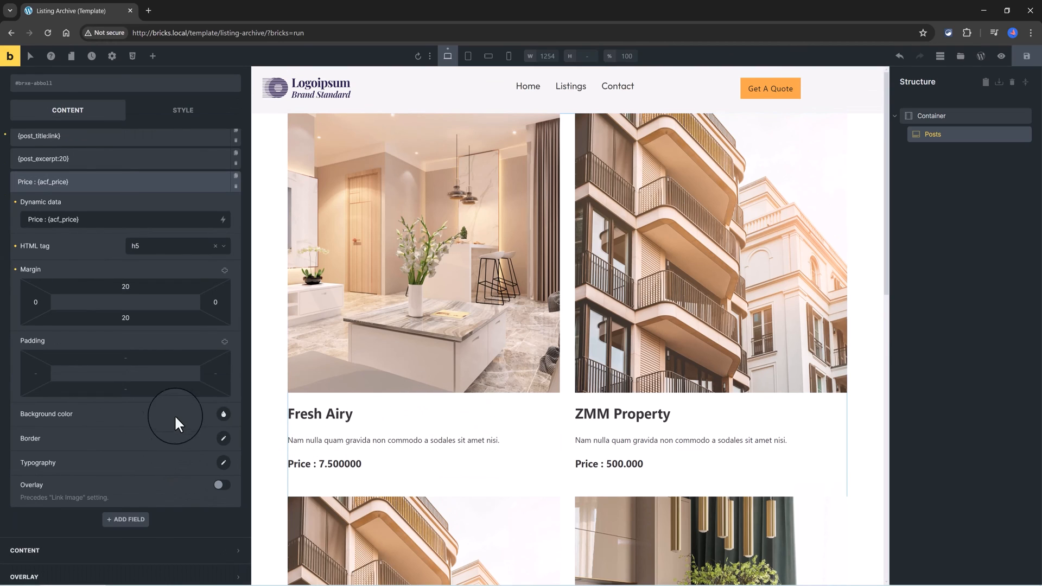
# Give the price field a yellow background and check the cards
pyautogui.click(223, 414)
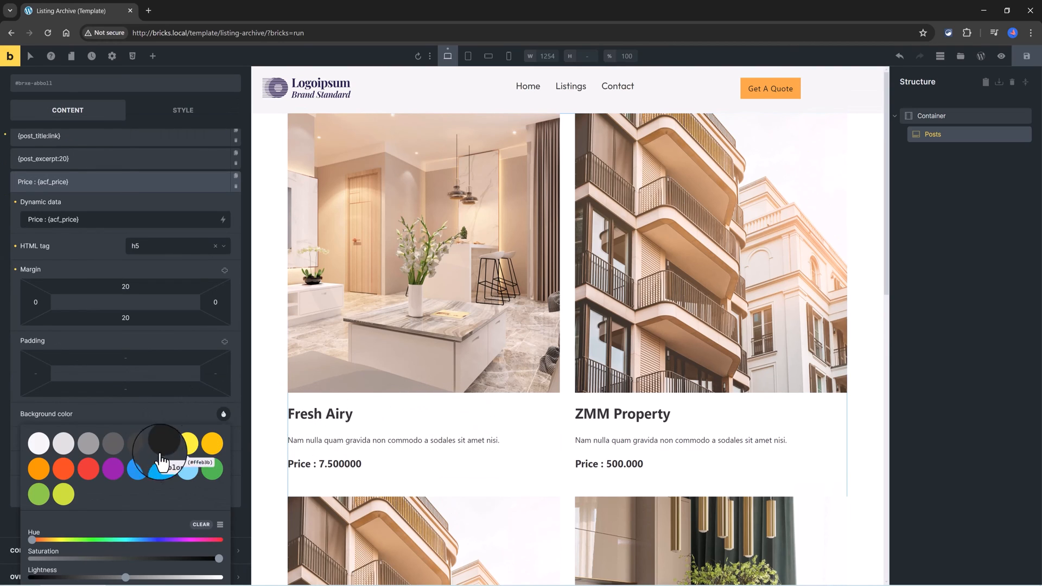
pyautogui.click(213, 443)
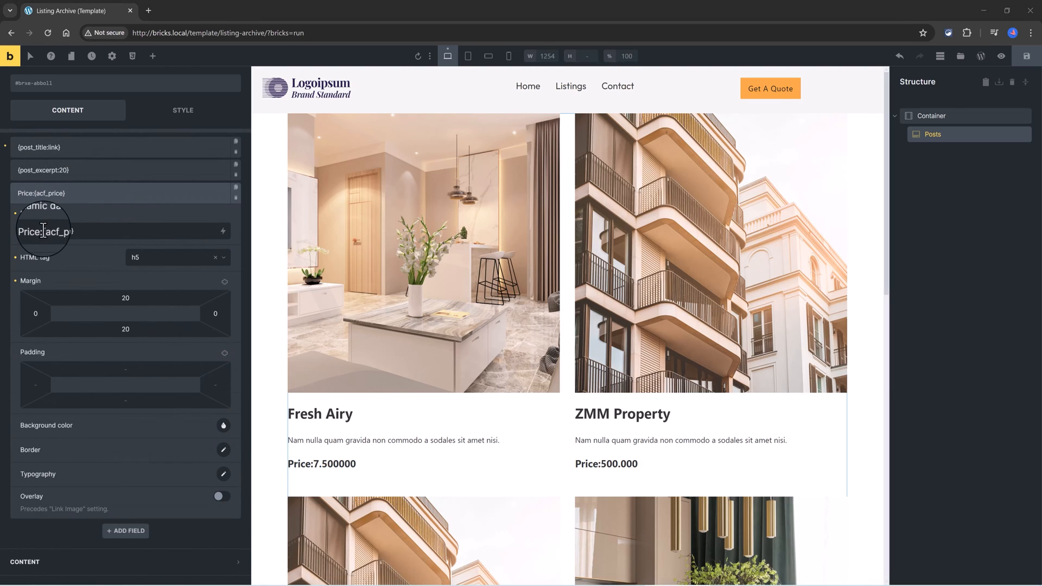
pyautogui.moveTo(71, 251)
pyautogui.write('$')
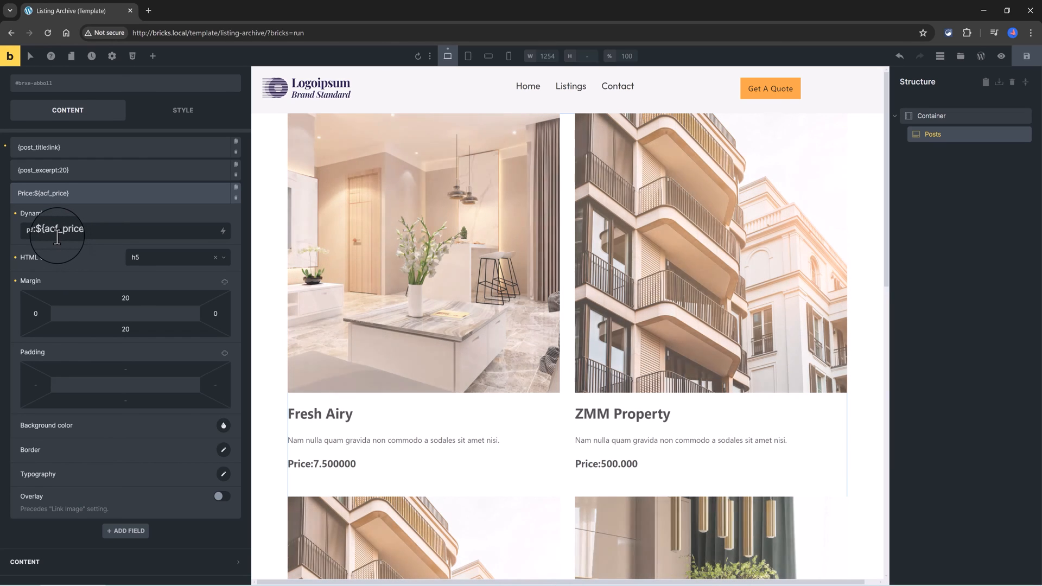
pyautogui.scroll(-3)
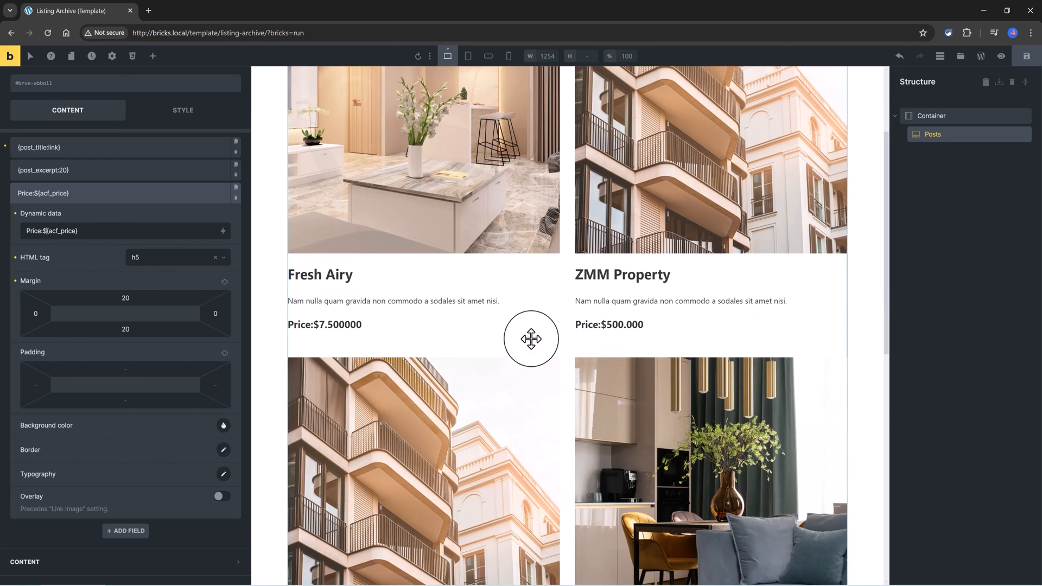
pyautogui.scroll(-3)
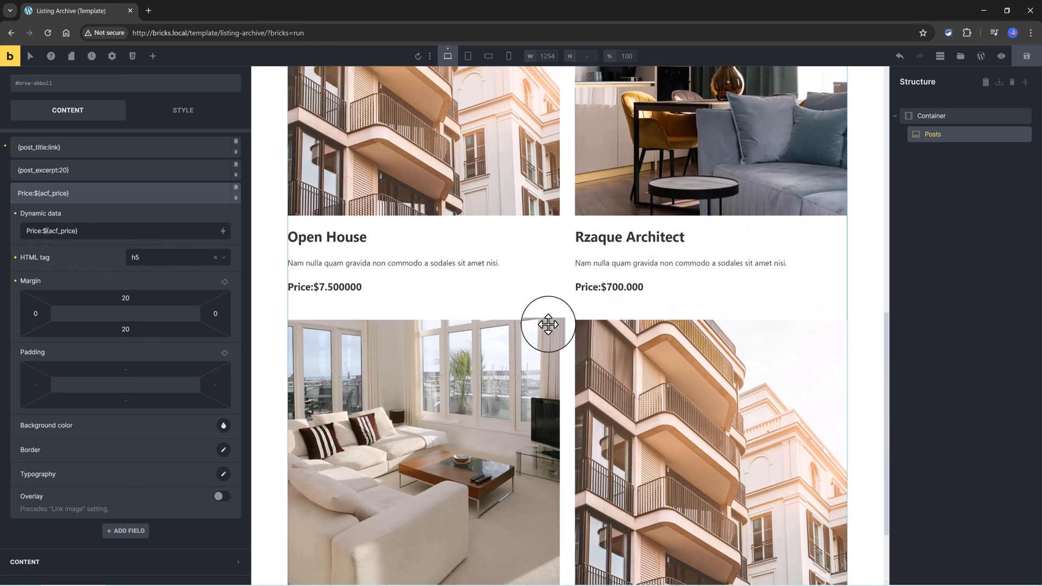
pyautogui.scroll(3)
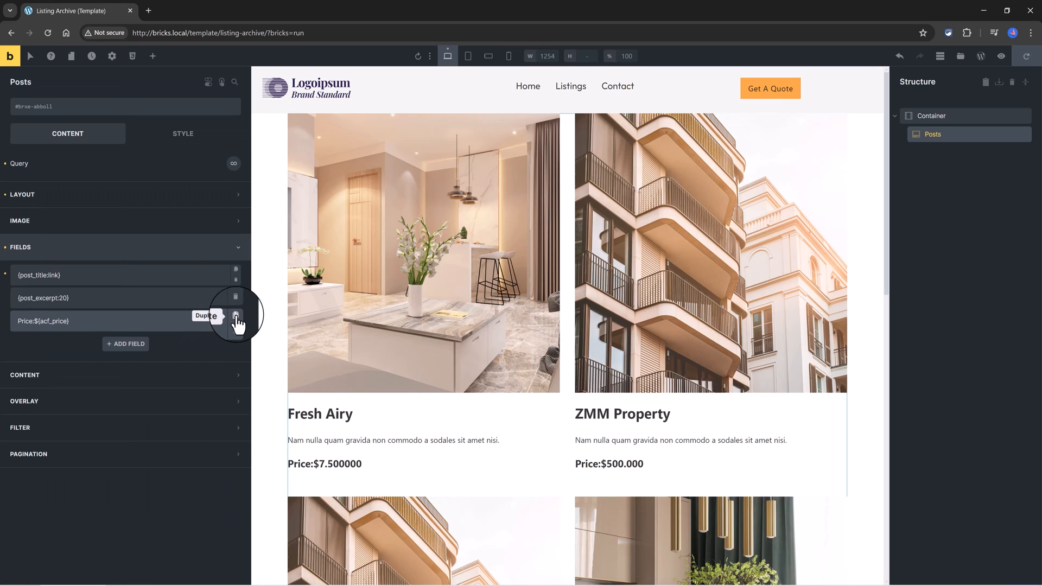
# Duplicate the price field as an {acf_bedrooms} line and make it a paragraph
pyautogui.click(236, 321)
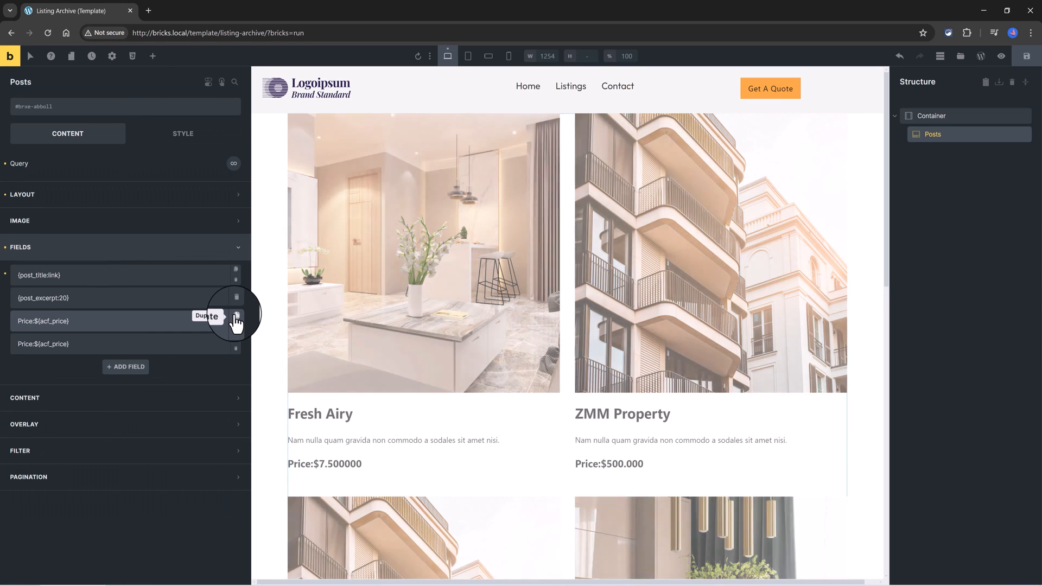
pyautogui.click(236, 321)
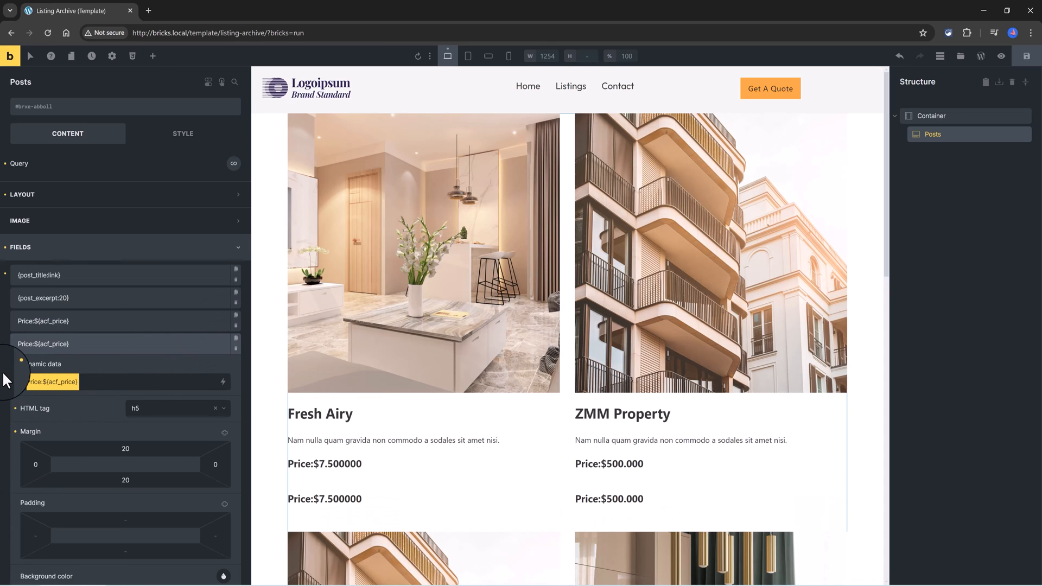
pyautogui.click(222, 381)
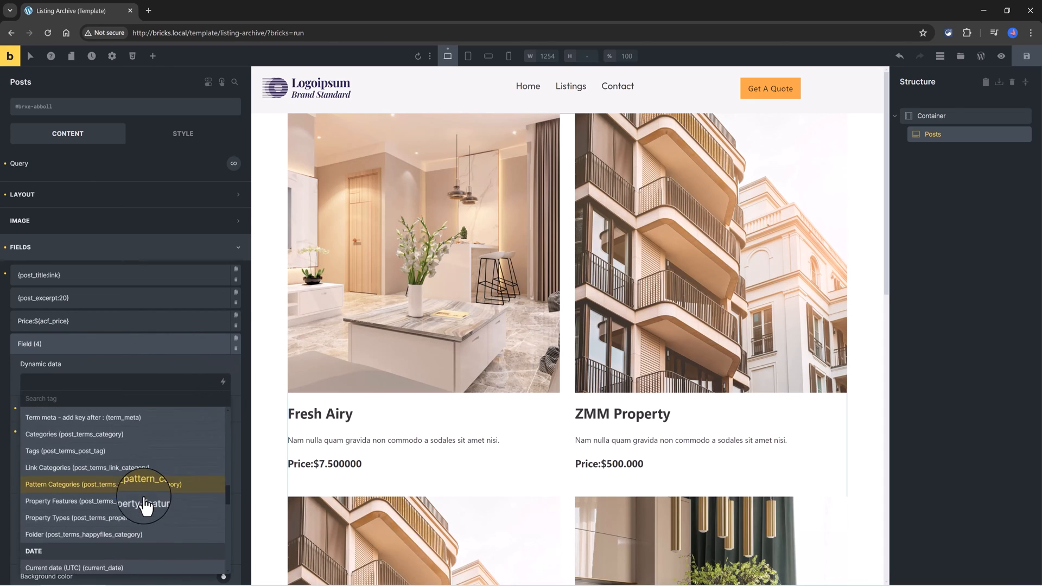
pyautogui.scroll(-3)
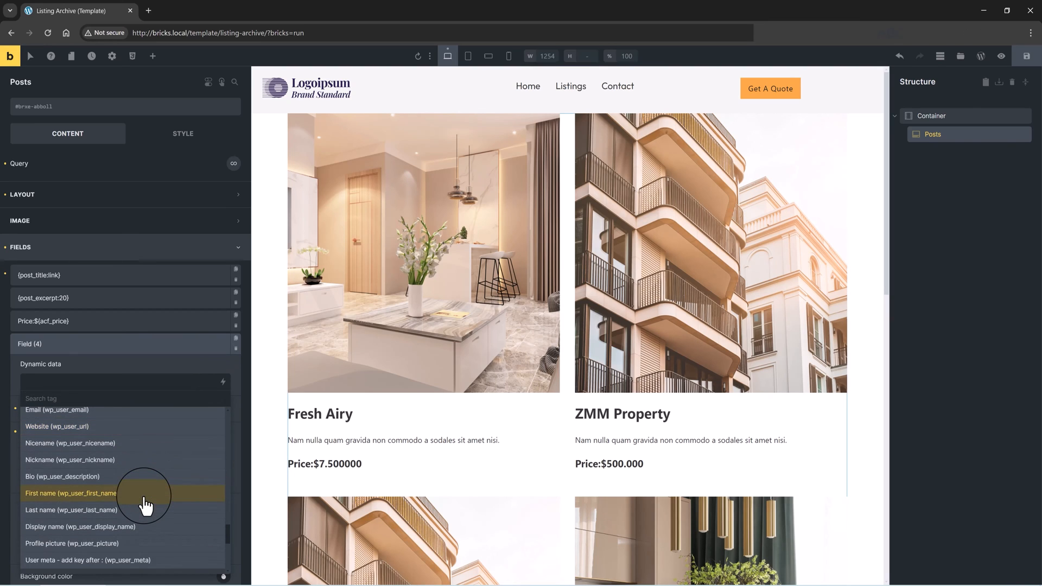
pyautogui.scroll(-3)
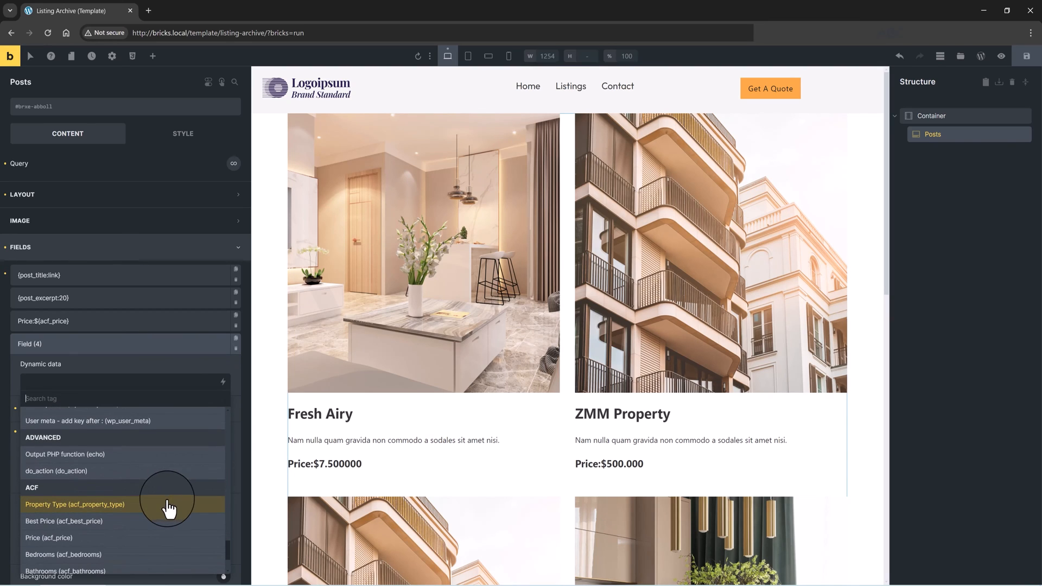
pyautogui.moveTo(100, 554)
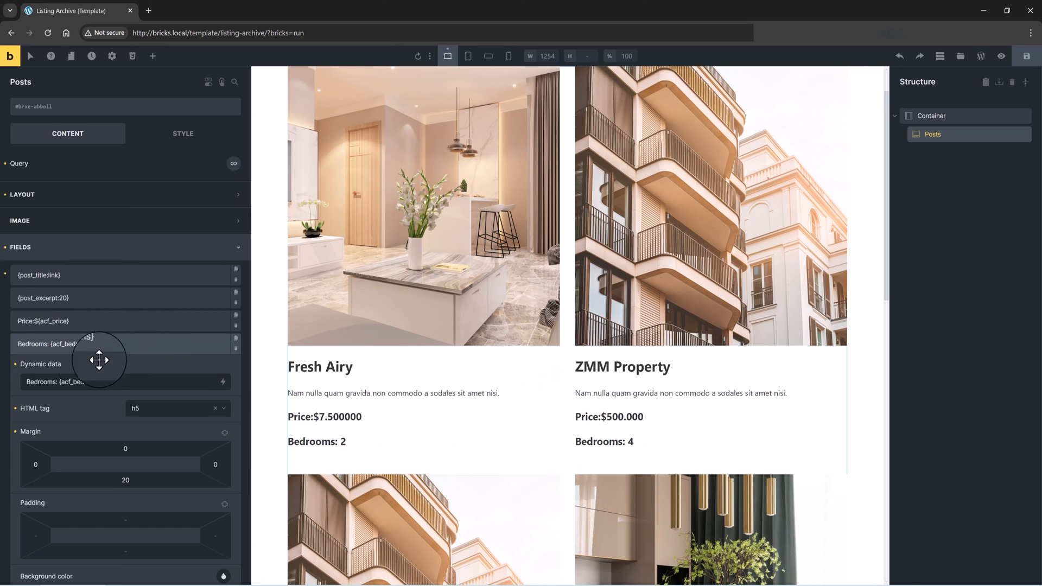
pyautogui.click(176, 408)
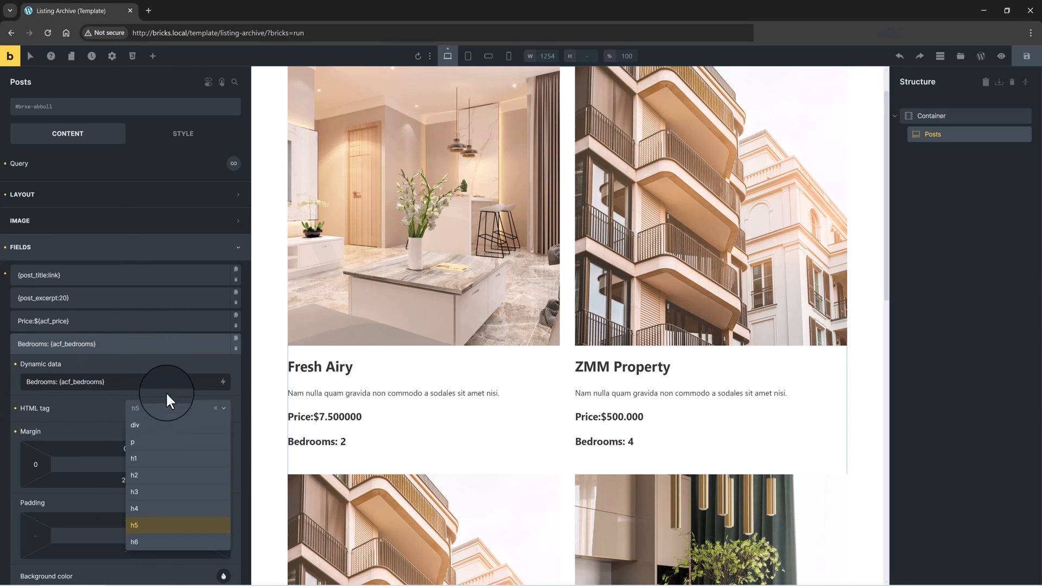
pyautogui.click(135, 442)
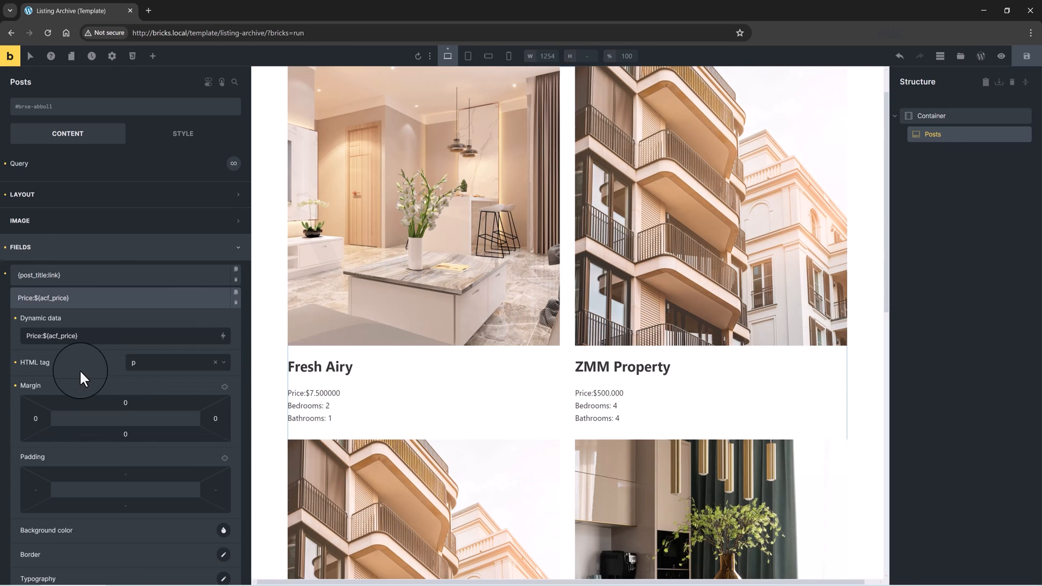
pyautogui.moveTo(100, 358)
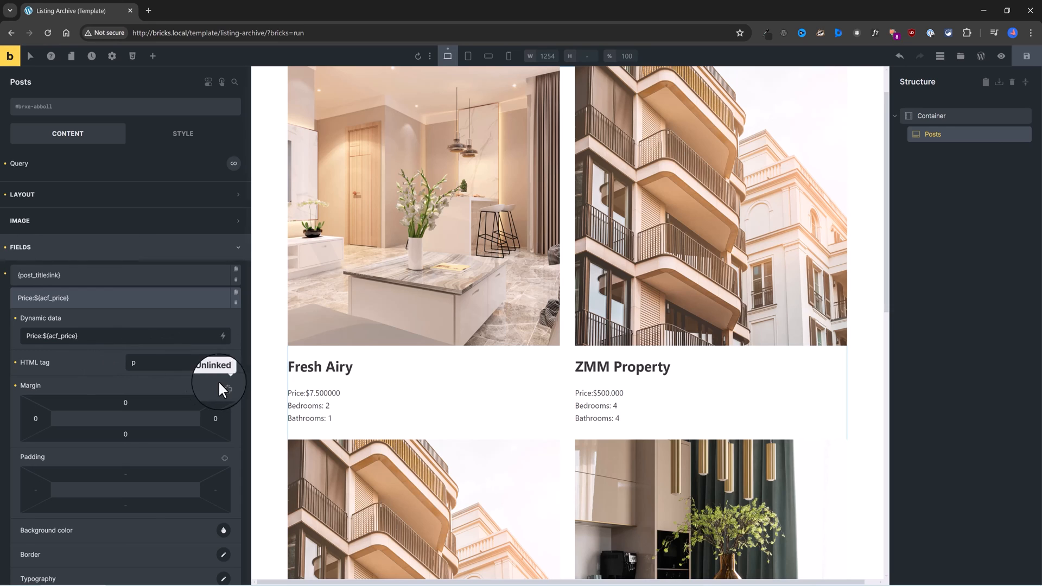
# Check the Posts grid content alignment and switch its Pagination Show option on
pyautogui.click(20, 247)
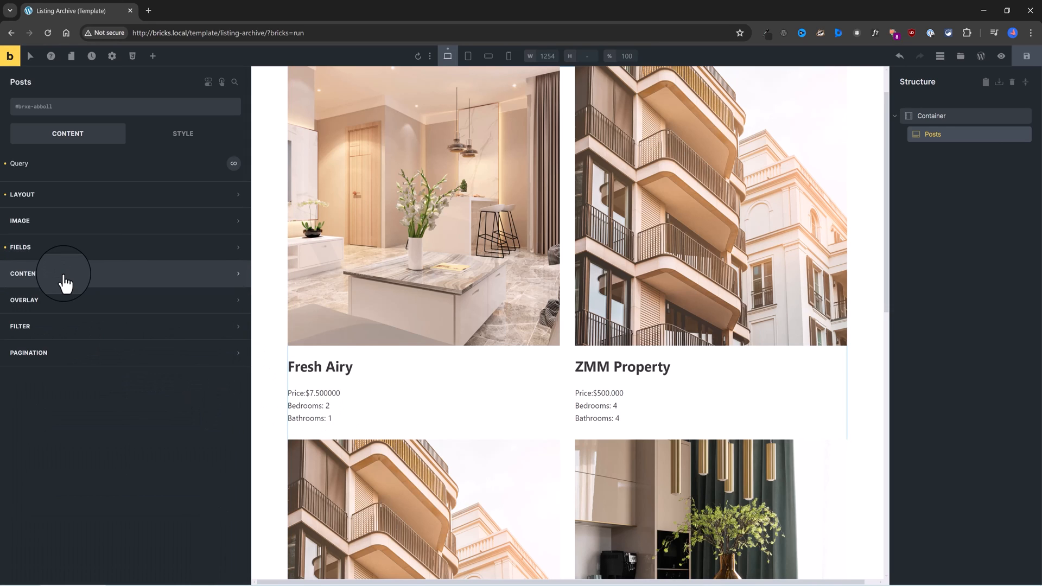
pyautogui.click(24, 273)
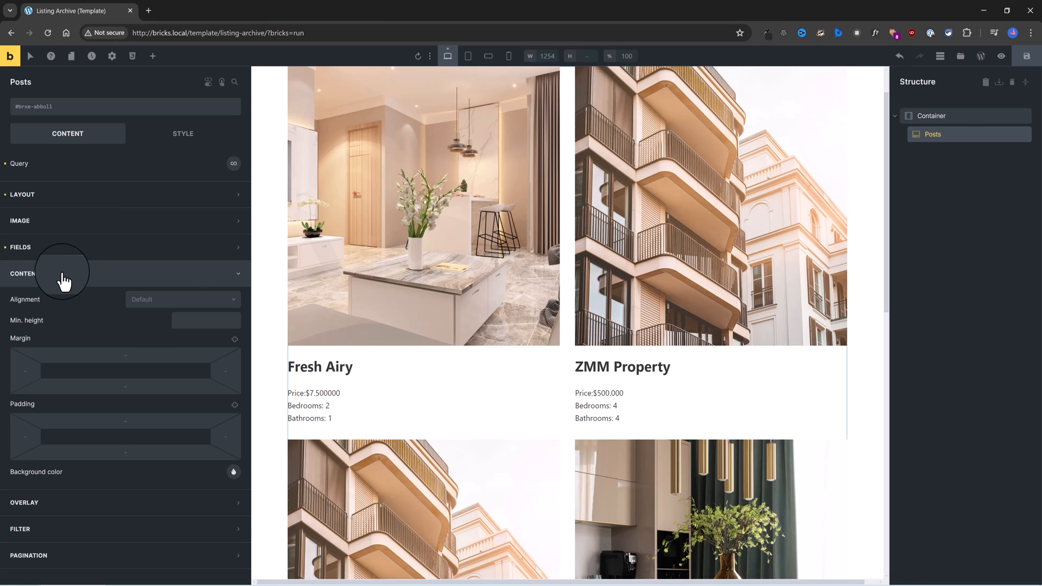
pyautogui.click(183, 299)
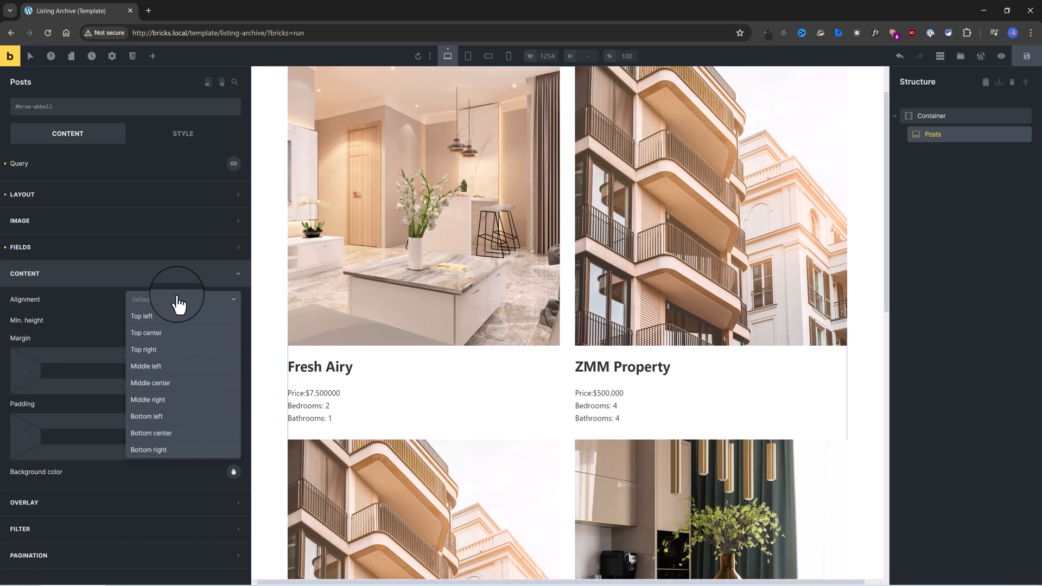
pyautogui.moveTo(206, 322)
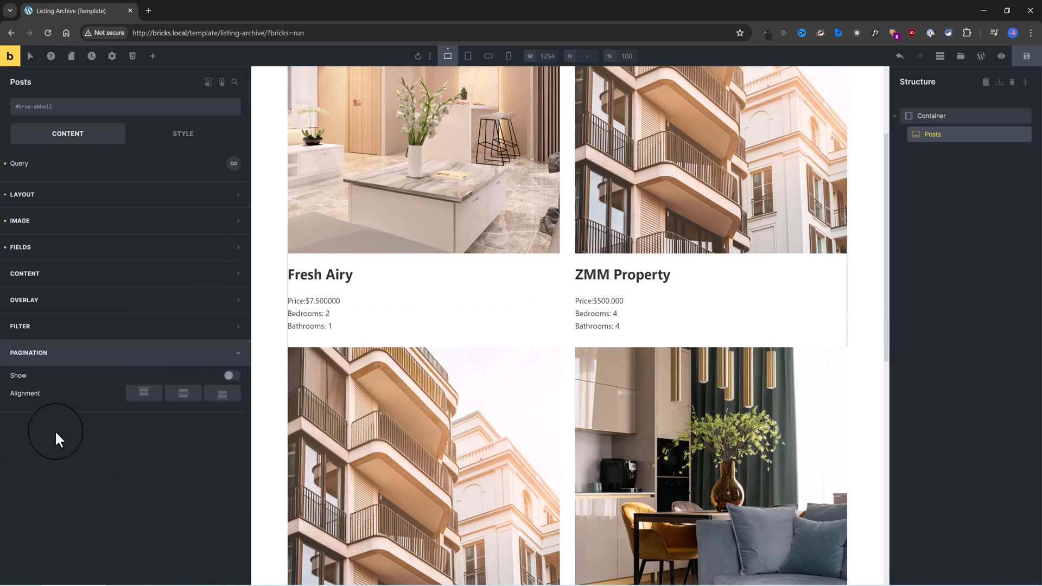
pyautogui.click(230, 375)
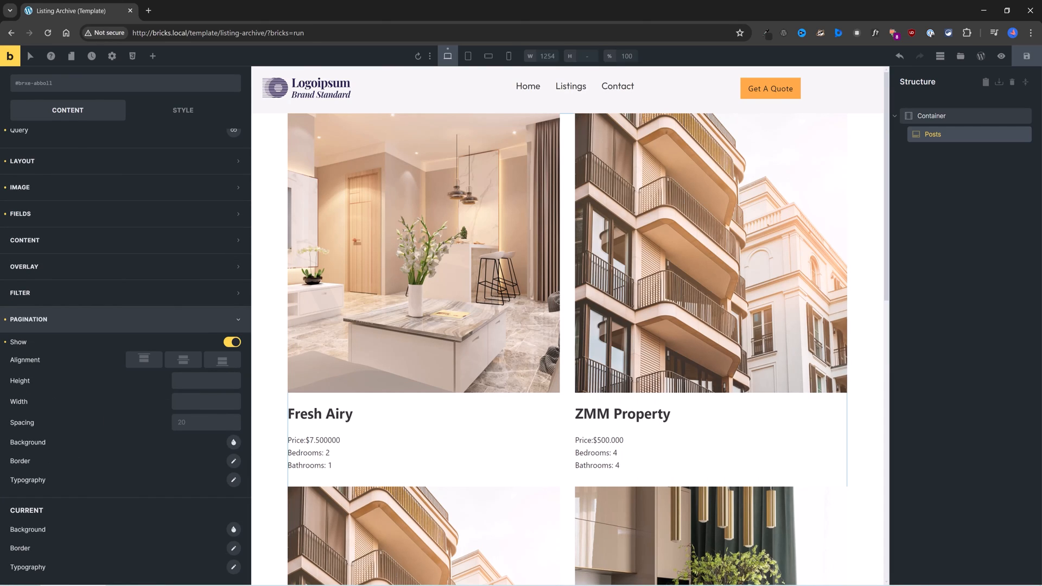
pyautogui.click(152, 56)
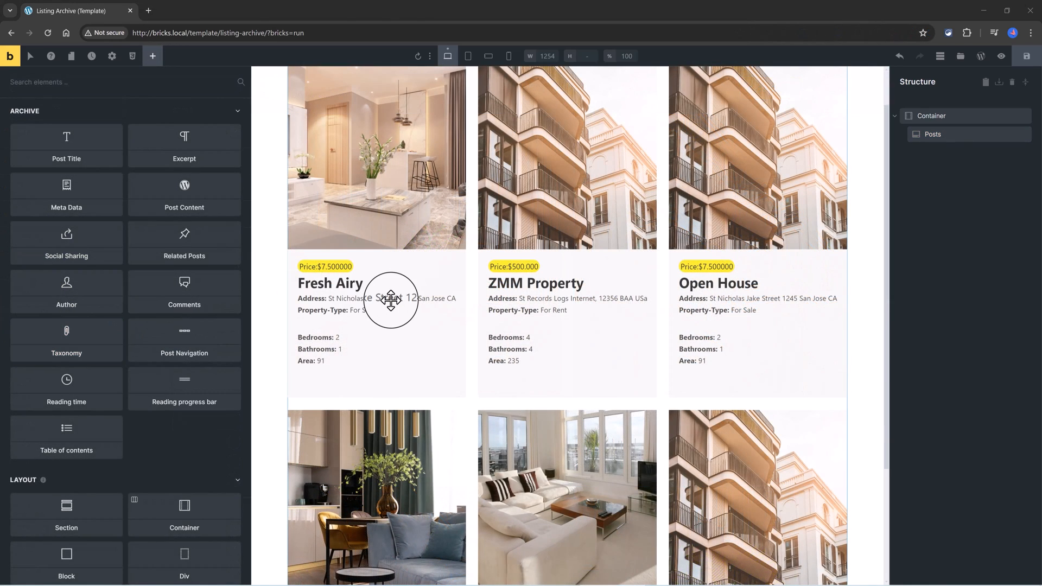
pyautogui.moveTo(578, 296)
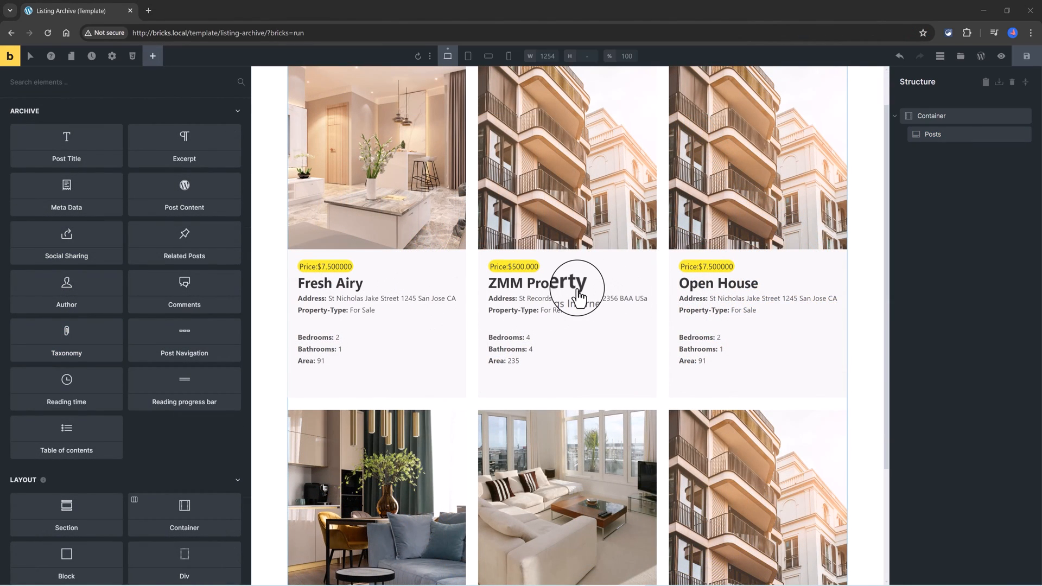
pyautogui.moveTo(858, 266)
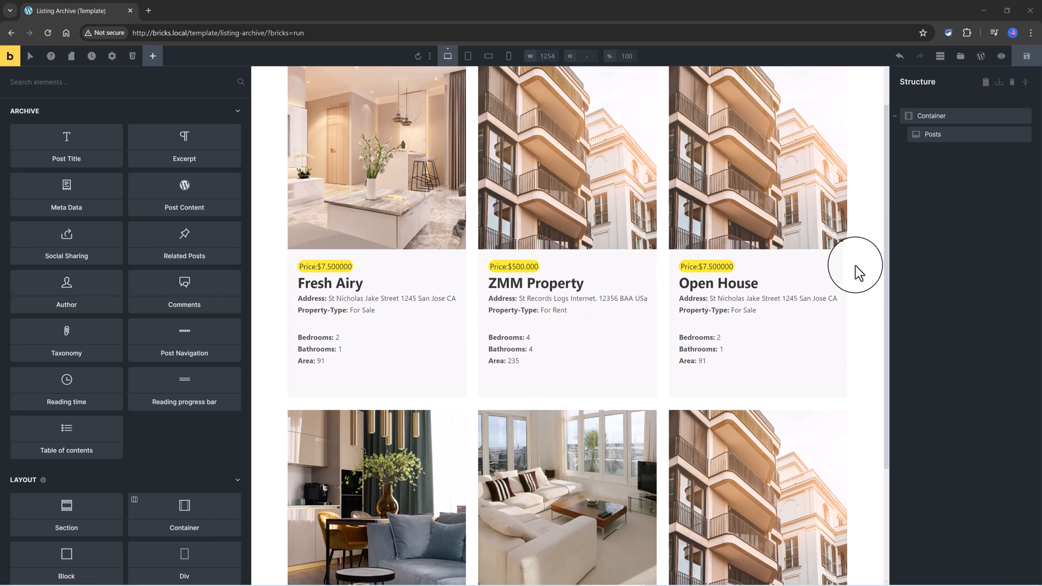
pyautogui.scroll(-3)
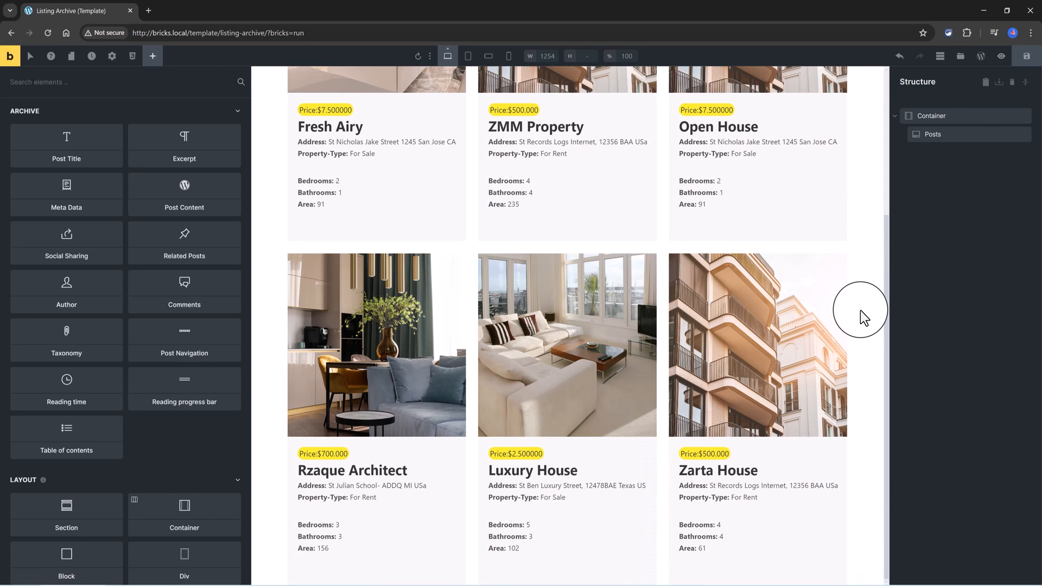
pyautogui.moveTo(833, 314)
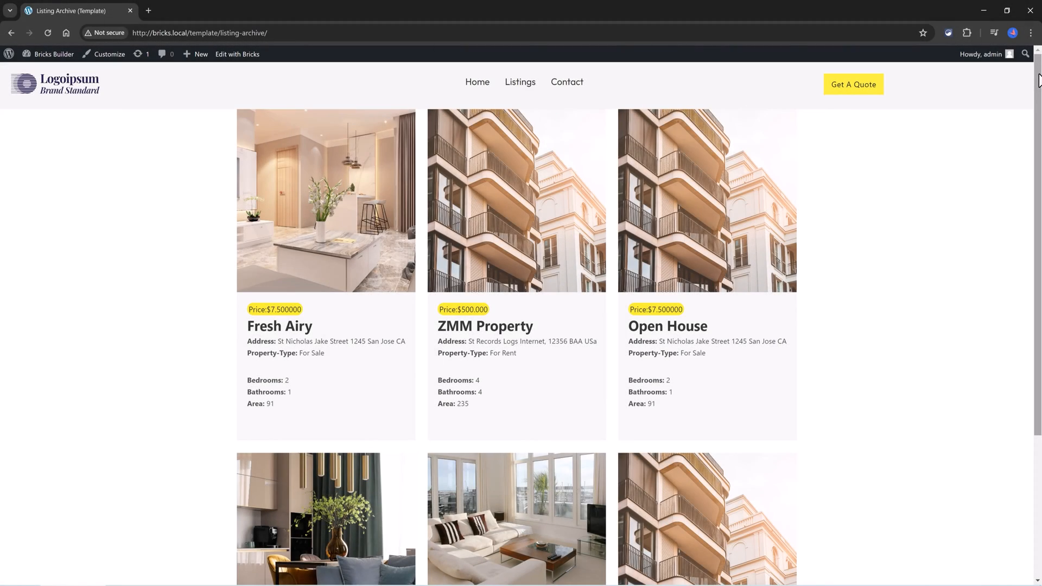
# Scroll down through the six listing cards on /template/listing-archive/ and back up
pyautogui.scroll(-3)
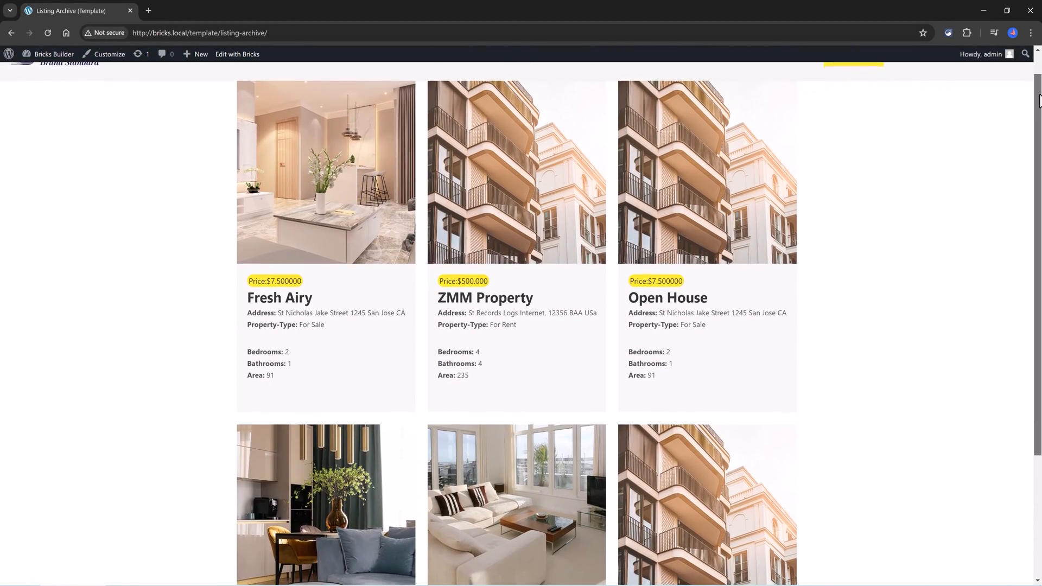
pyautogui.scroll(-3)
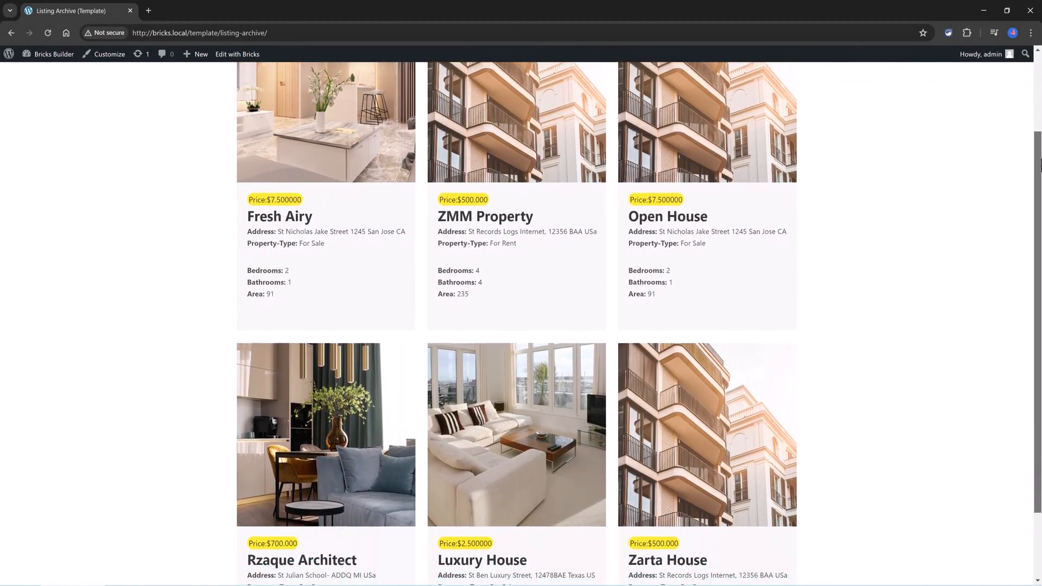
pyautogui.scroll(-3)
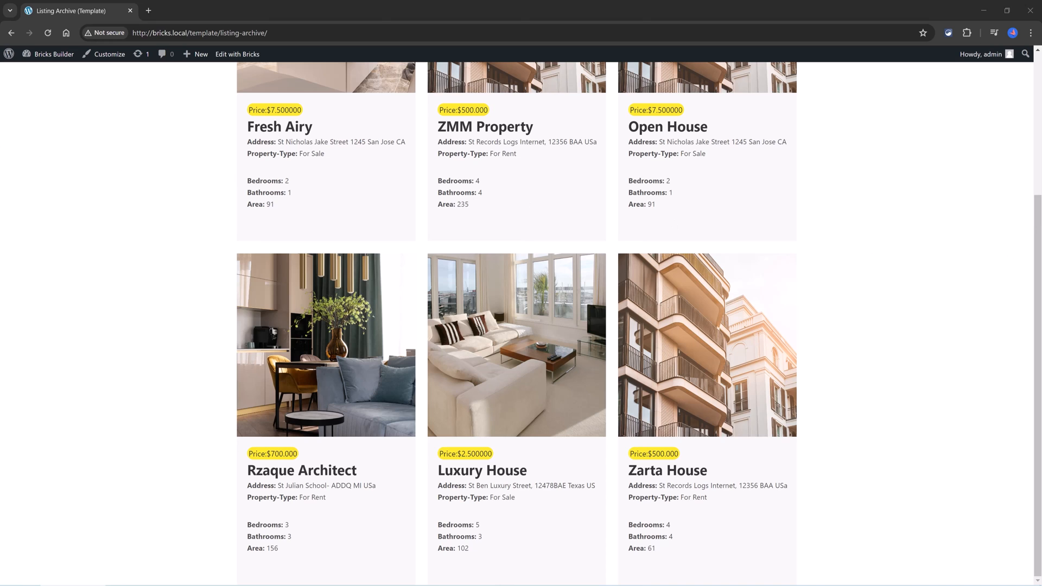
pyautogui.scroll(3)
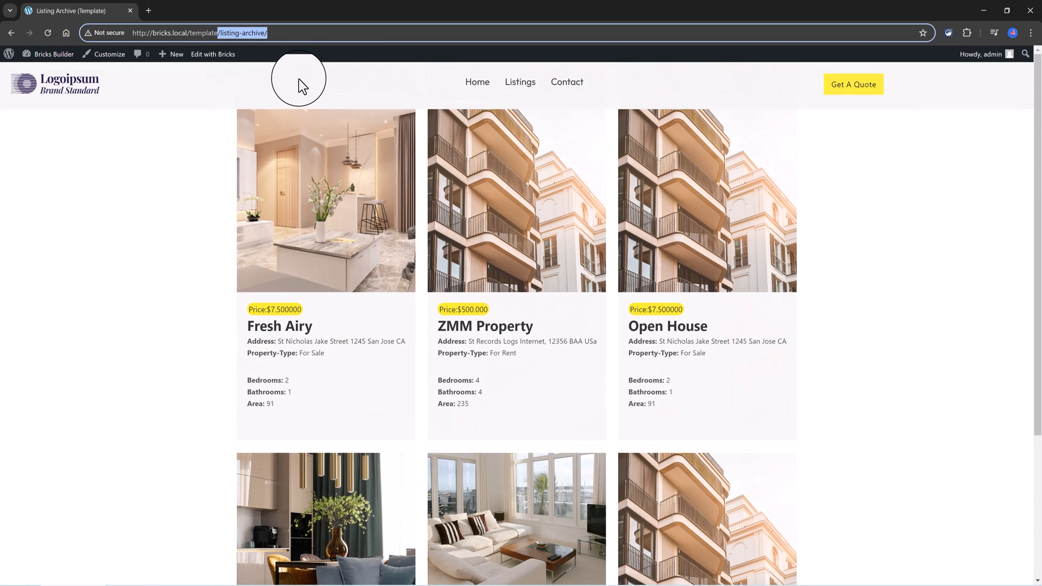
# Set the Posts grid filter taxonomy to Property Types (Listing)
pyautogui.click(213, 54)
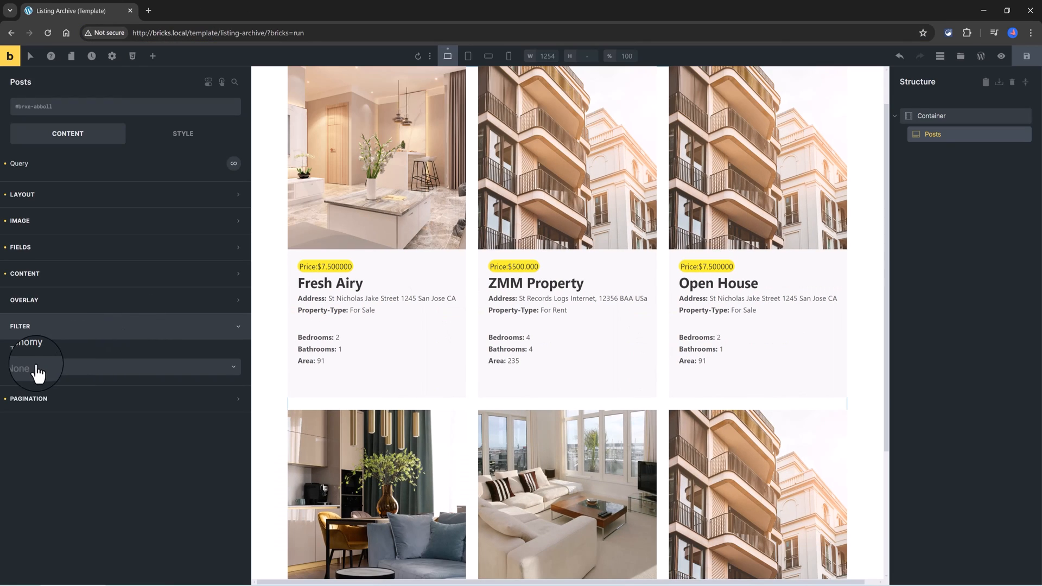
pyautogui.click(123, 367)
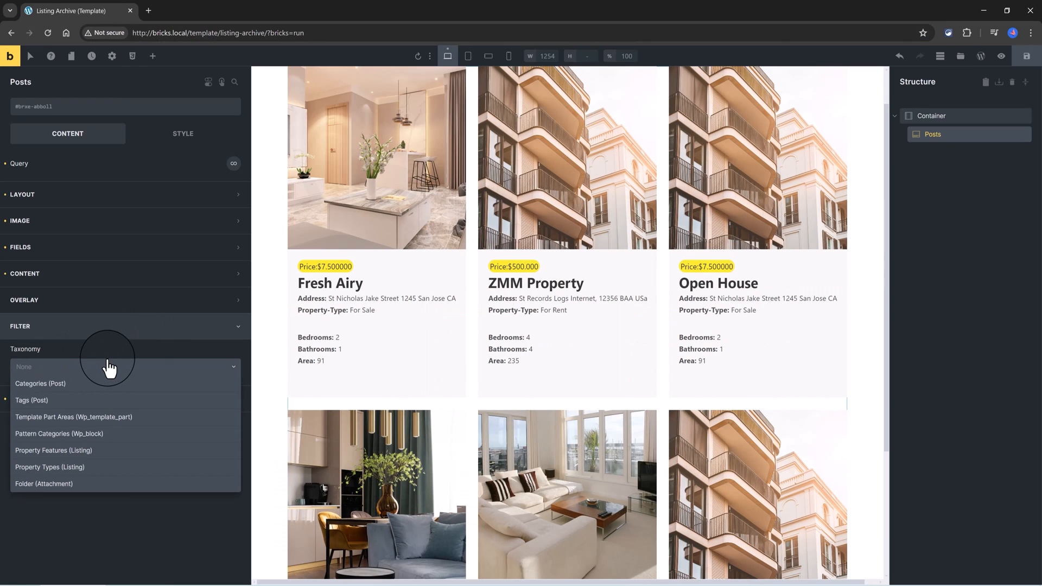
pyautogui.click(49, 466)
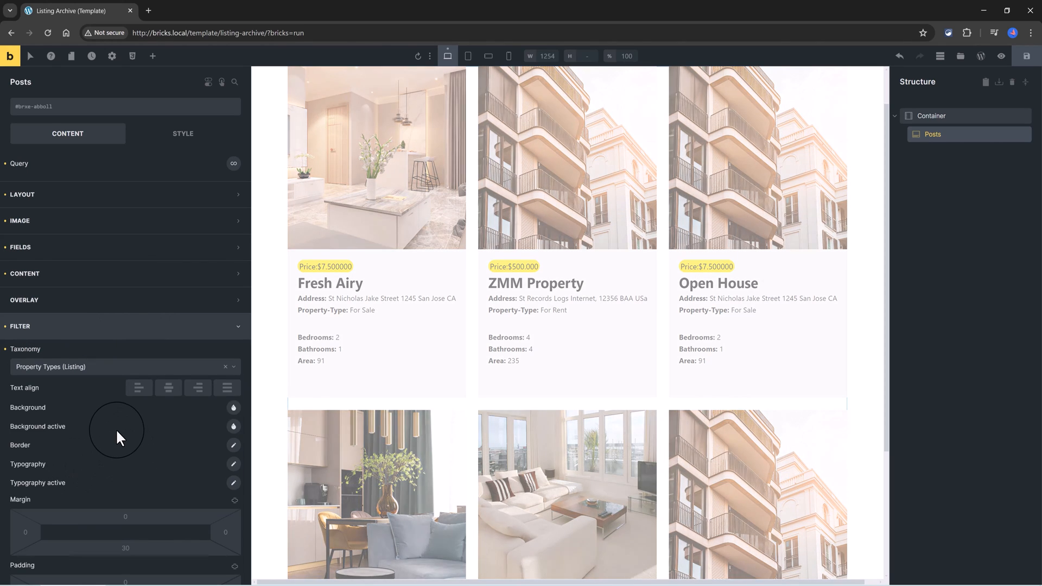
pyautogui.scroll(3)
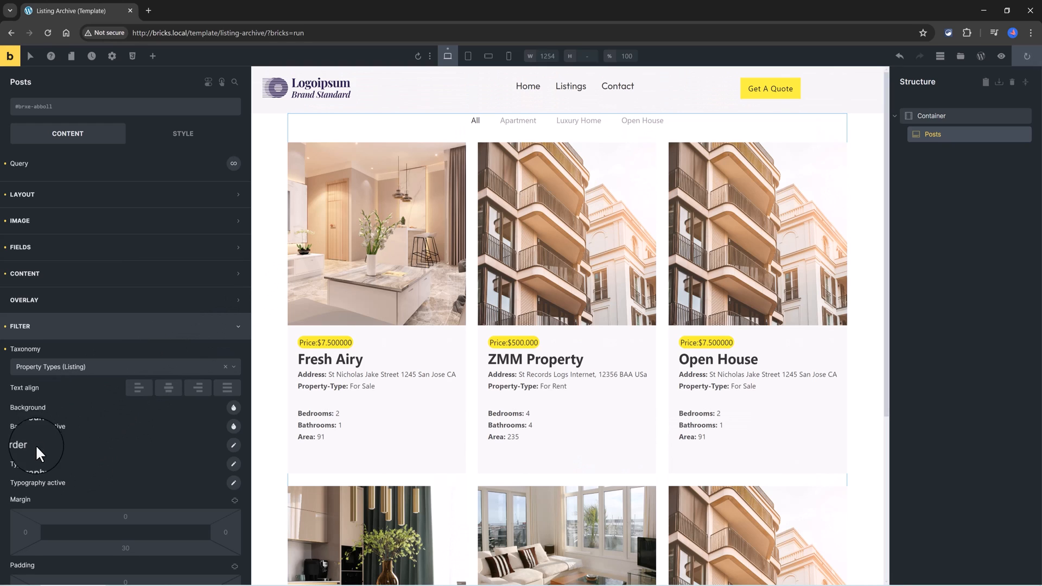
pyautogui.moveTo(37, 456)
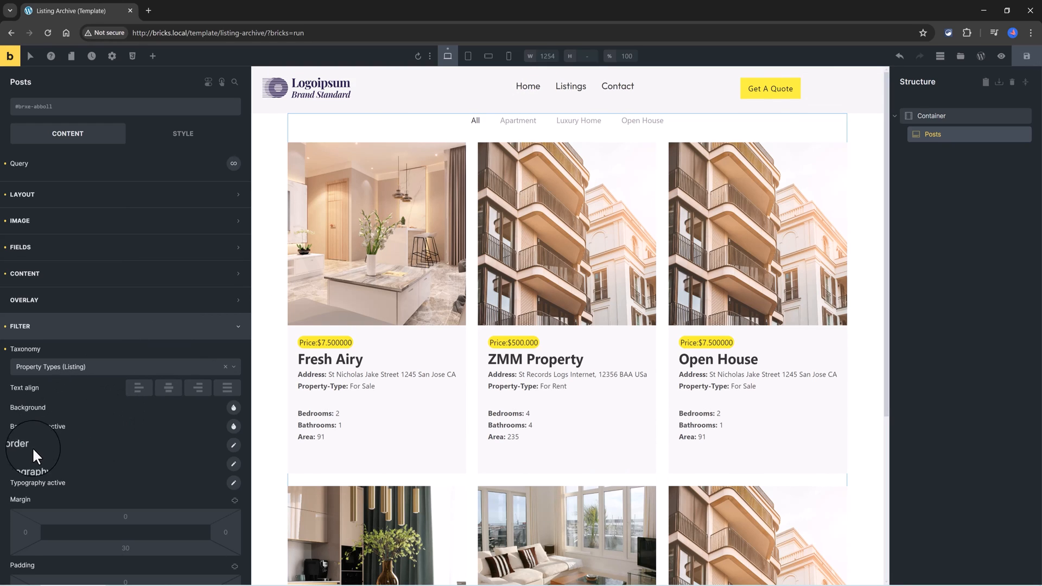
pyautogui.scroll(-3)
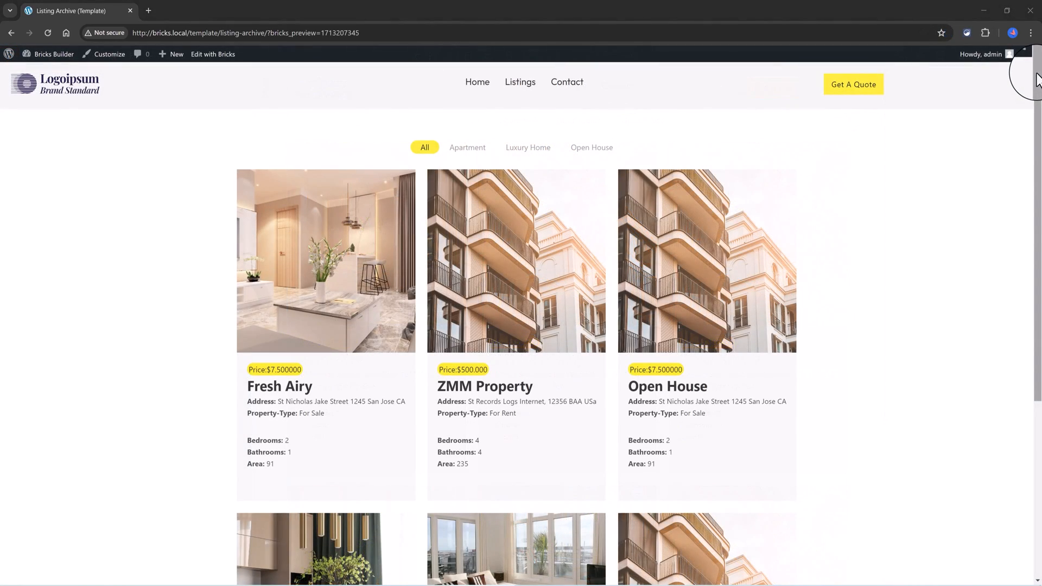
pyautogui.scroll(-3)
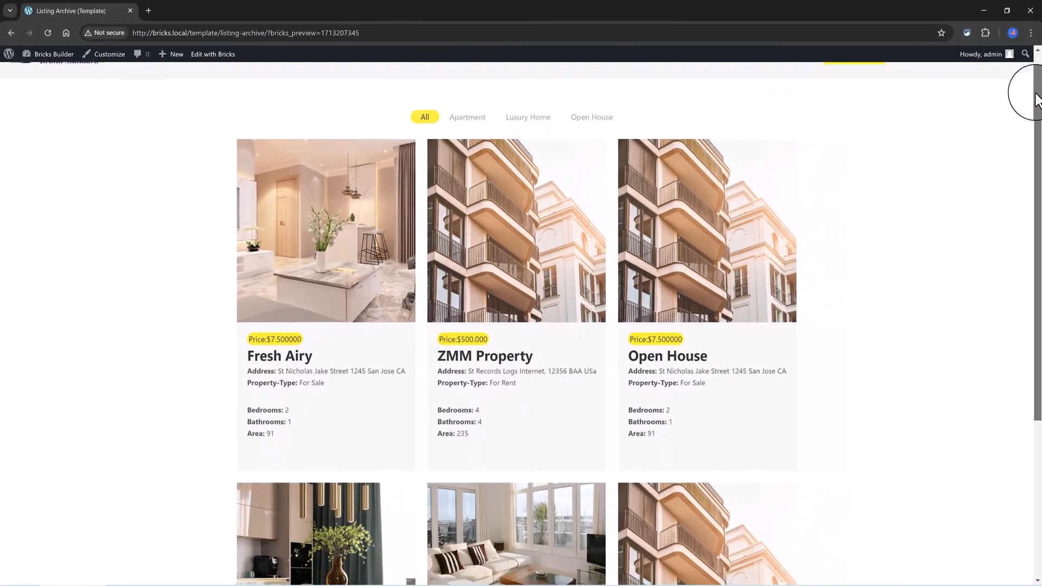
pyautogui.scroll(-3)
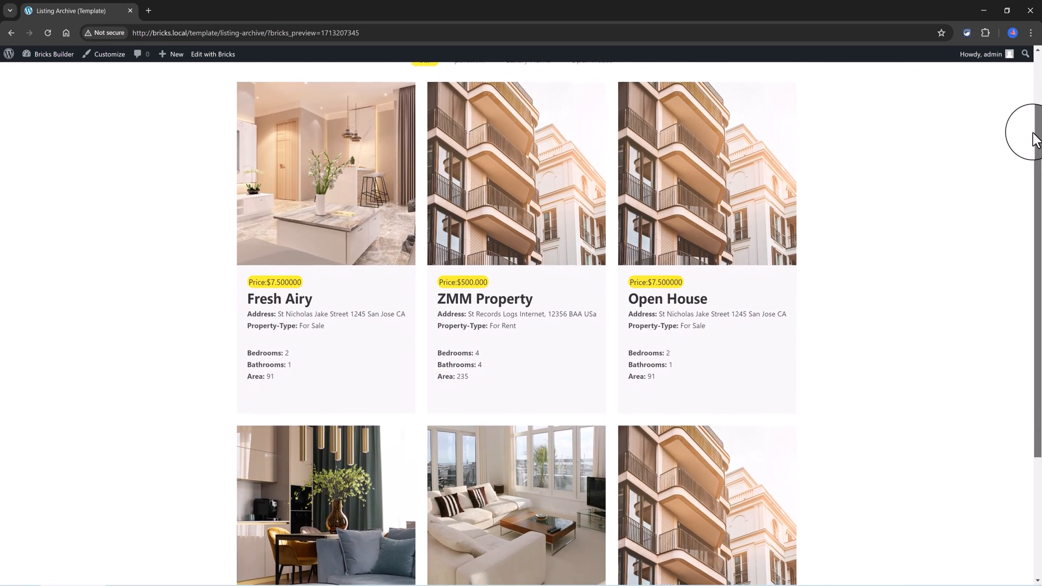
pyautogui.scroll(-3)
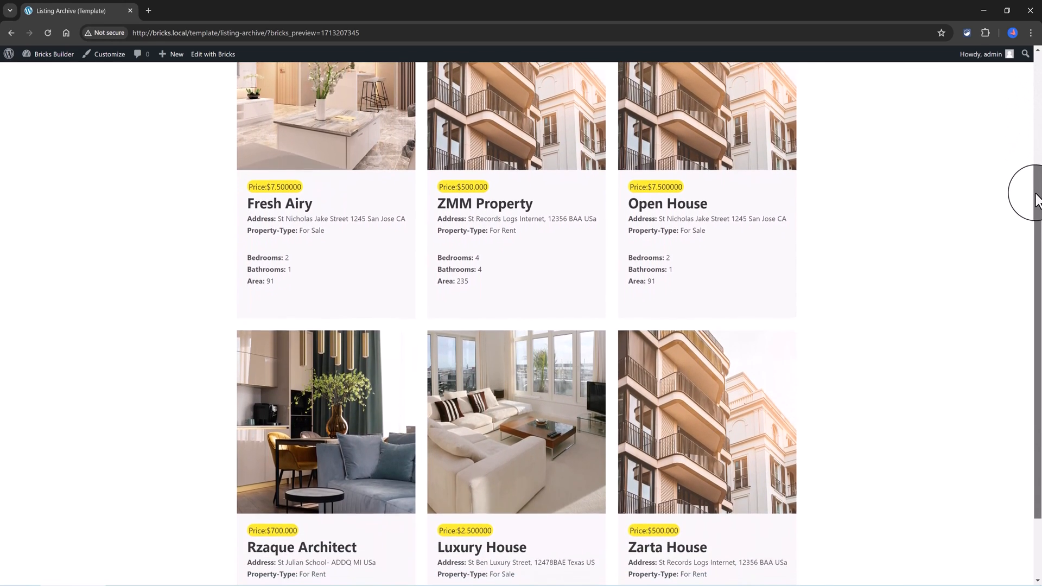
pyautogui.scroll(-3)
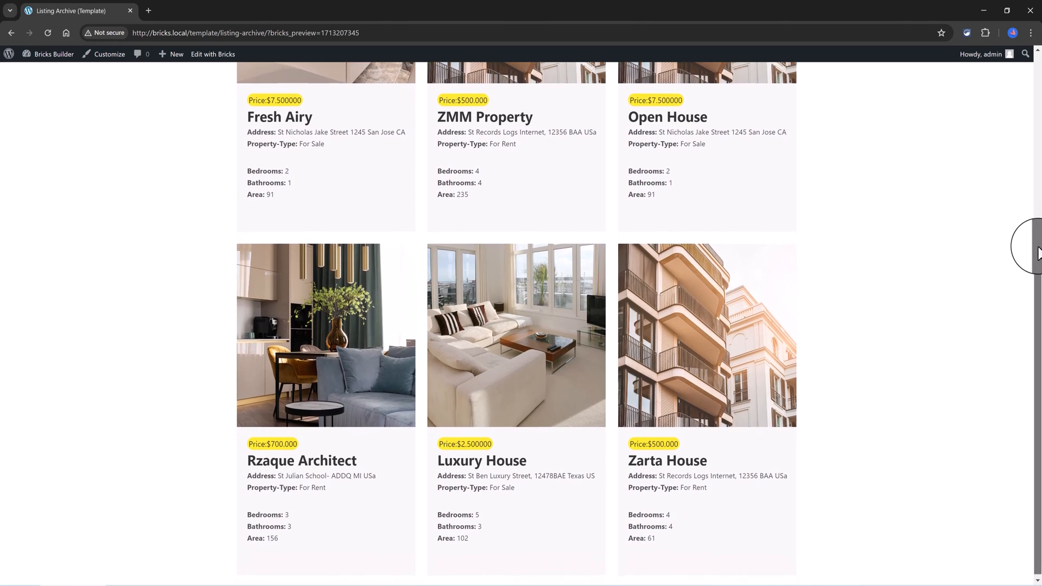
pyautogui.scroll(-3)
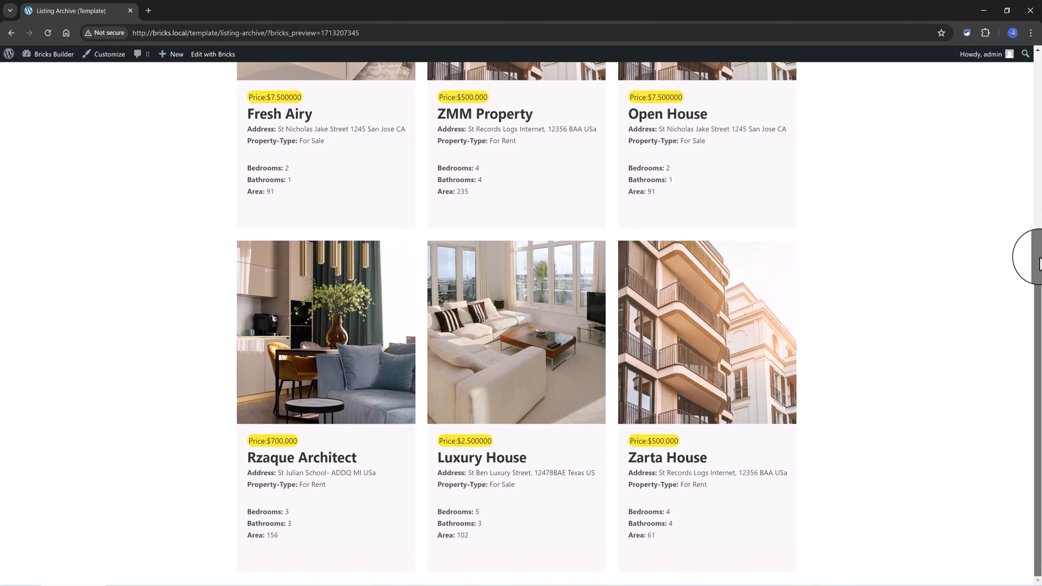
pyautogui.scroll(3)
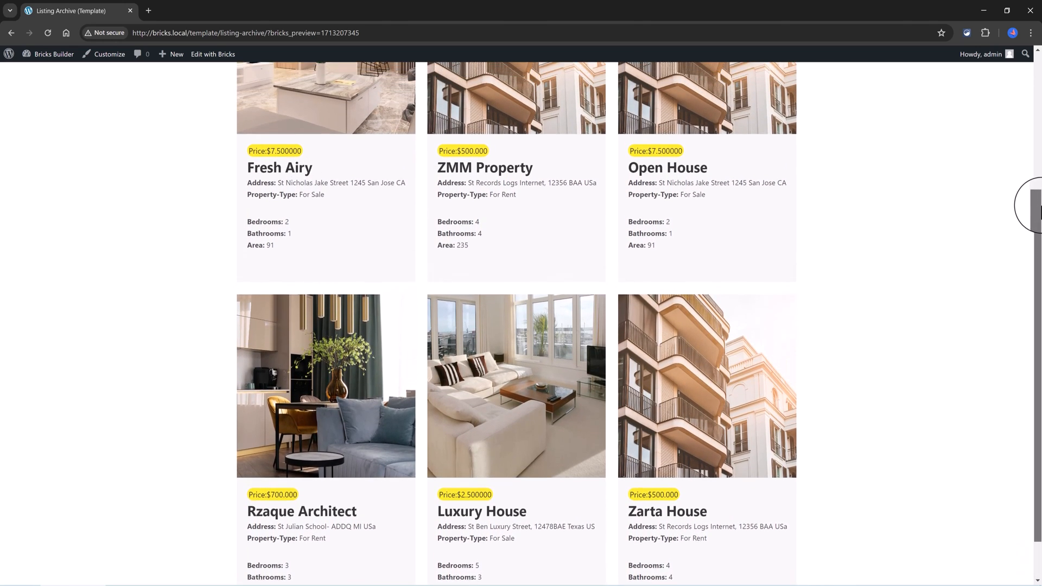
pyautogui.scroll(3)
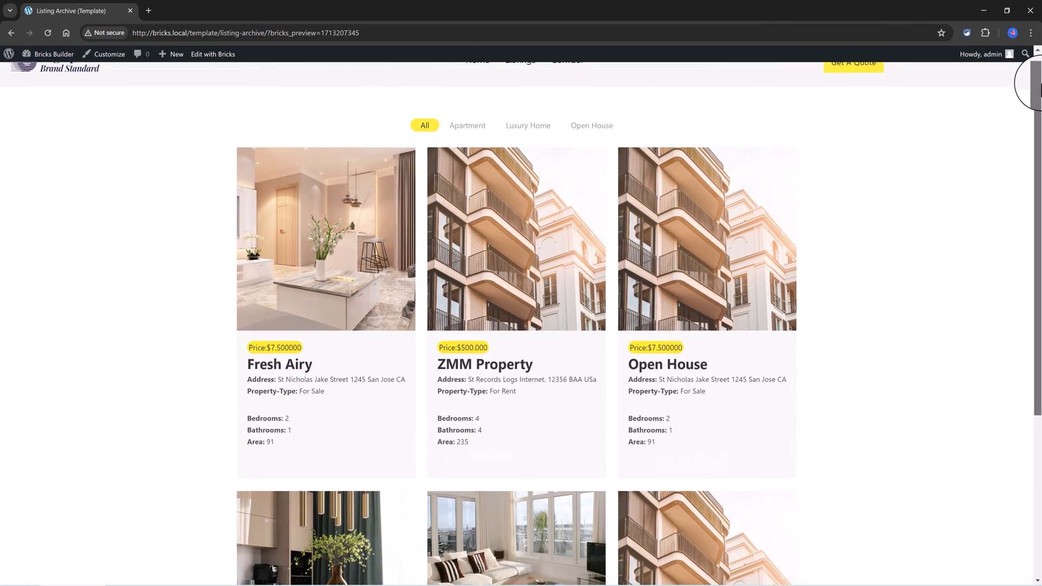
pyautogui.scroll(3)
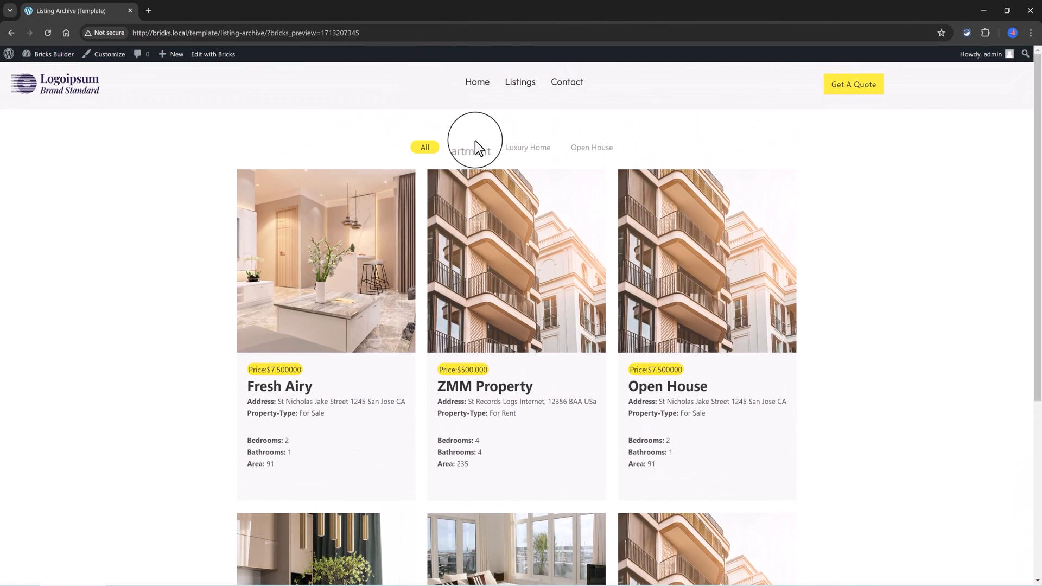
pyautogui.click(466, 147)
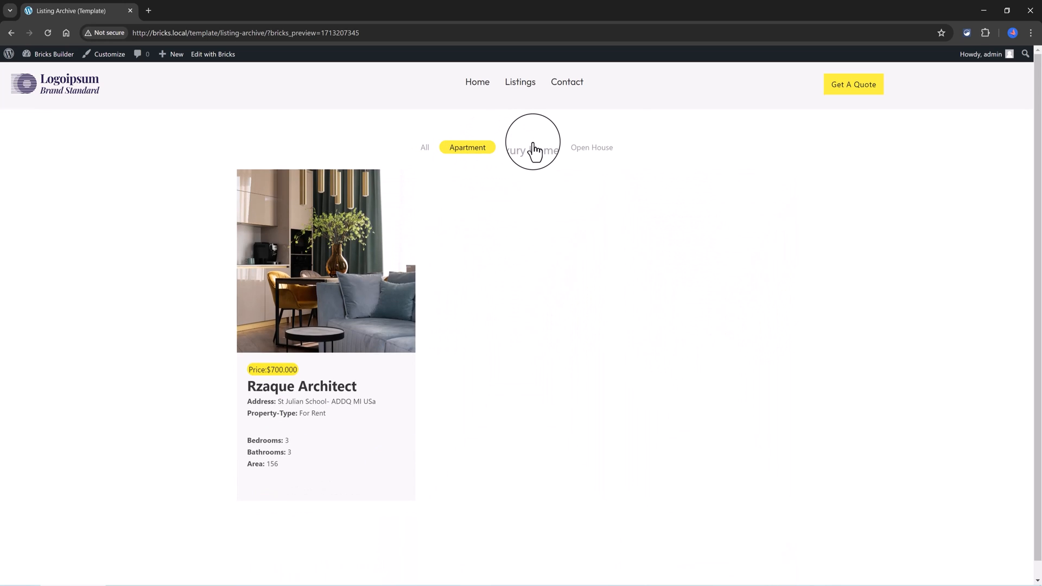
pyautogui.click(532, 147)
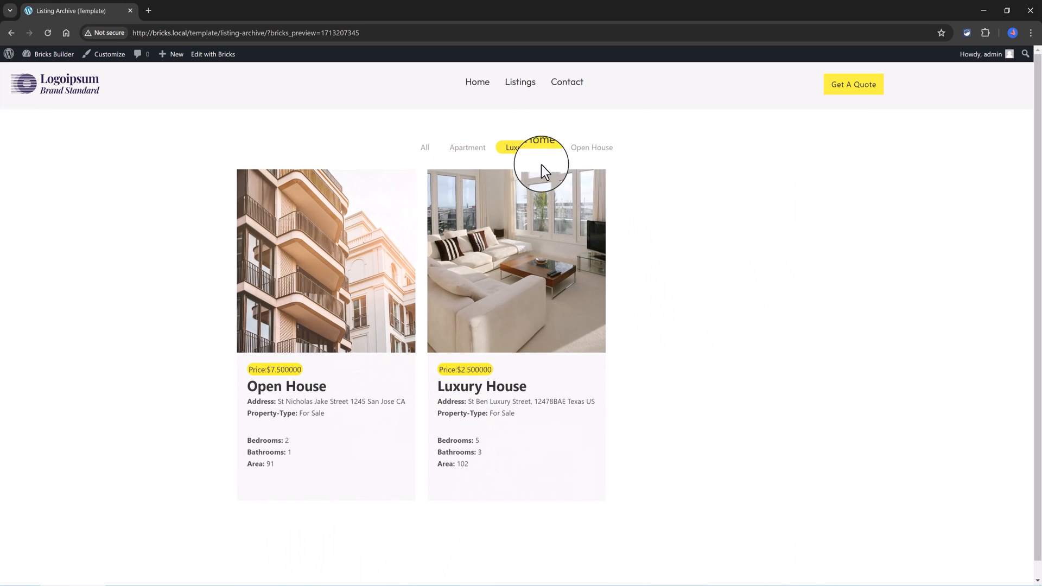
pyautogui.click(591, 147)
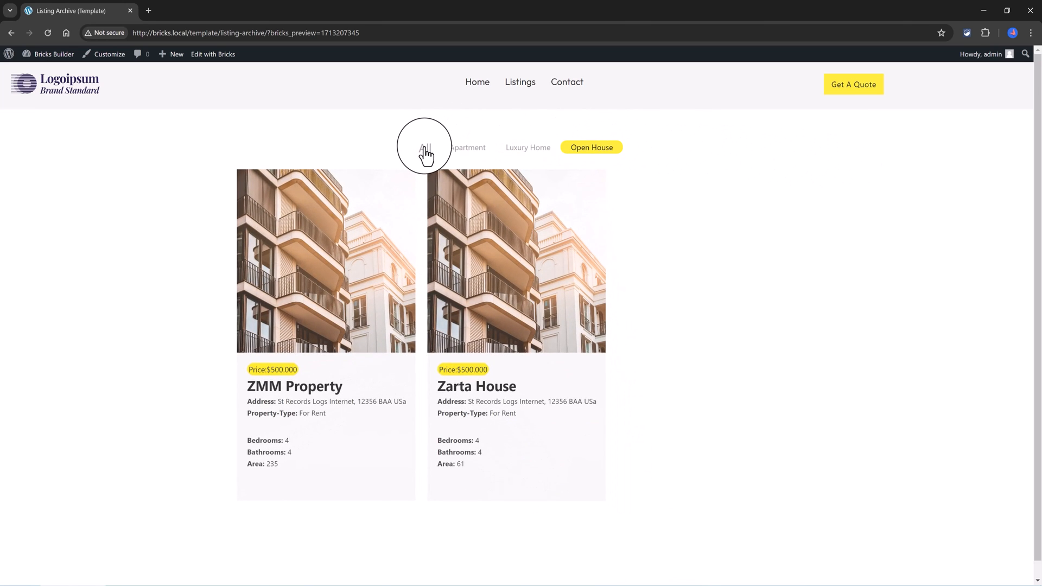
pyautogui.click(424, 147)
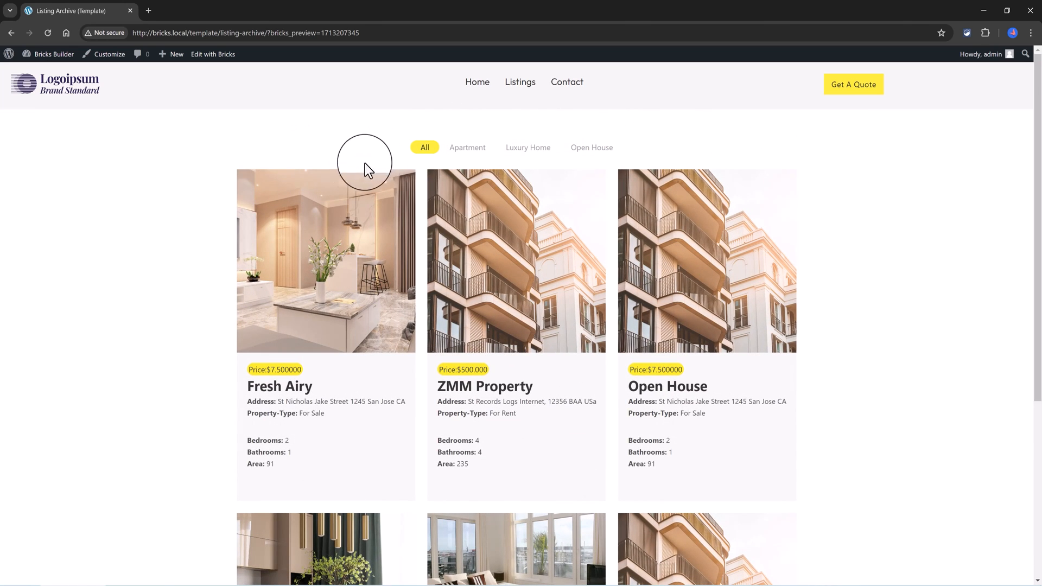
pyautogui.click(467, 147)
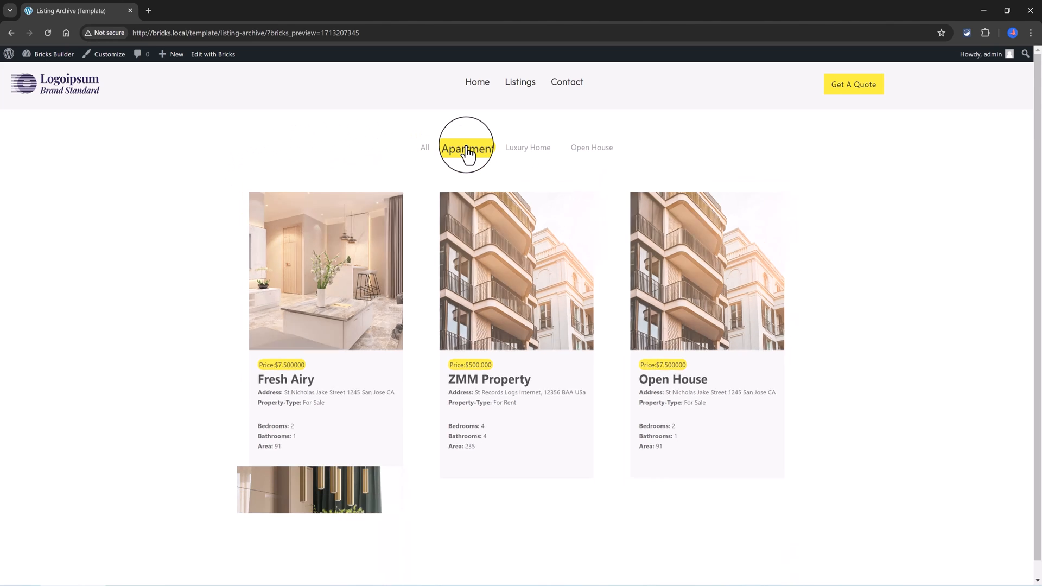
pyautogui.click(466, 147)
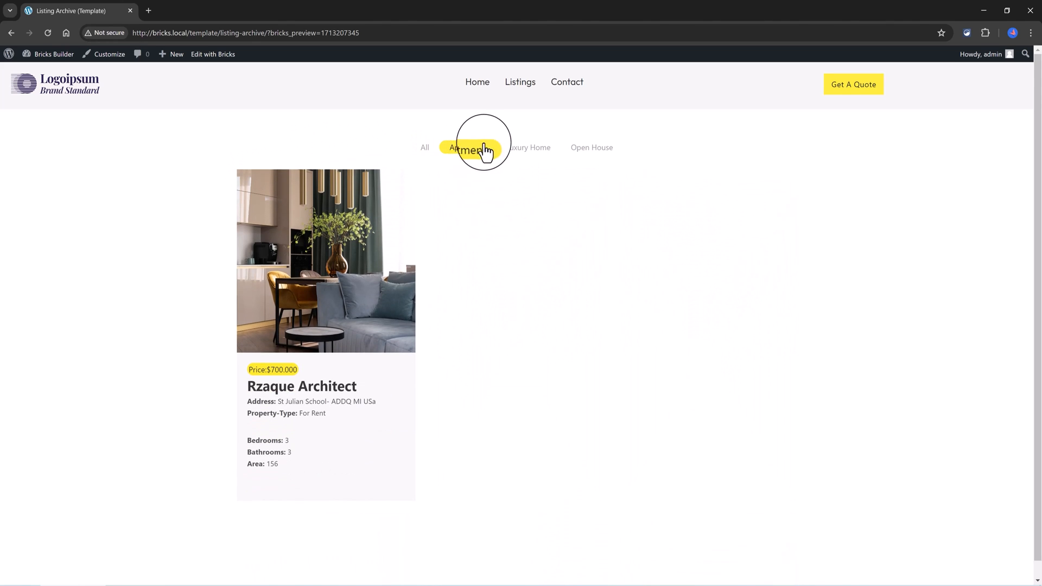
pyautogui.click(467, 148)
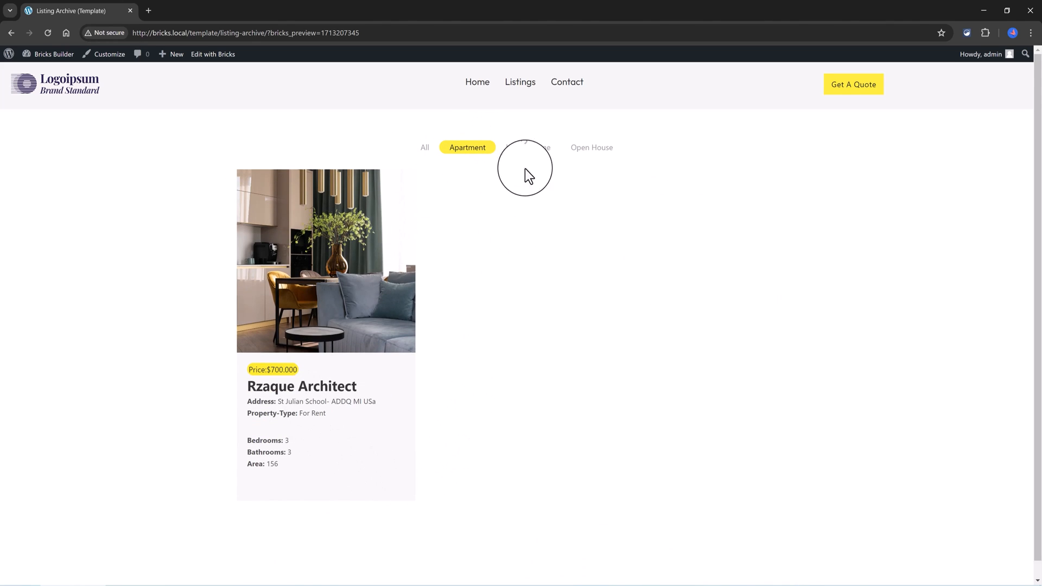
pyautogui.click(532, 144)
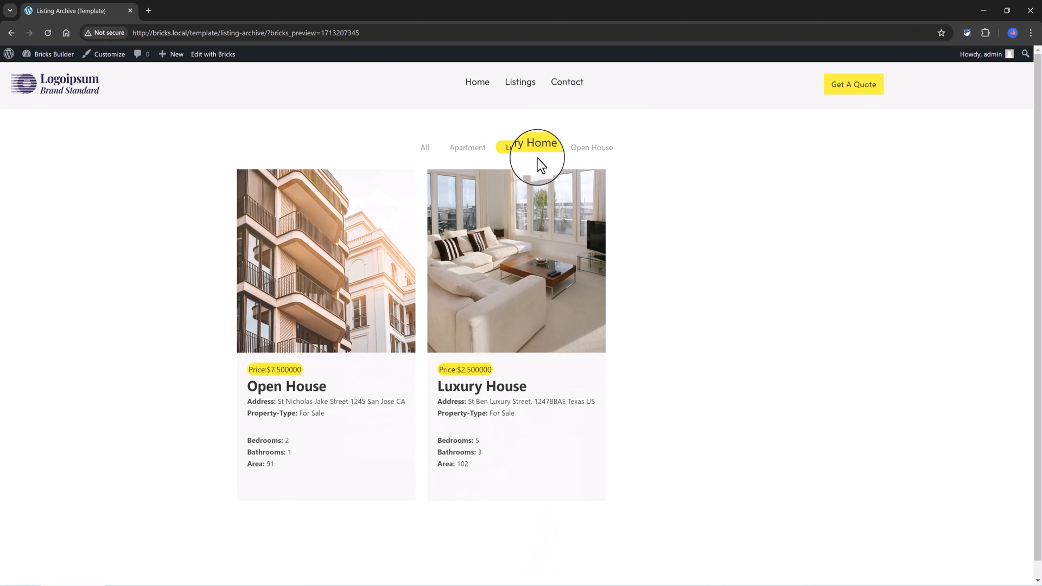
pyautogui.moveTo(584, 149)
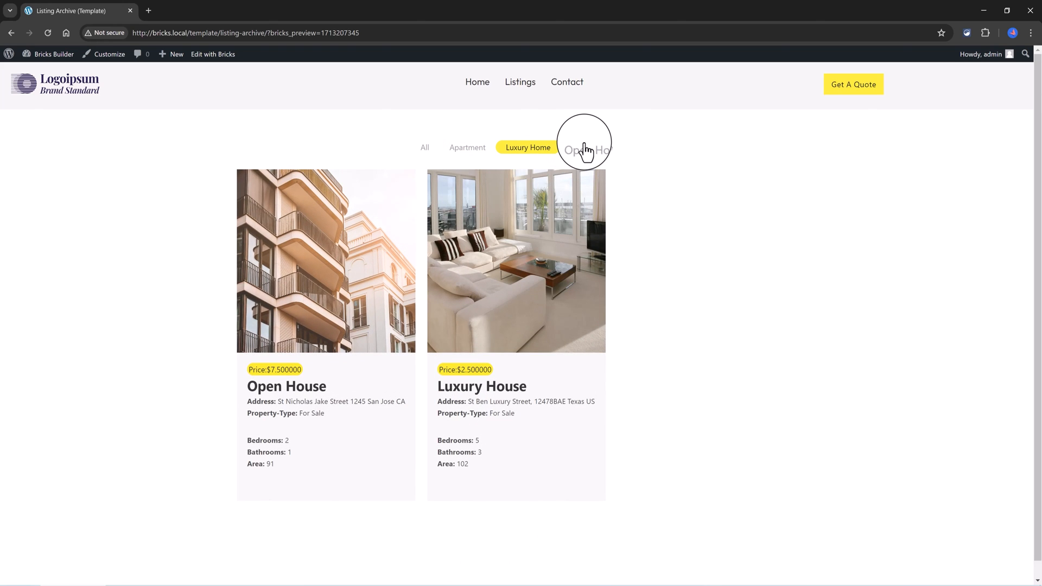
pyautogui.click(591, 147)
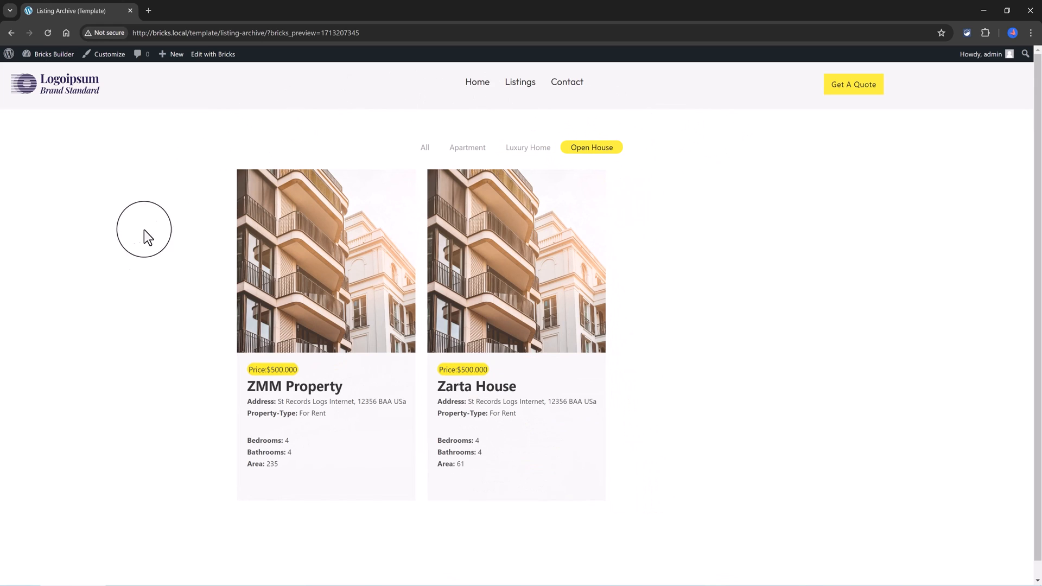
pyautogui.click(425, 147)
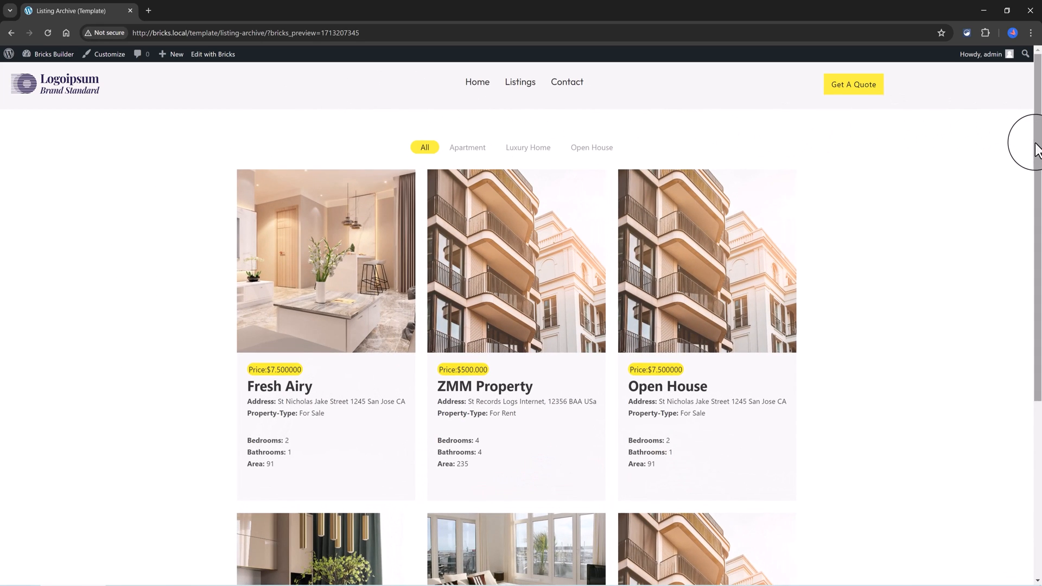
pyautogui.scroll(-3)
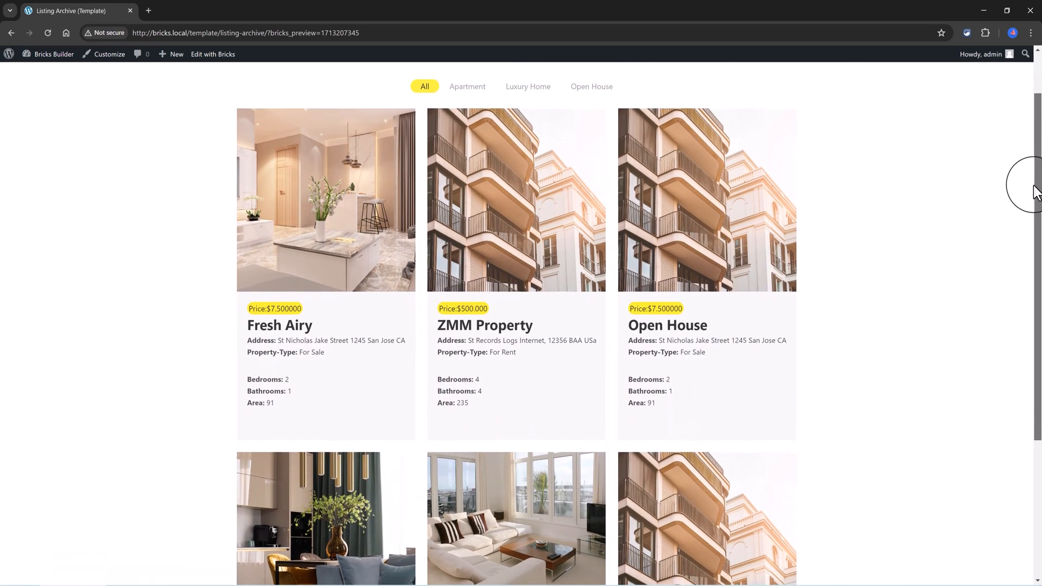
pyautogui.scroll(-3)
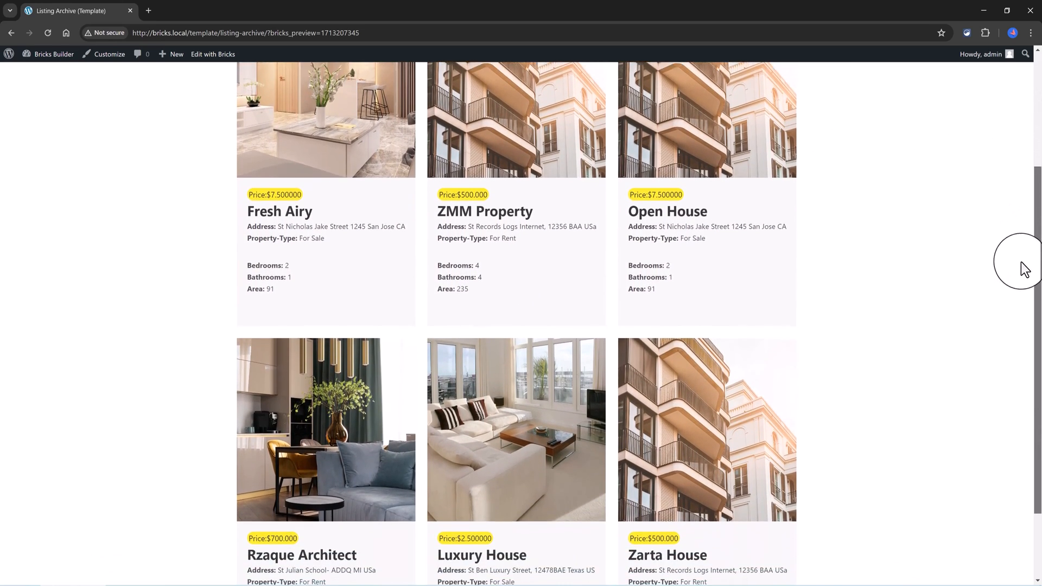
pyautogui.scroll(-3)
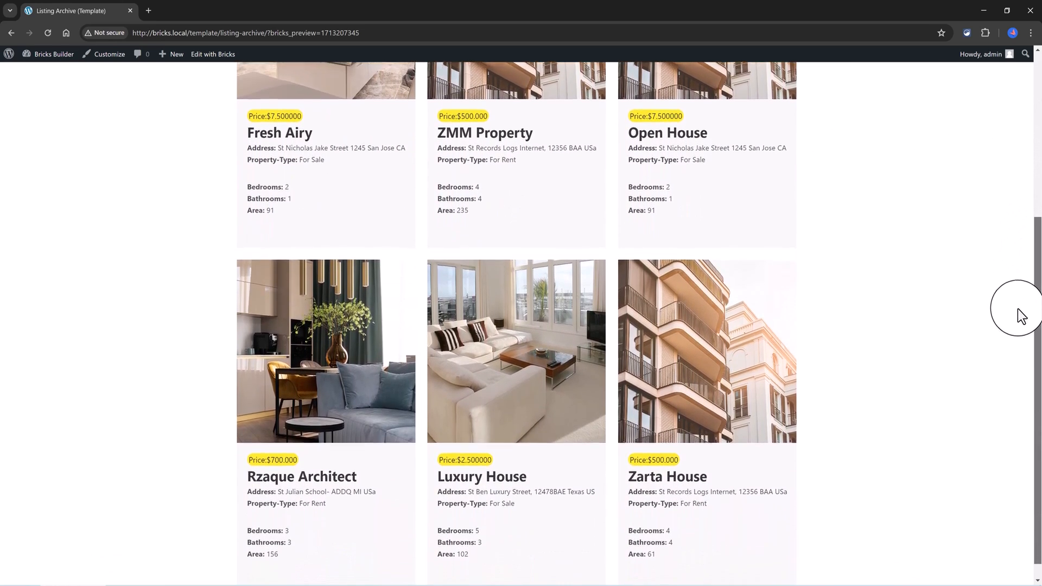